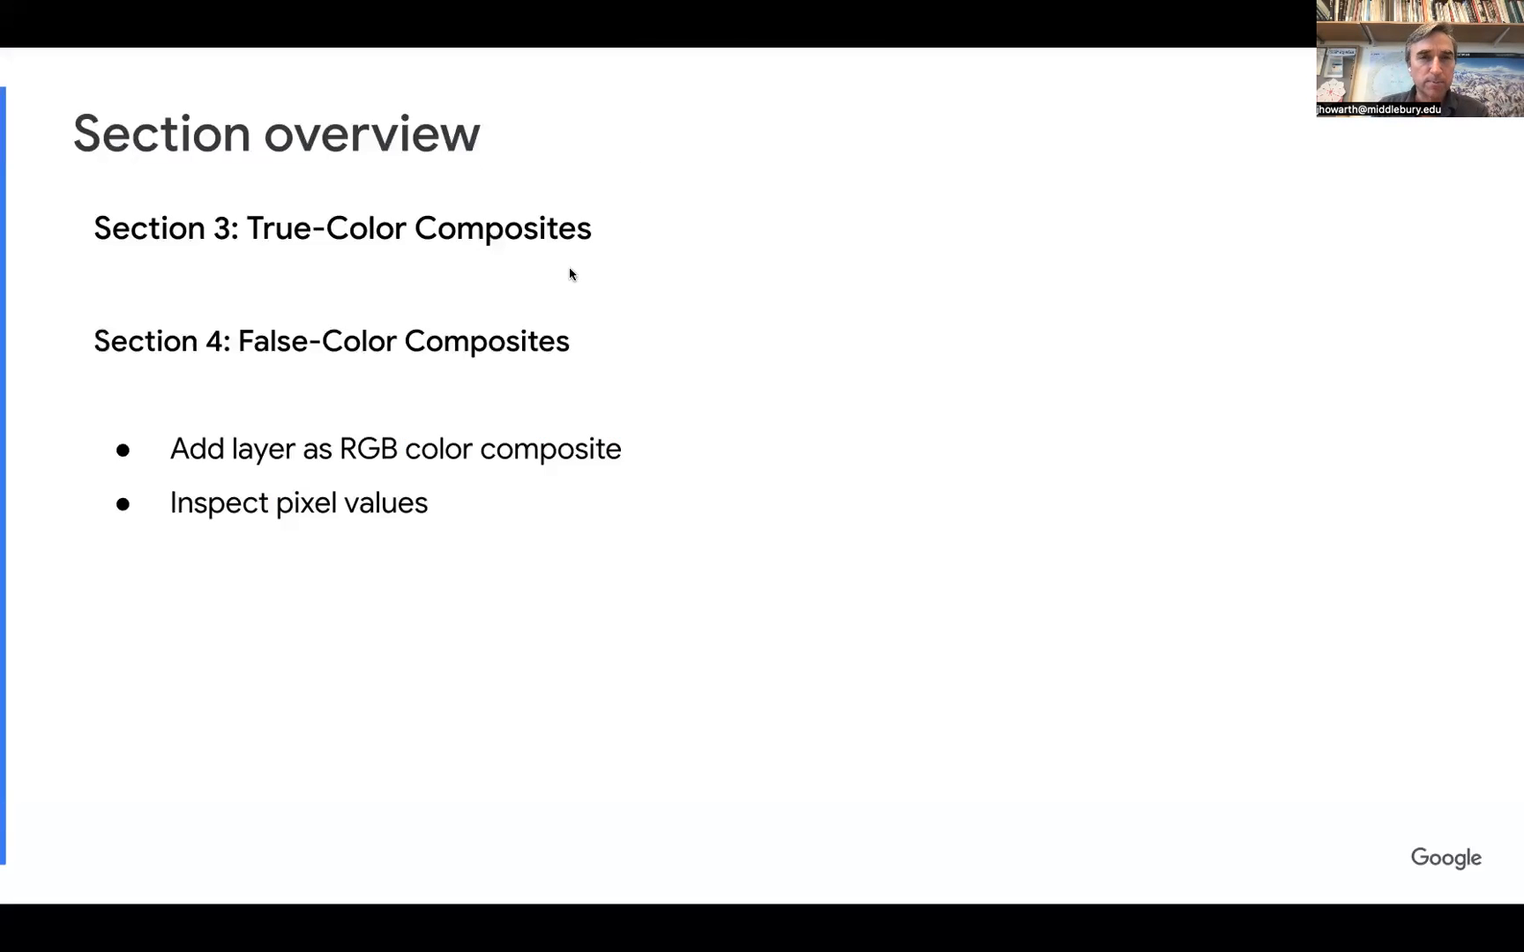
mouse_move(840, 605)
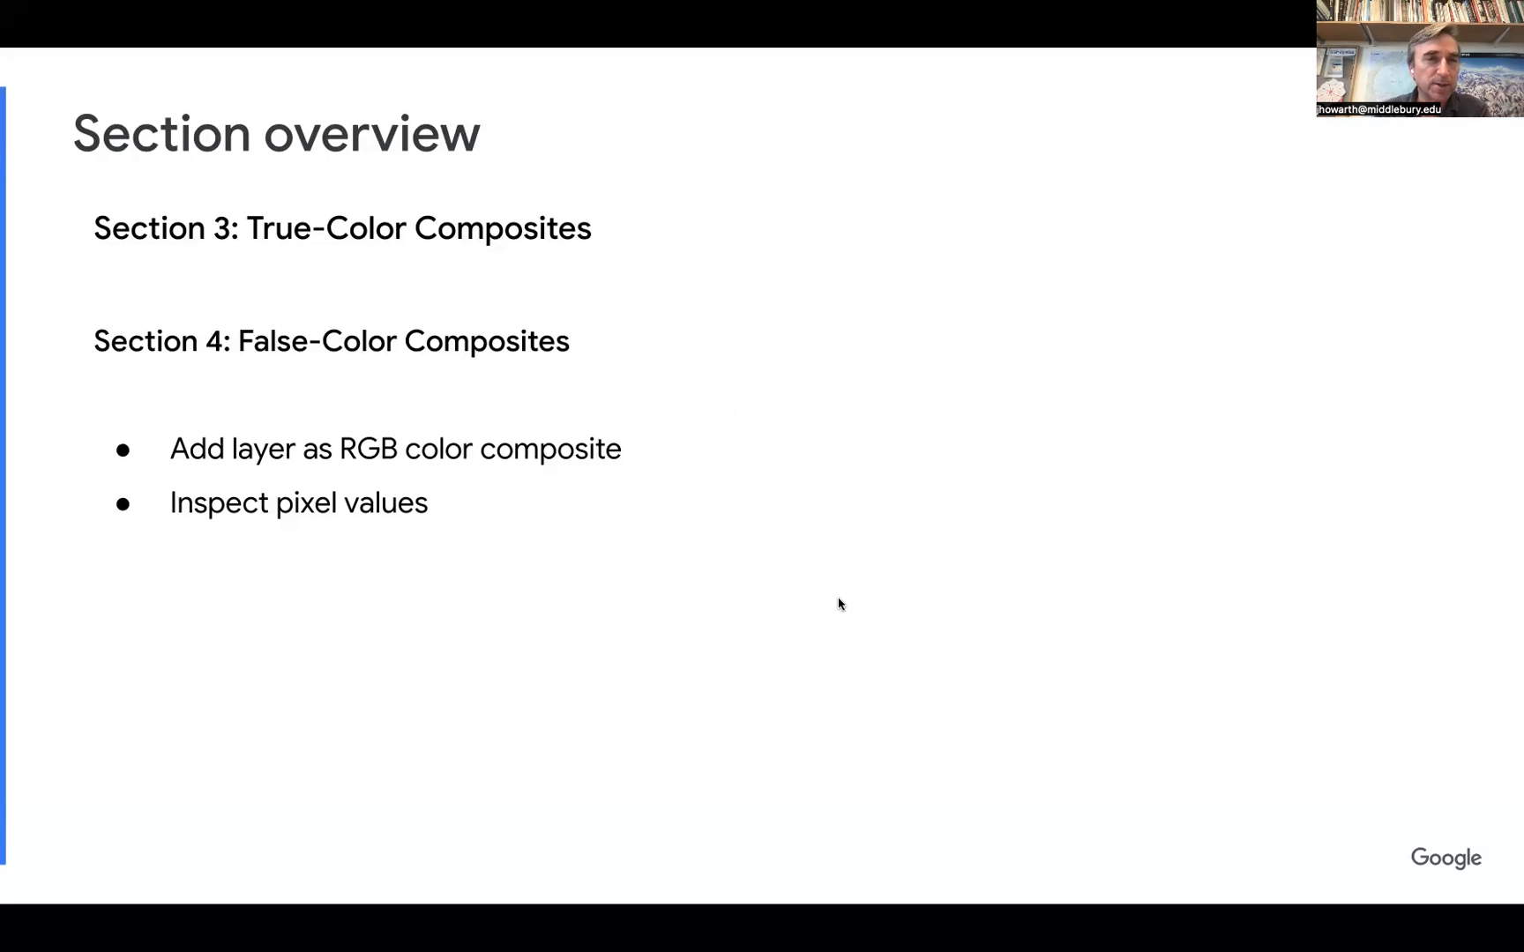
mouse_move(242, 426)
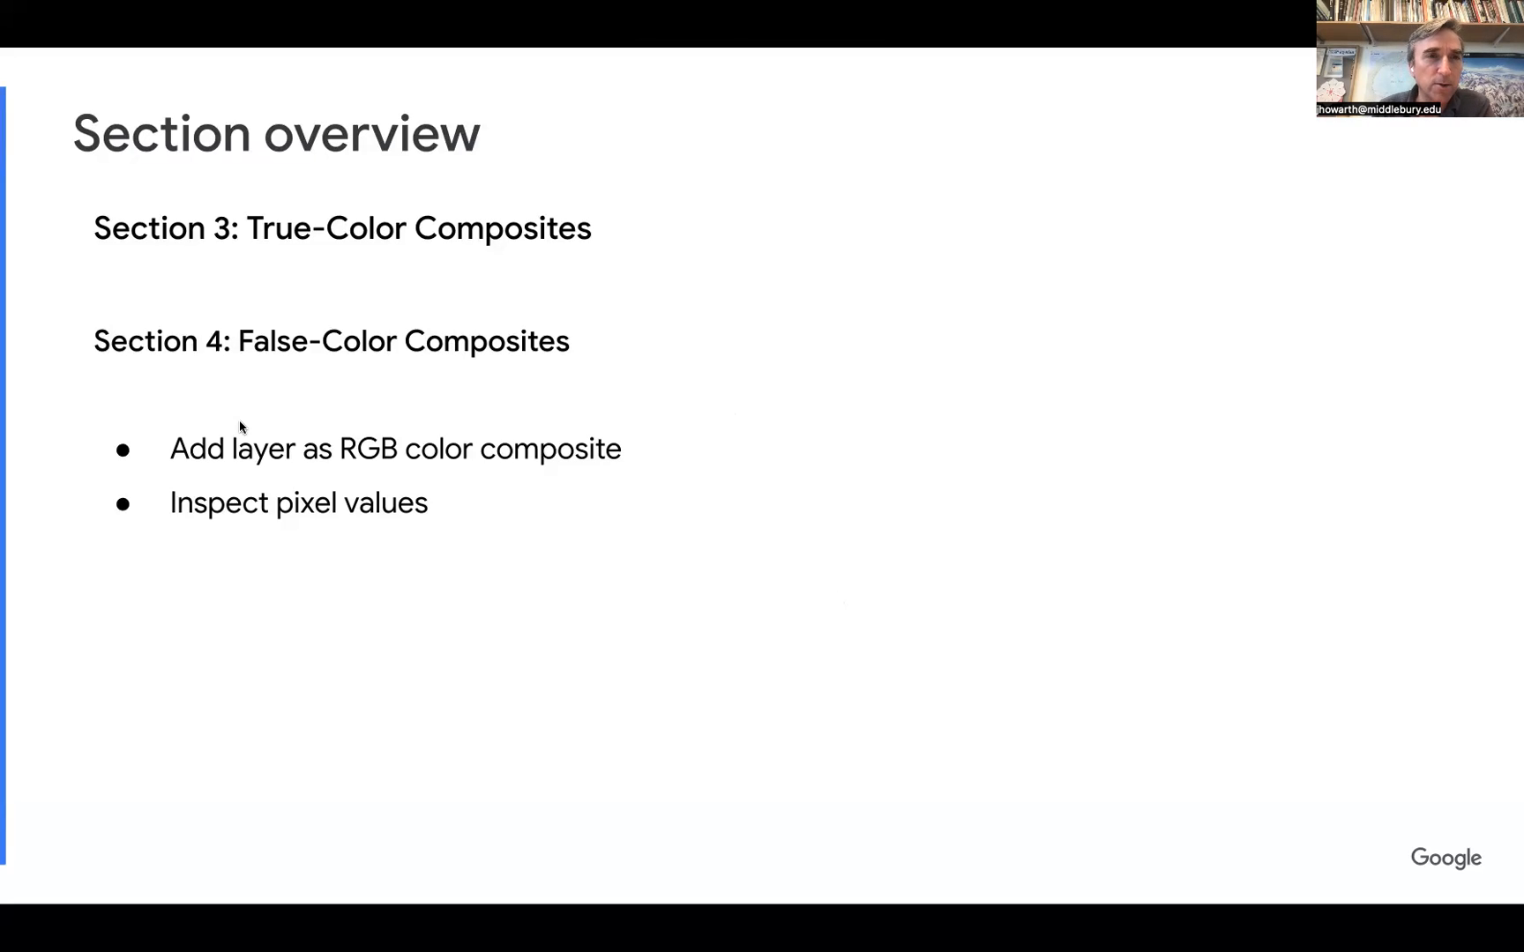
mouse_move(284, 351)
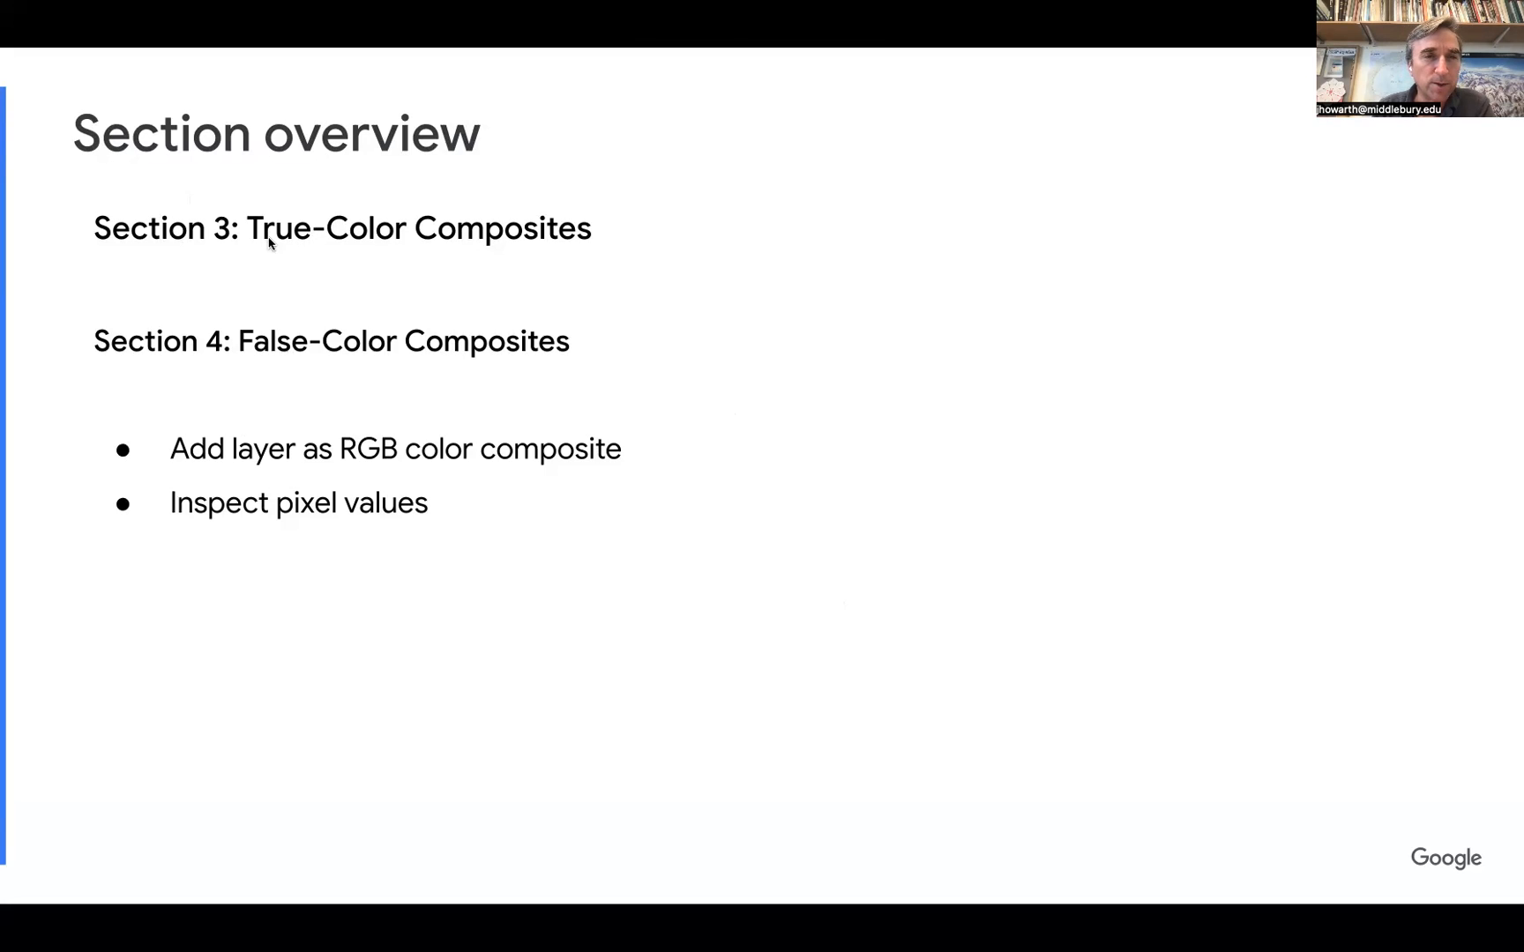
mouse_move(245, 355)
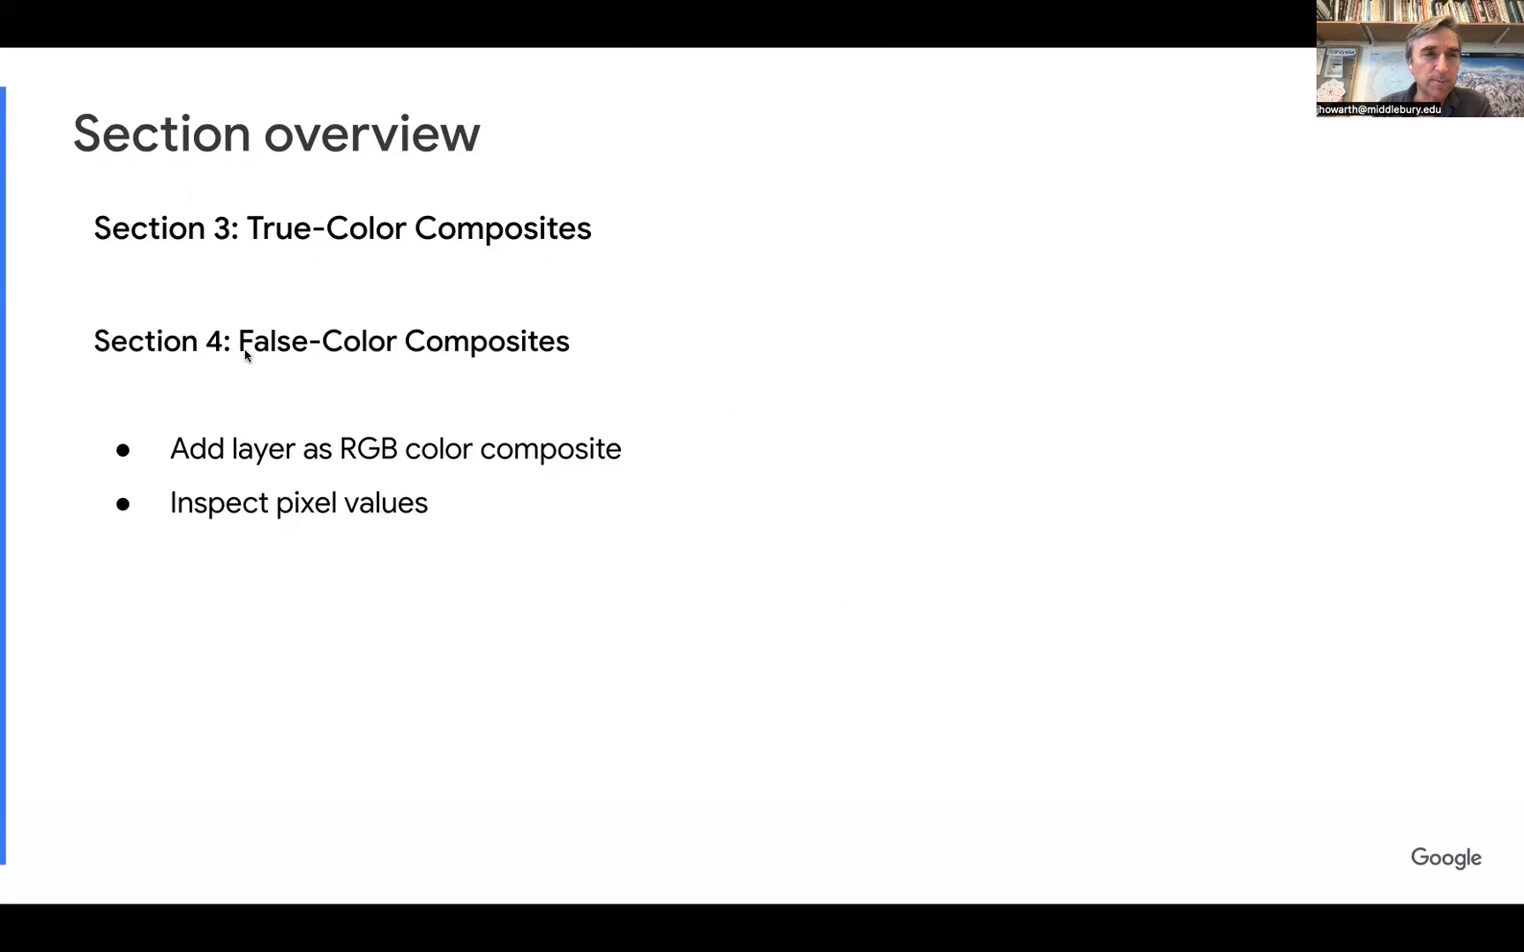
mouse_move(446, 367)
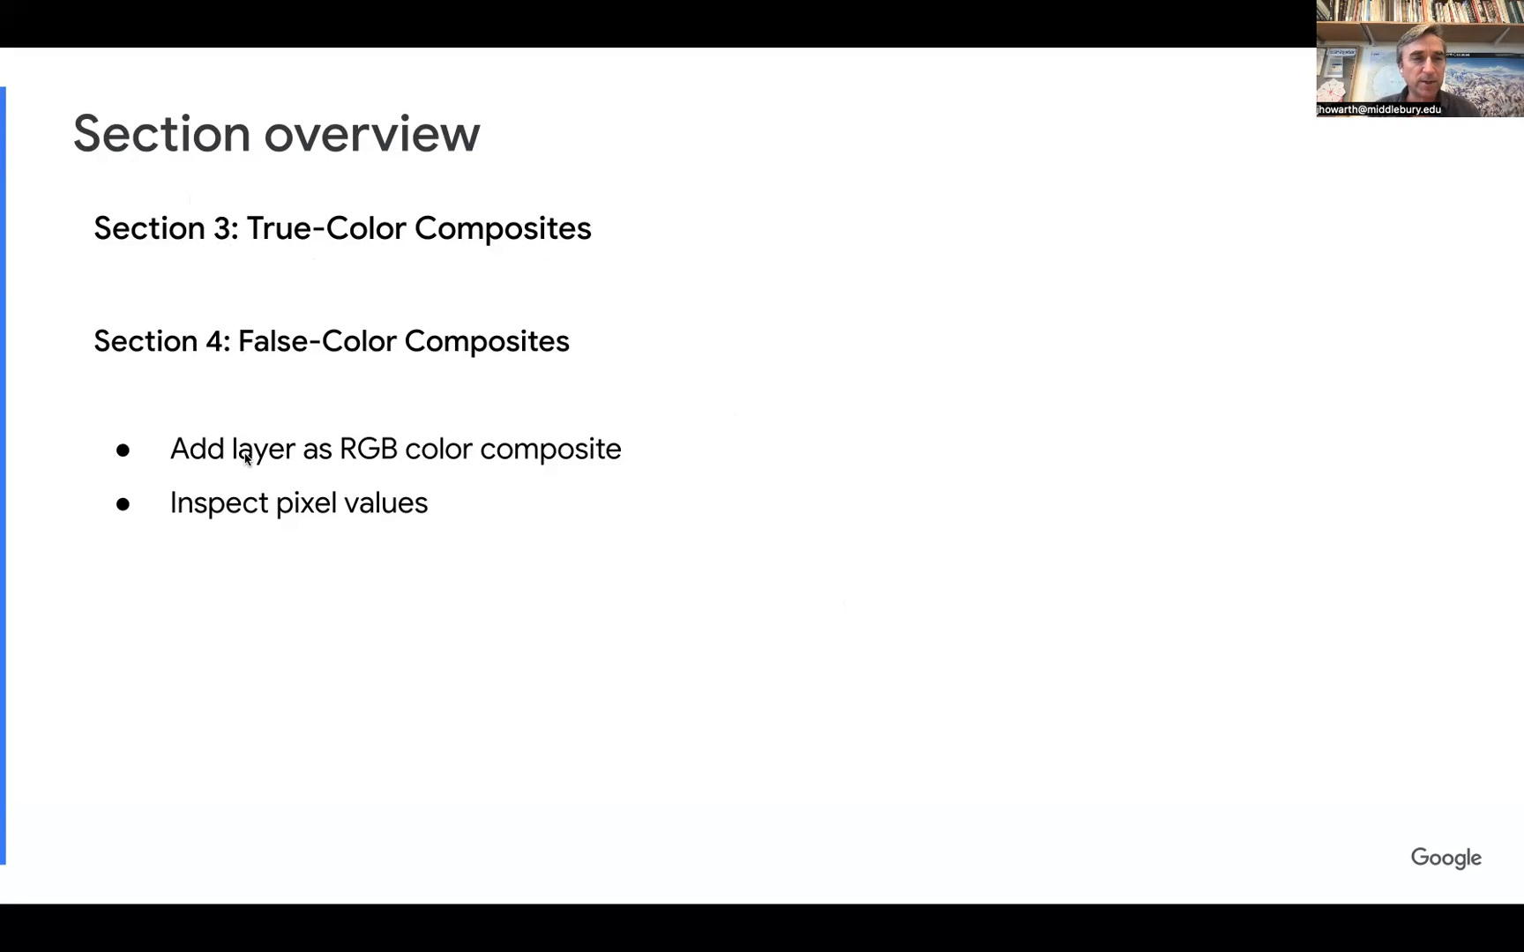
mouse_move(358, 471)
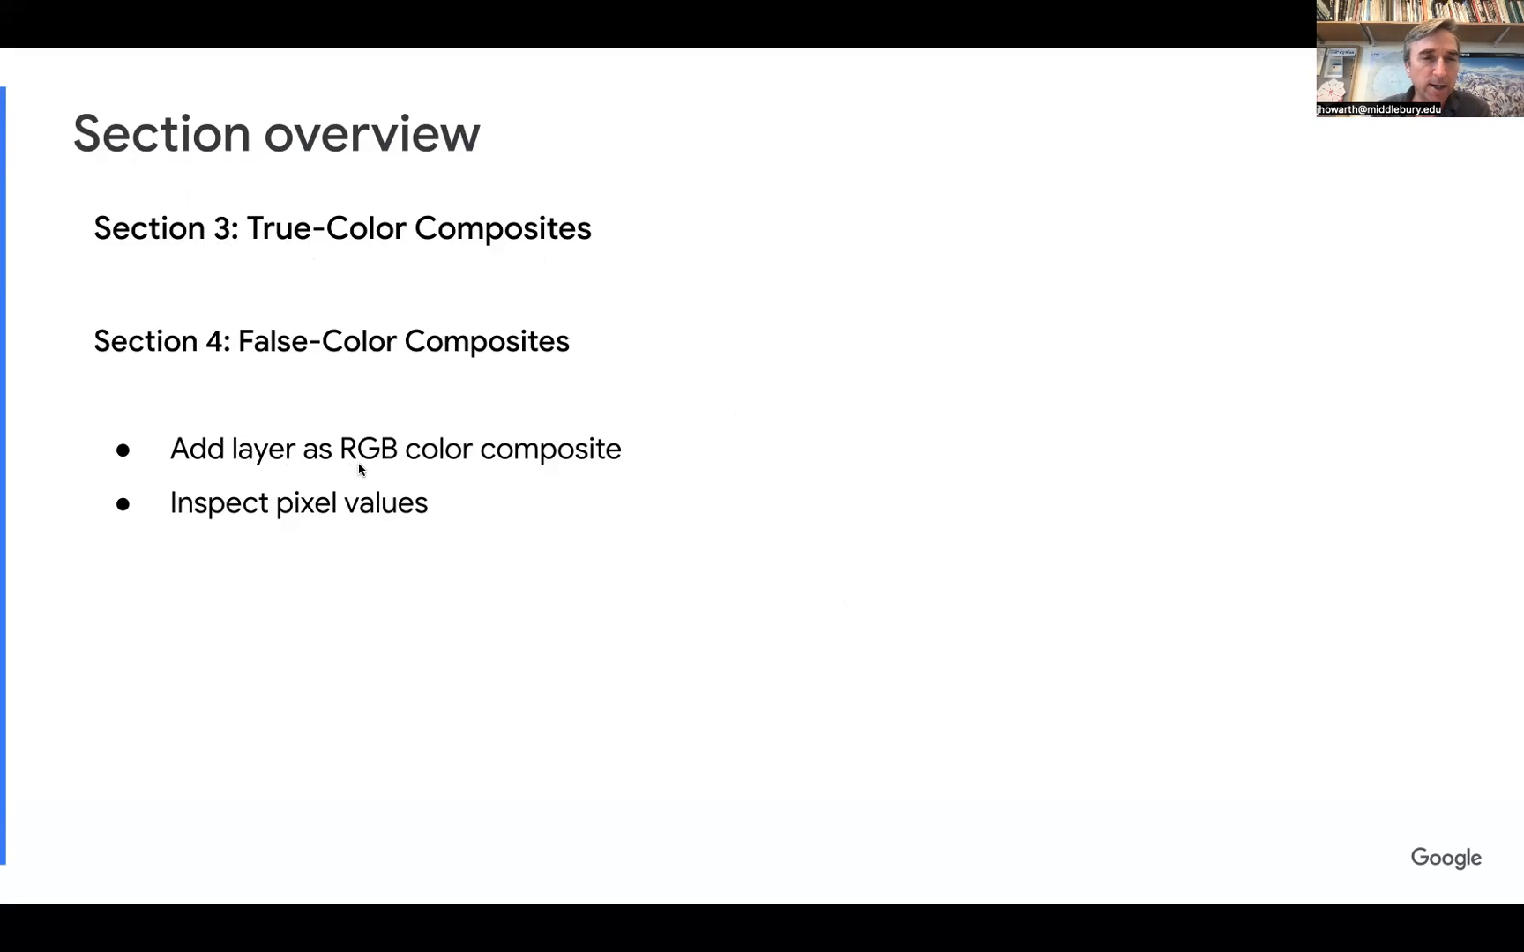
mouse_move(406, 475)
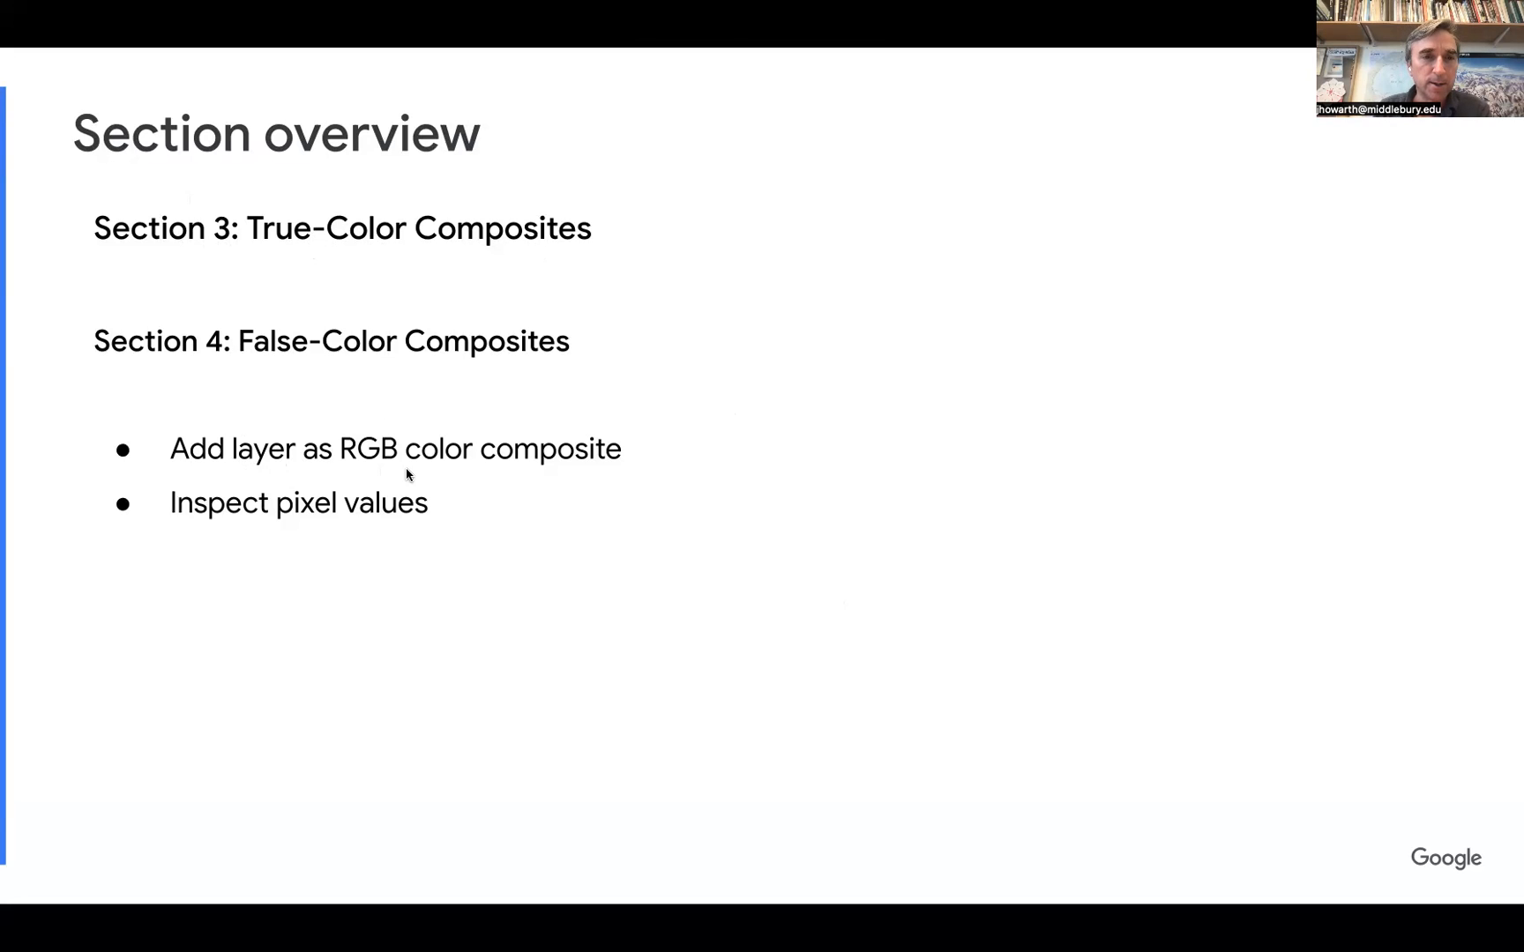
mouse_move(416, 559)
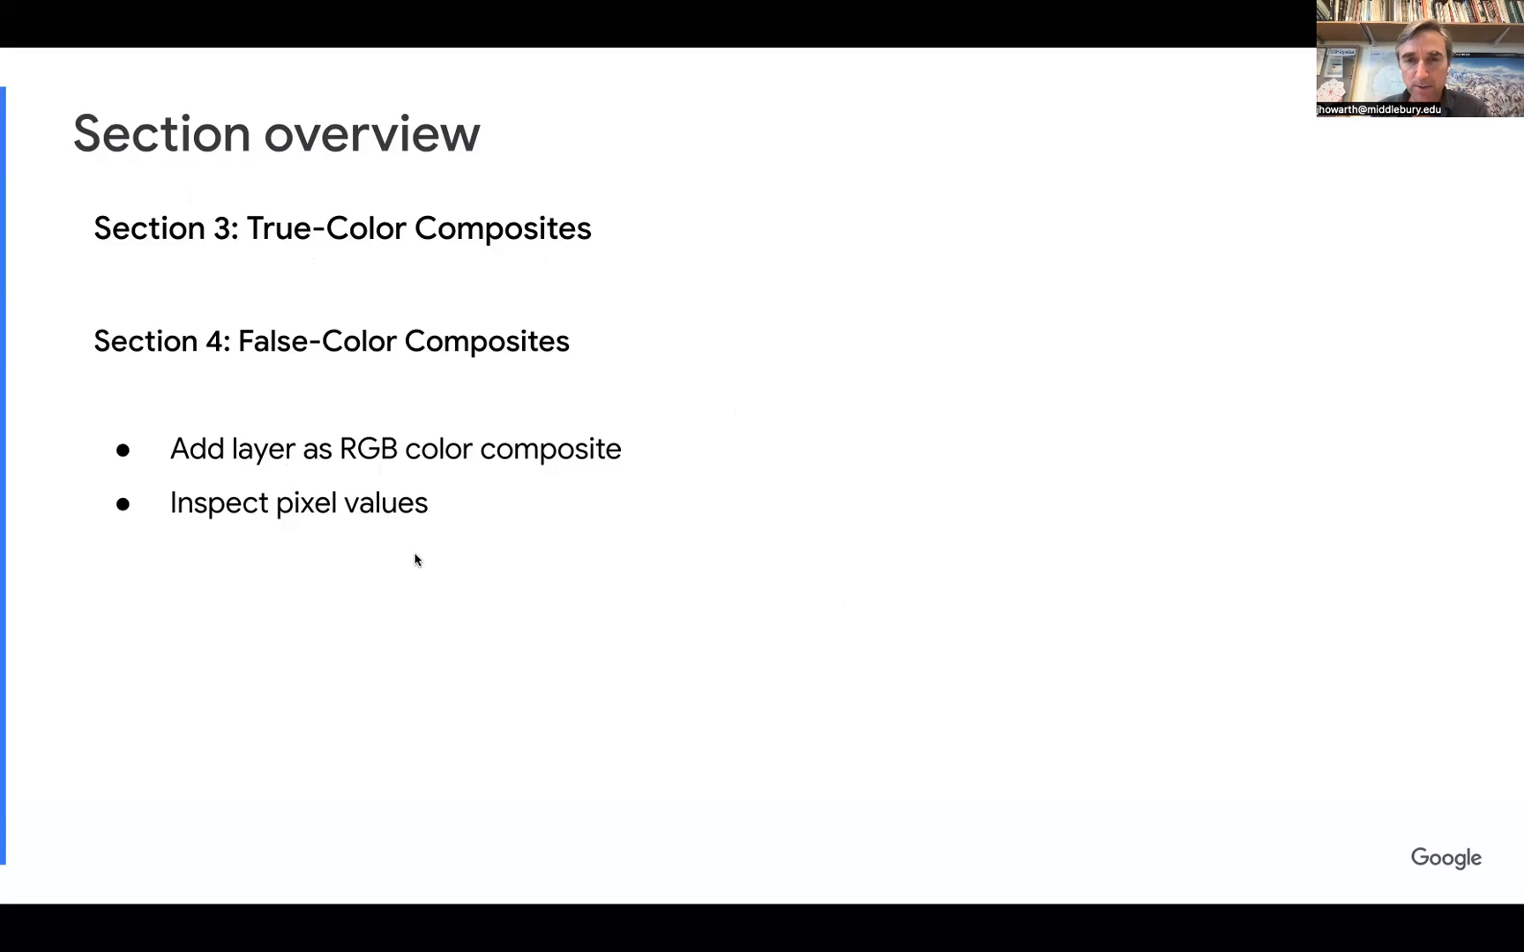
Advance through the Theory and Practicum slides and follow the bit.ly checkpoint 2 link.
key(Right)
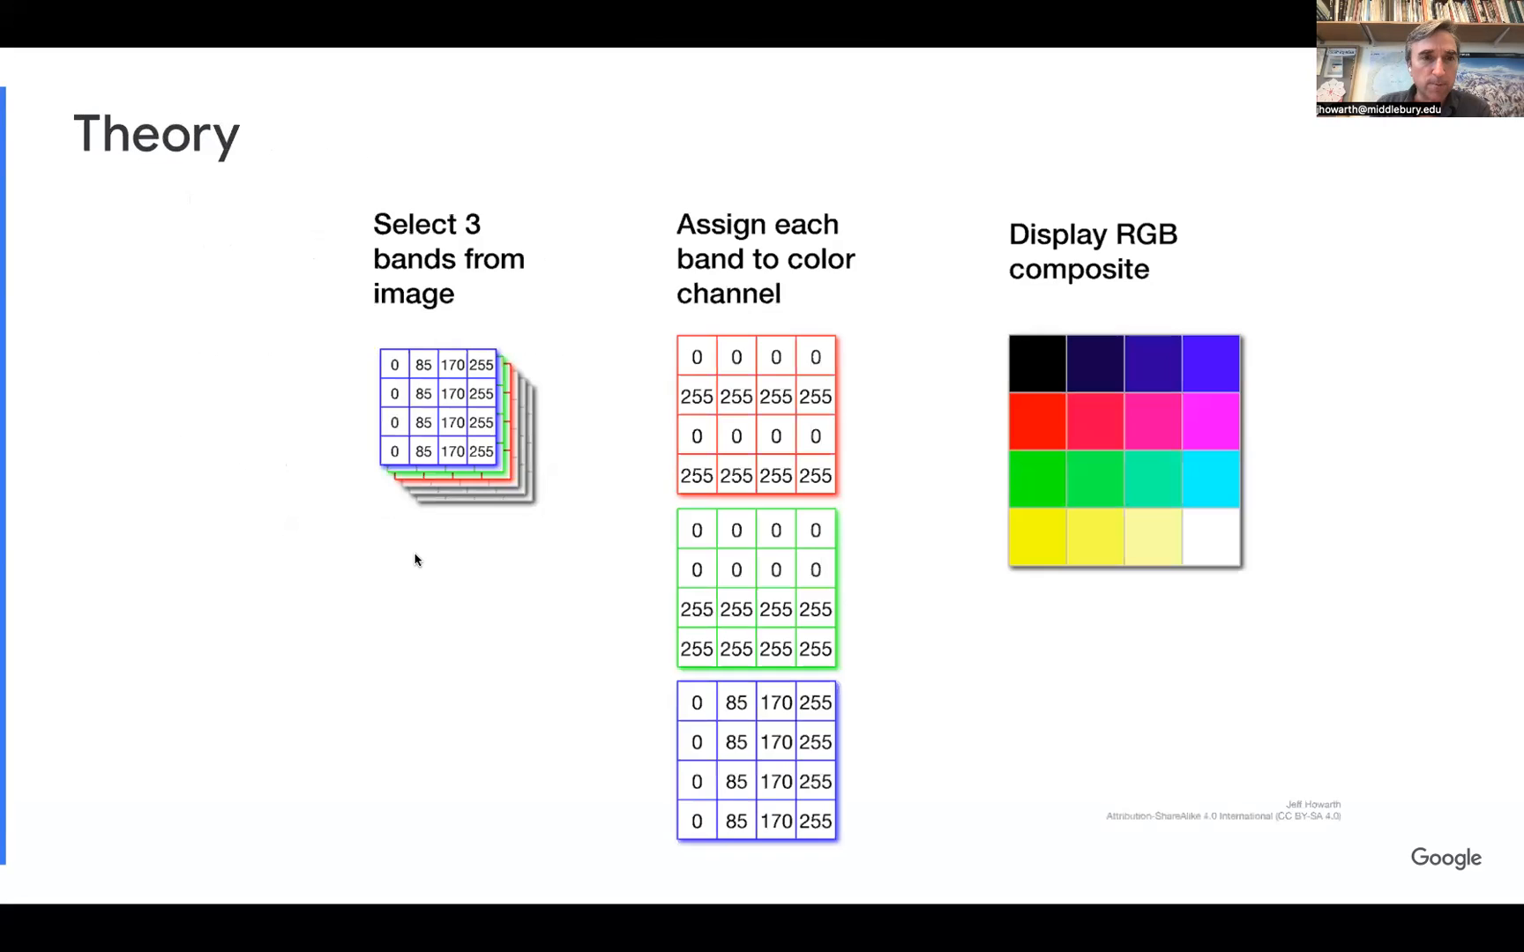
mouse_move(260, 382)
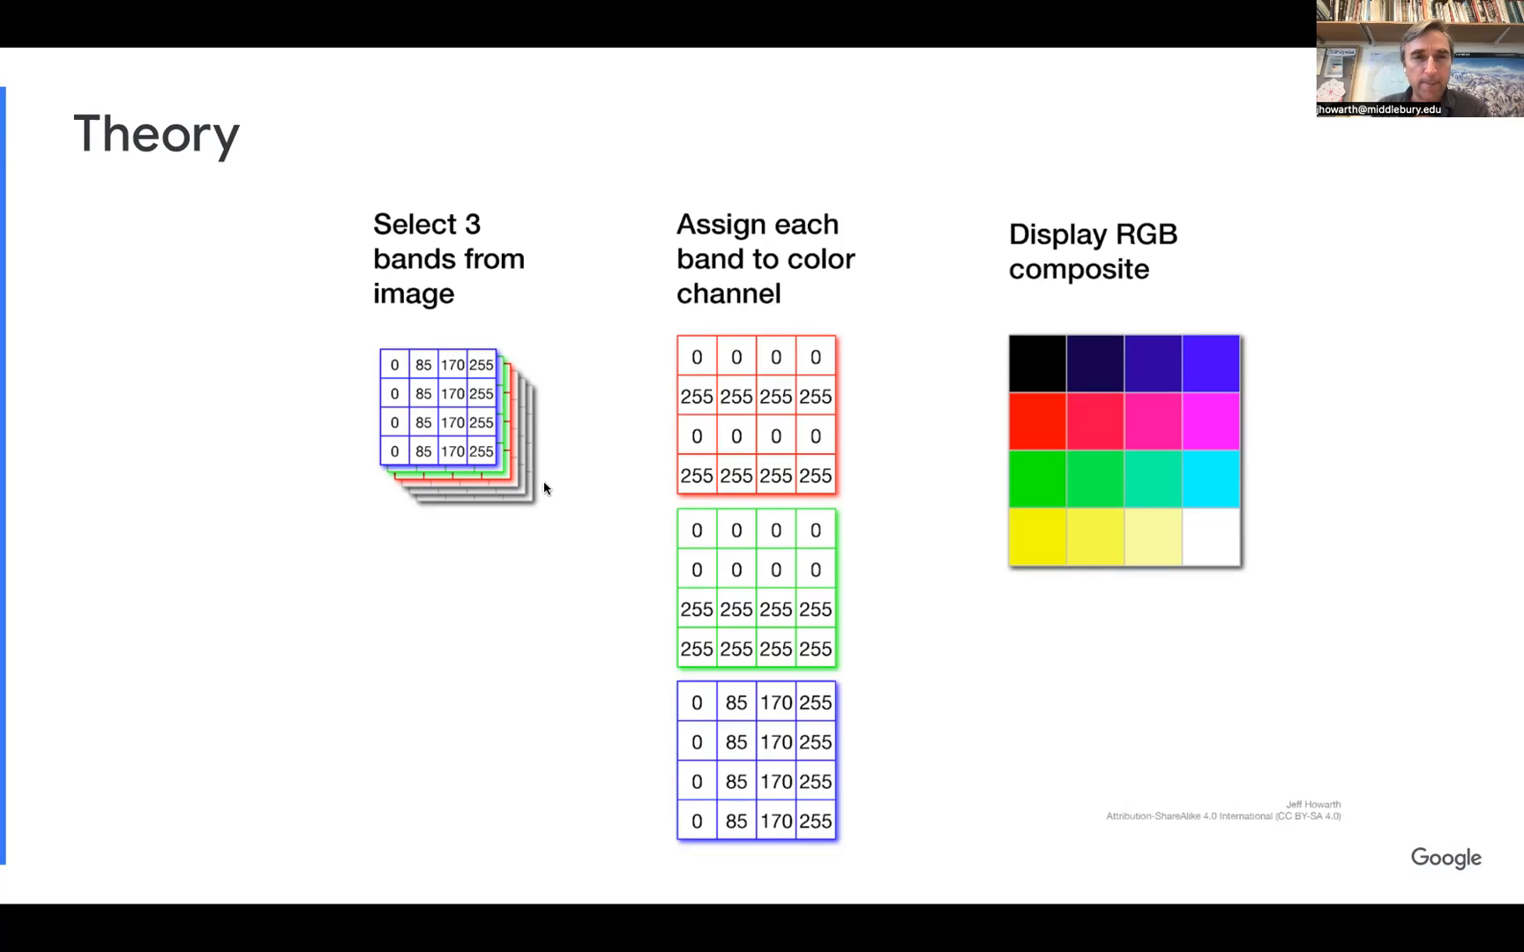
mouse_move(714, 565)
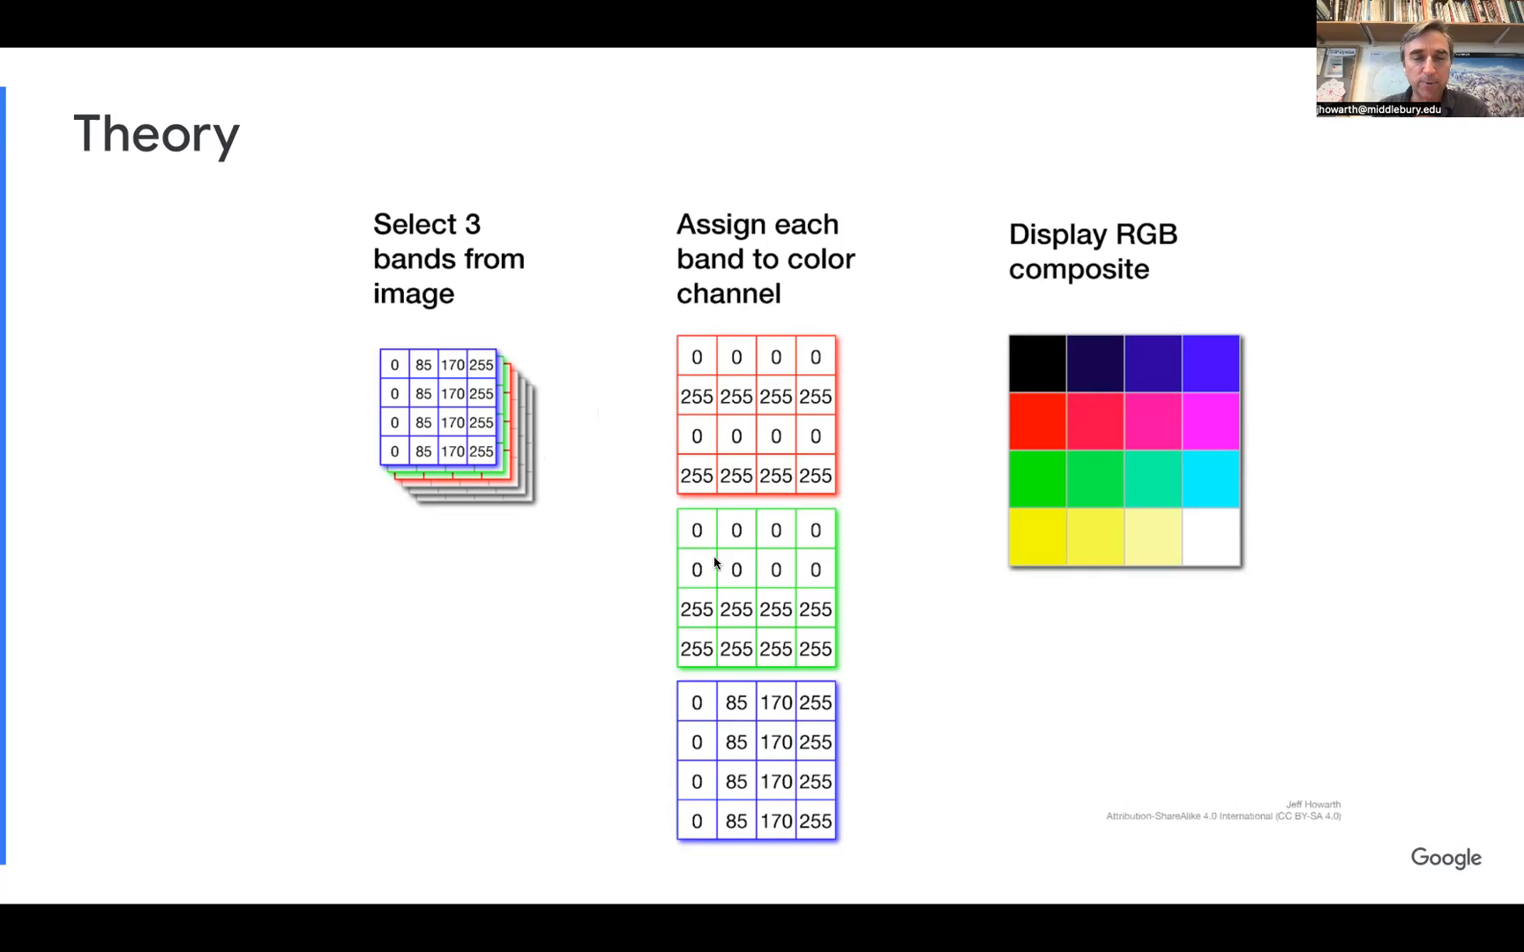
mouse_move(958, 795)
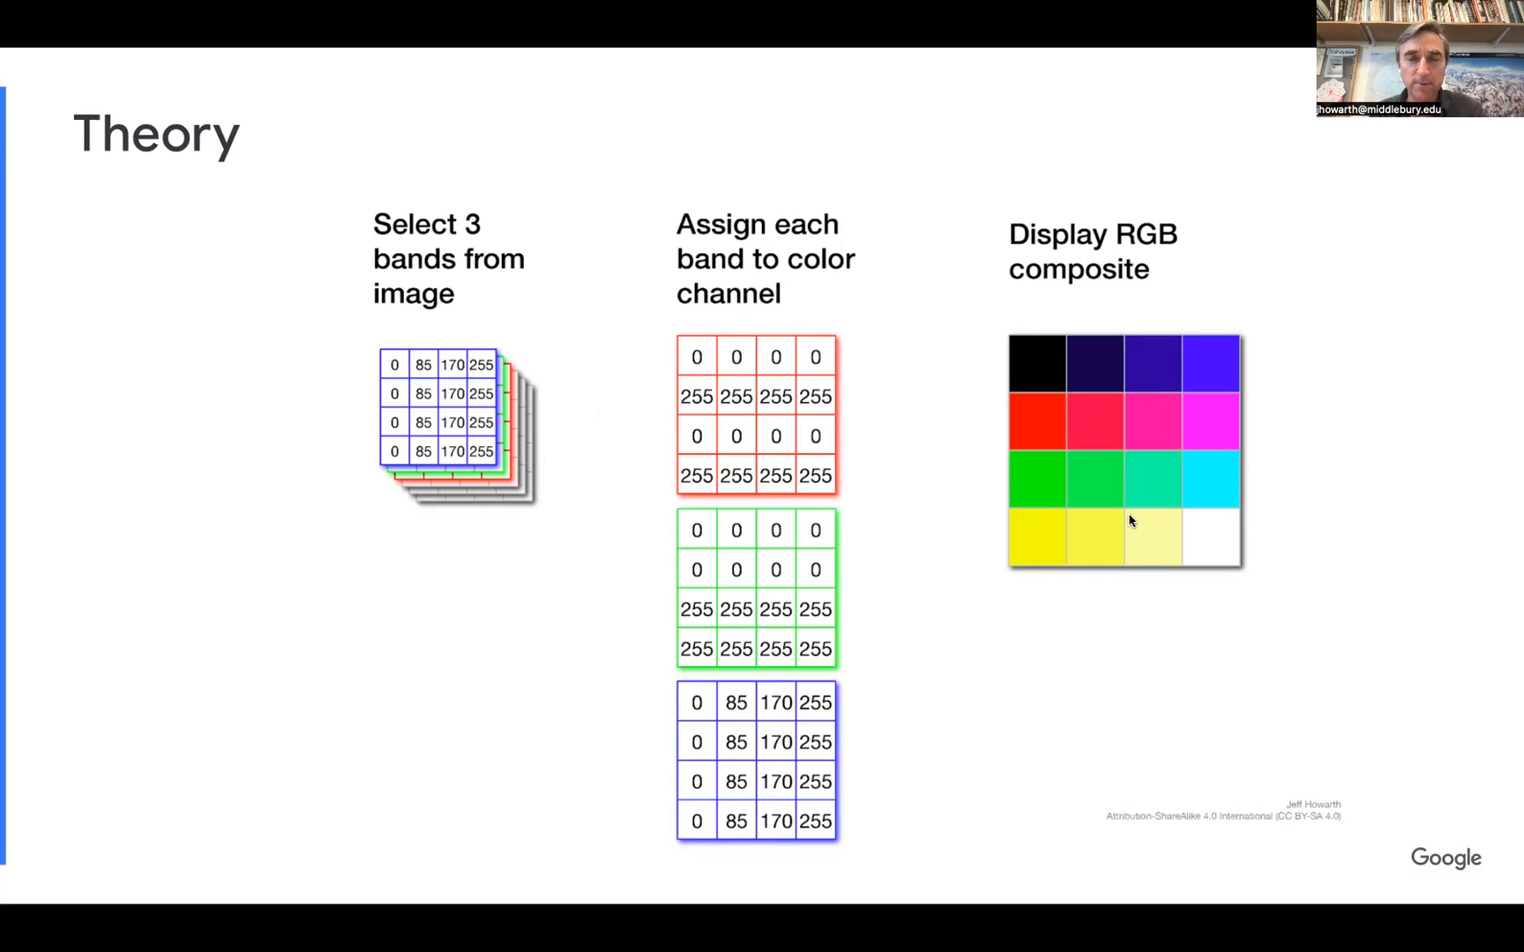
mouse_move(526, 365)
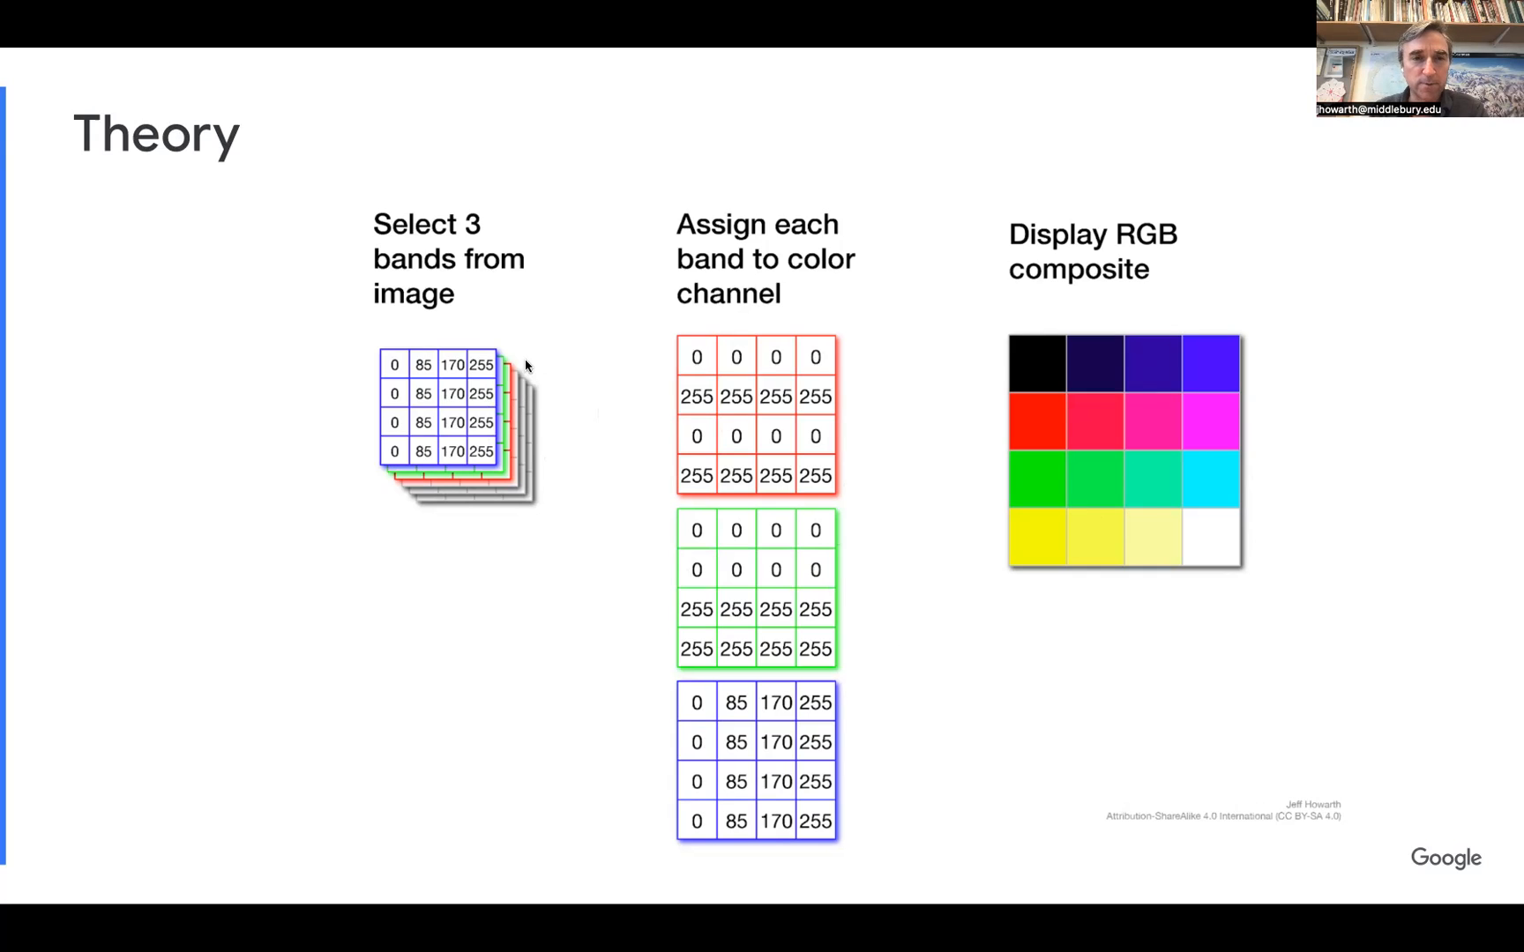
mouse_move(513, 440)
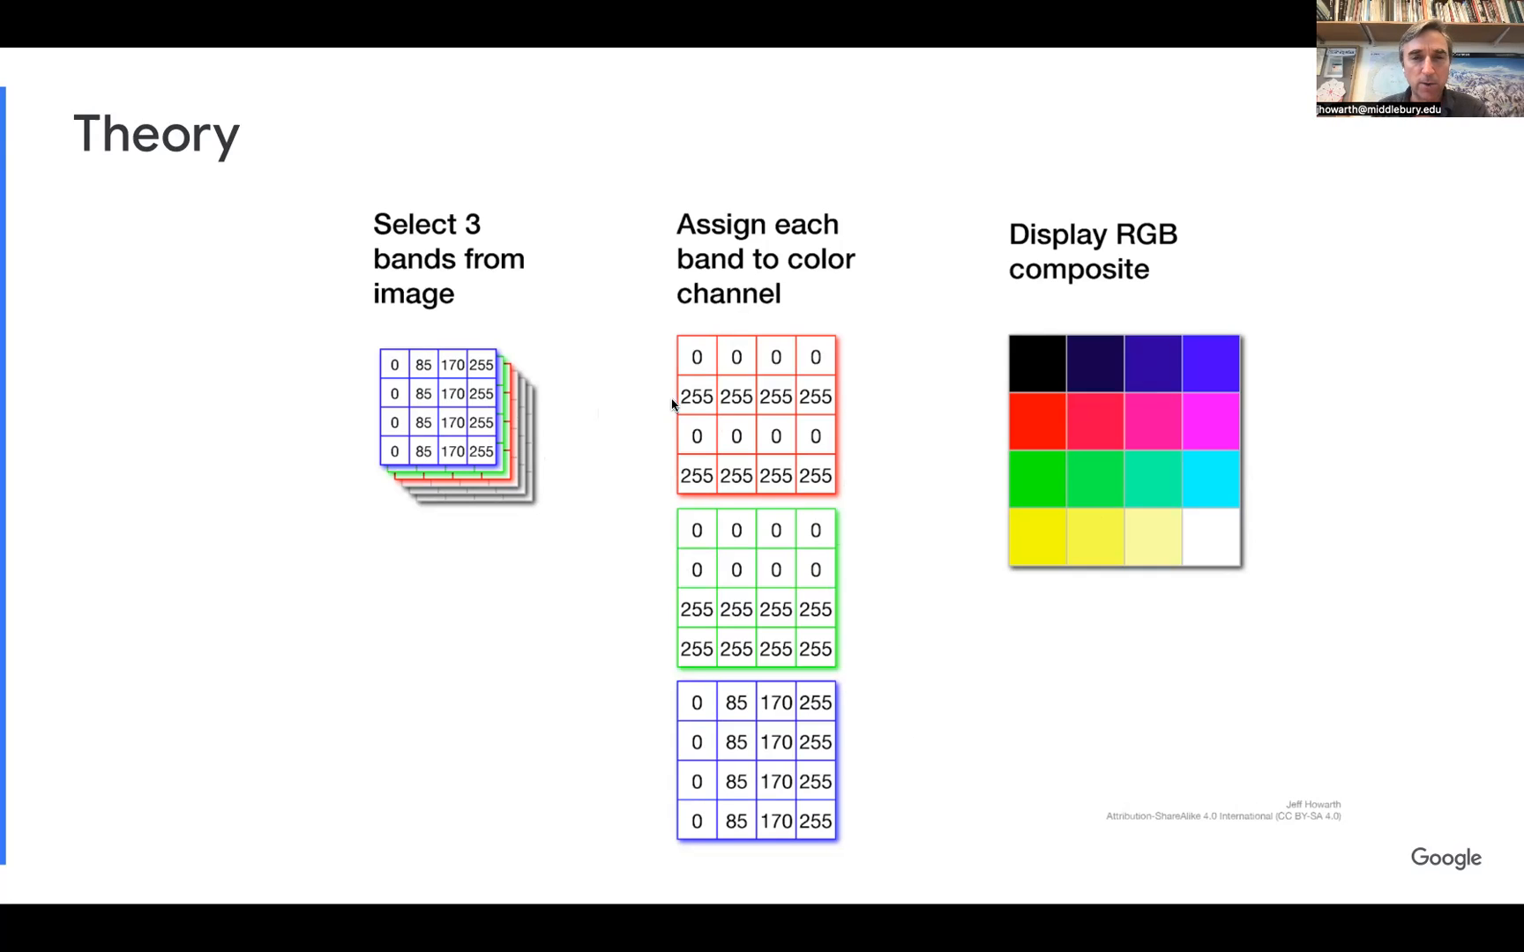
mouse_move(760, 418)
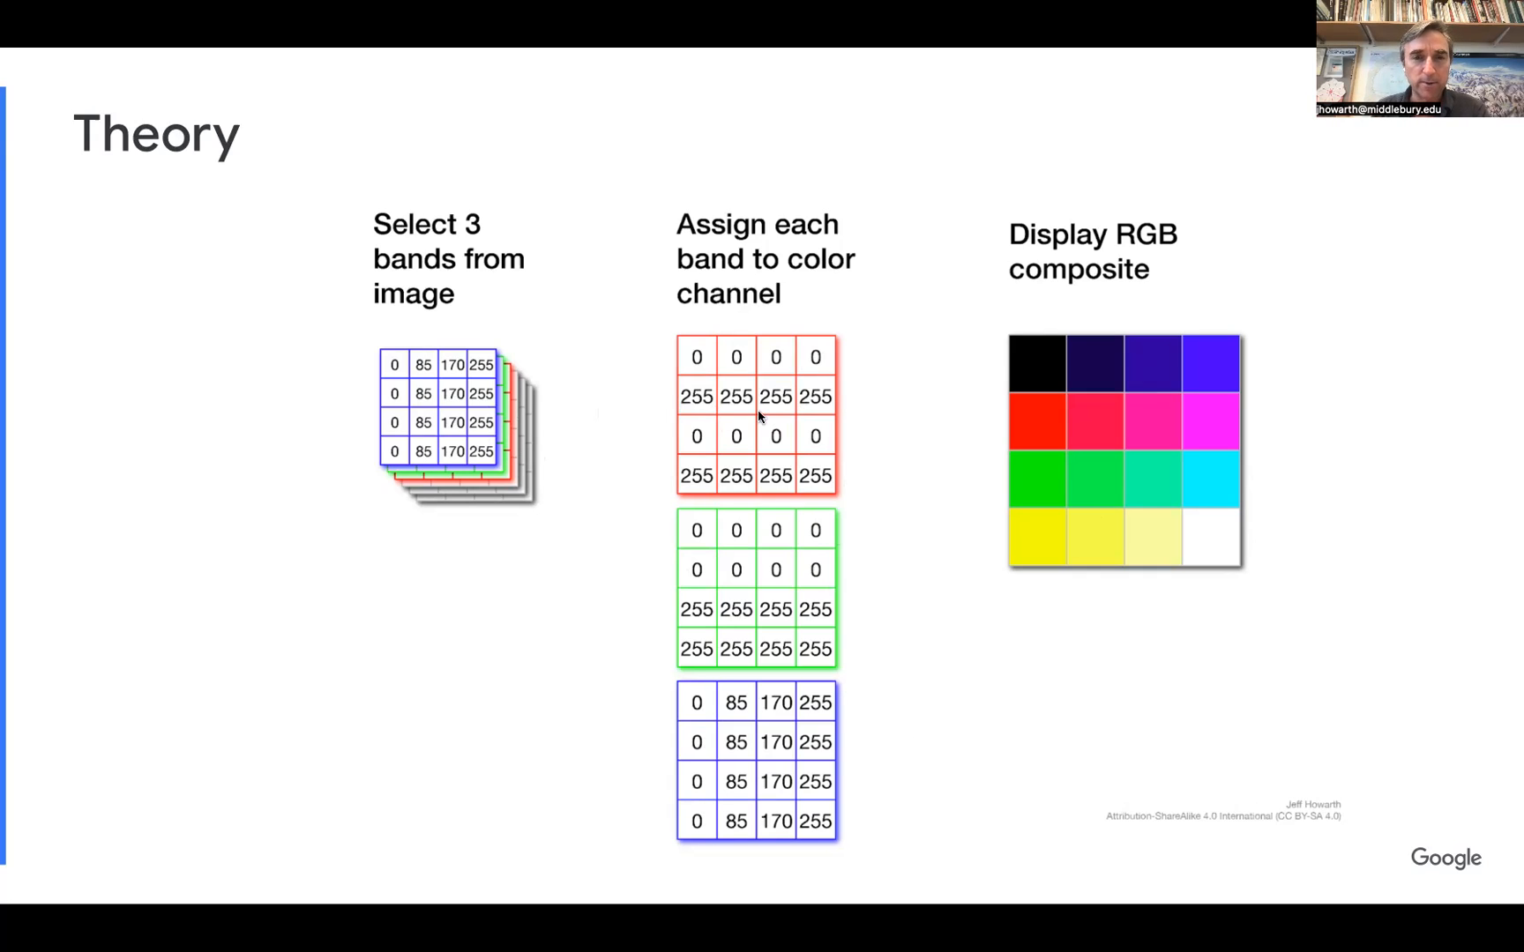
mouse_move(624, 424)
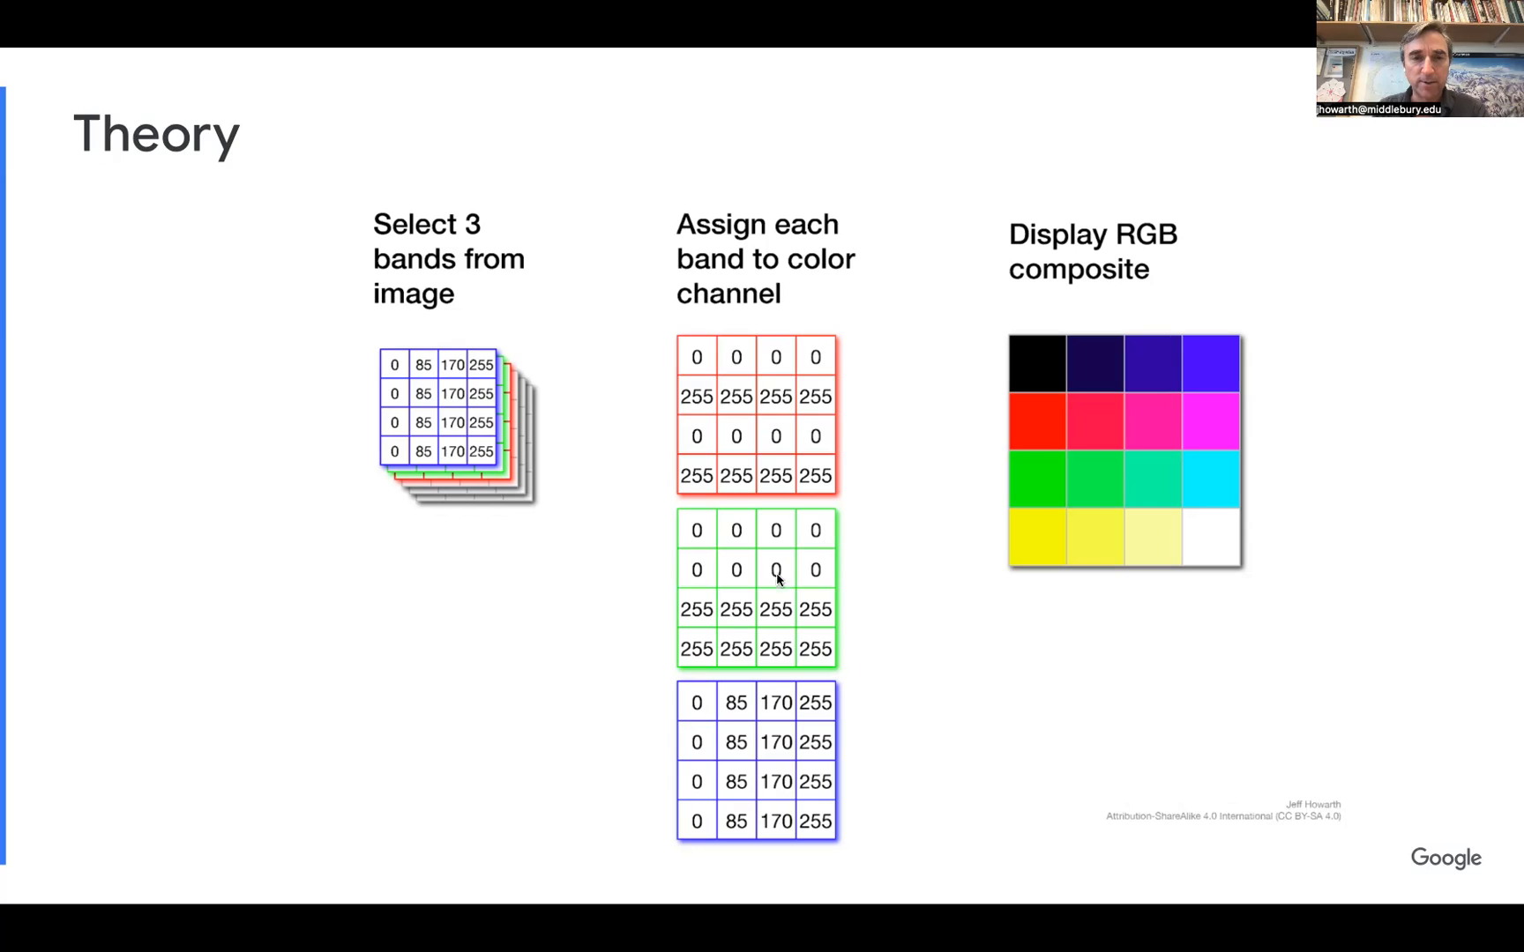
mouse_move(510, 471)
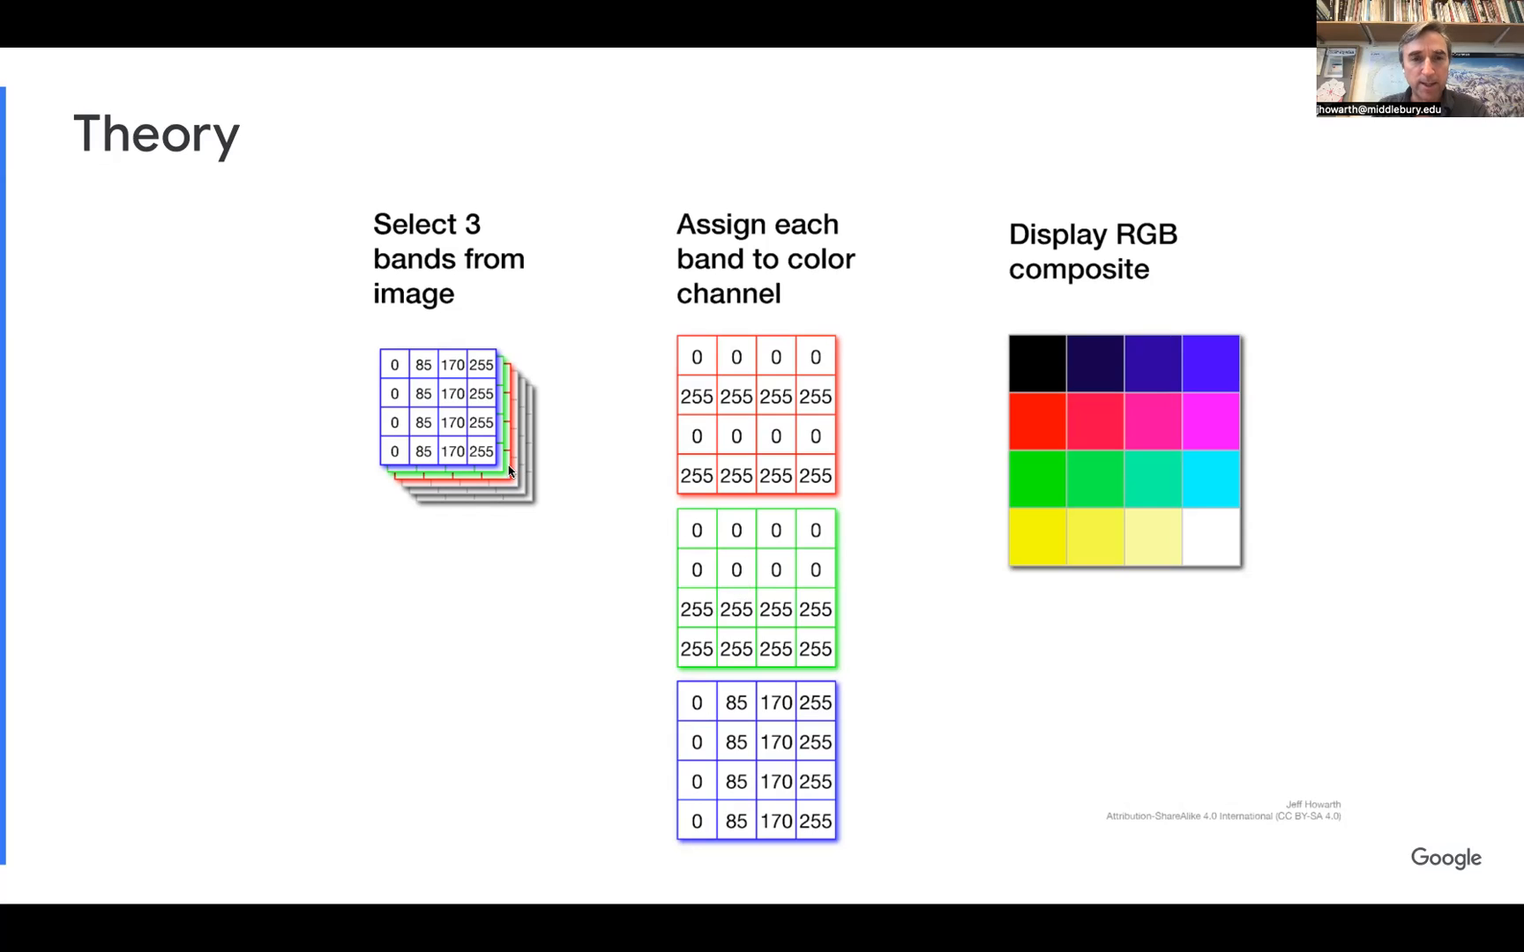
mouse_move(690, 779)
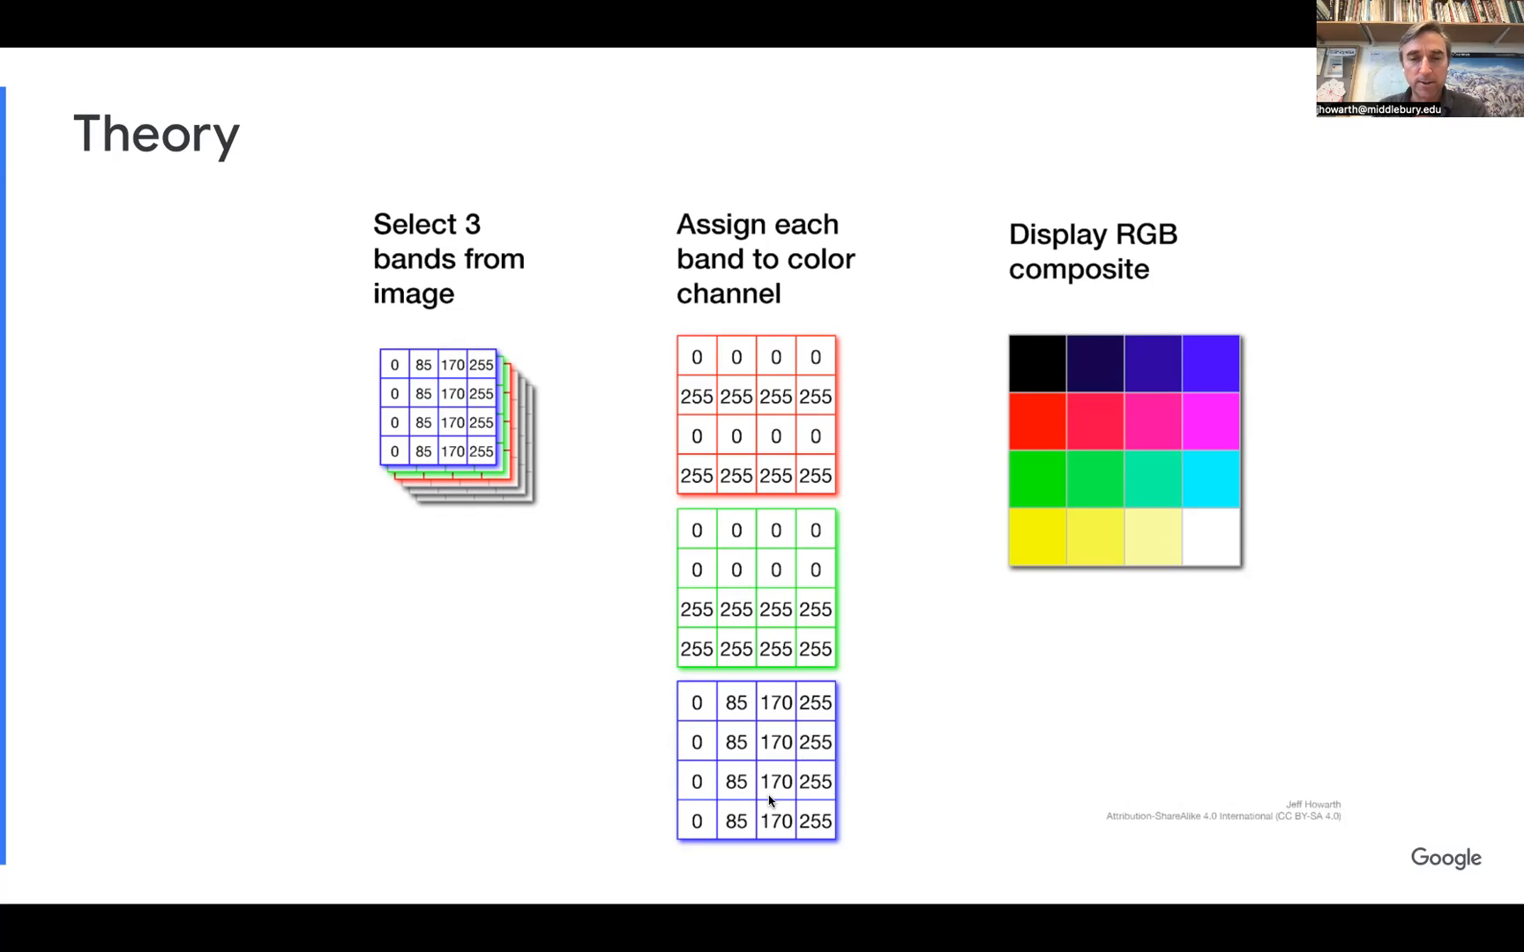
mouse_move(557, 558)
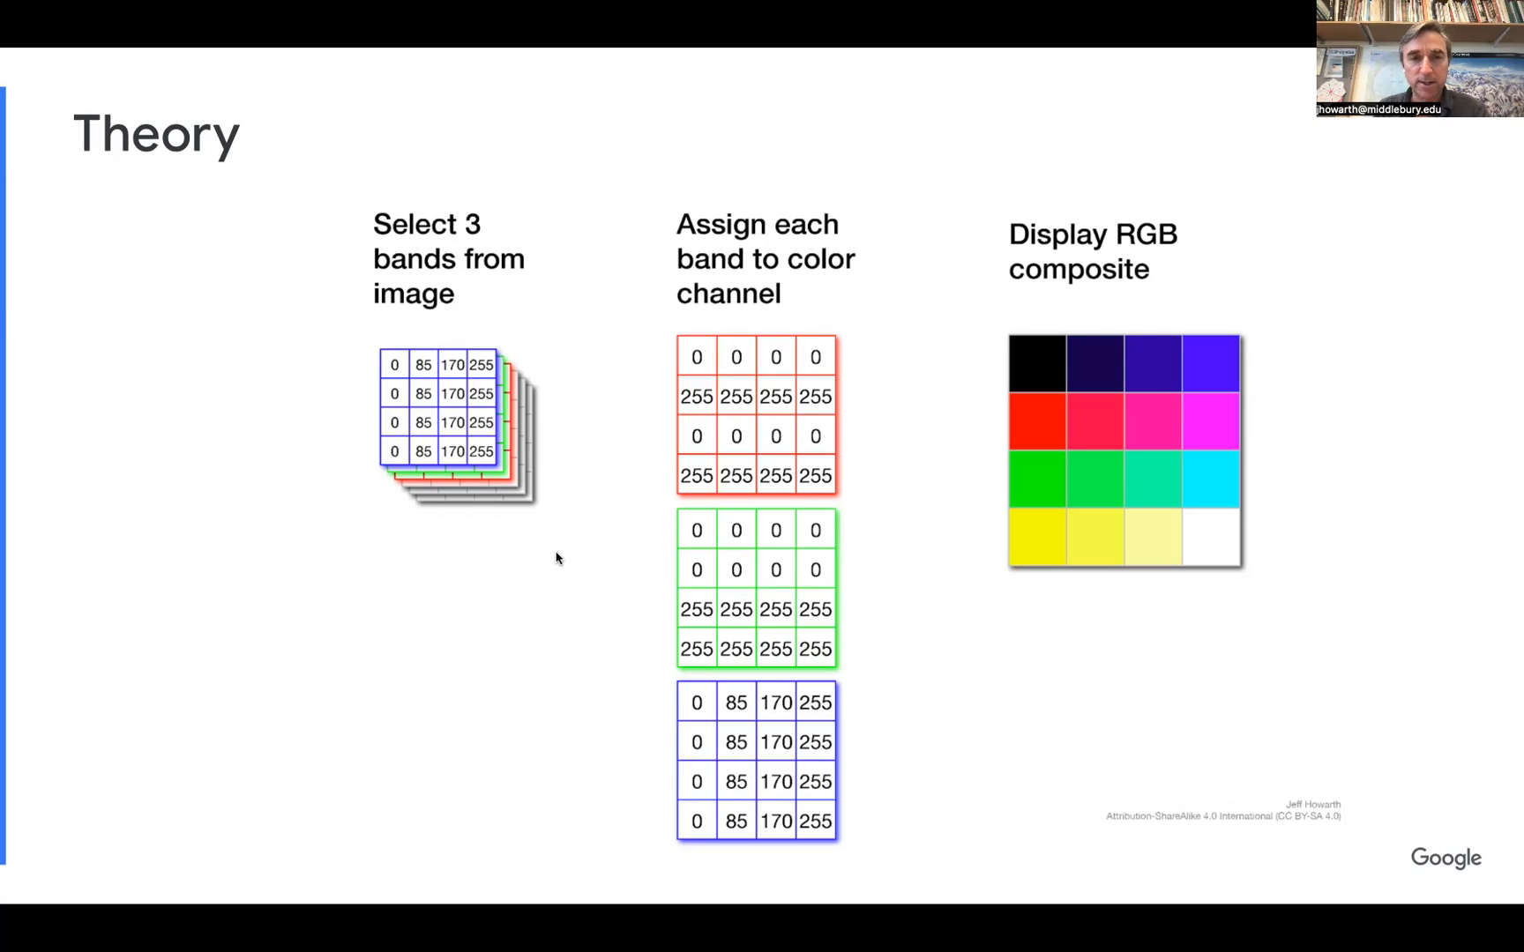
mouse_move(436, 412)
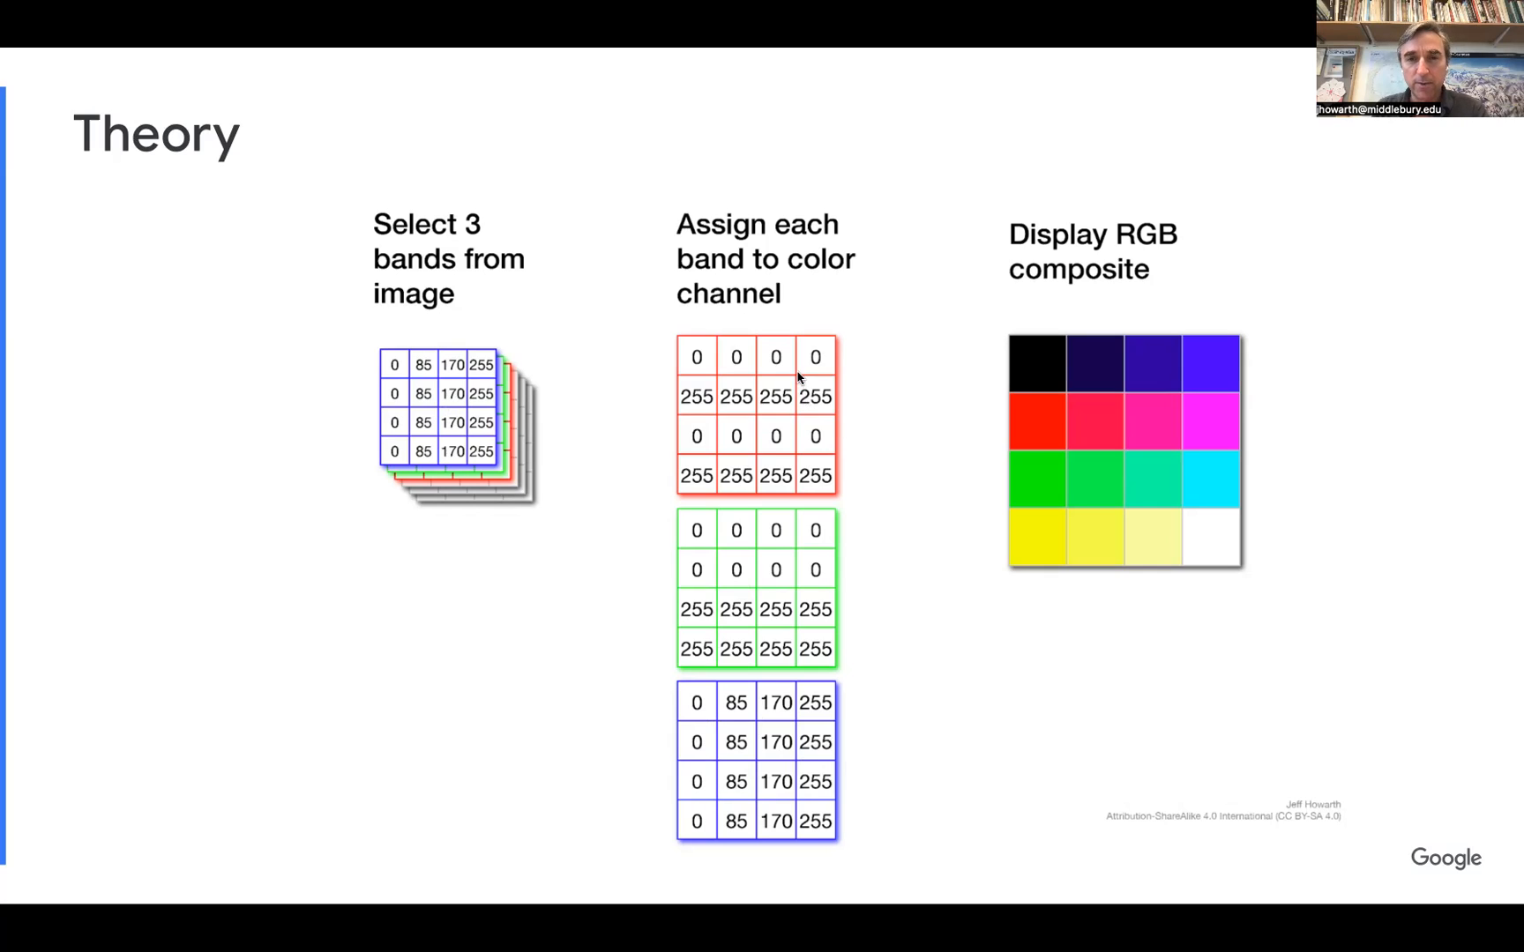
mouse_move(1060, 392)
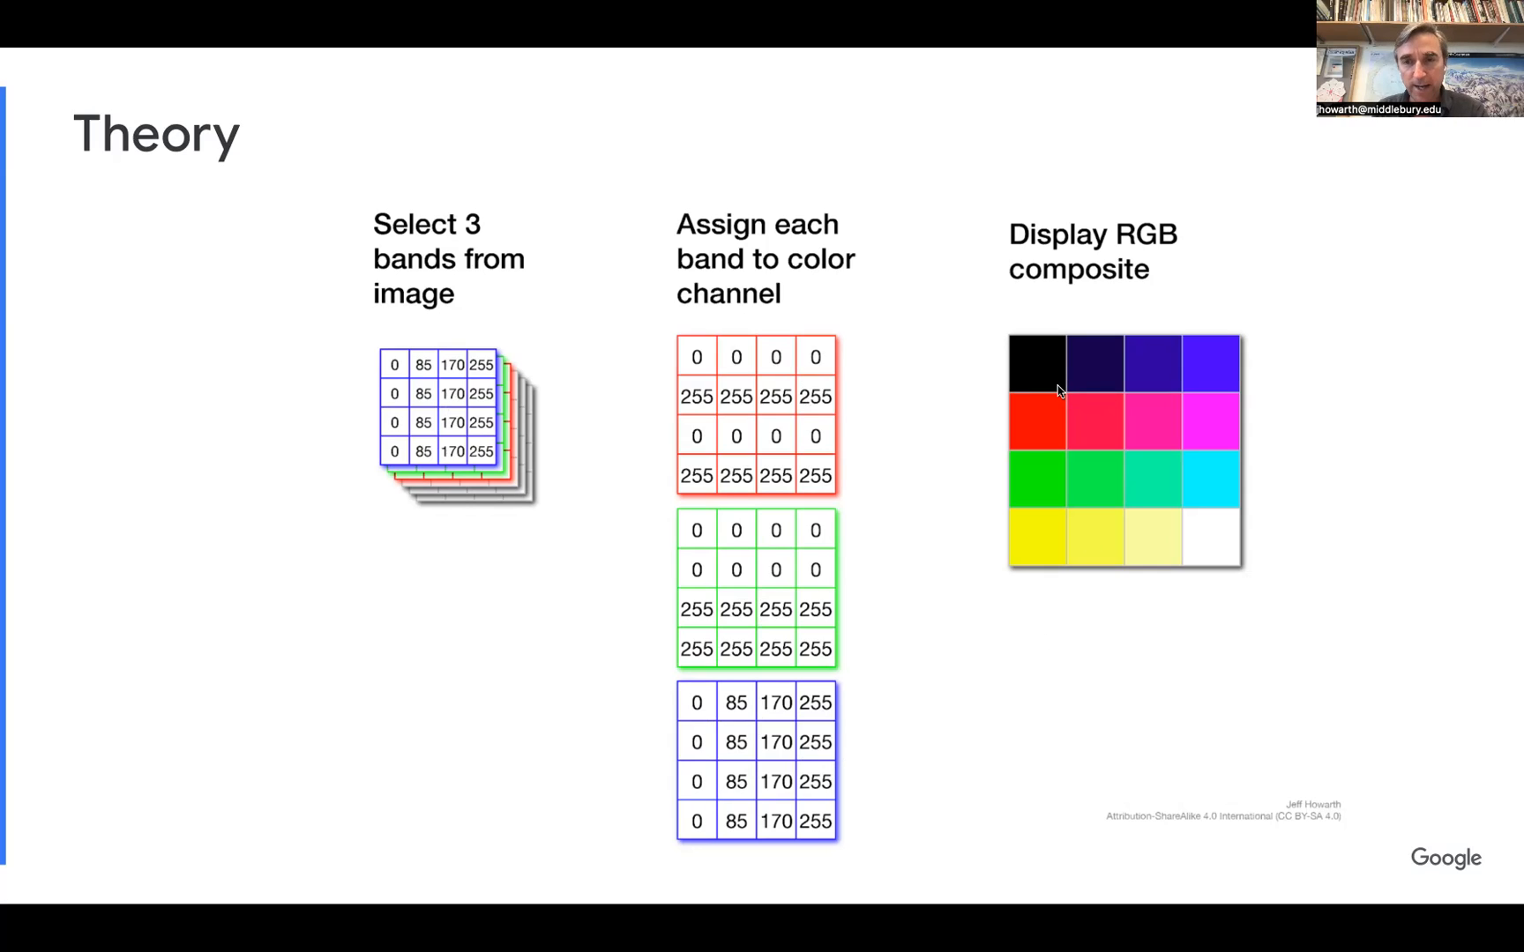
mouse_move(707, 372)
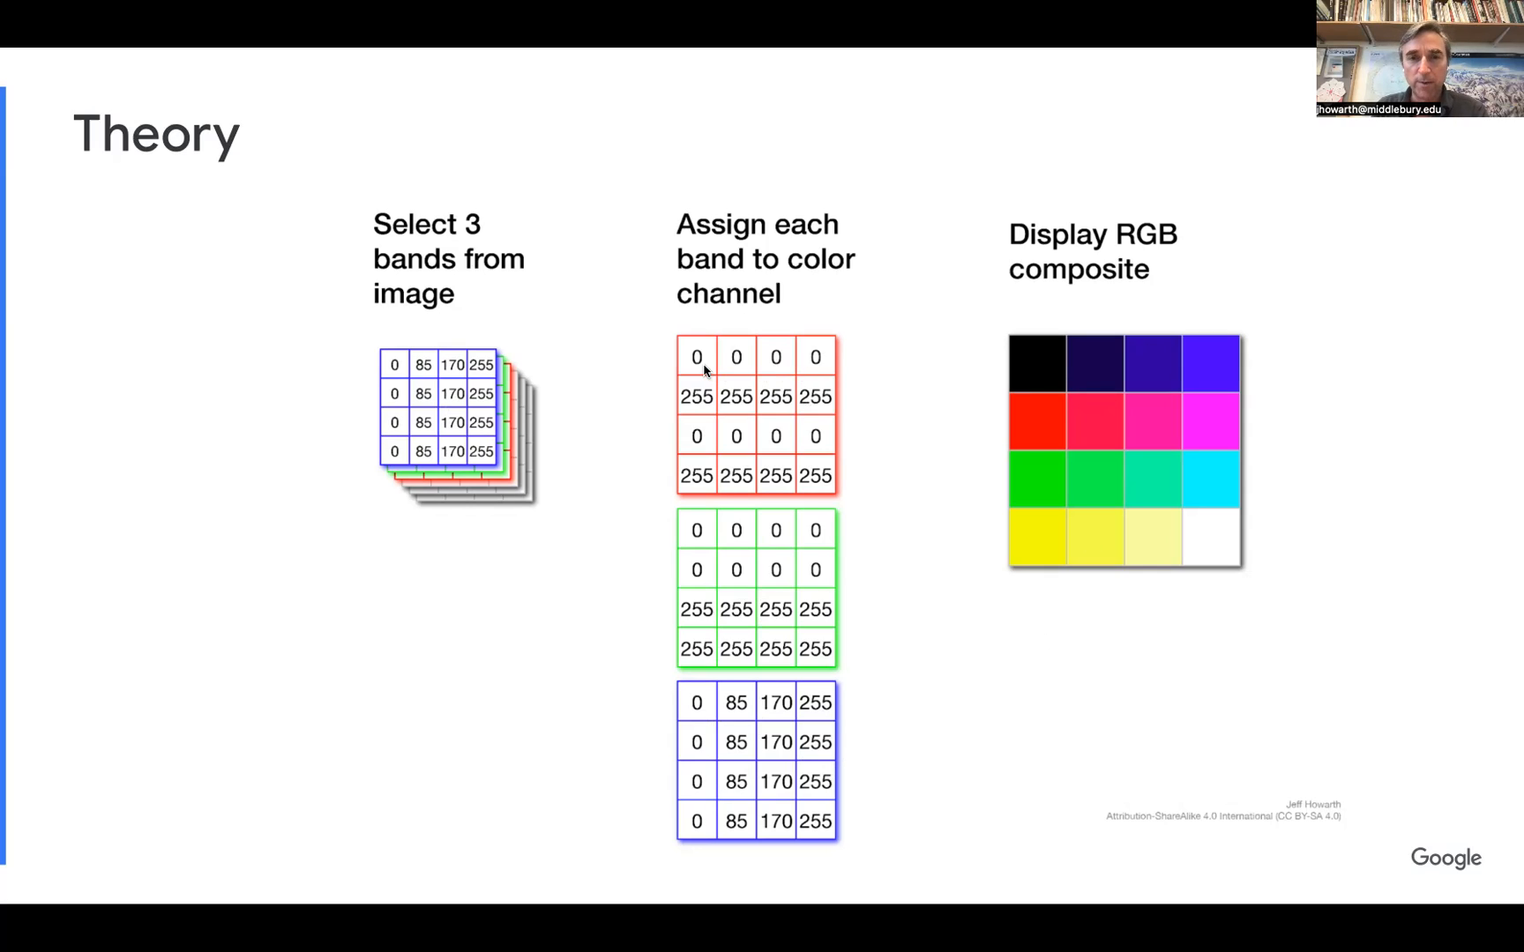
mouse_move(699, 358)
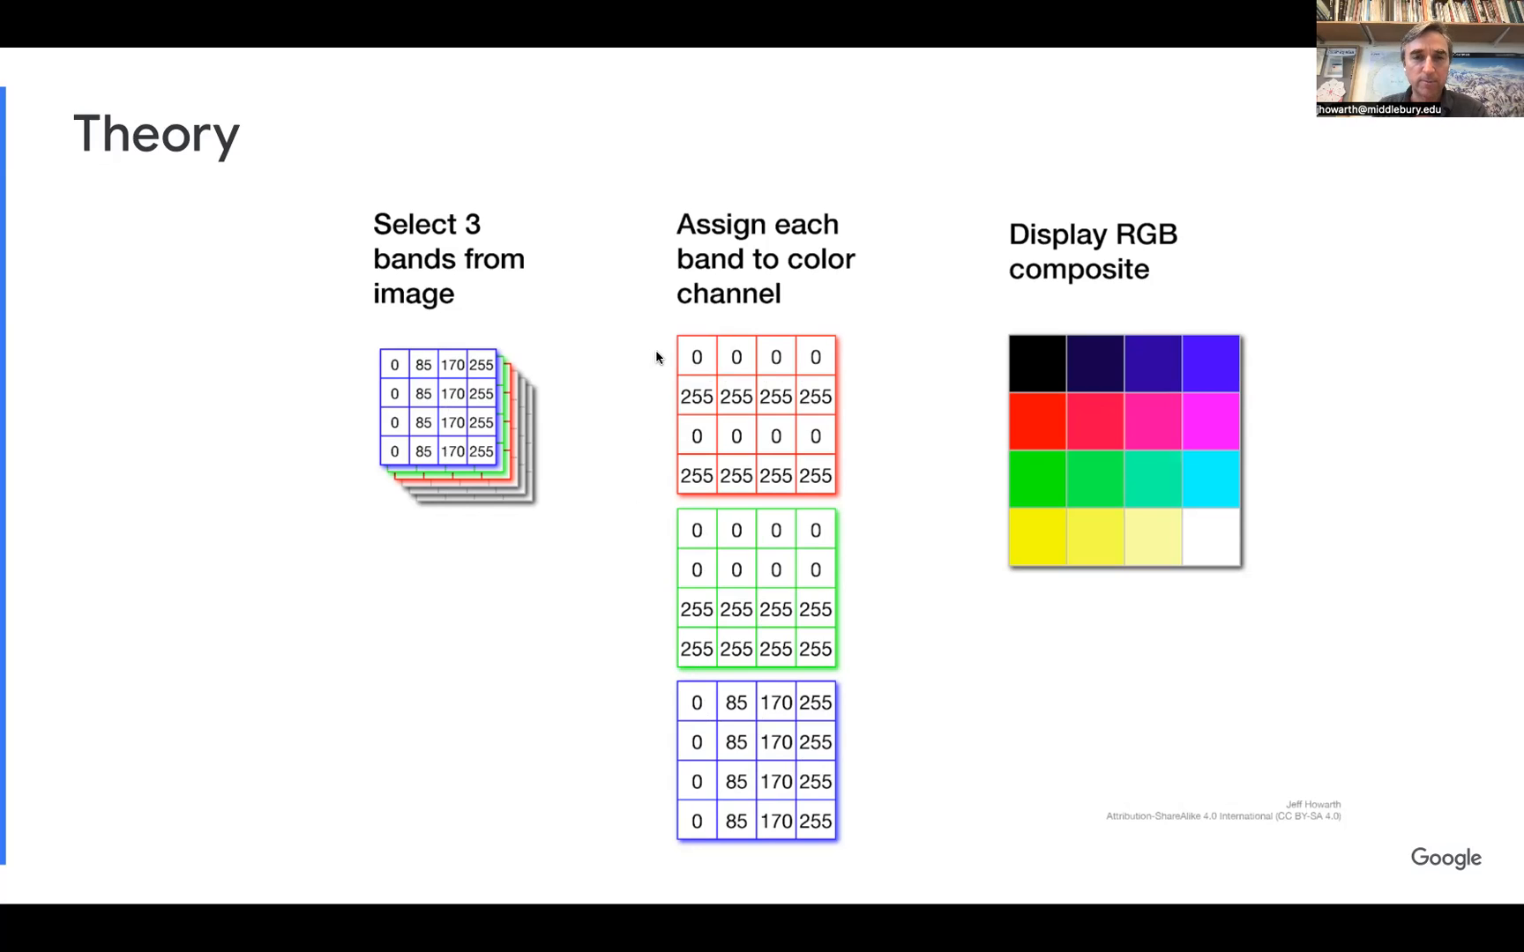
mouse_move(697, 356)
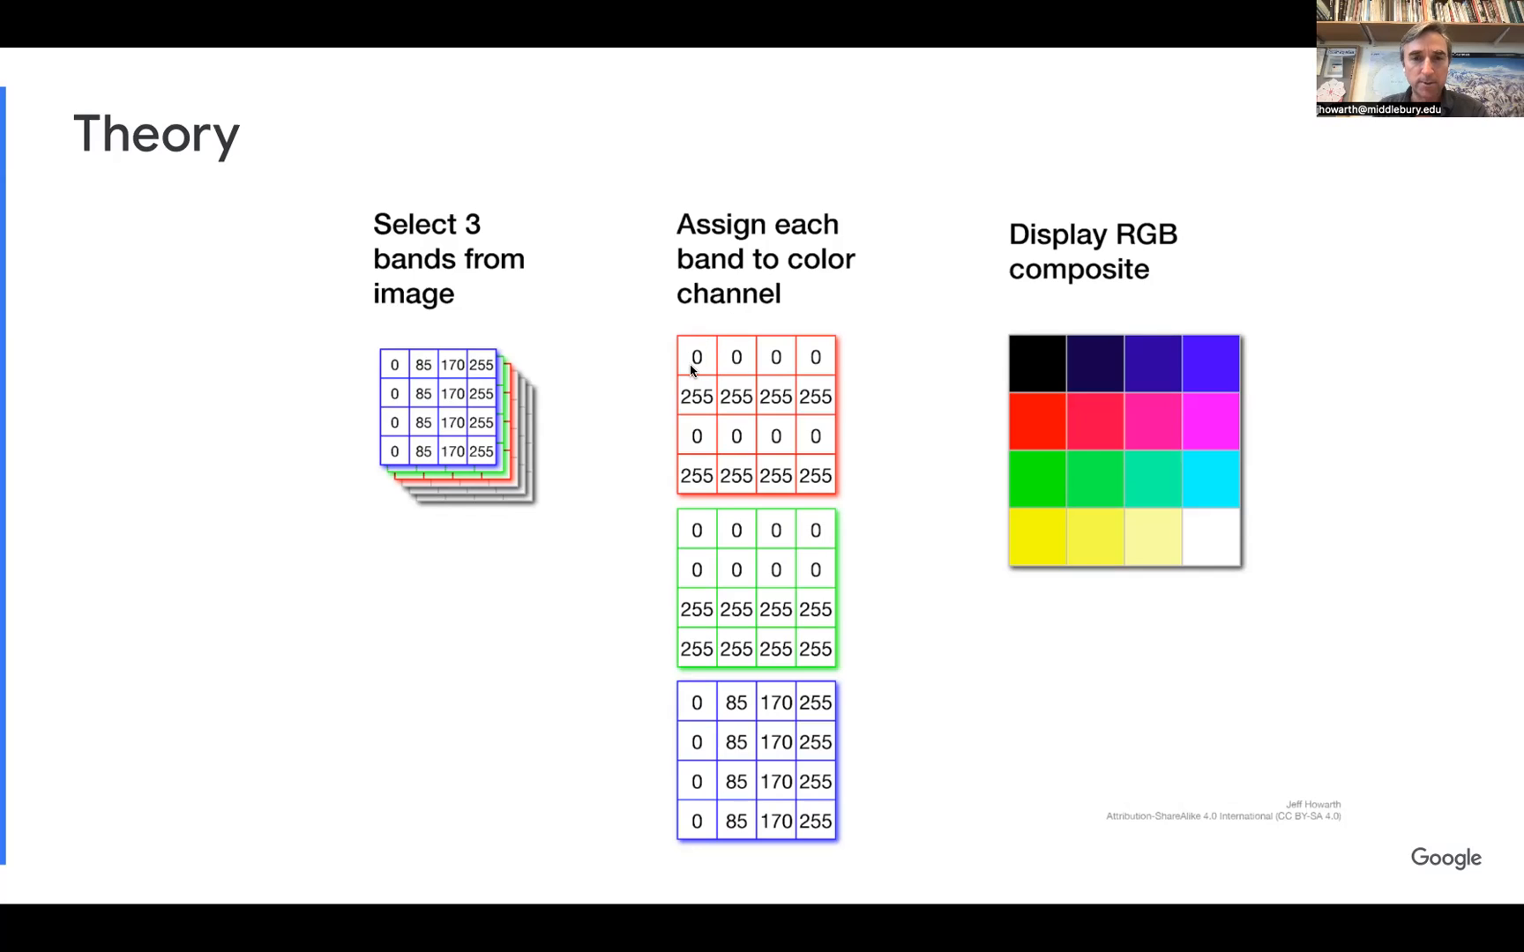
mouse_move(665, 683)
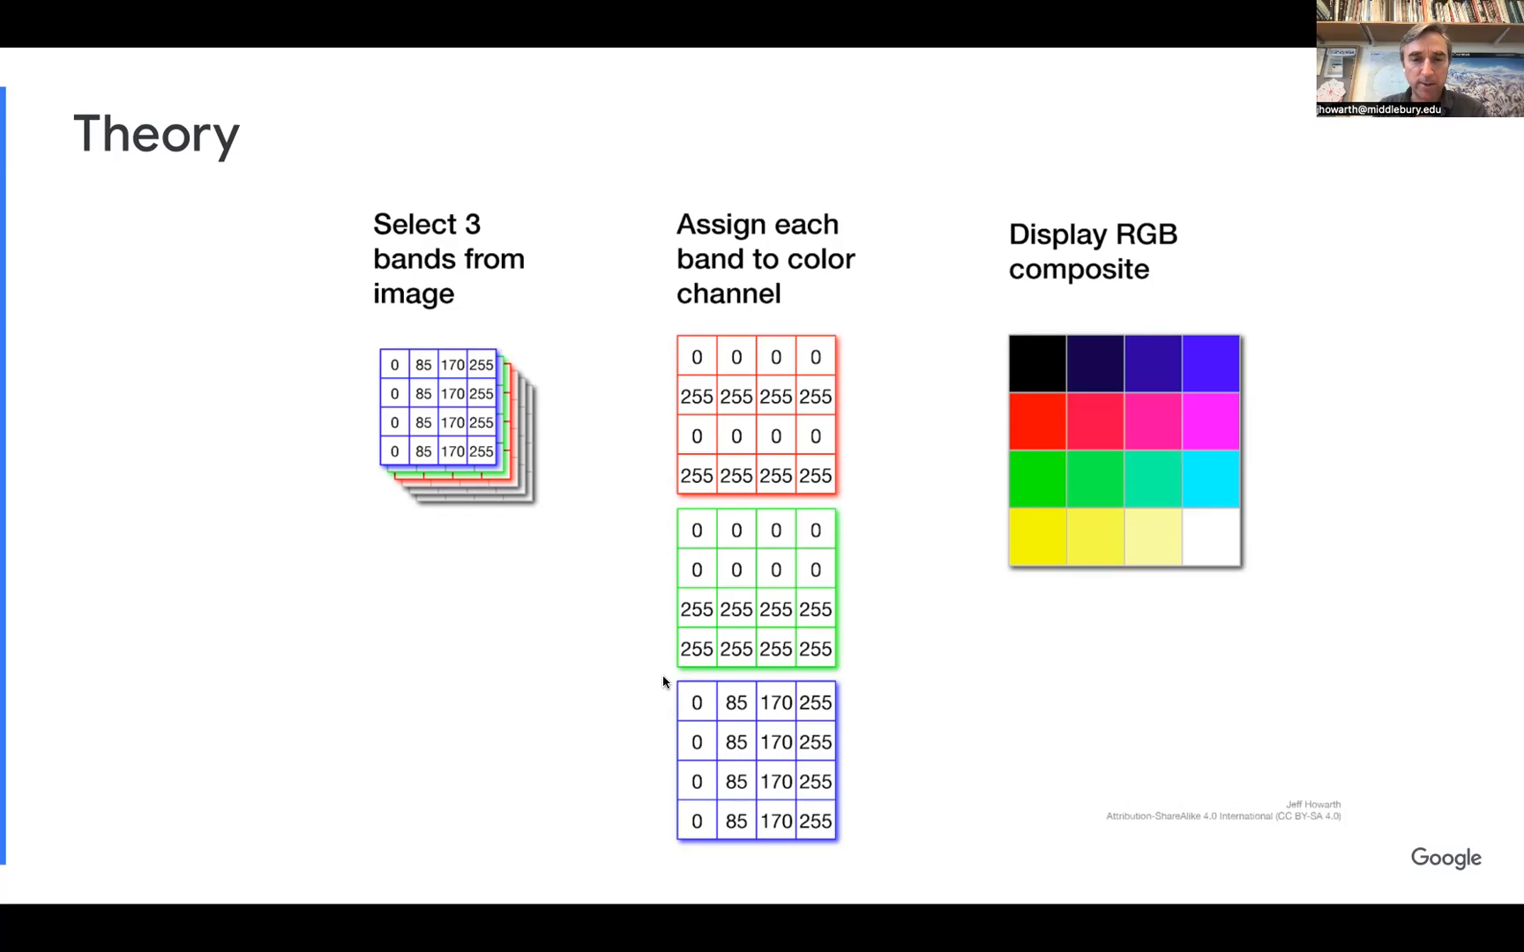
mouse_move(698, 704)
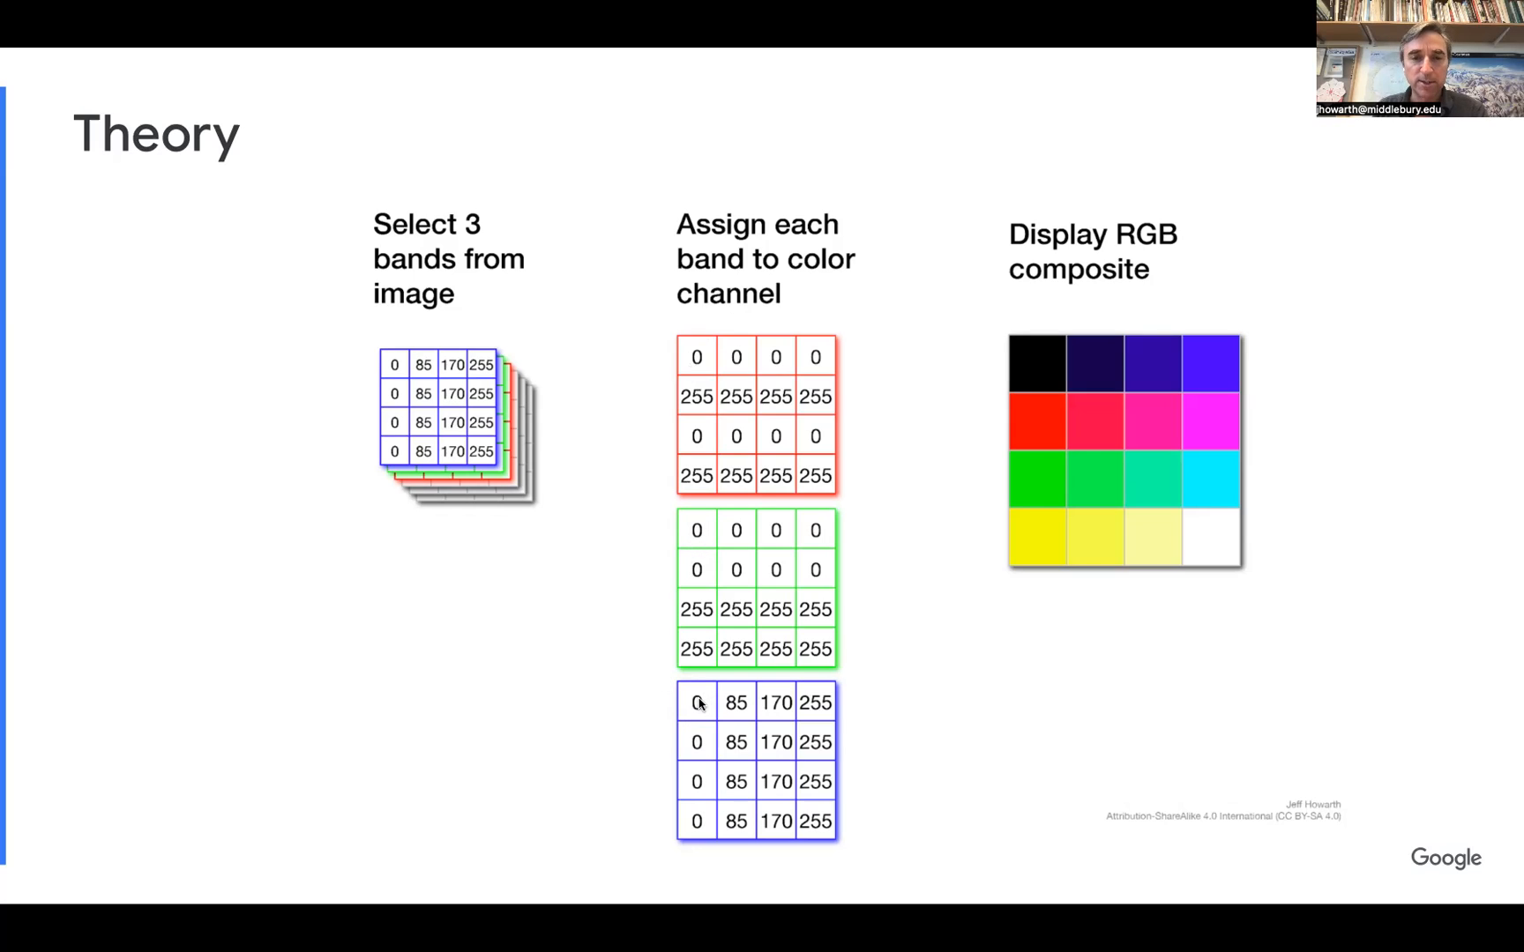
mouse_move(1041, 377)
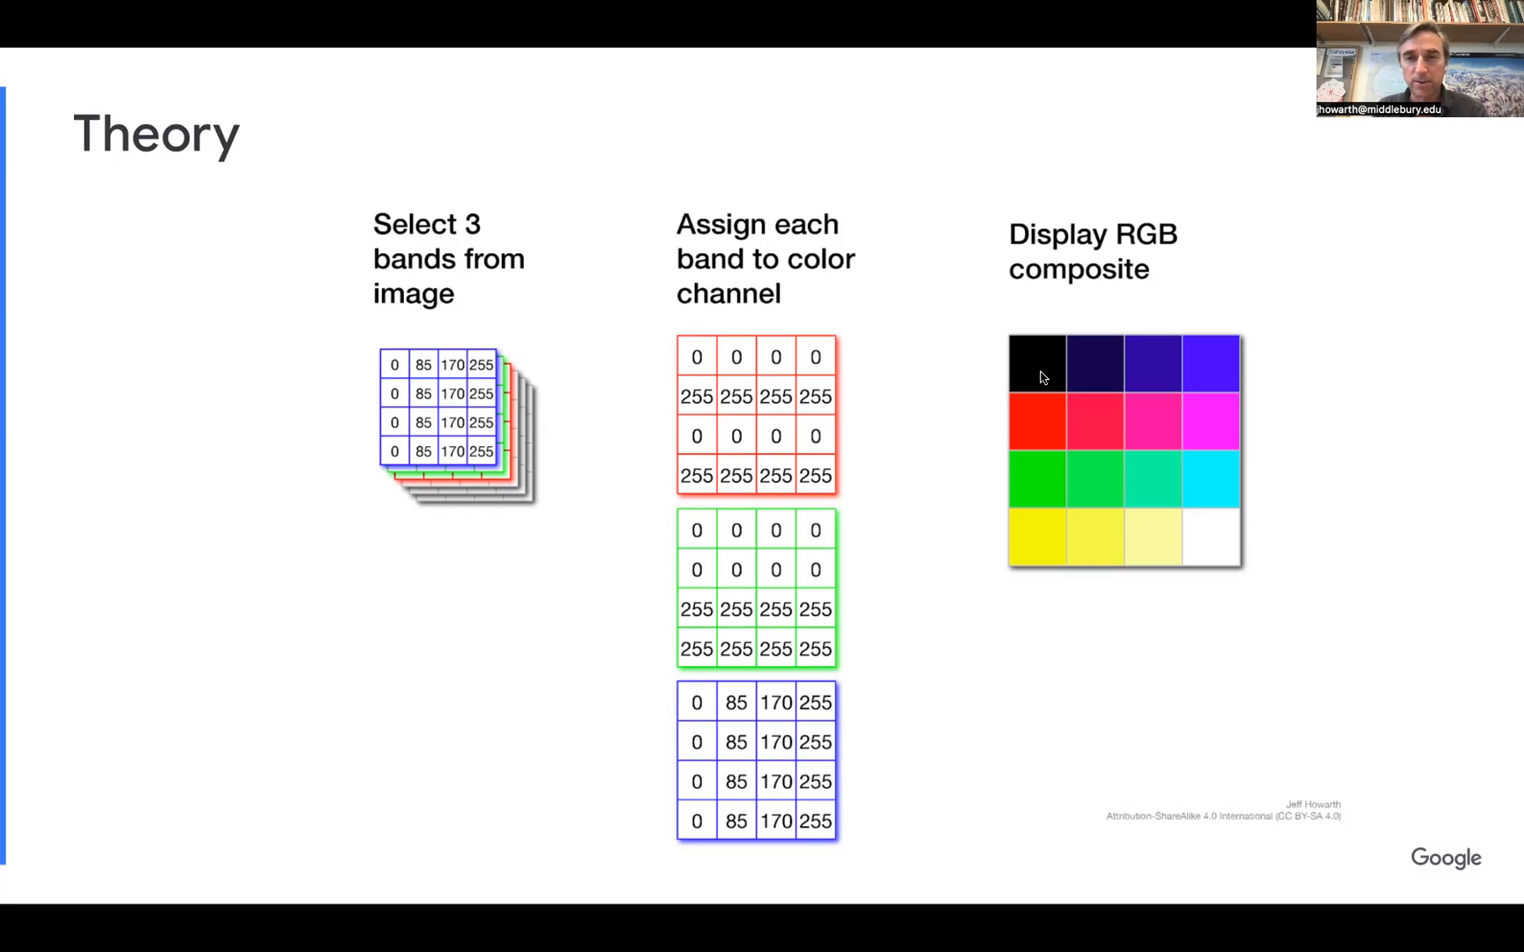
mouse_move(821, 478)
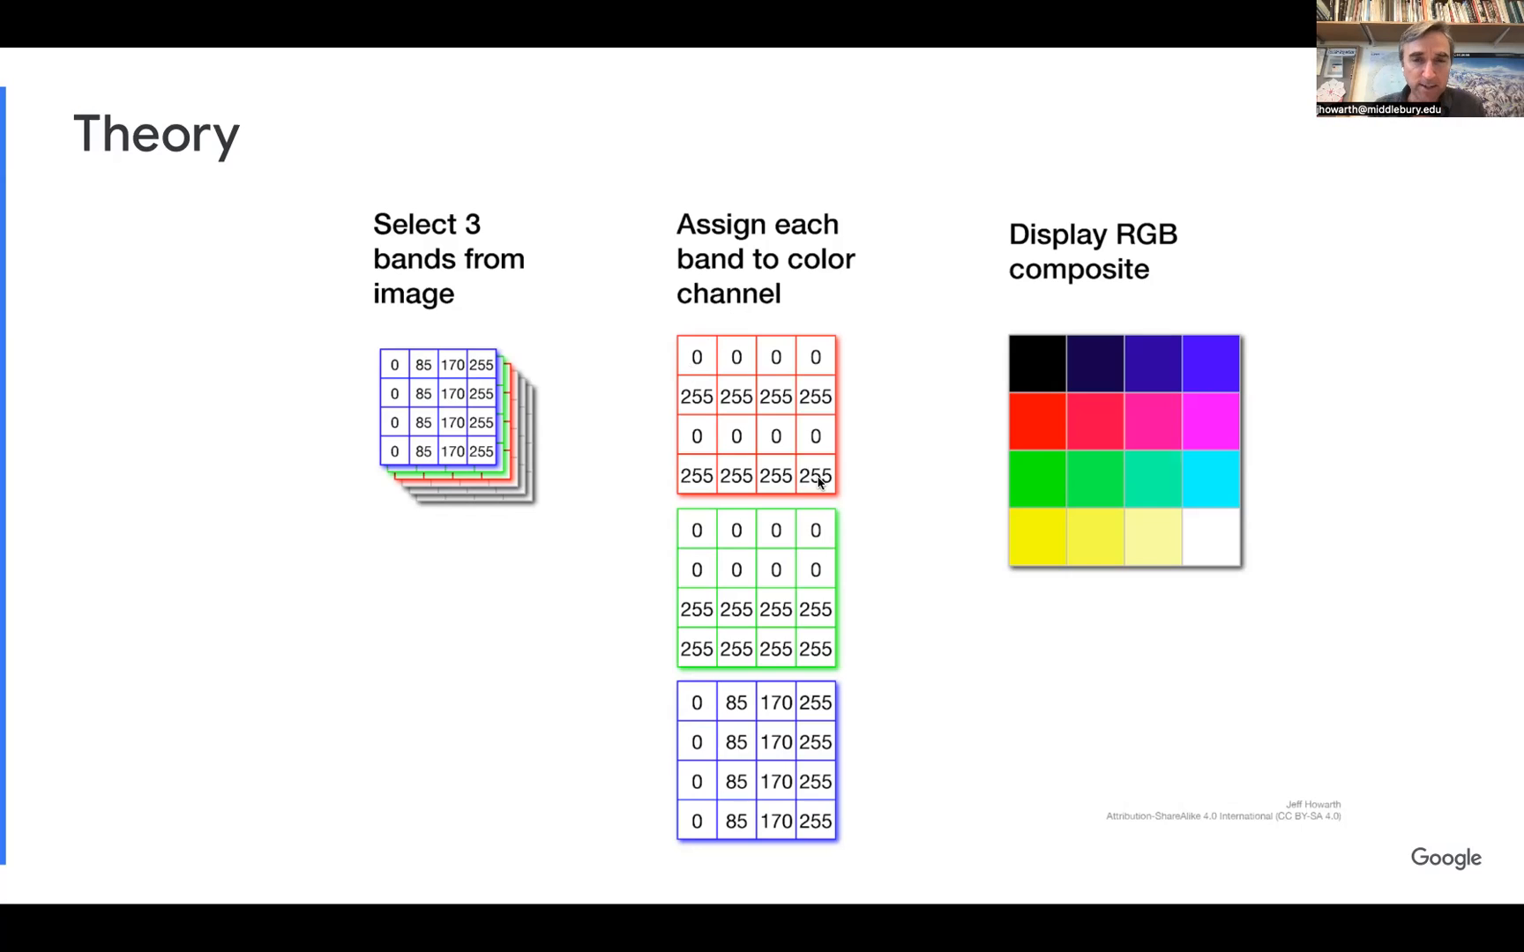
mouse_move(823, 638)
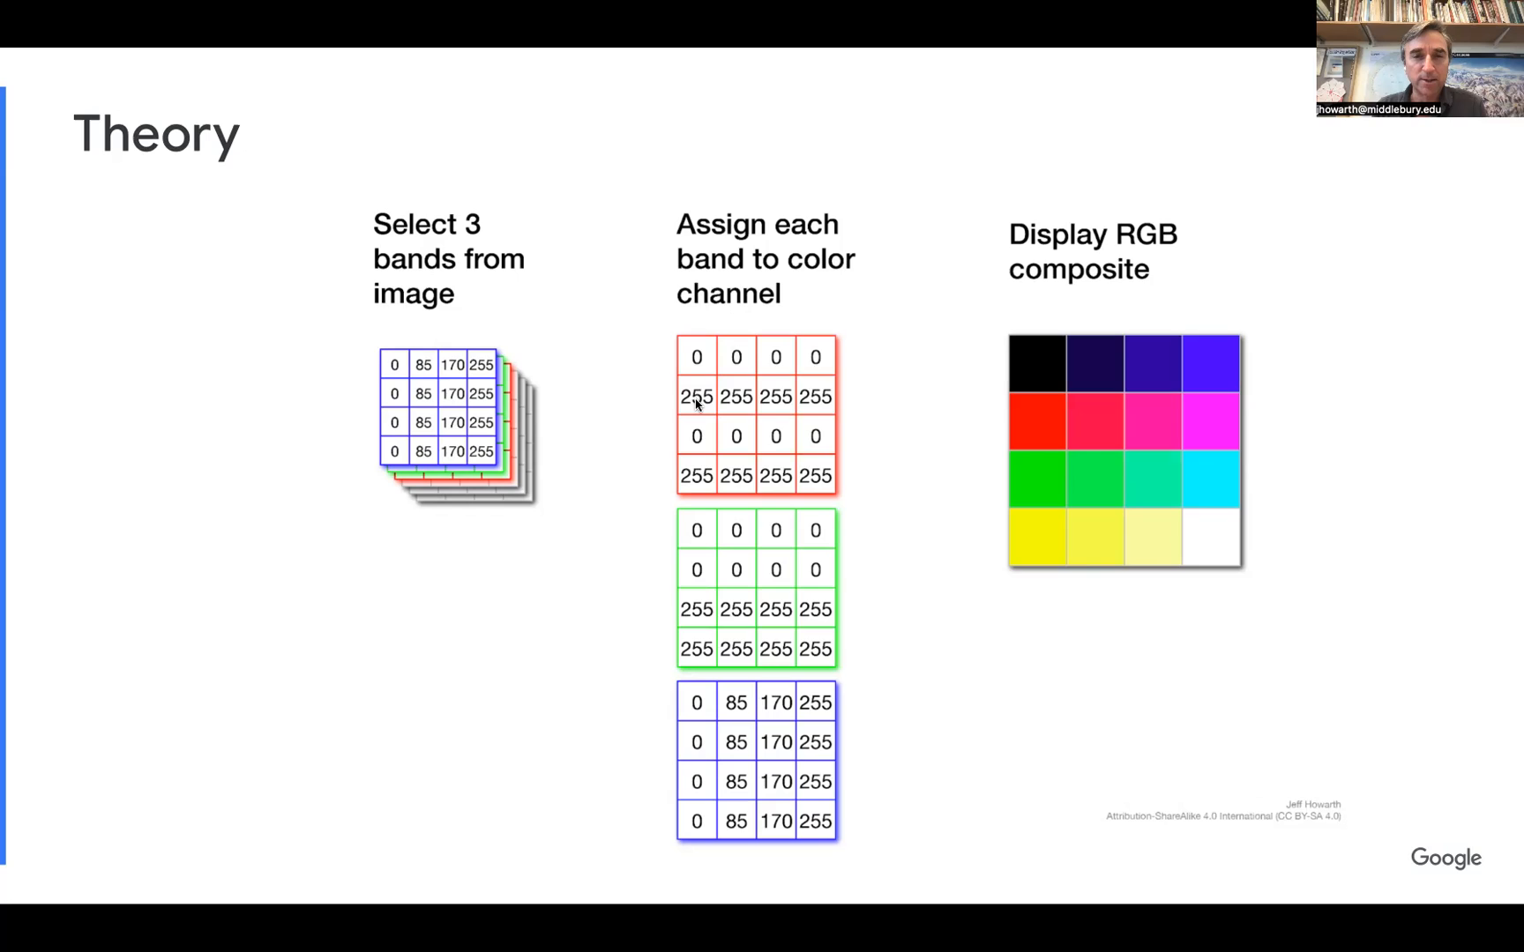
mouse_move(621, 398)
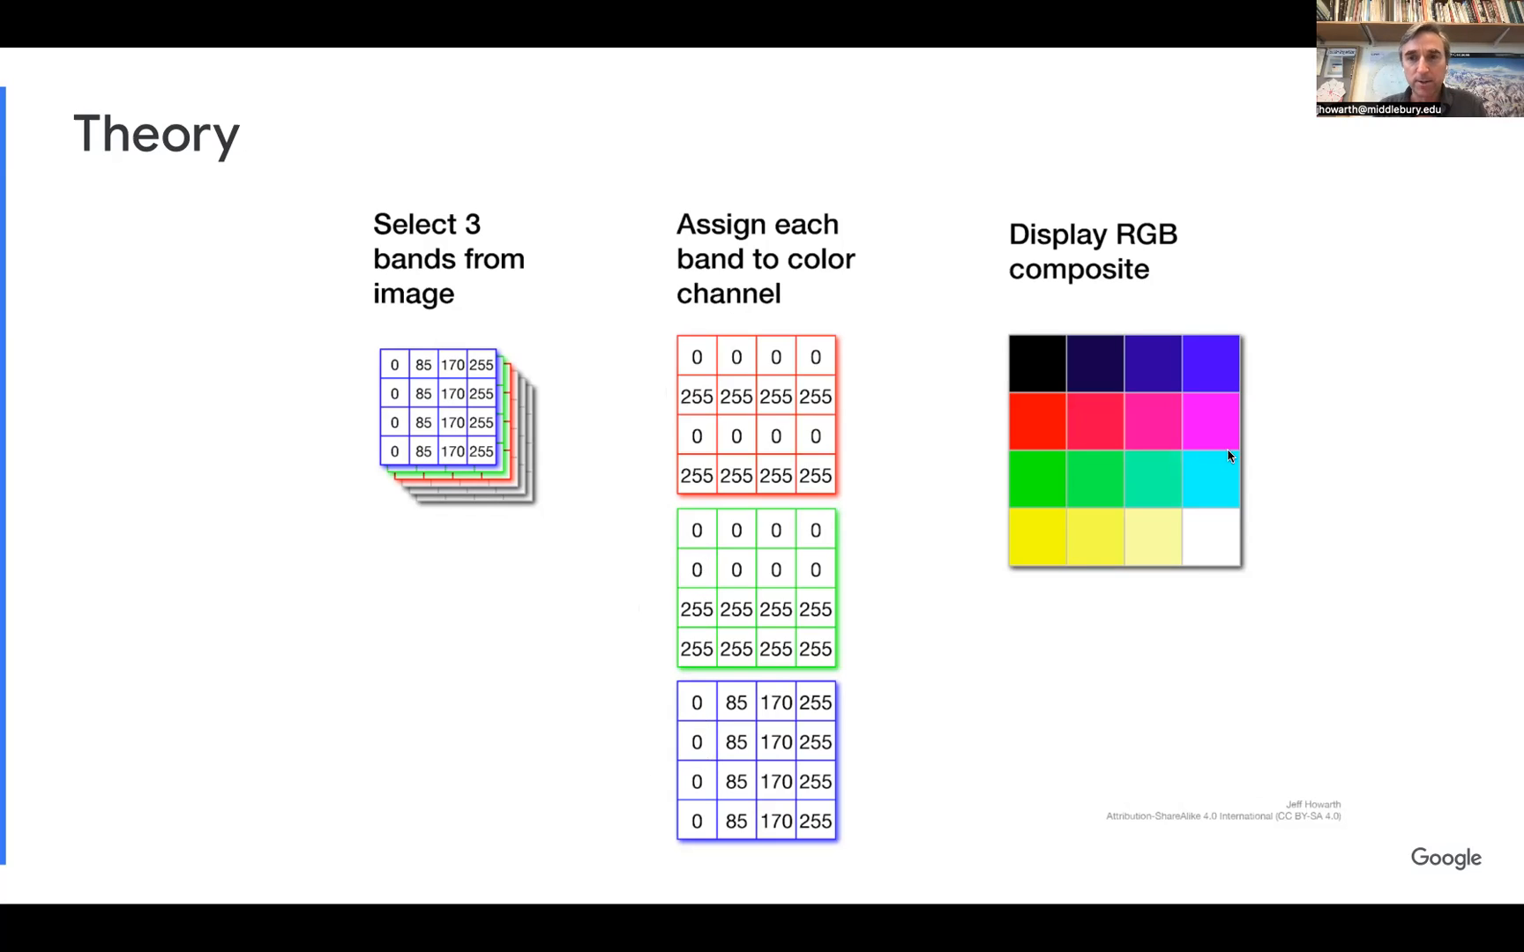
mouse_move(1043, 410)
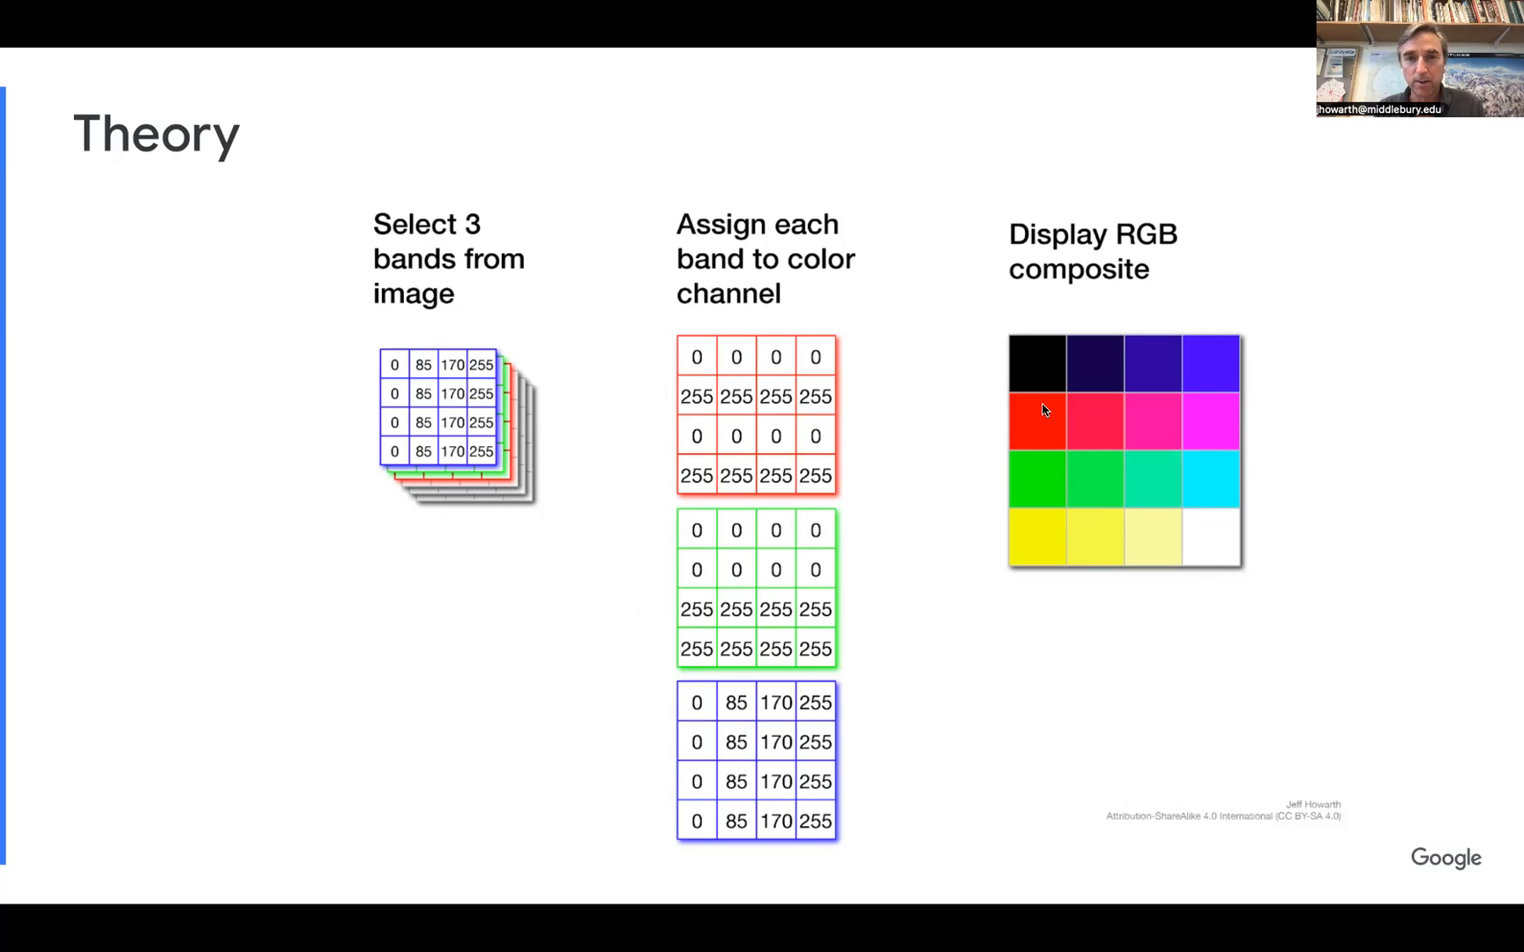
mouse_move(1201, 420)
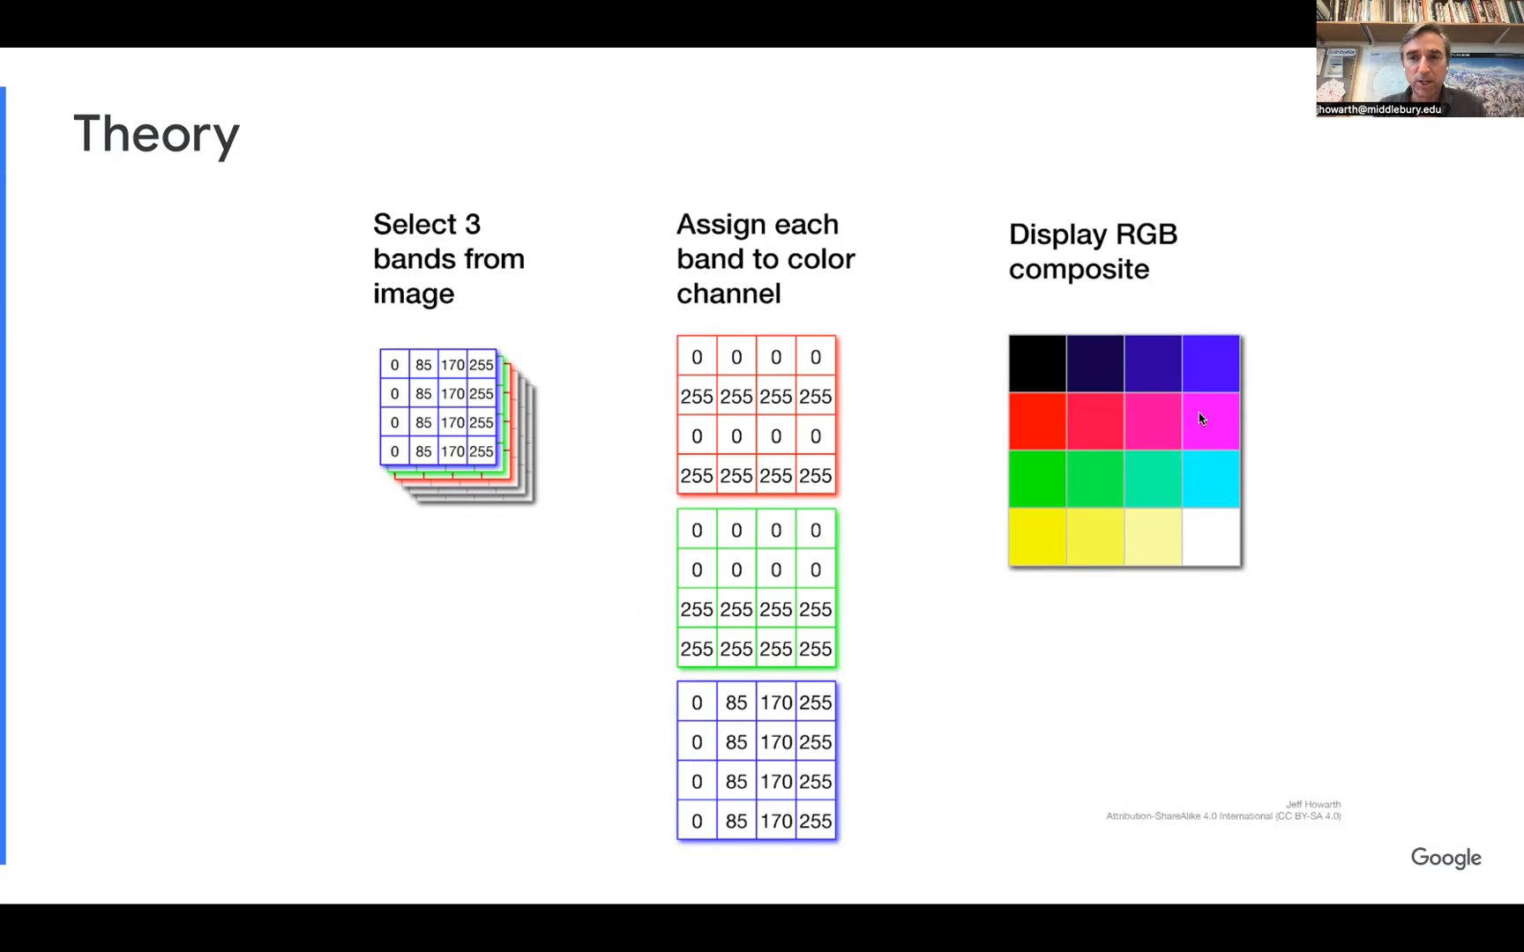
mouse_move(797, 450)
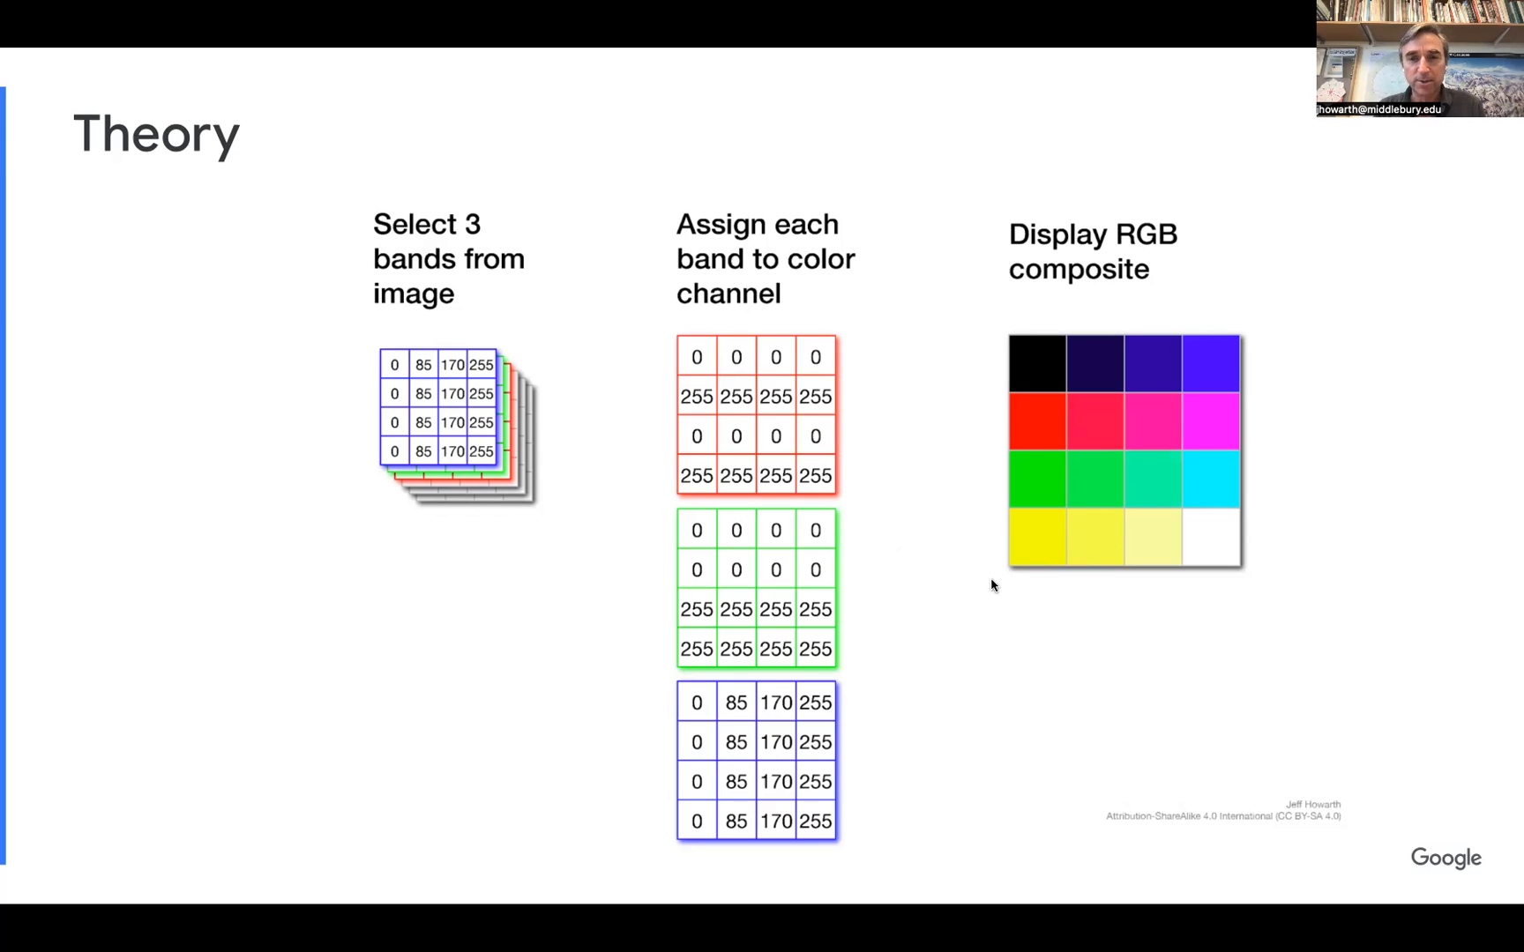
mouse_move(898, 672)
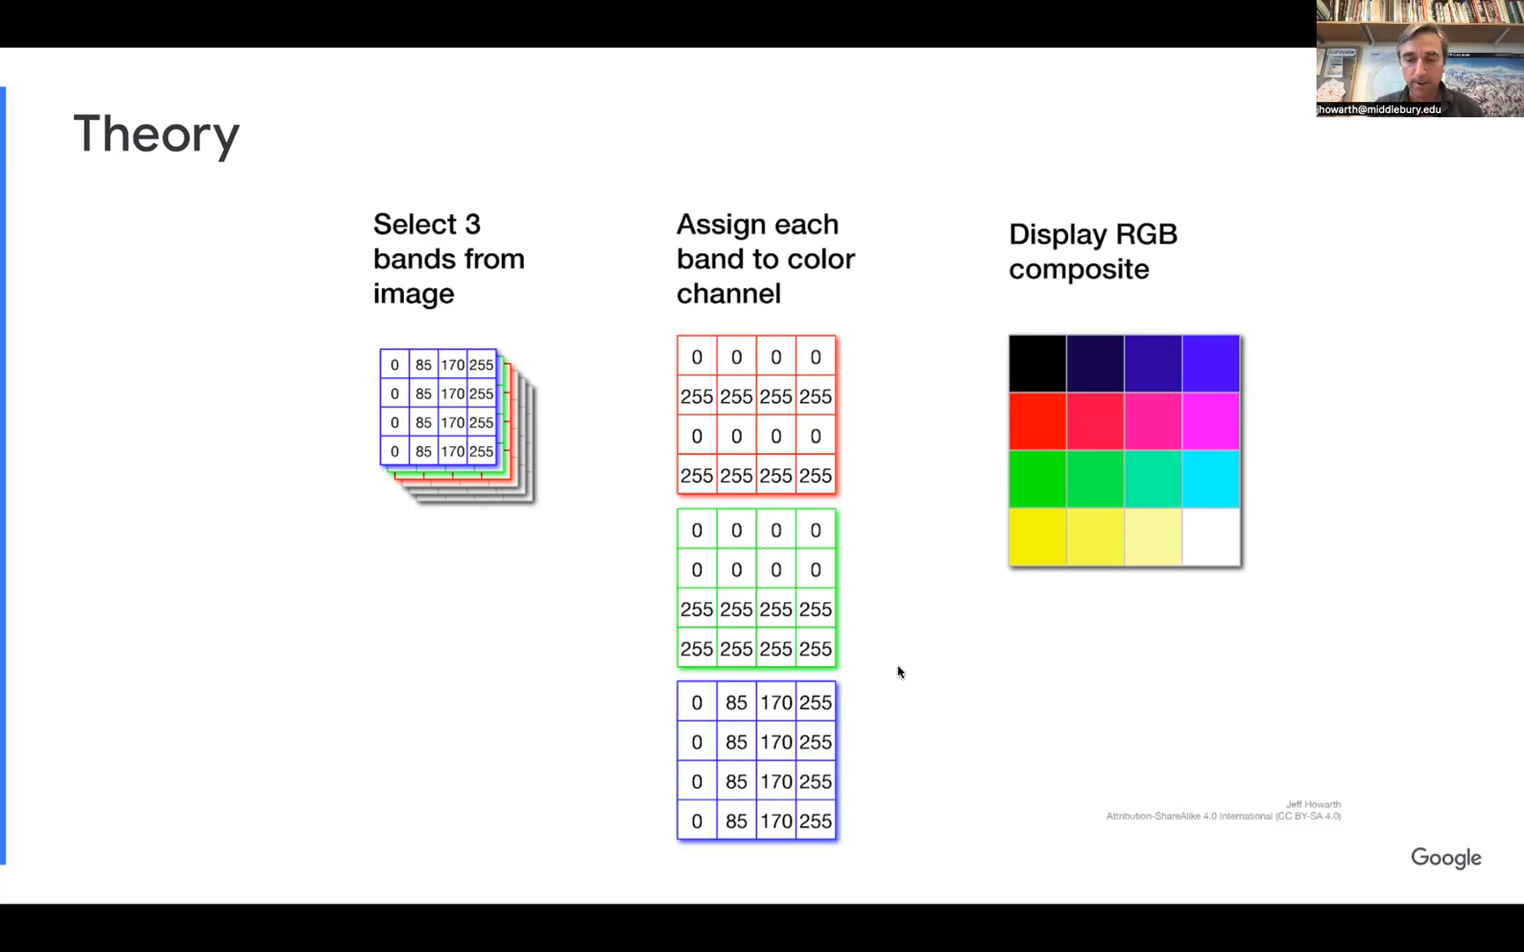
mouse_move(1024, 681)
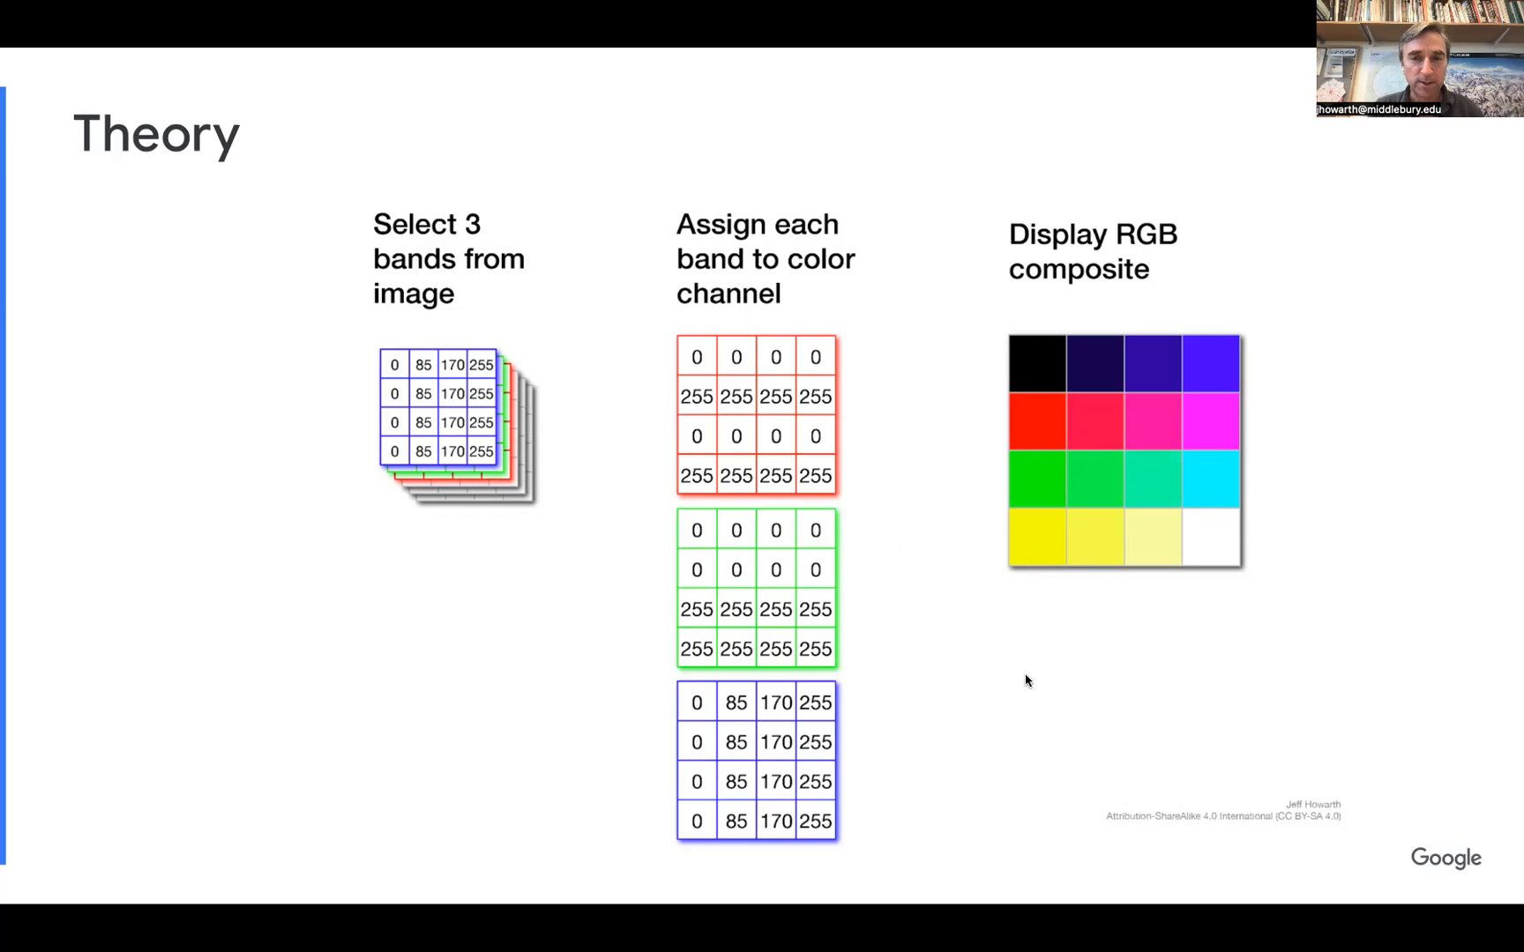
key(right)
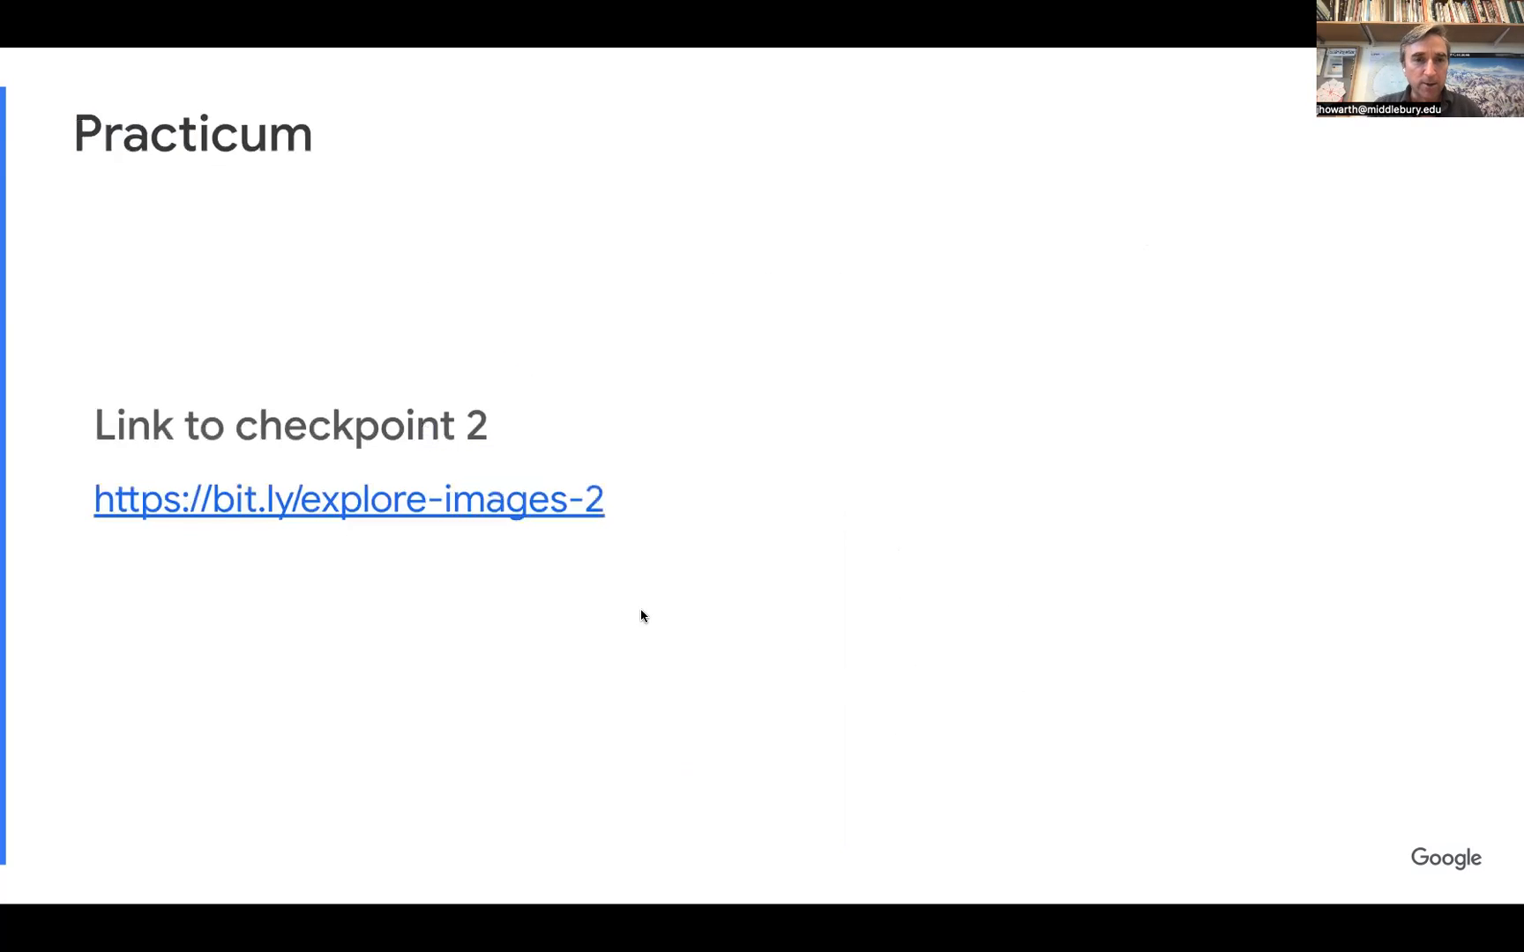
mouse_move(428, 517)
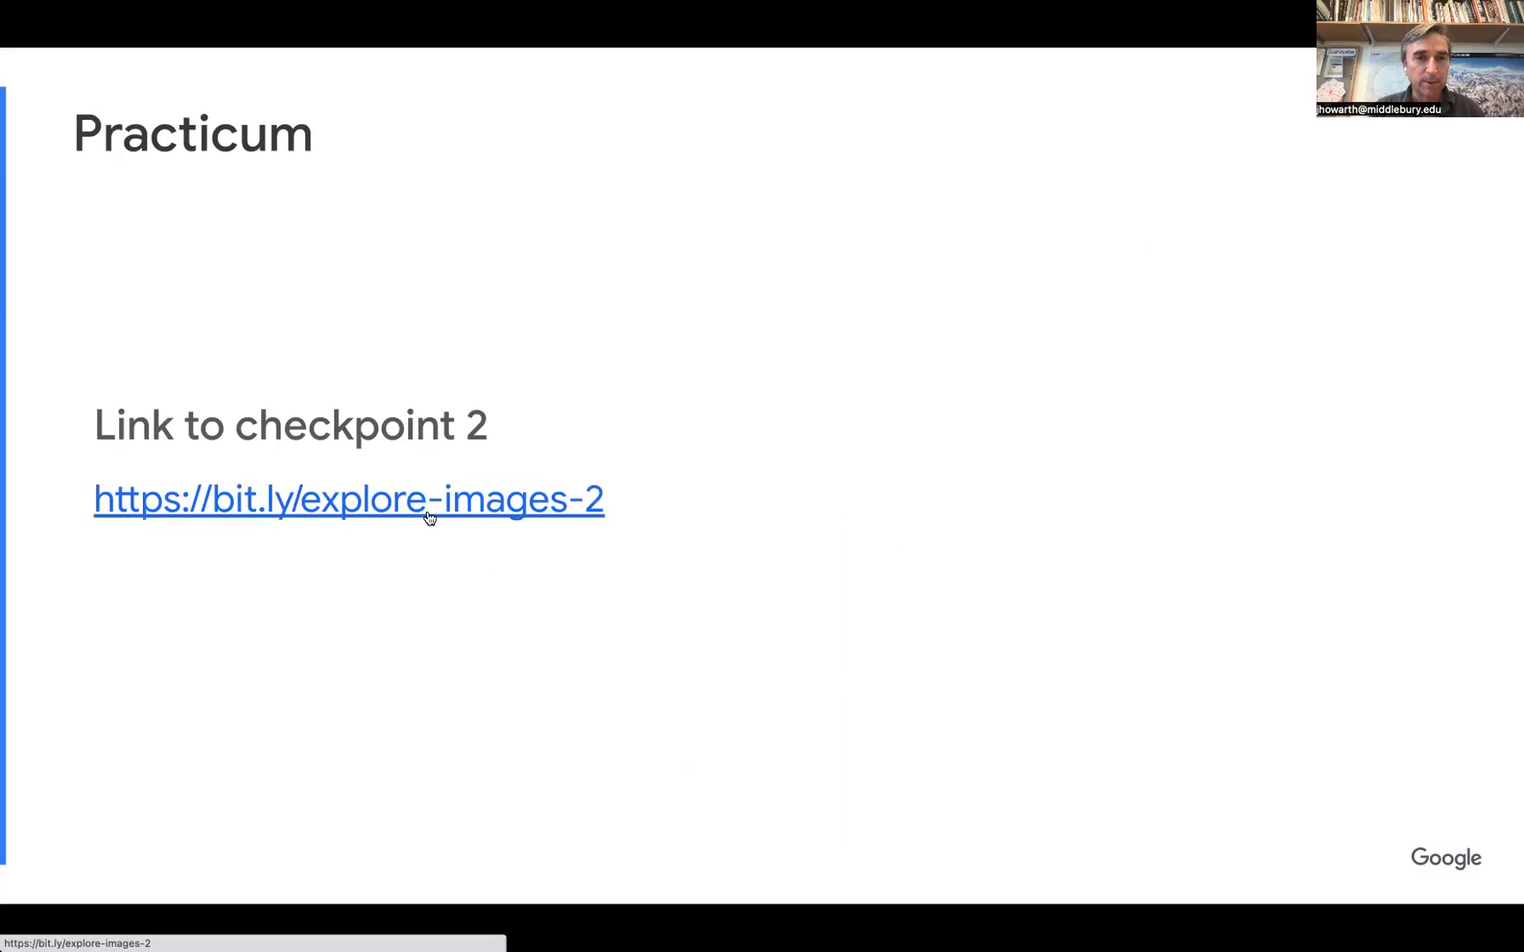
click(348, 499)
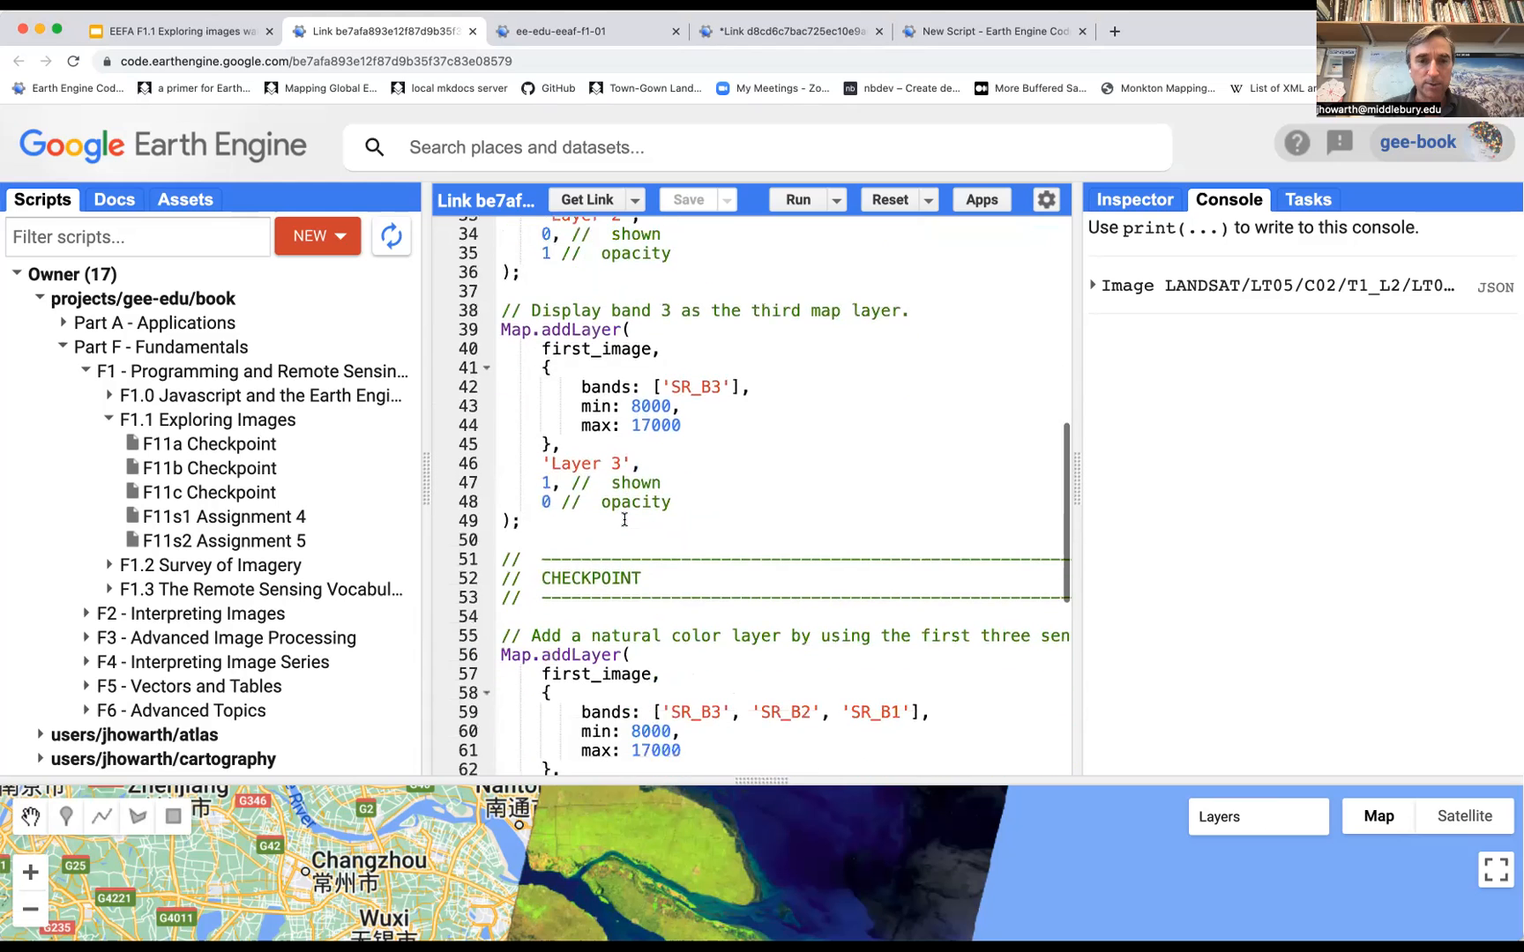
Scroll through the loaded checkpoint script down to the NIR and SWIR false-color layers.
scroll(up, 3)
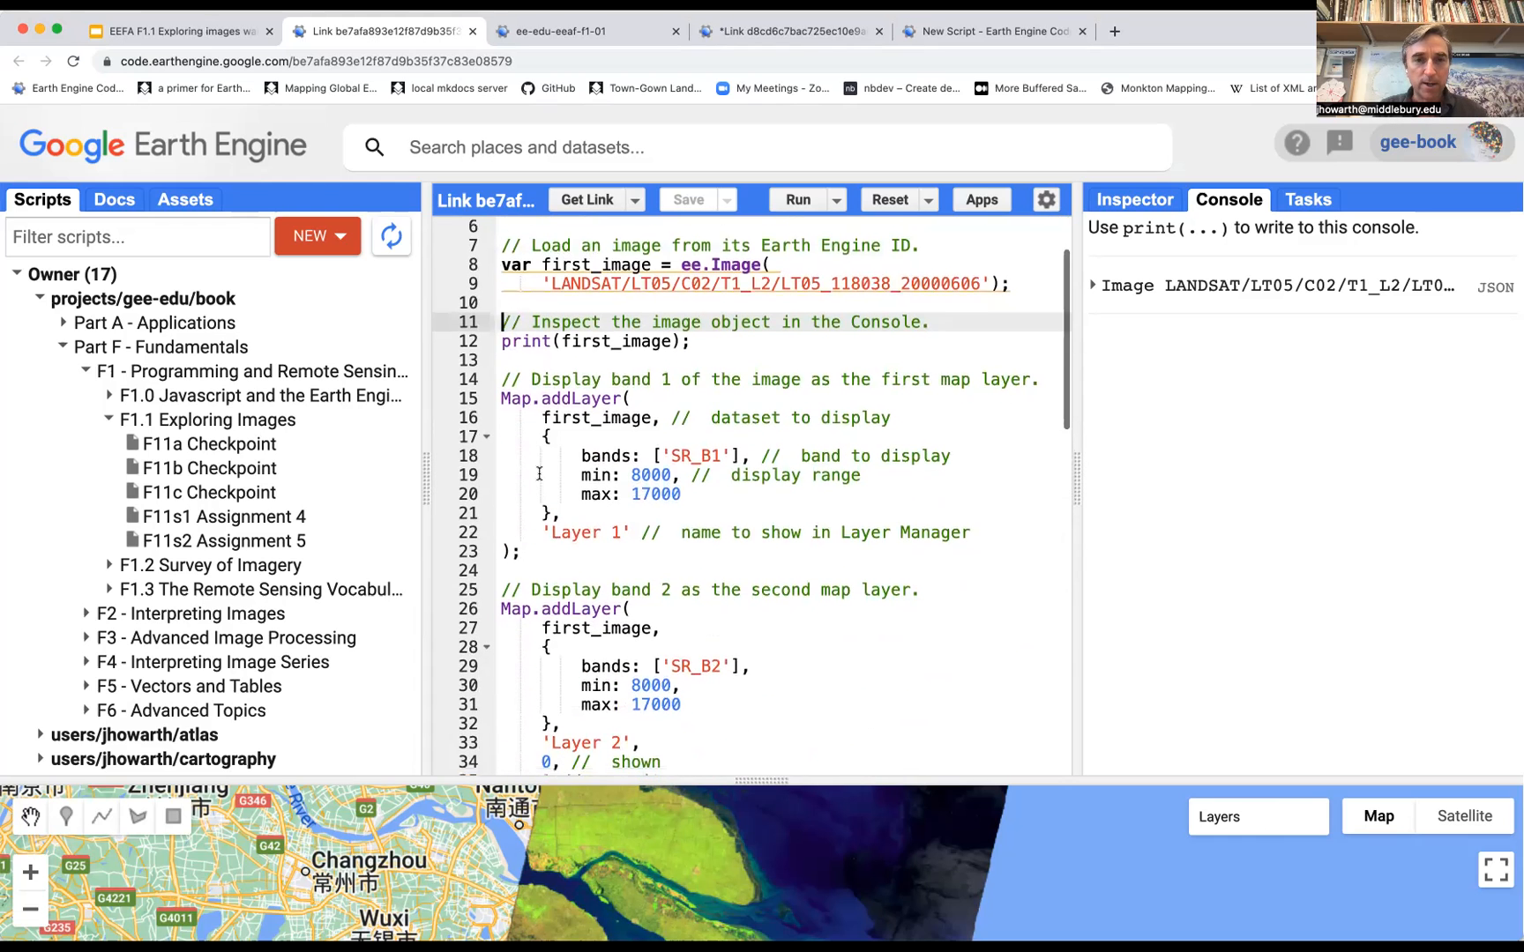
scroll(down, 3)
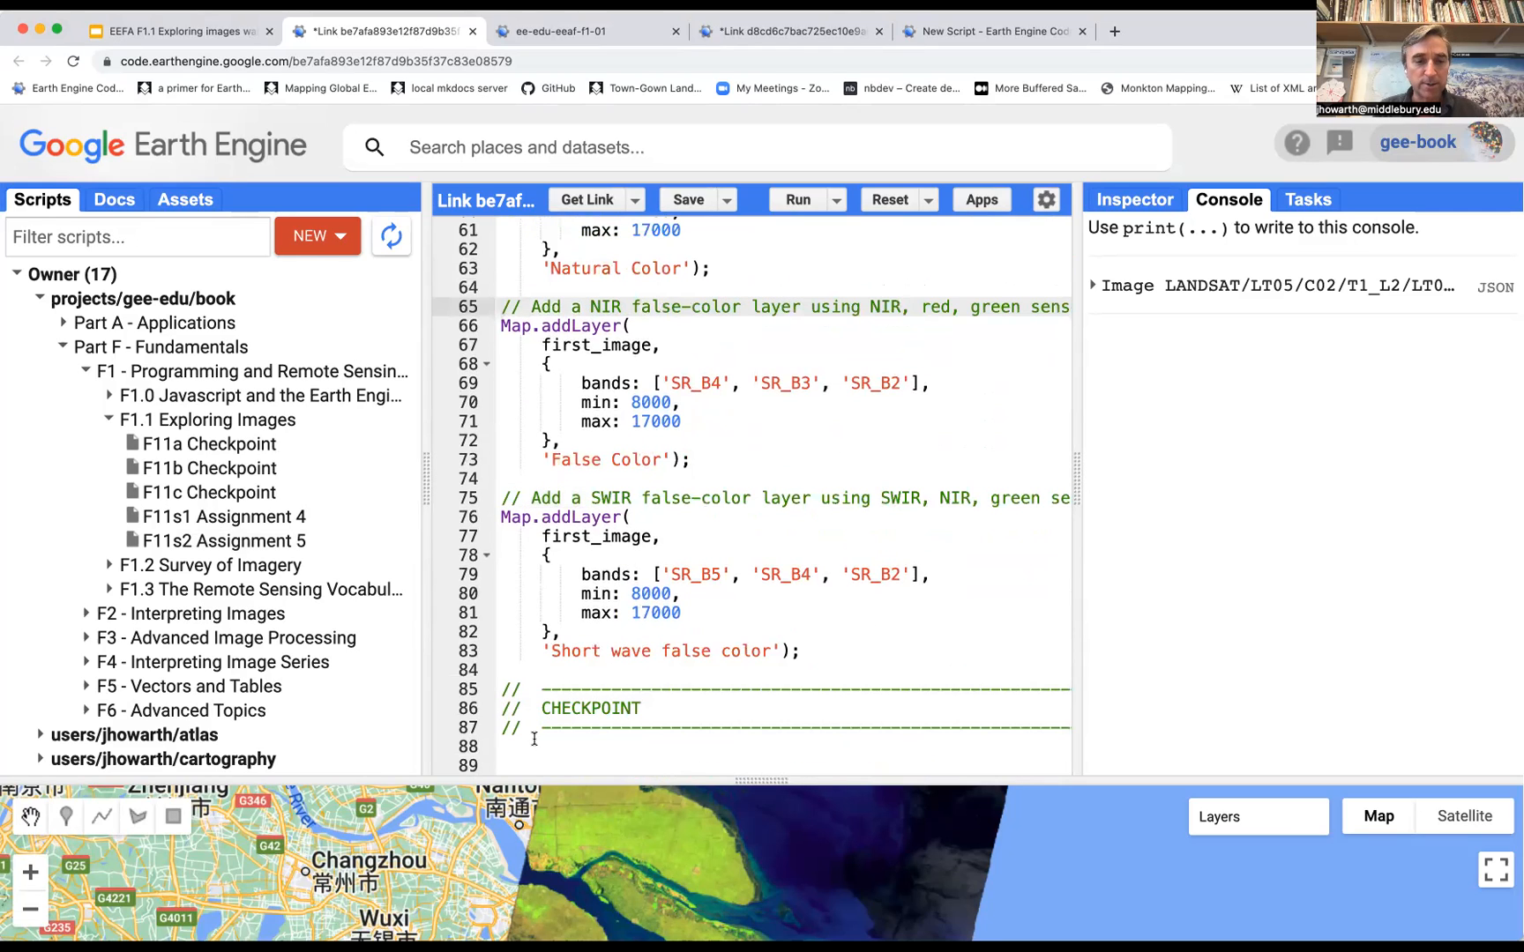
Comment out lines 65–88 with the false-color layers and rerun for the natural-color image only.
drag(507, 307, 533, 752)
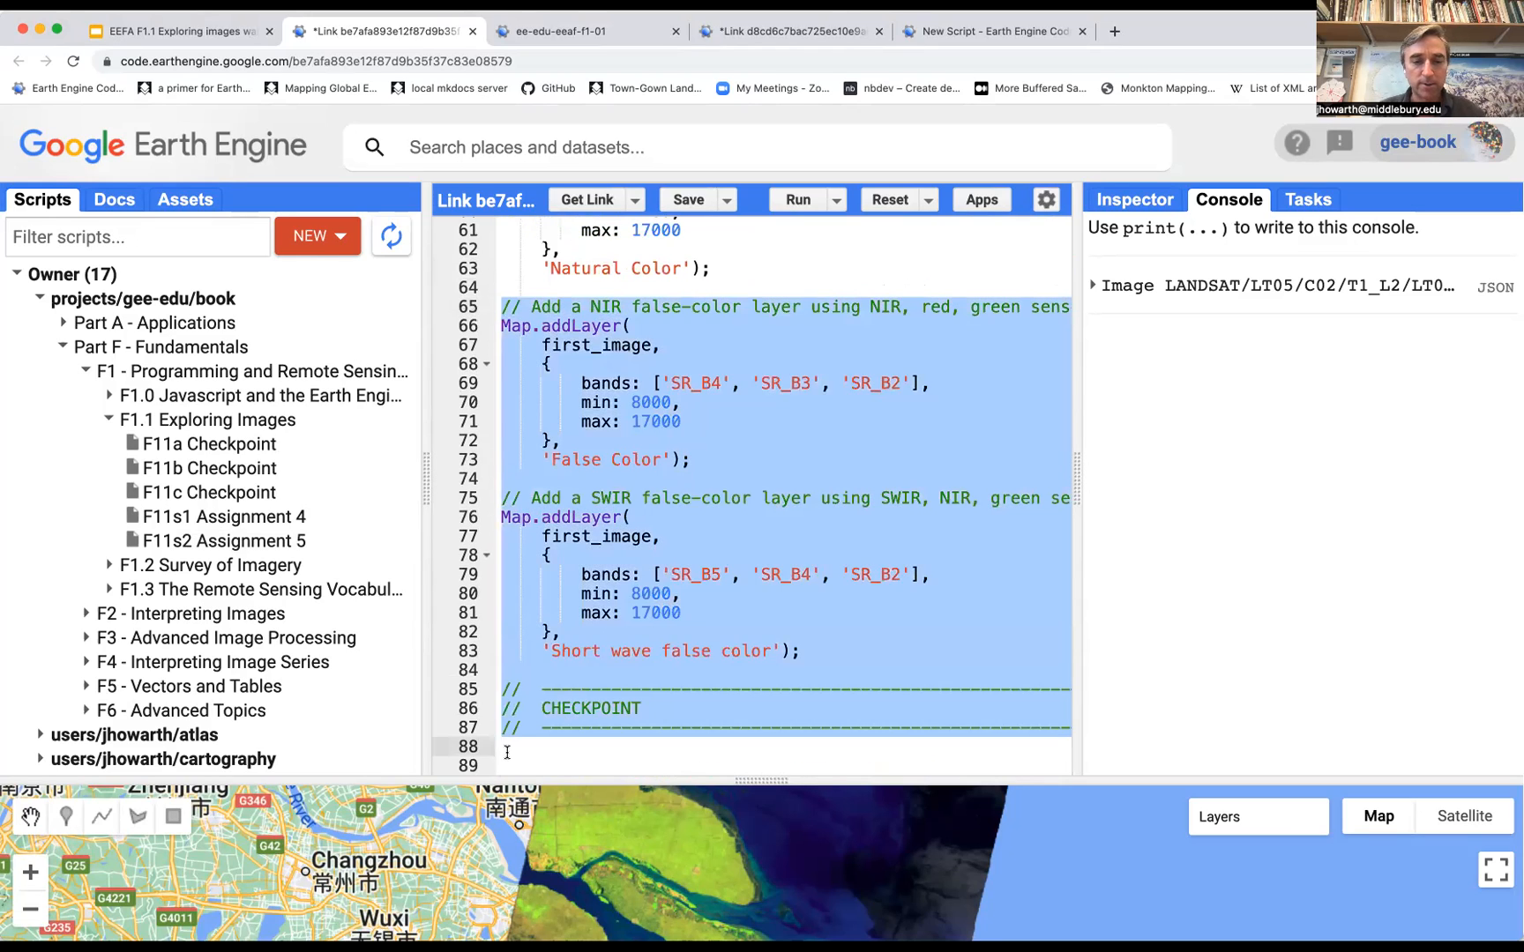
key(cmd+/)
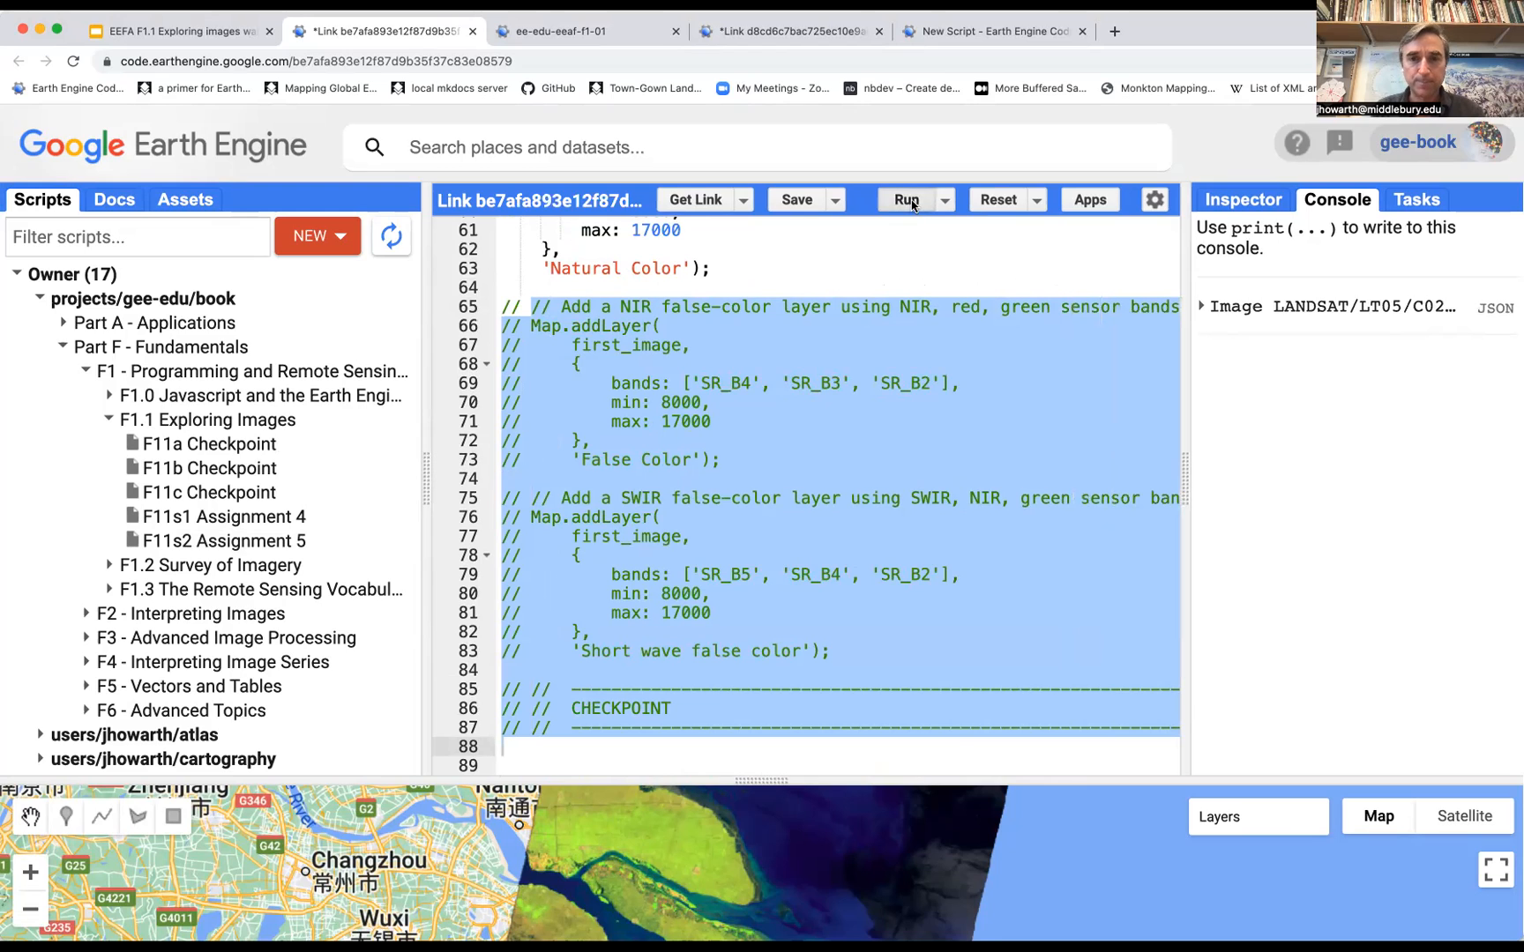
click(905, 199)
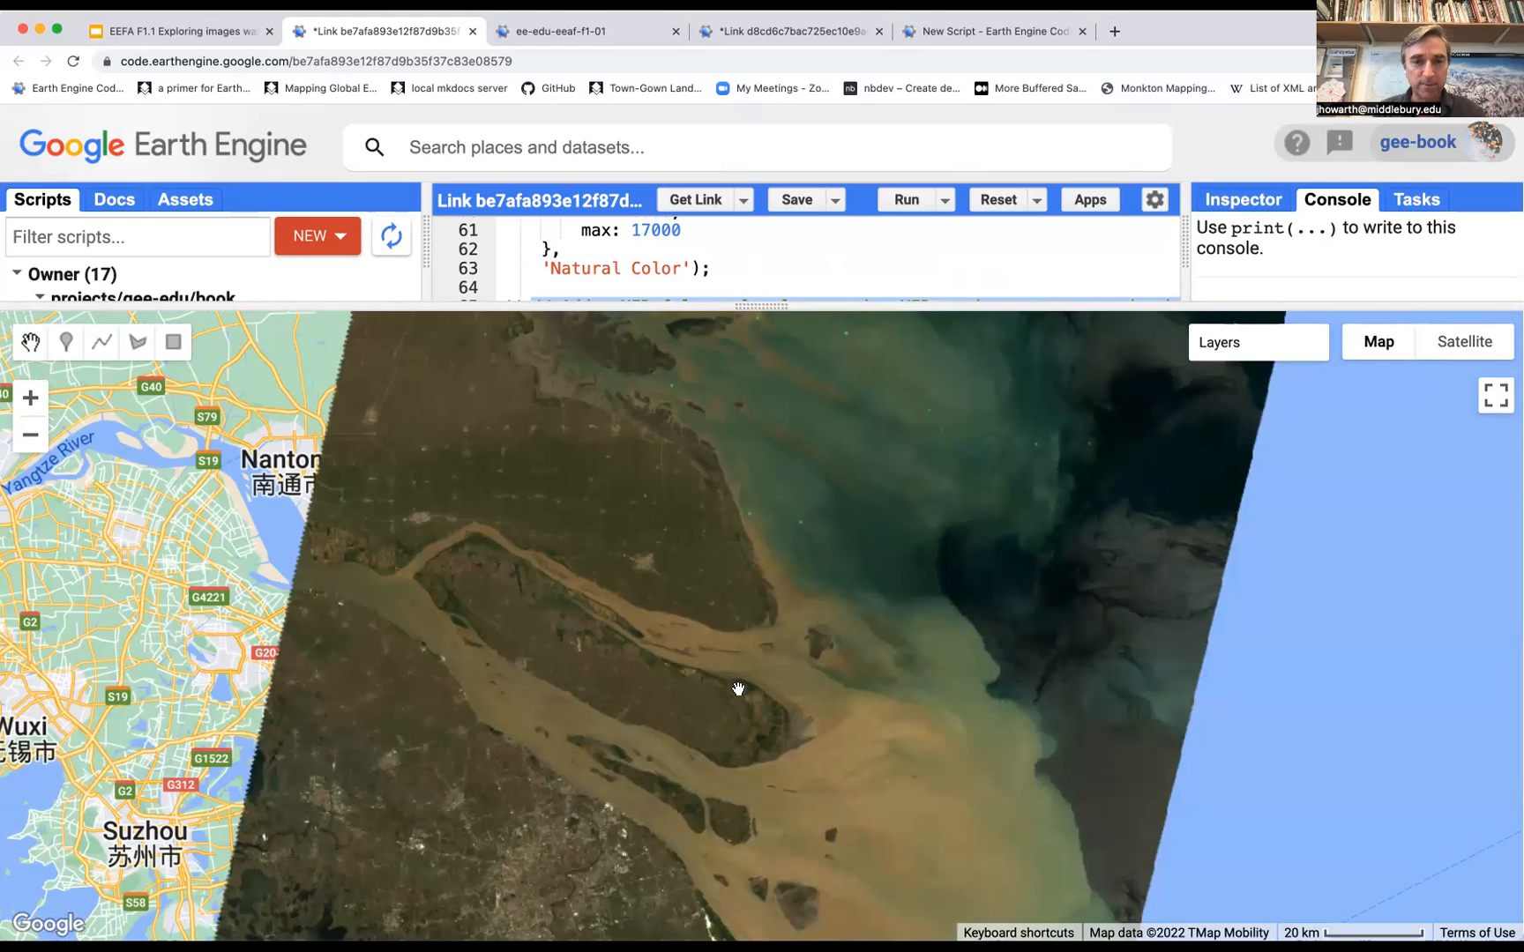
Shrink the map so the natural-color code with bands SR_B3, SR_B2, SR_B1 is visible.
drag(739, 689, 827, 589)
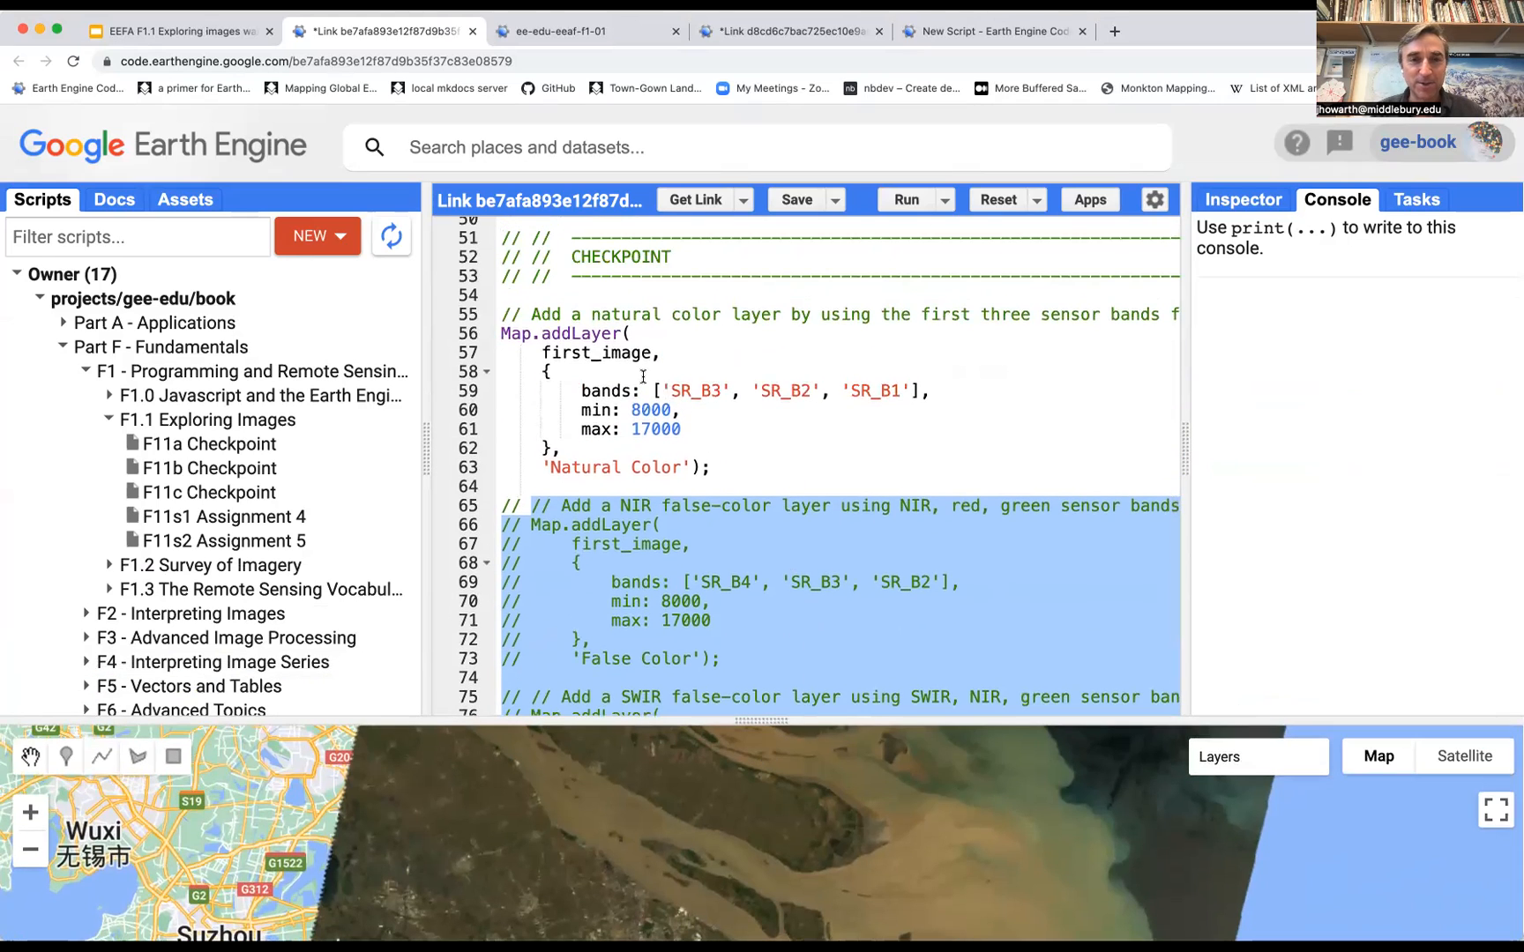
mouse_move(159, 270)
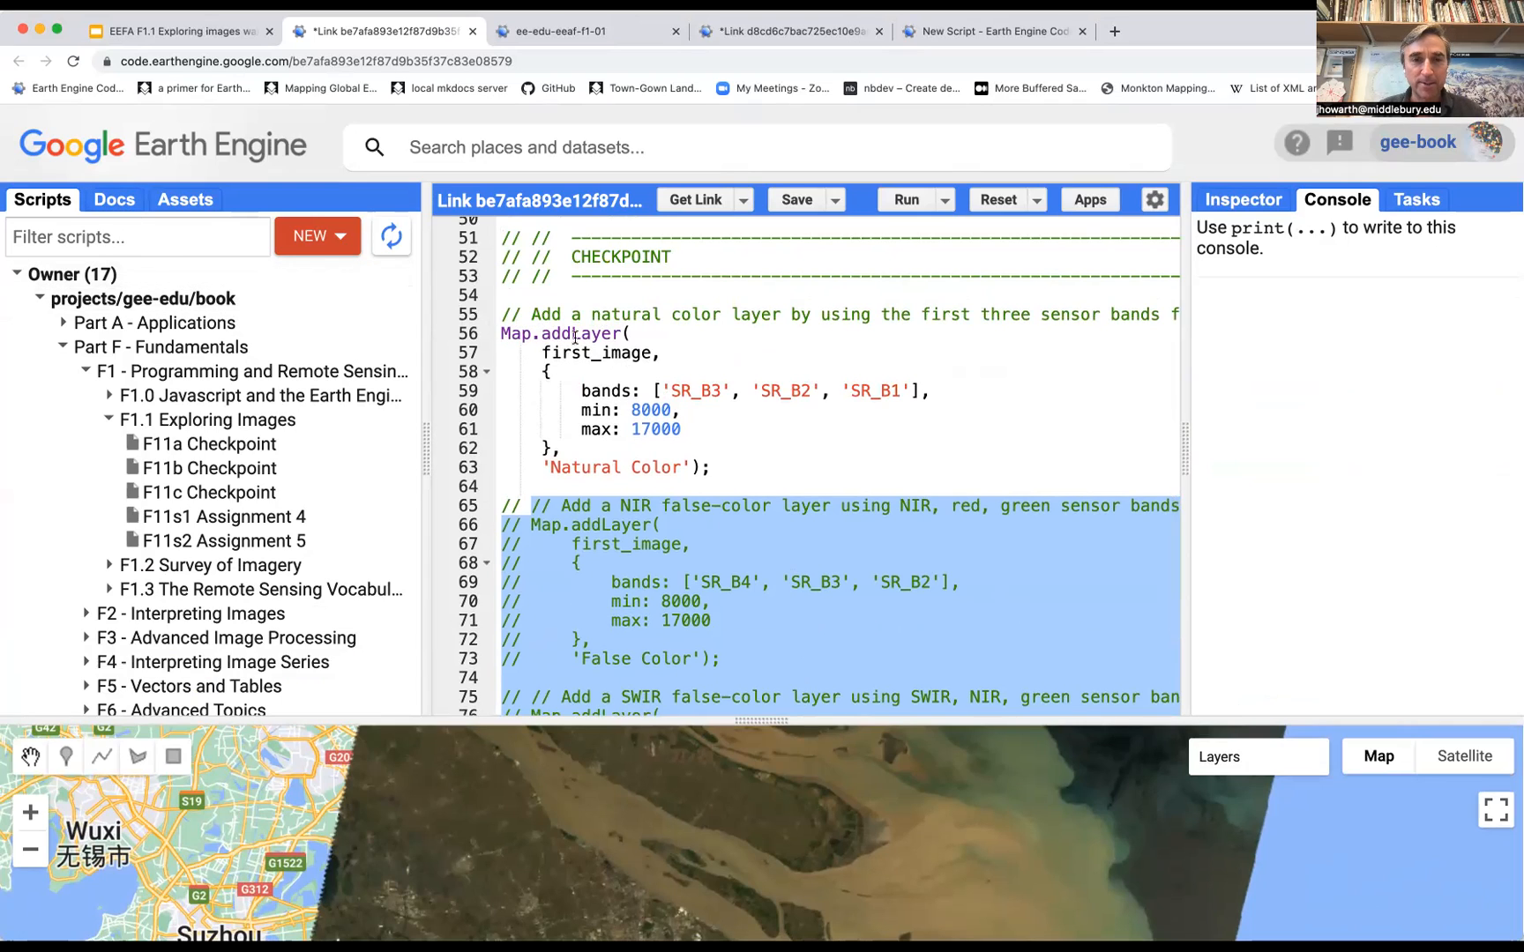
mouse_move(594, 353)
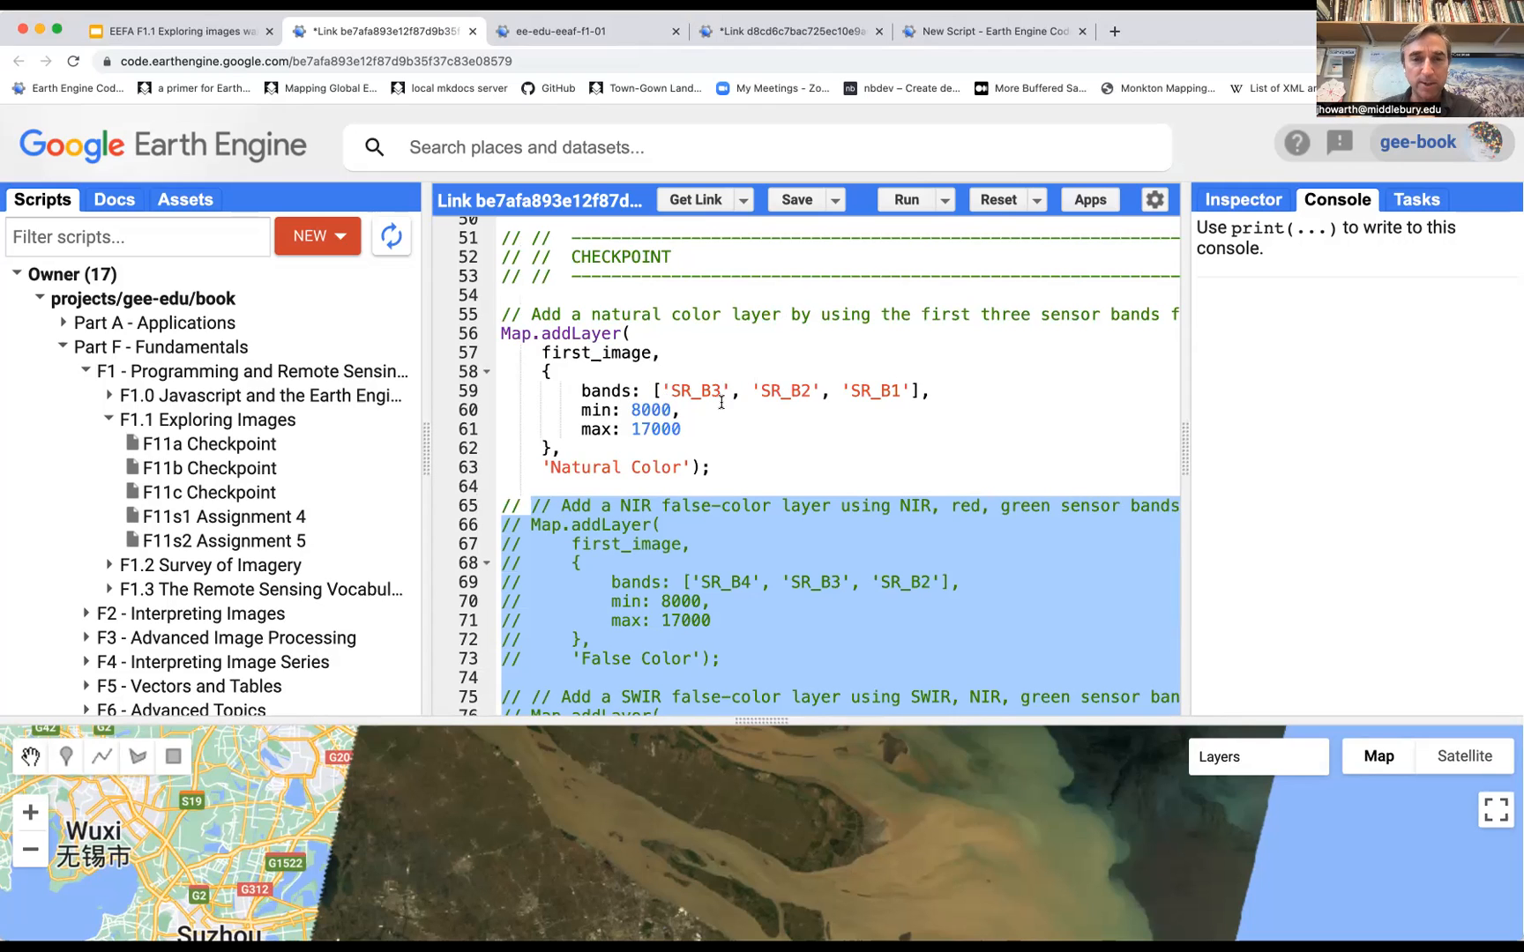
mouse_move(786, 397)
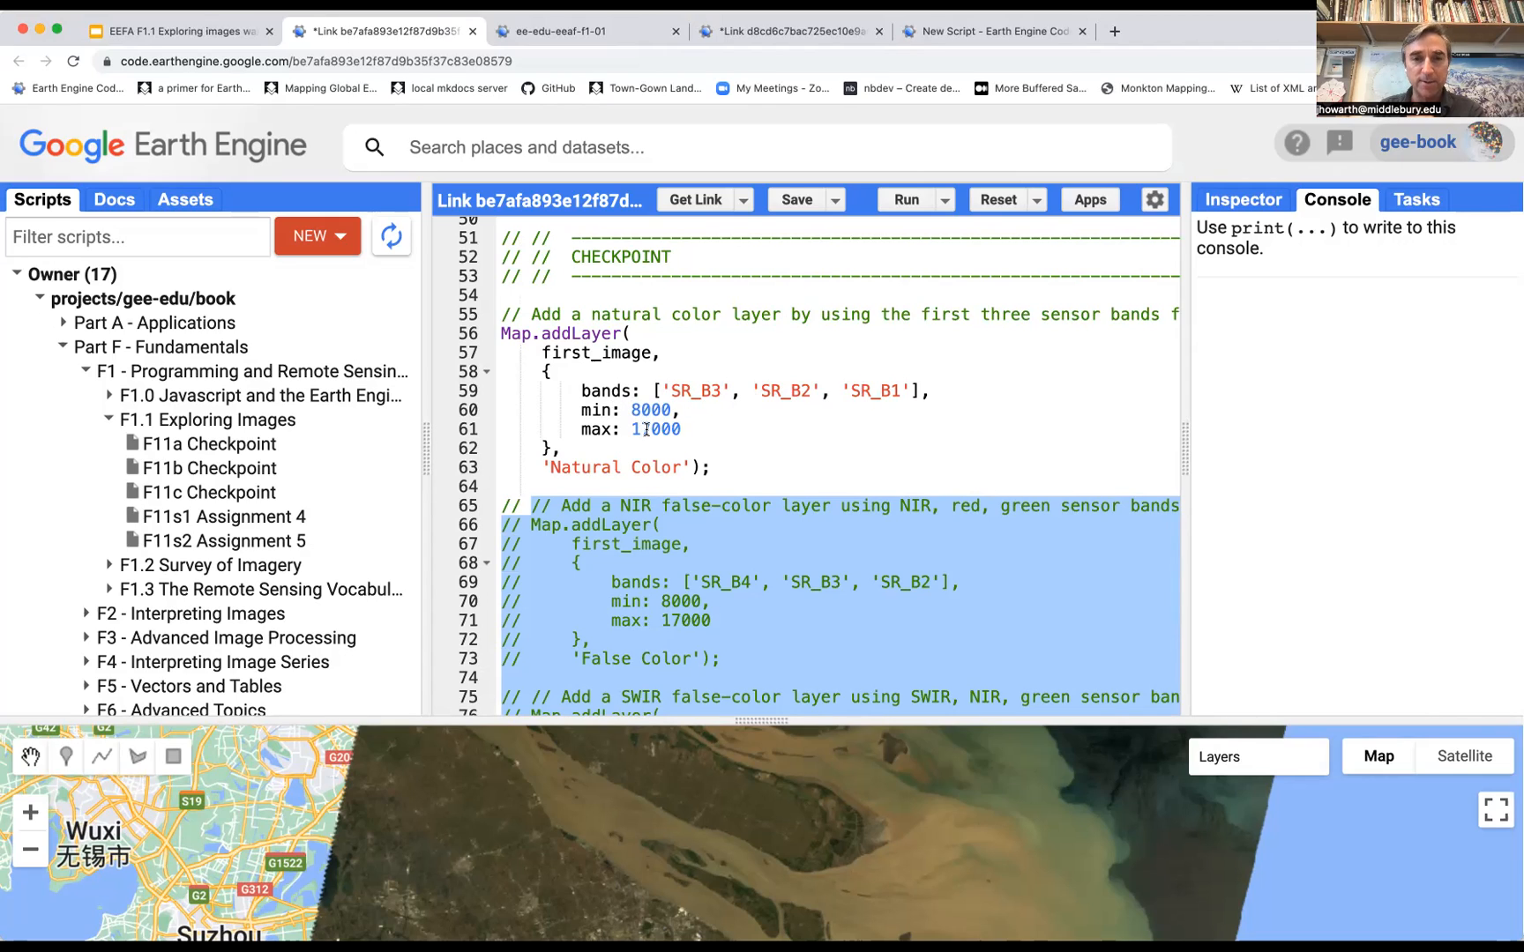
mouse_move(692, 392)
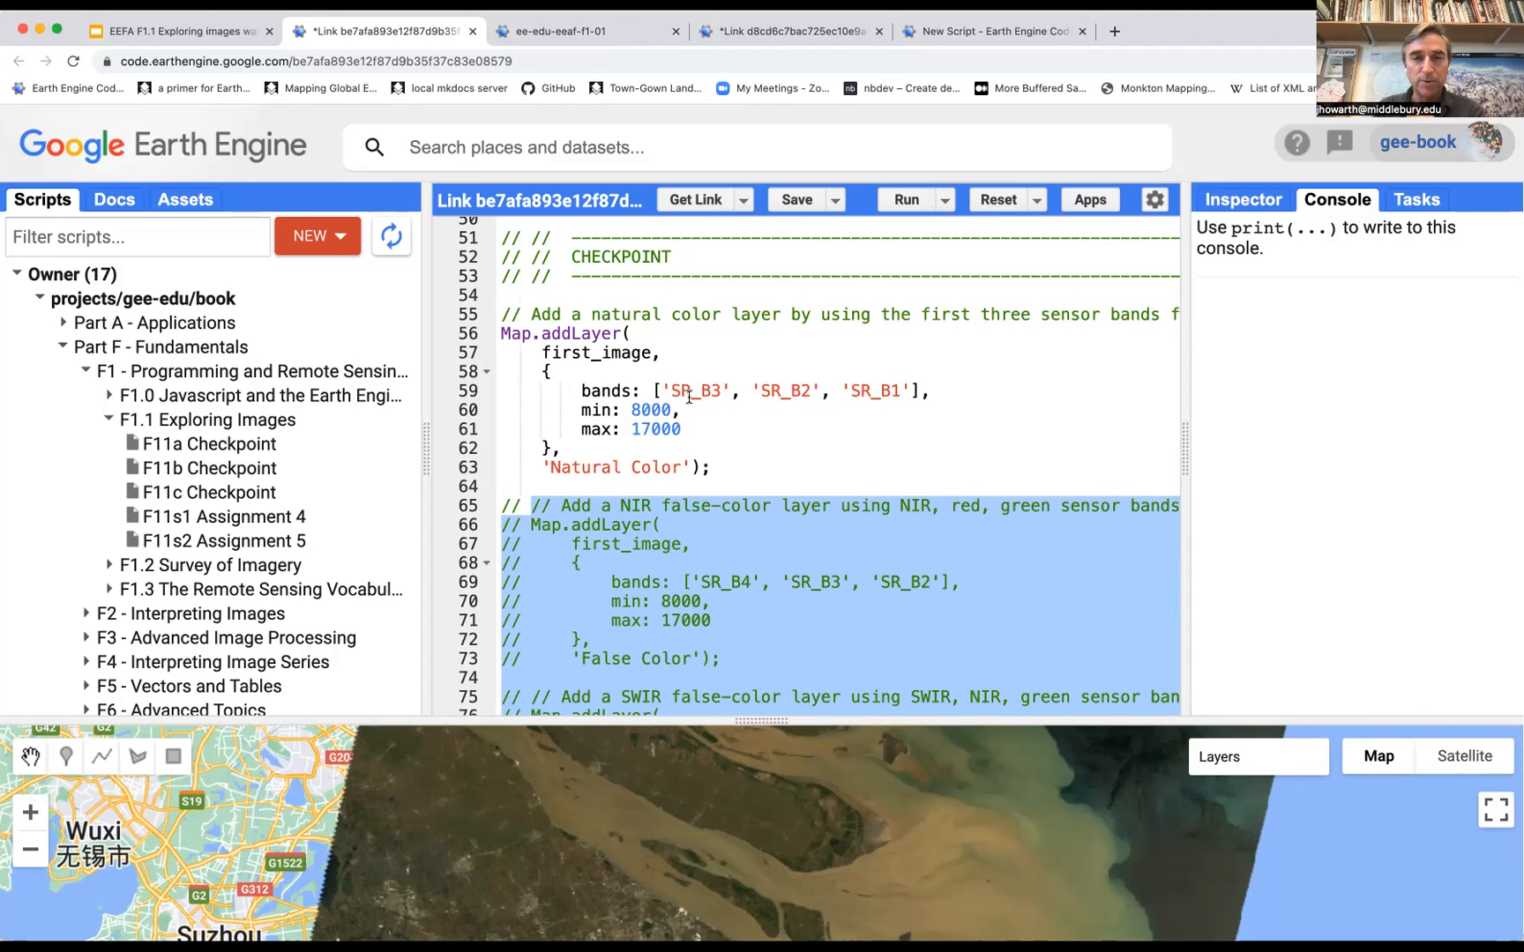
mouse_move(799, 394)
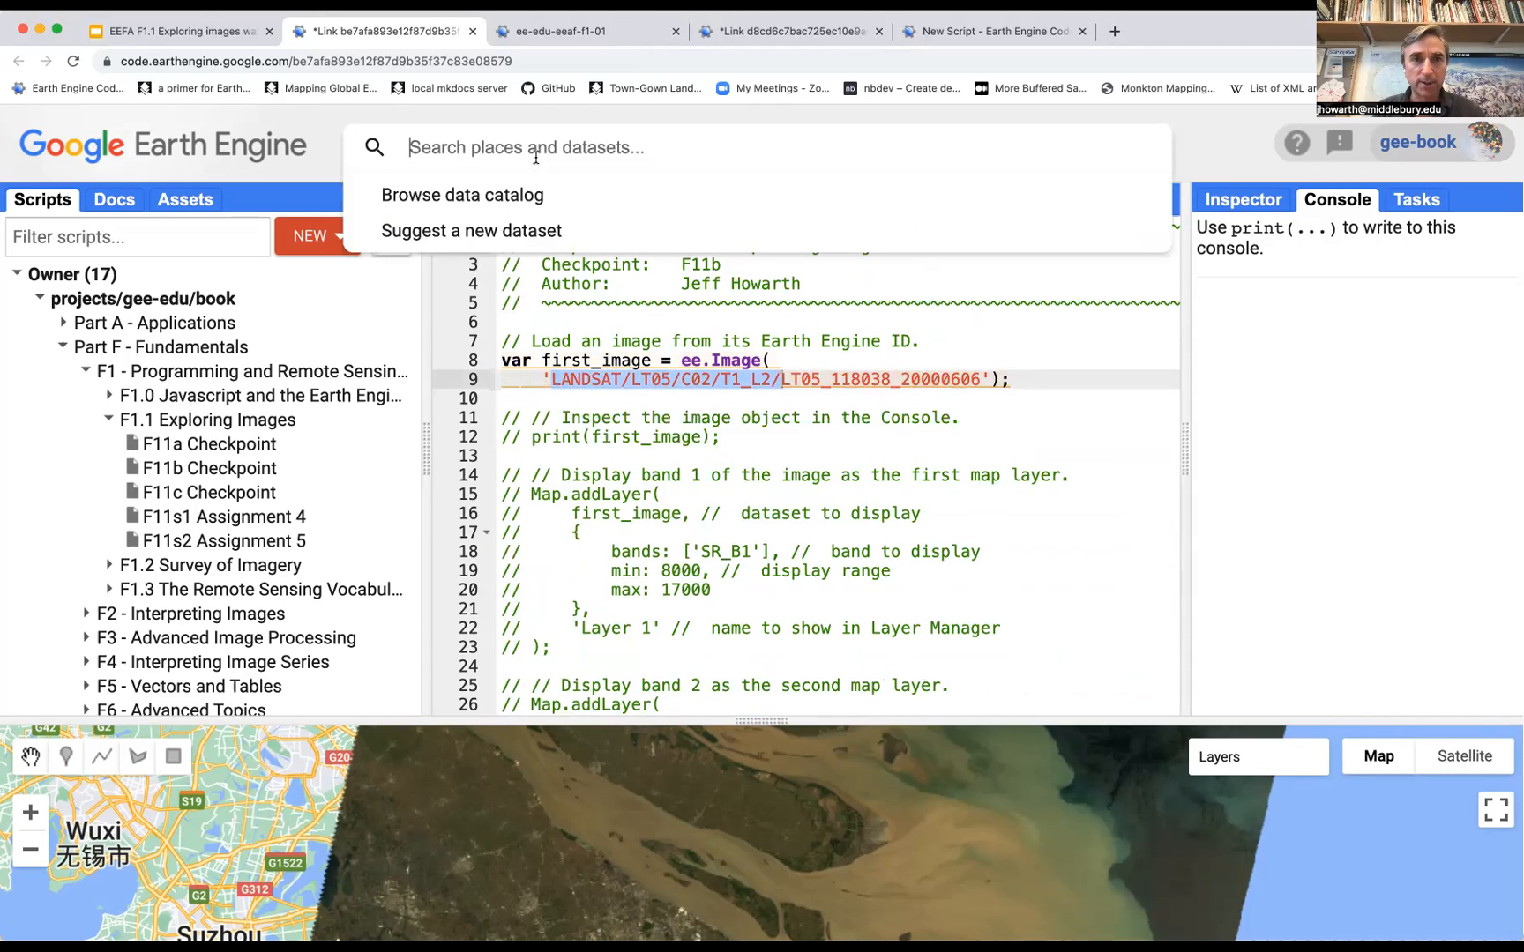
Search LANDSAT/LT05/C02/T1_L2/ and review the USGS Landsat 5 Level 2 band table.
text(LANDSAT/LT05/C02/T1_L2/)
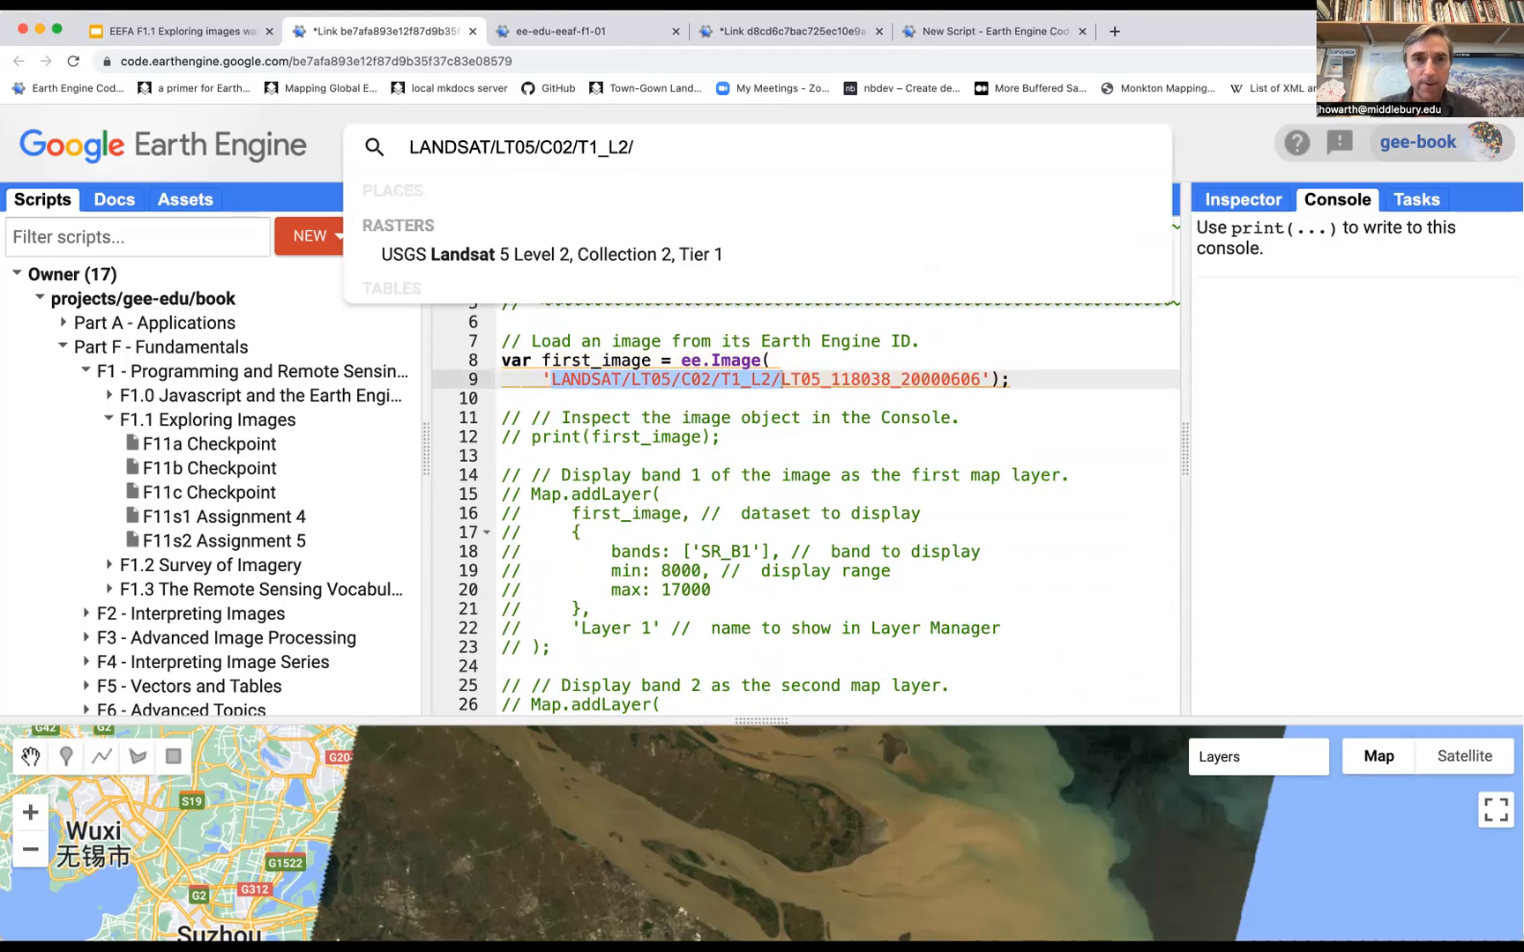
click(550, 253)
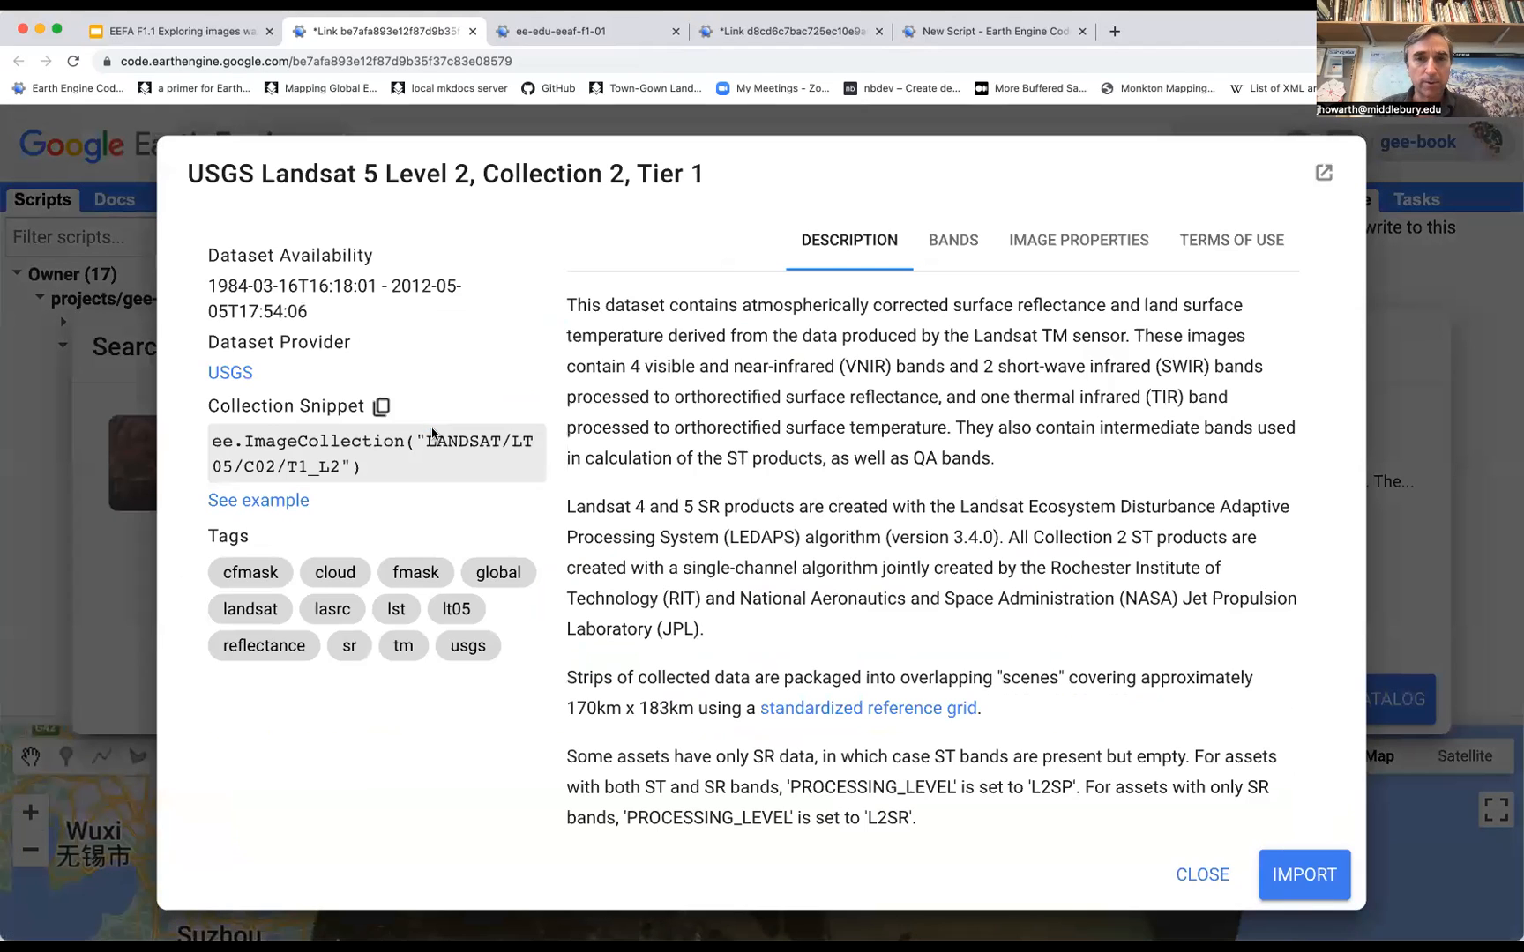
click(951, 240)
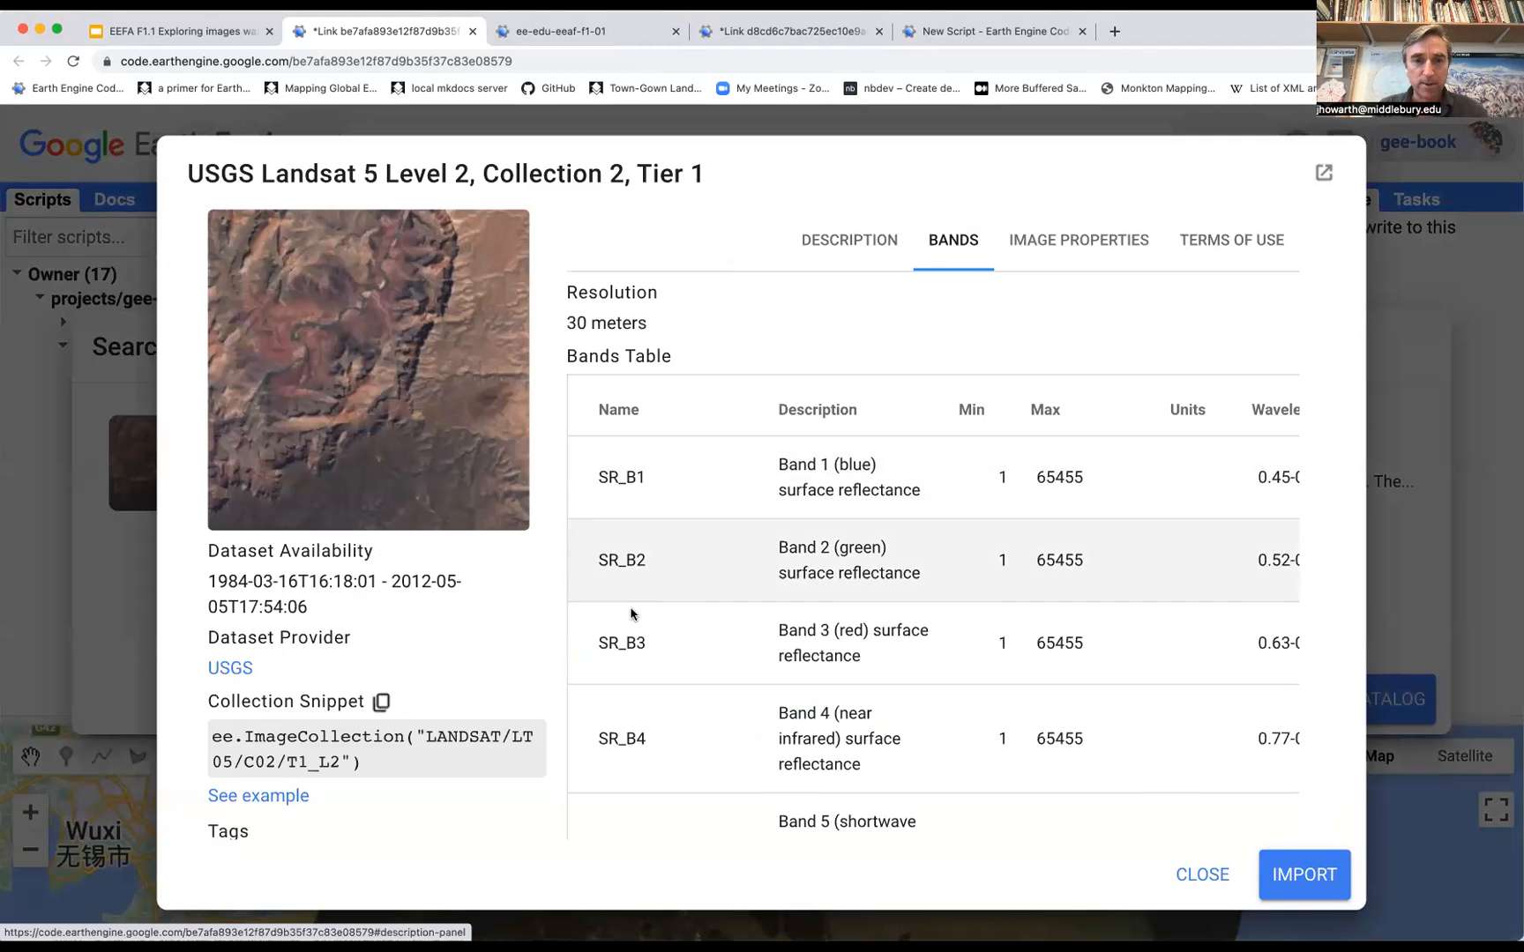
mouse_move(852, 642)
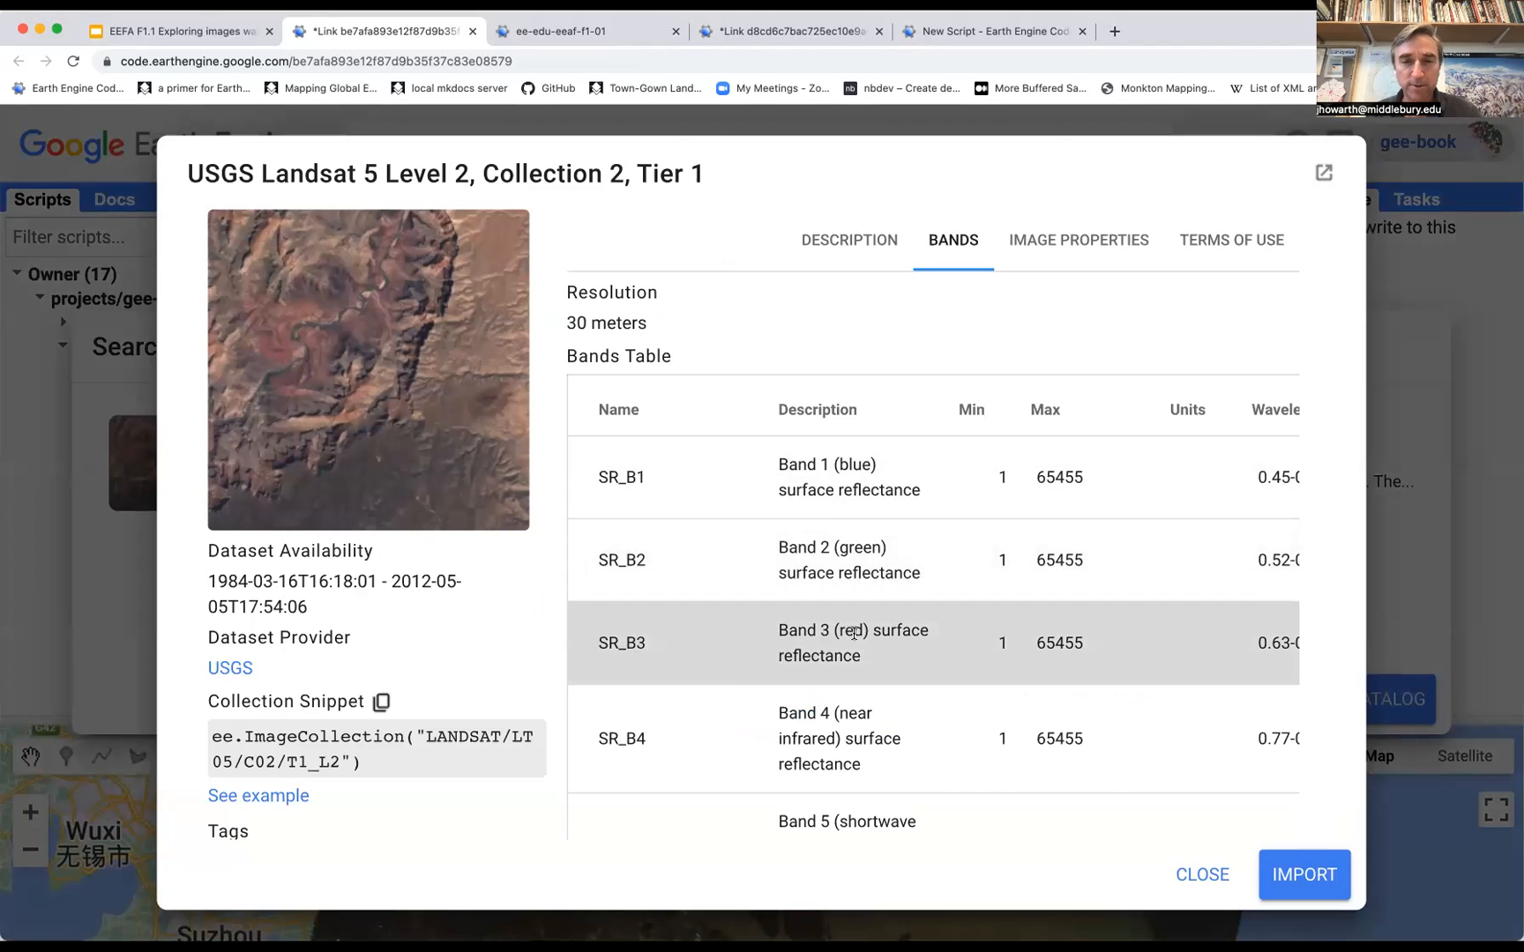
mouse_move(851, 656)
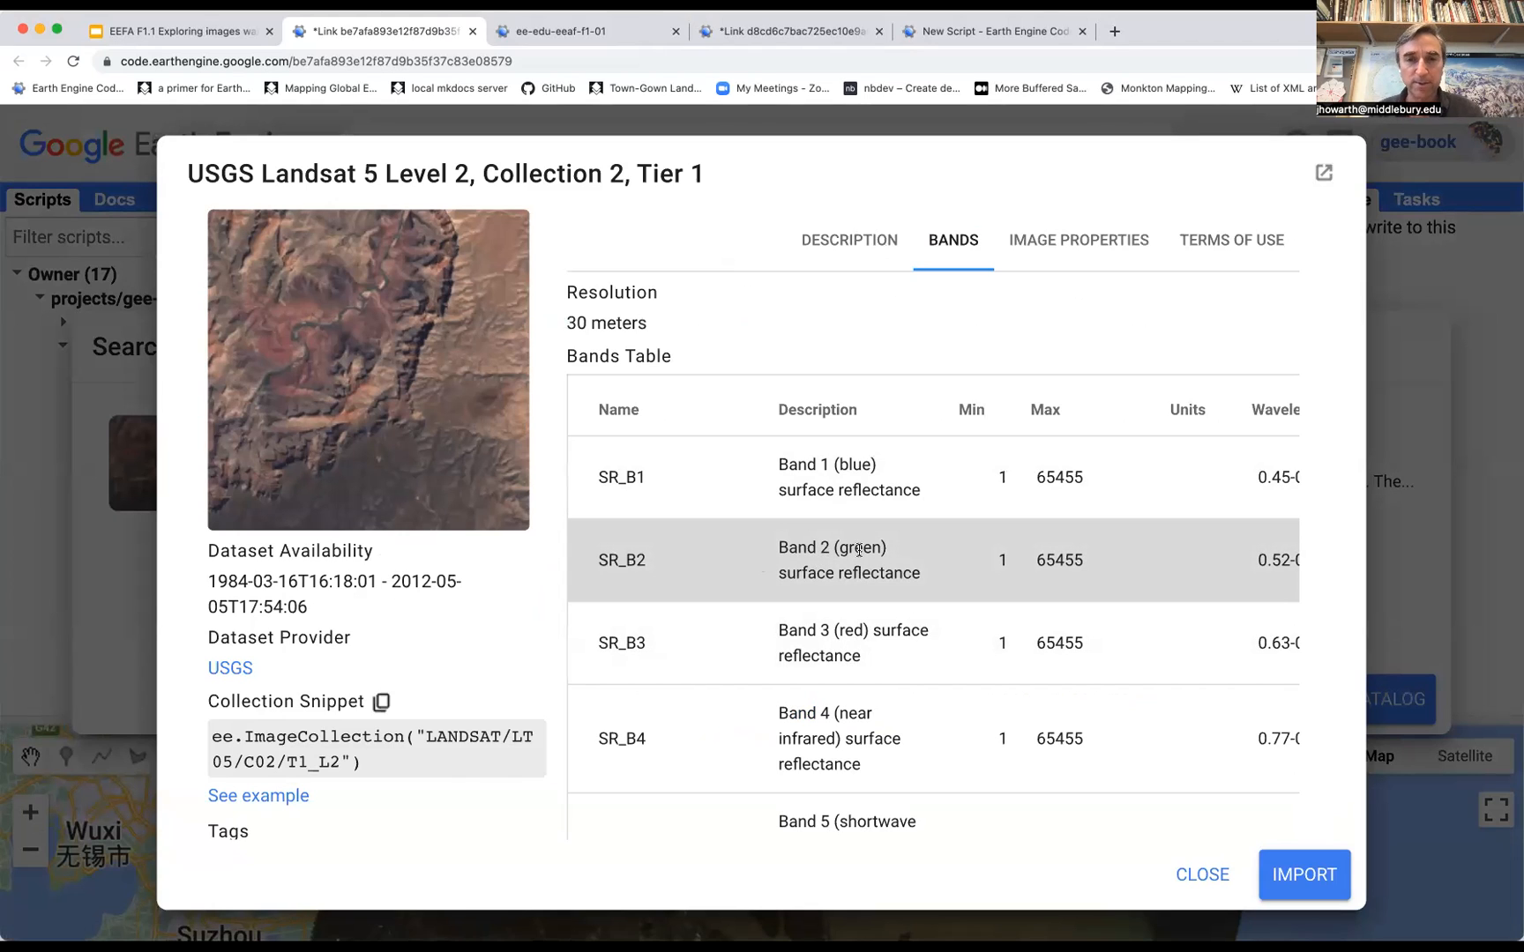
mouse_move(690, 476)
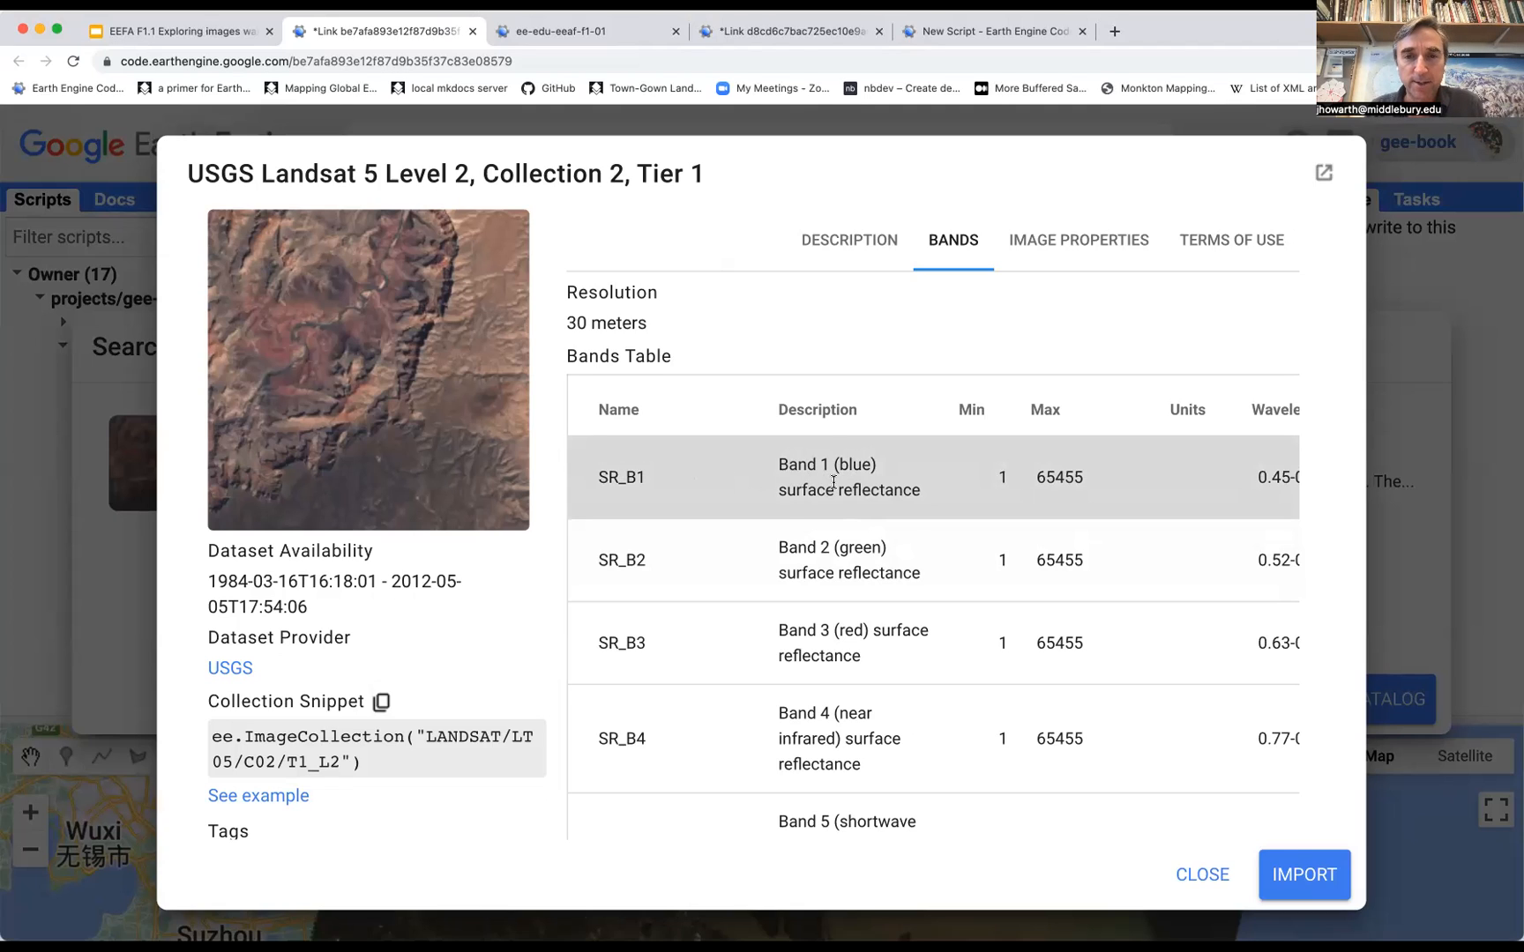
scroll(down, 3)
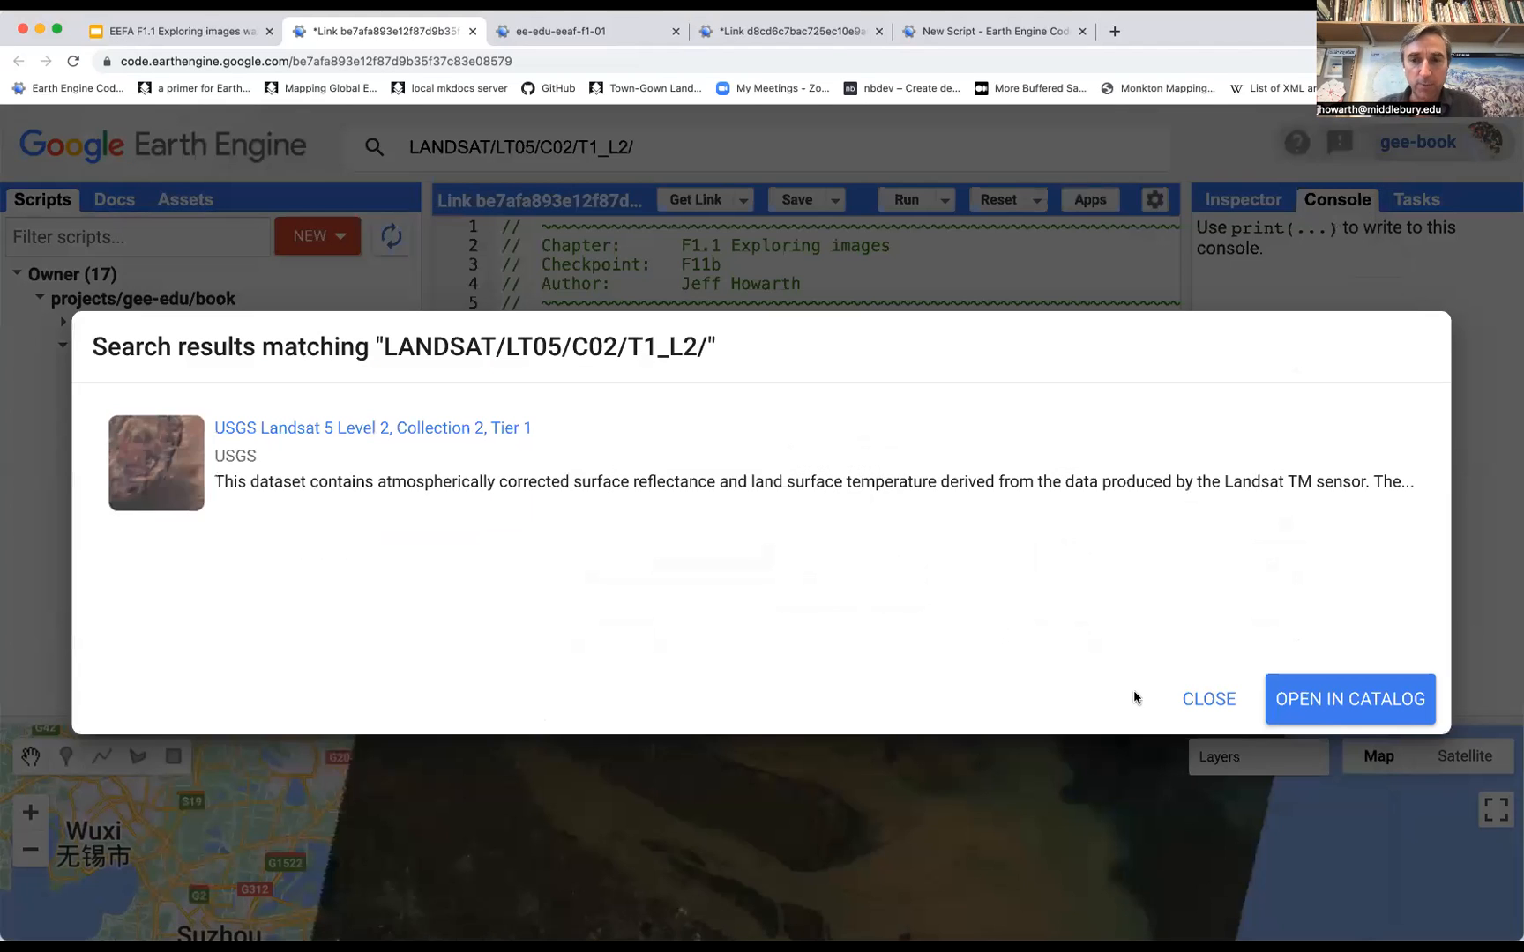
Dismiss the search results and zoom the map to the full Landsat scene over the Yangtze estuary.
click(1208, 700)
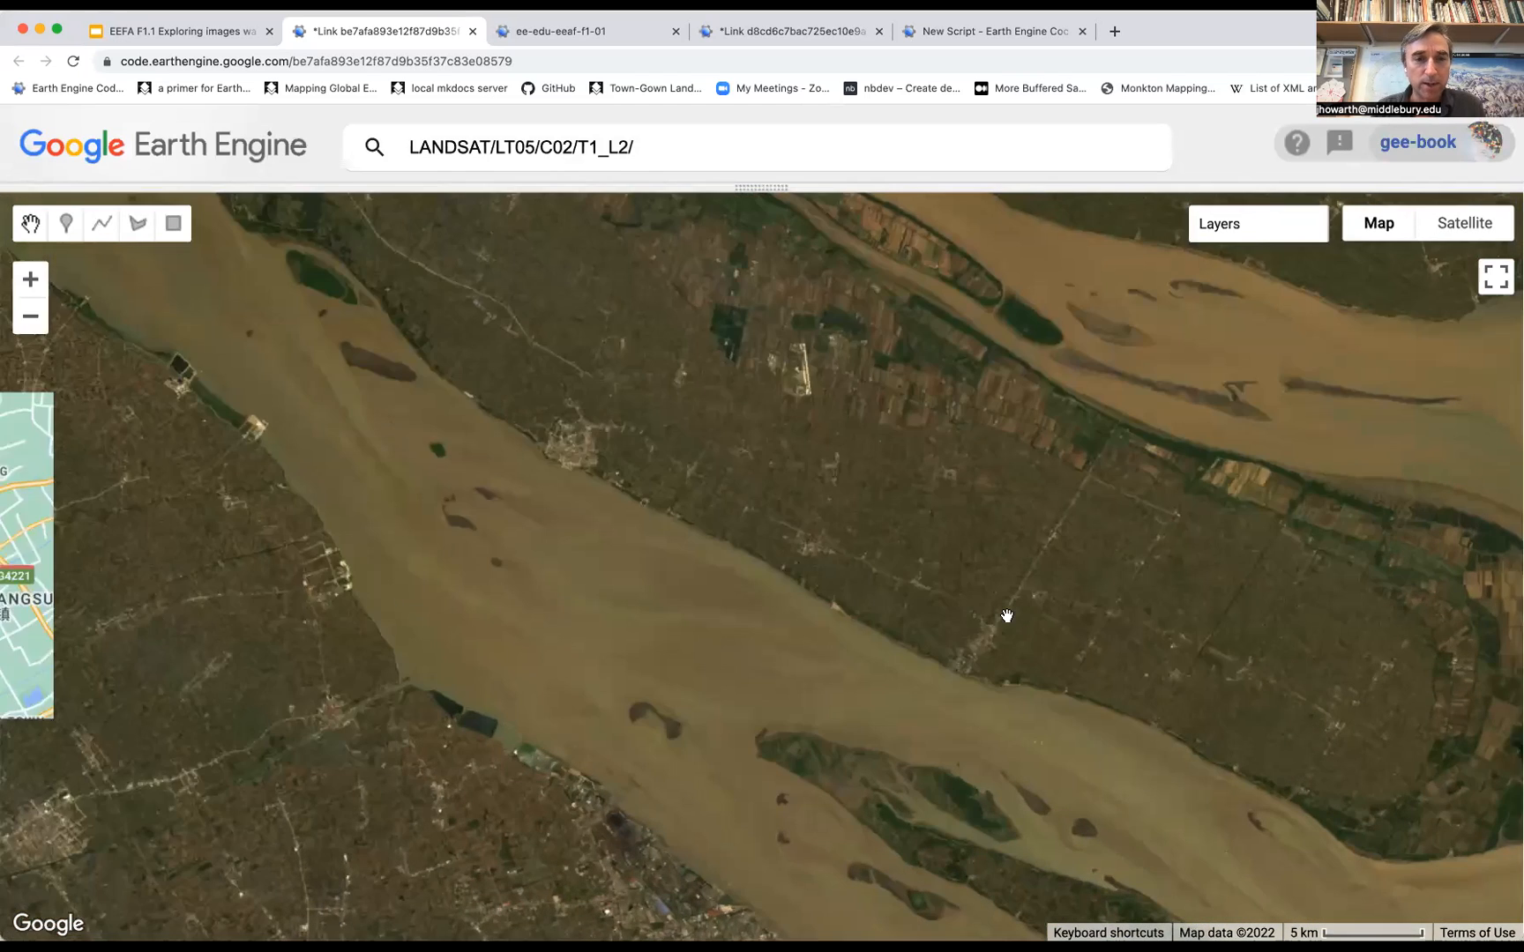
scroll(down, 3)
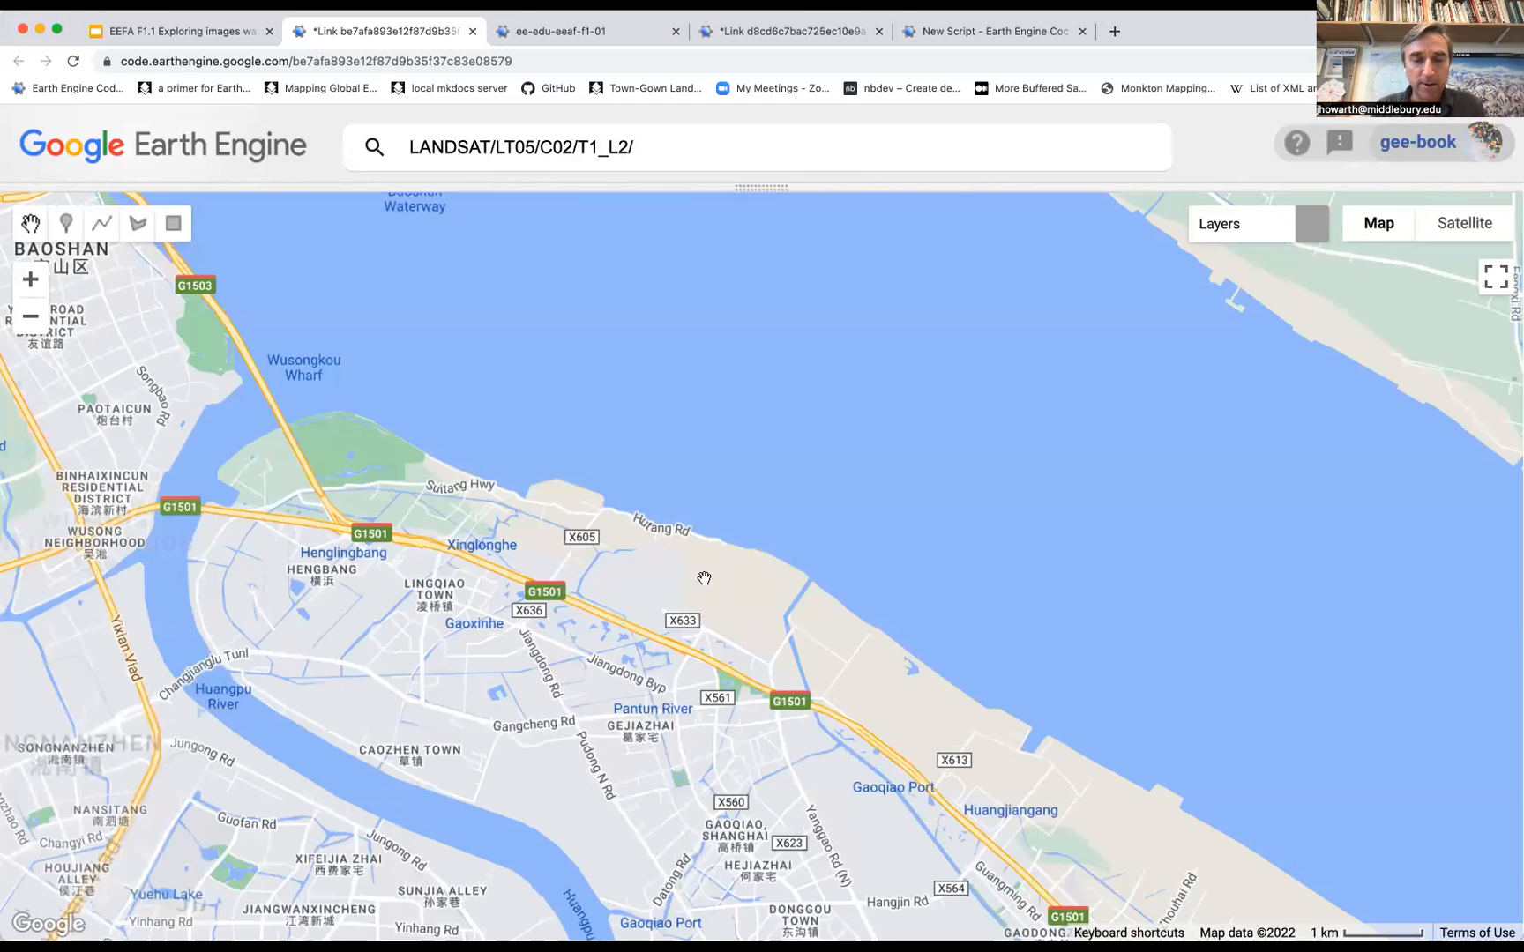
click(1464, 224)
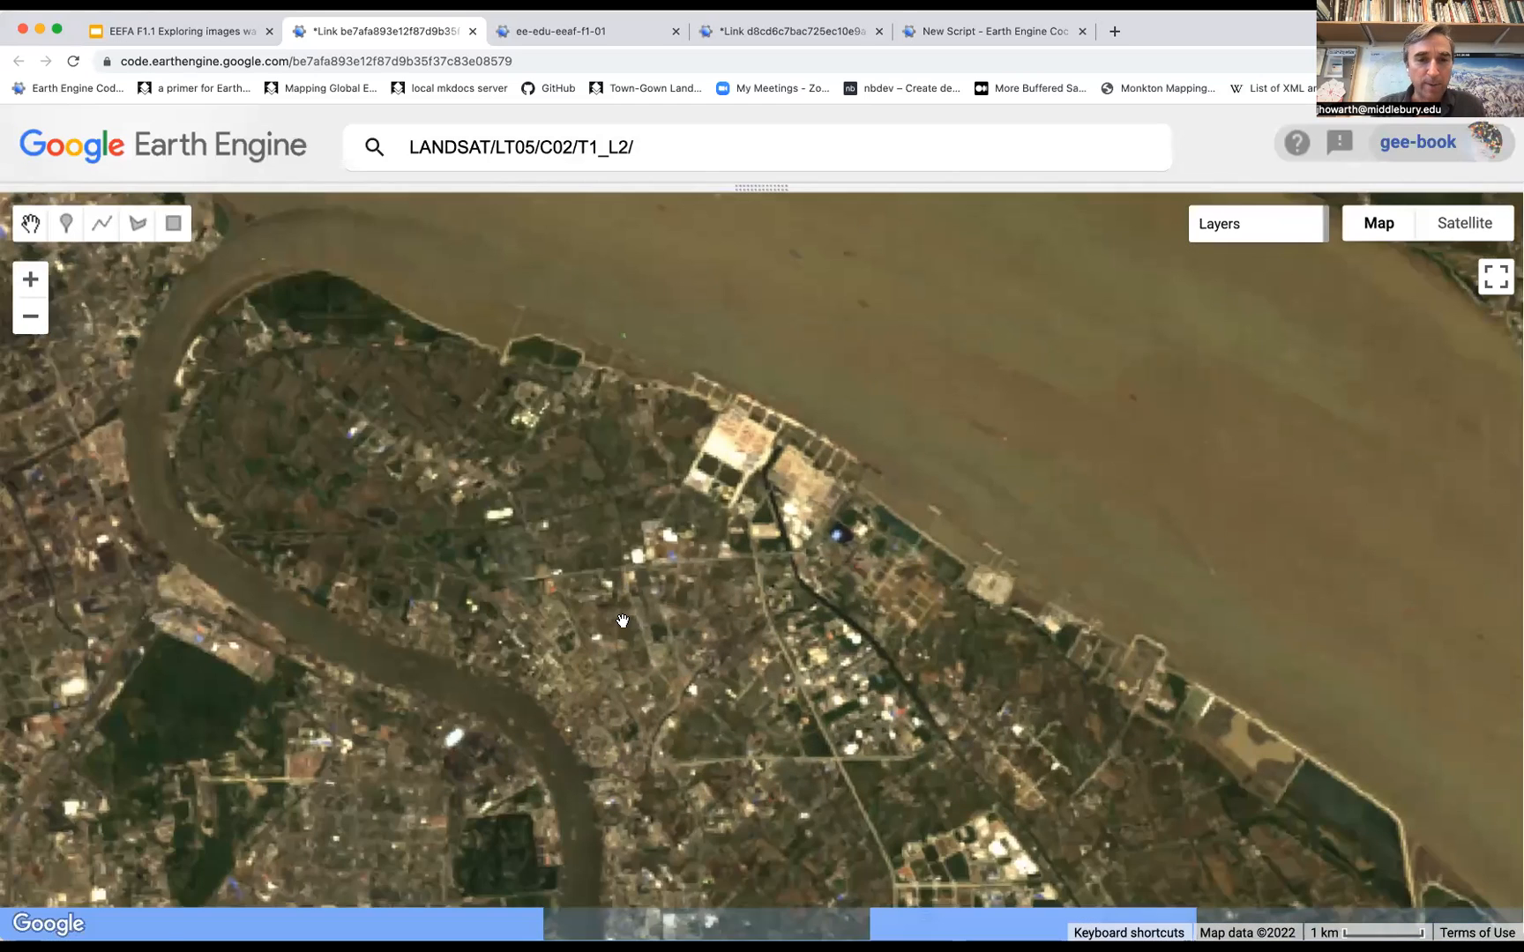
scroll(down, 3)
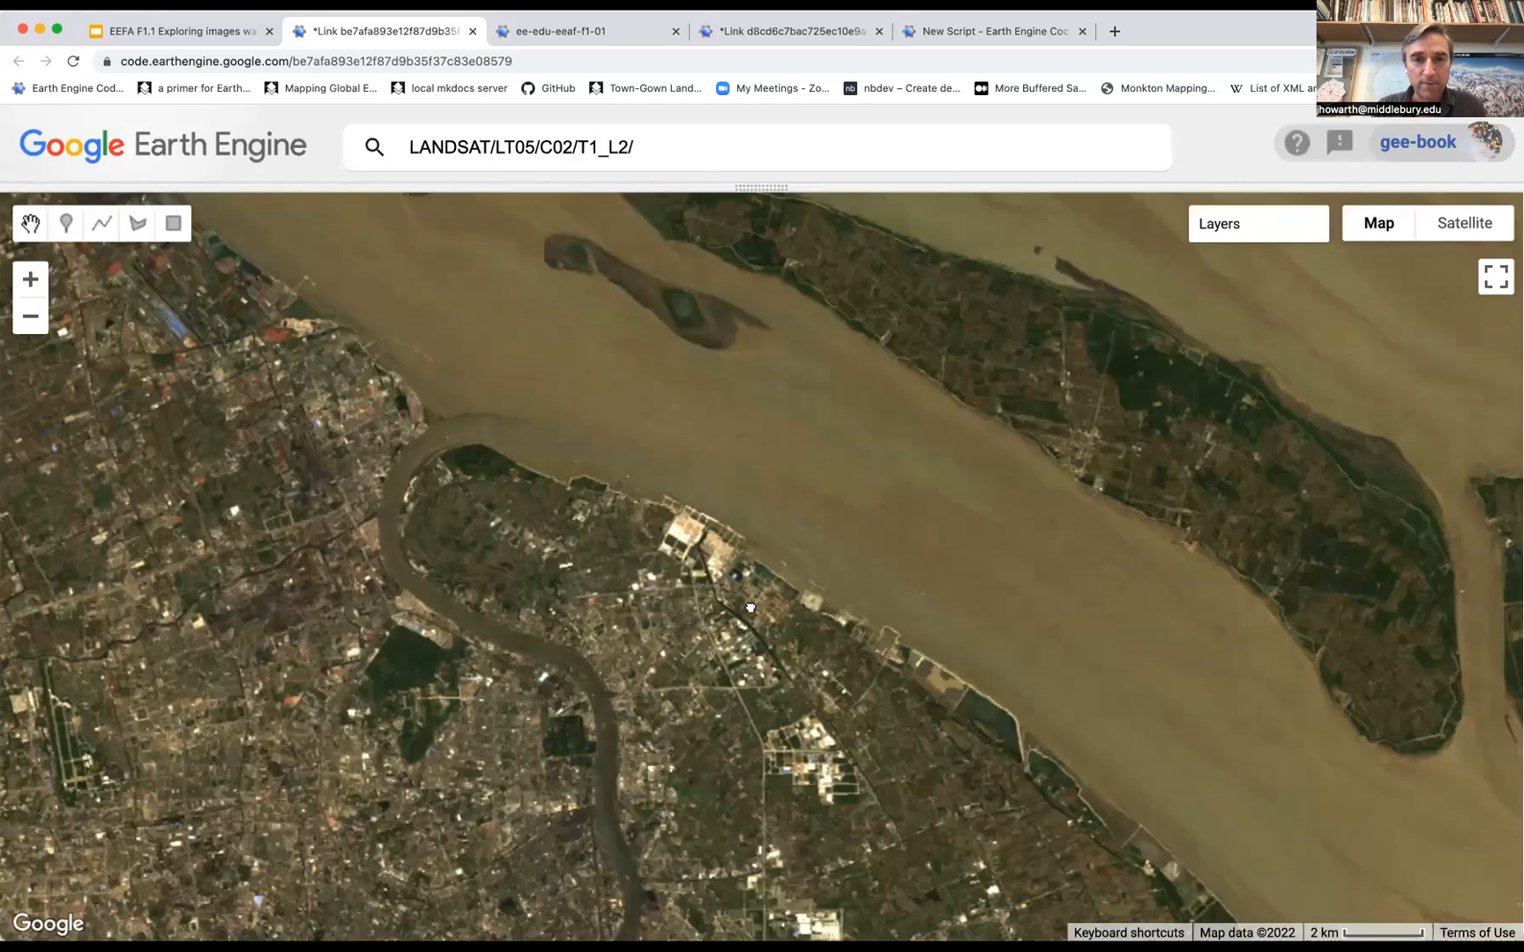
drag(748, 607, 827, 533)
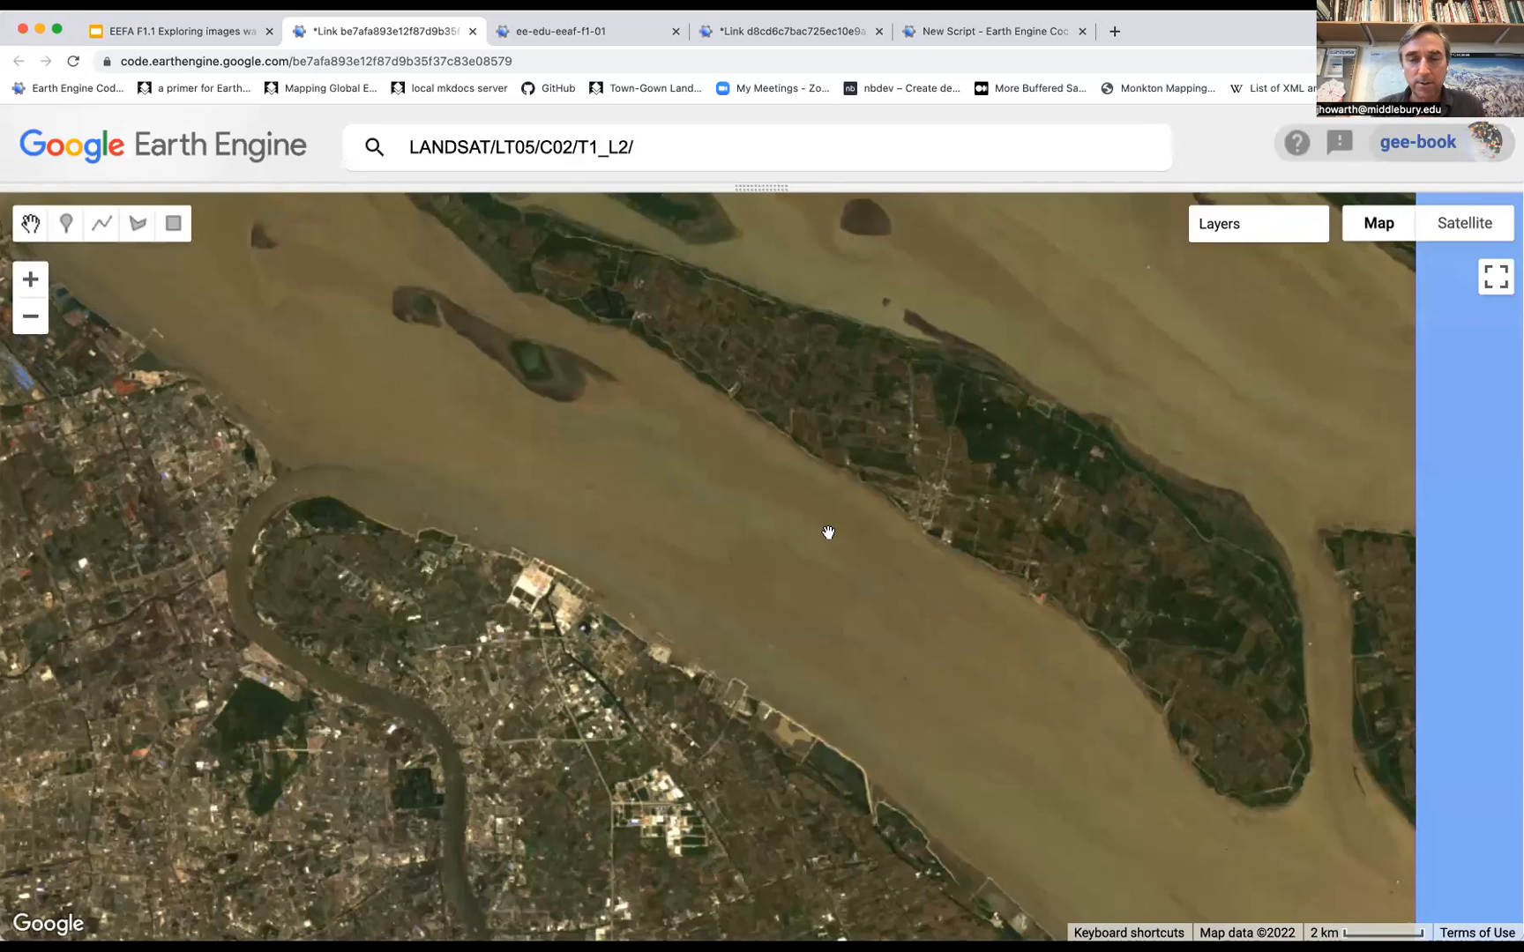
scroll(down, 3)
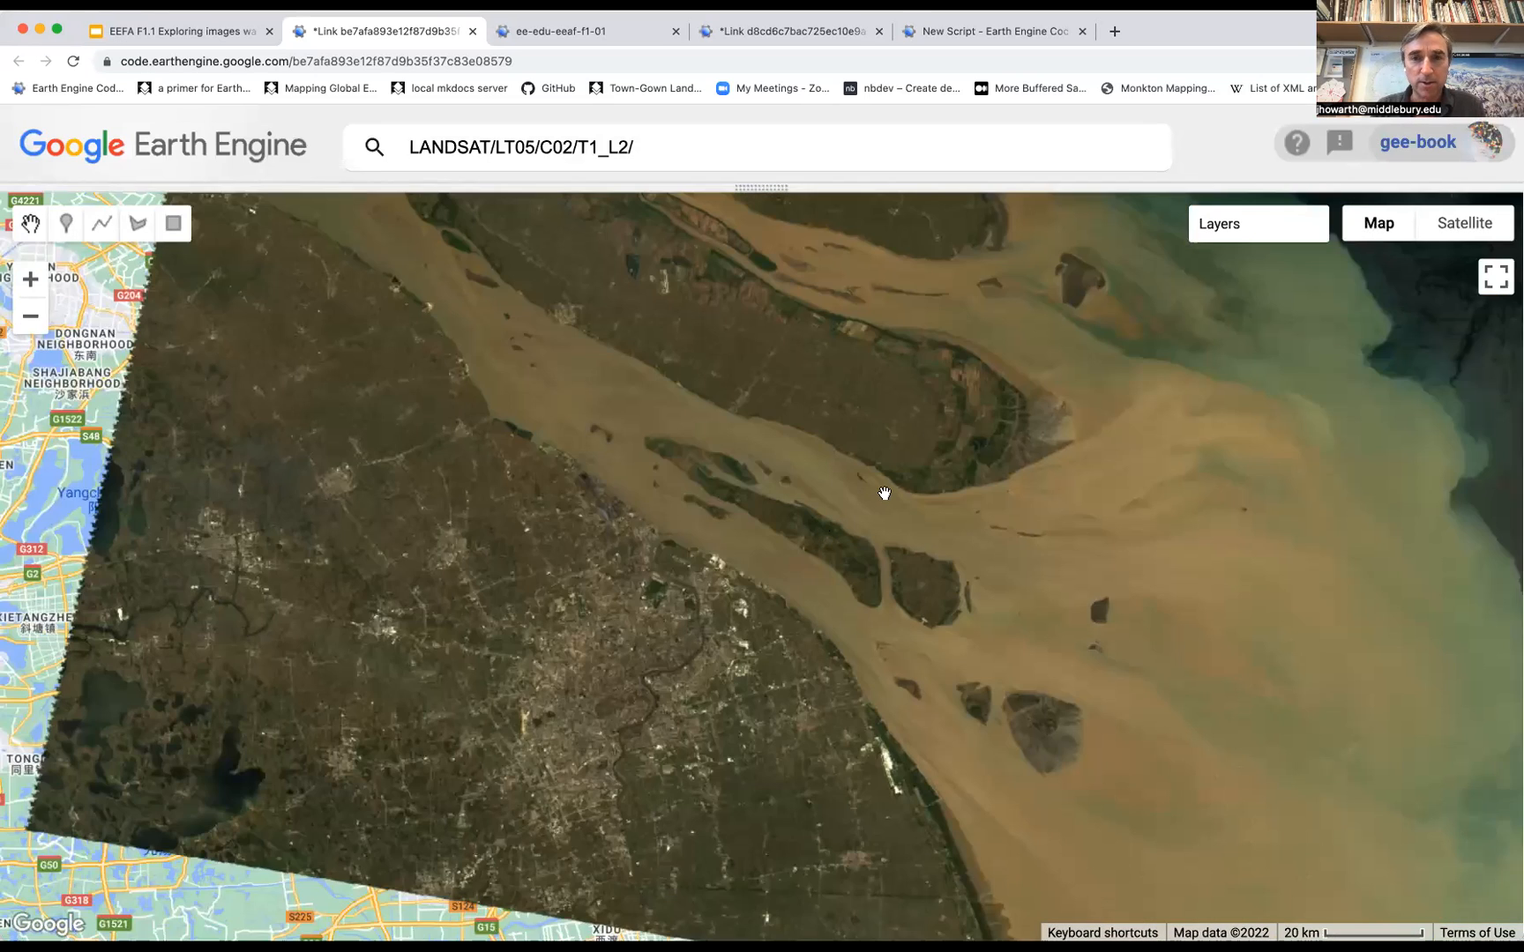
drag(884, 494, 872, 442)
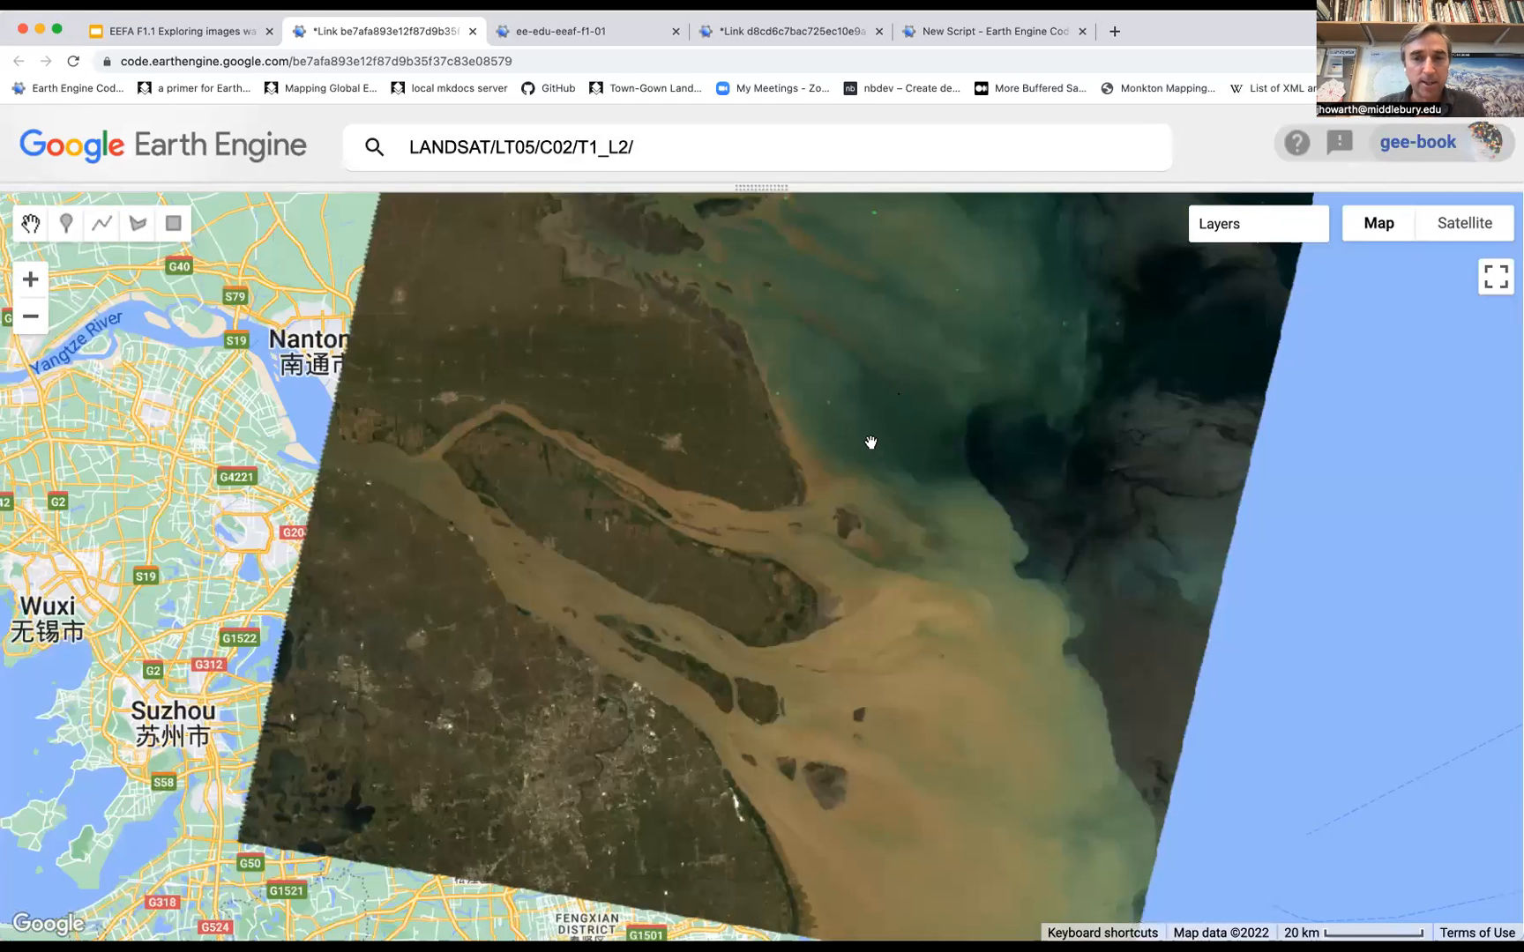
mouse_move(1200, 334)
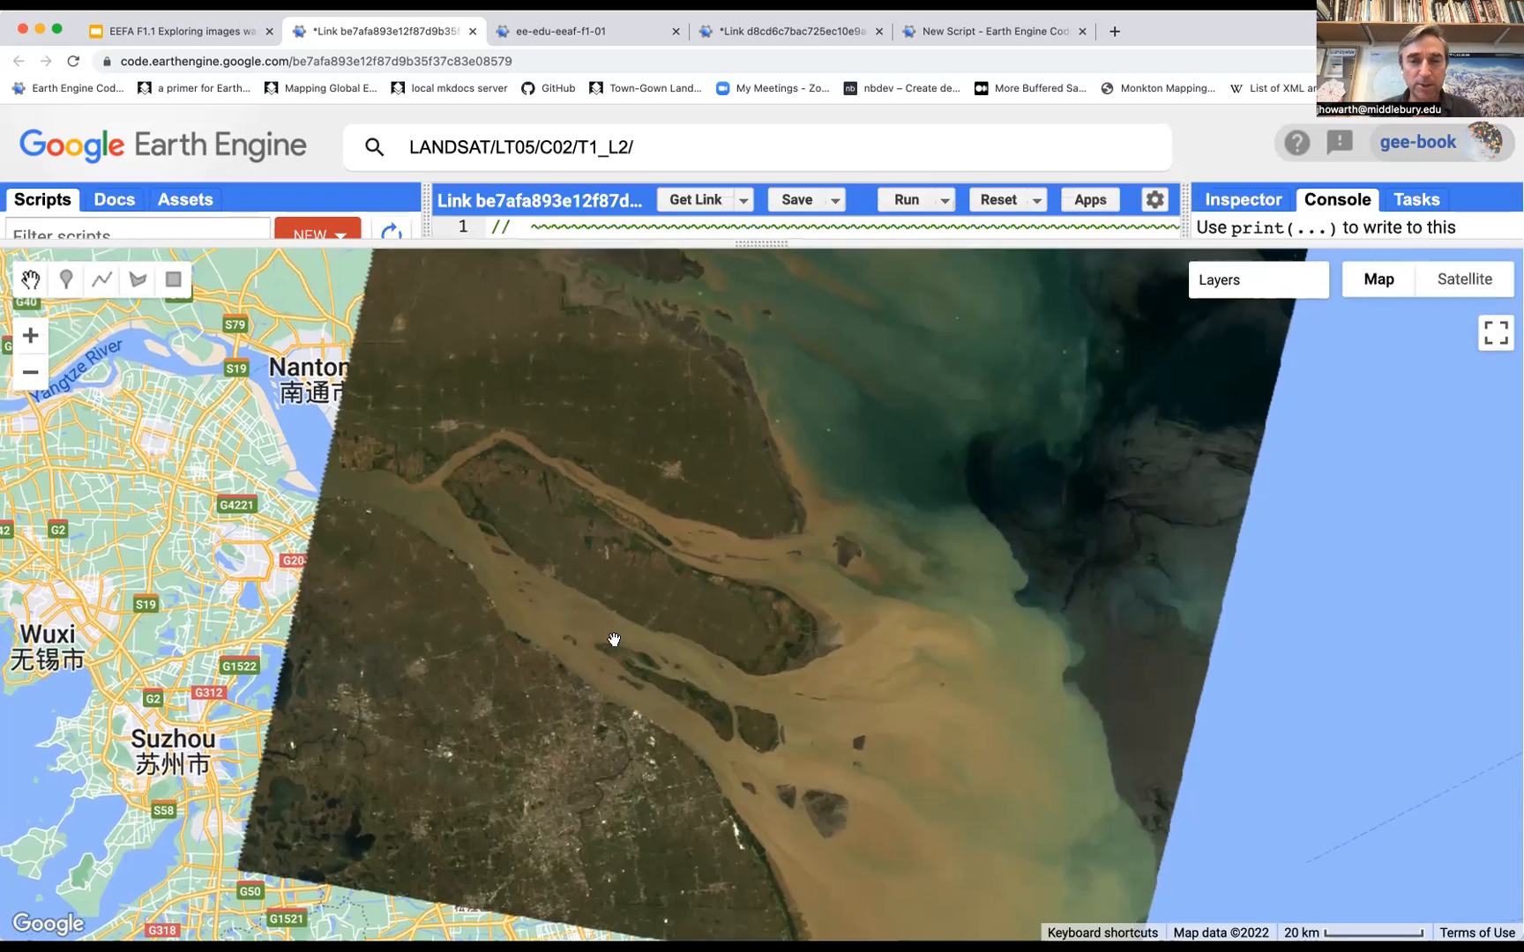
mouse_move(679, 674)
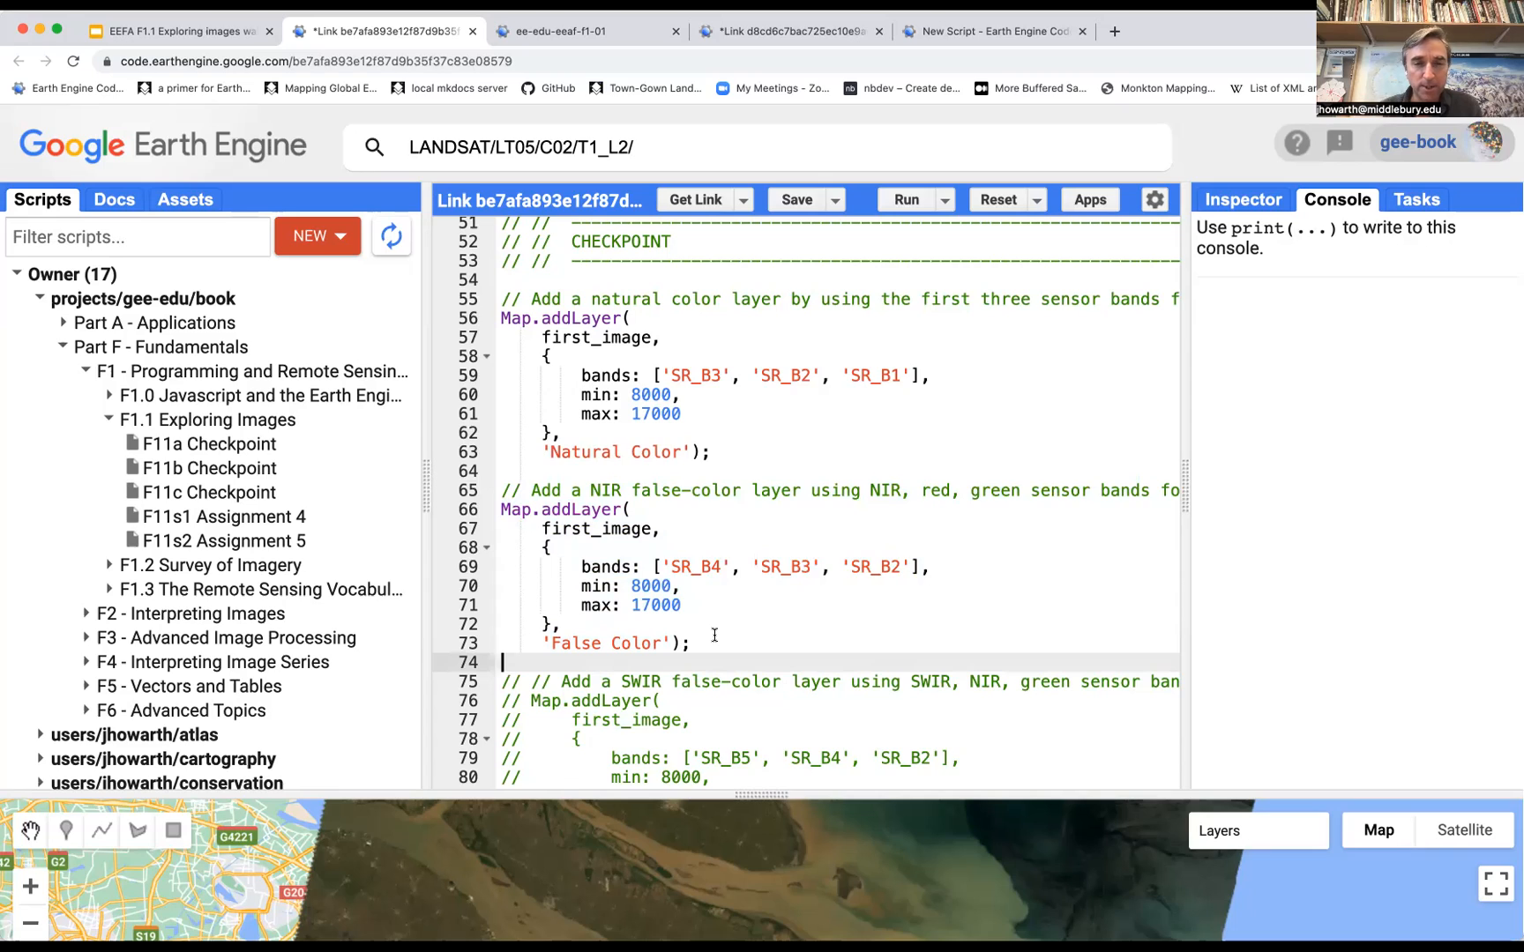
mouse_move(704, 598)
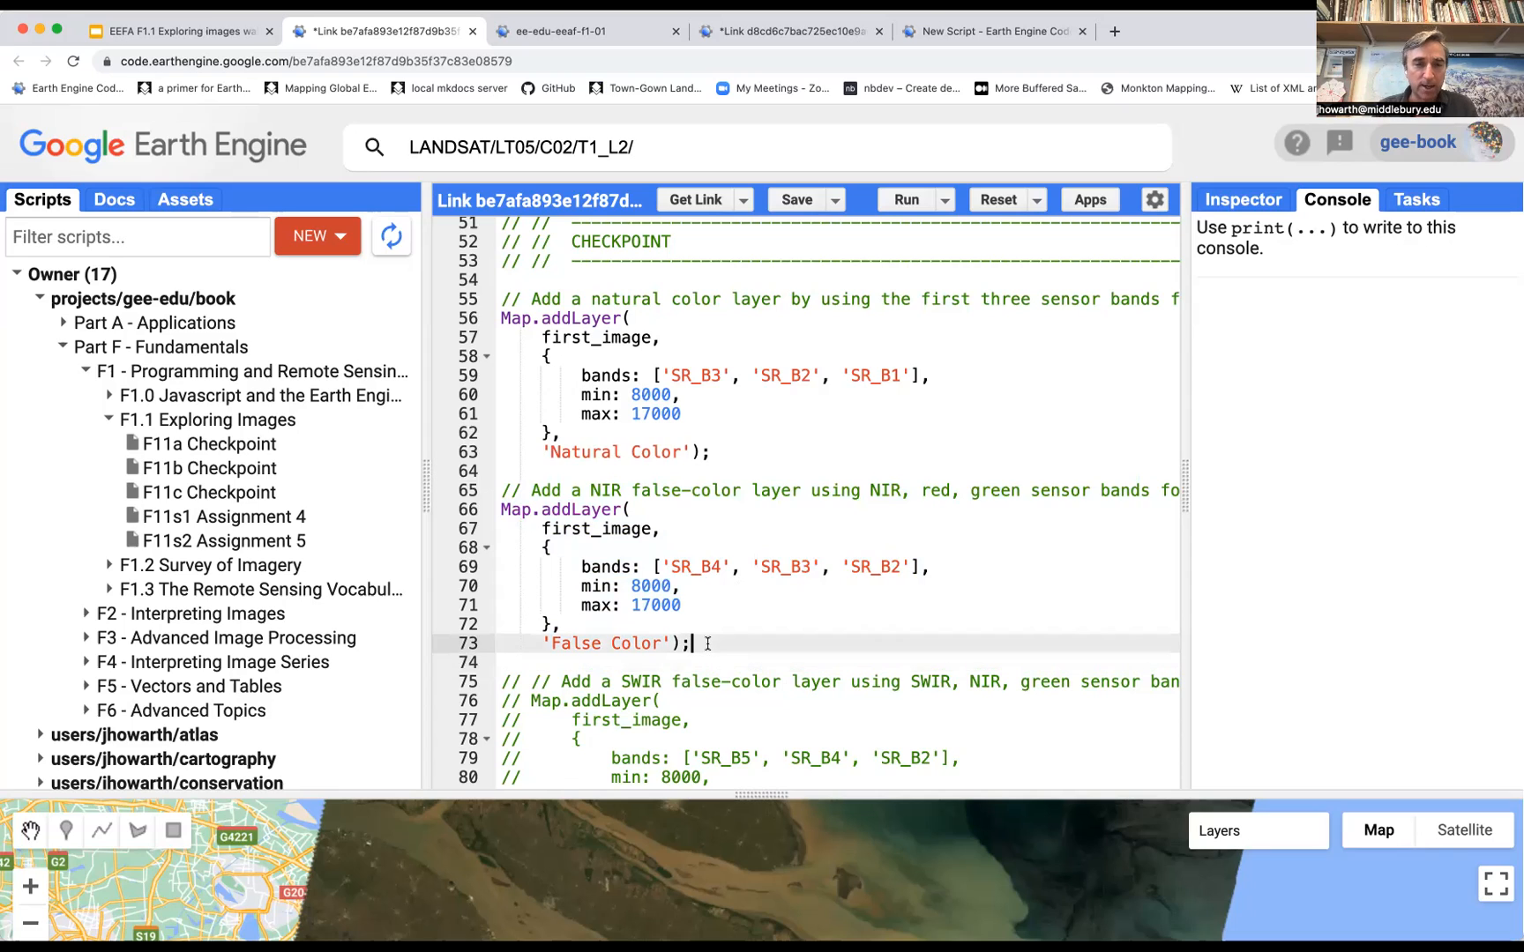
mouse_move(490, 489)
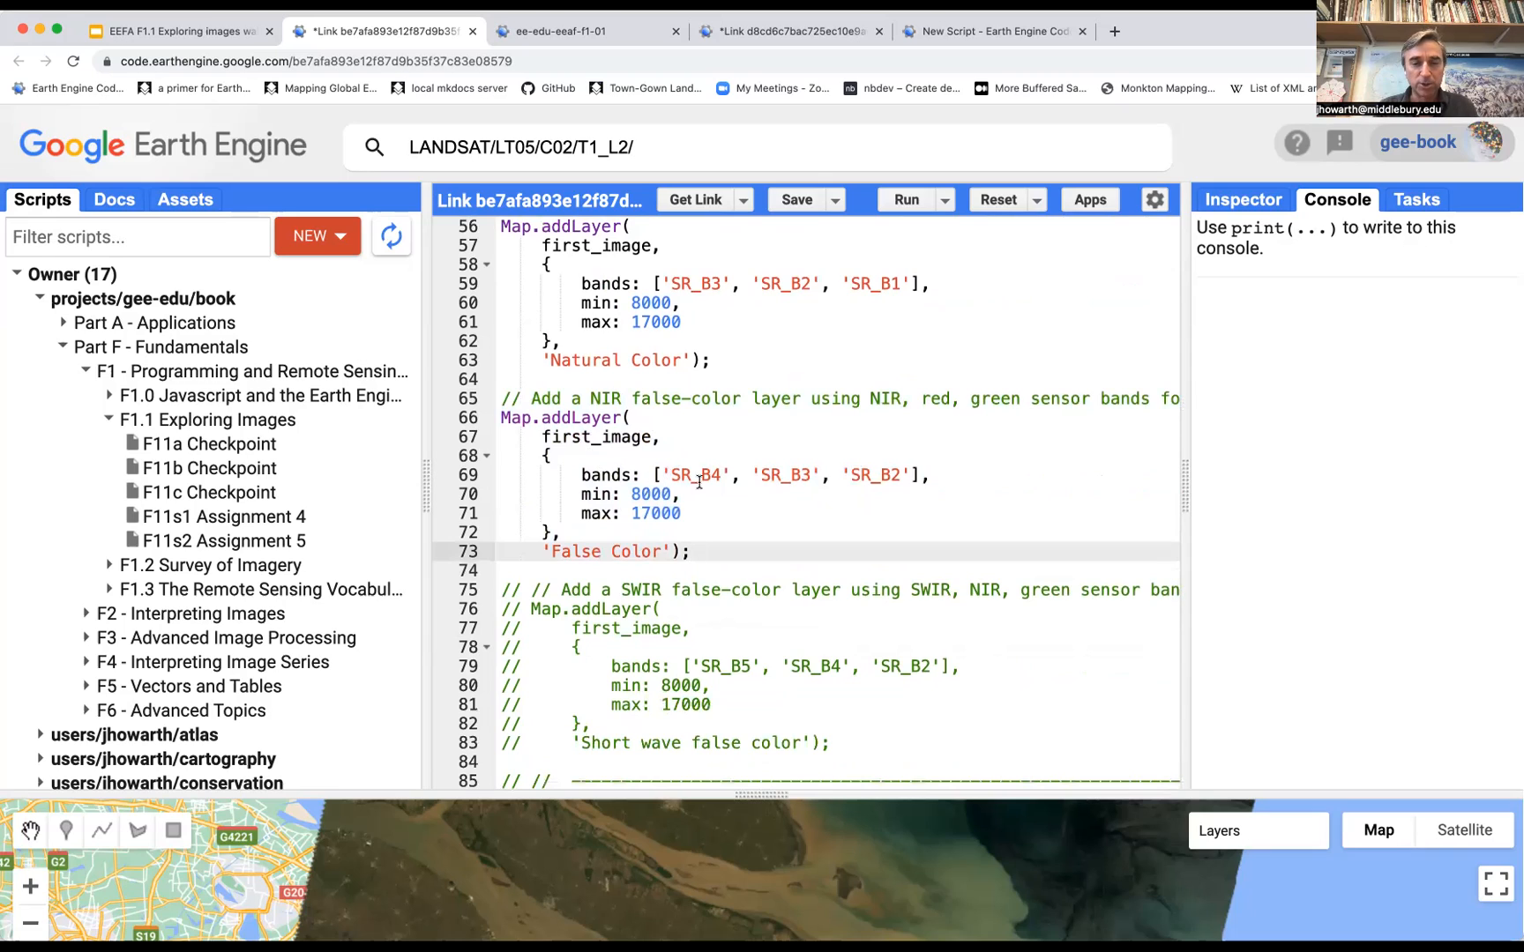
mouse_move(736, 464)
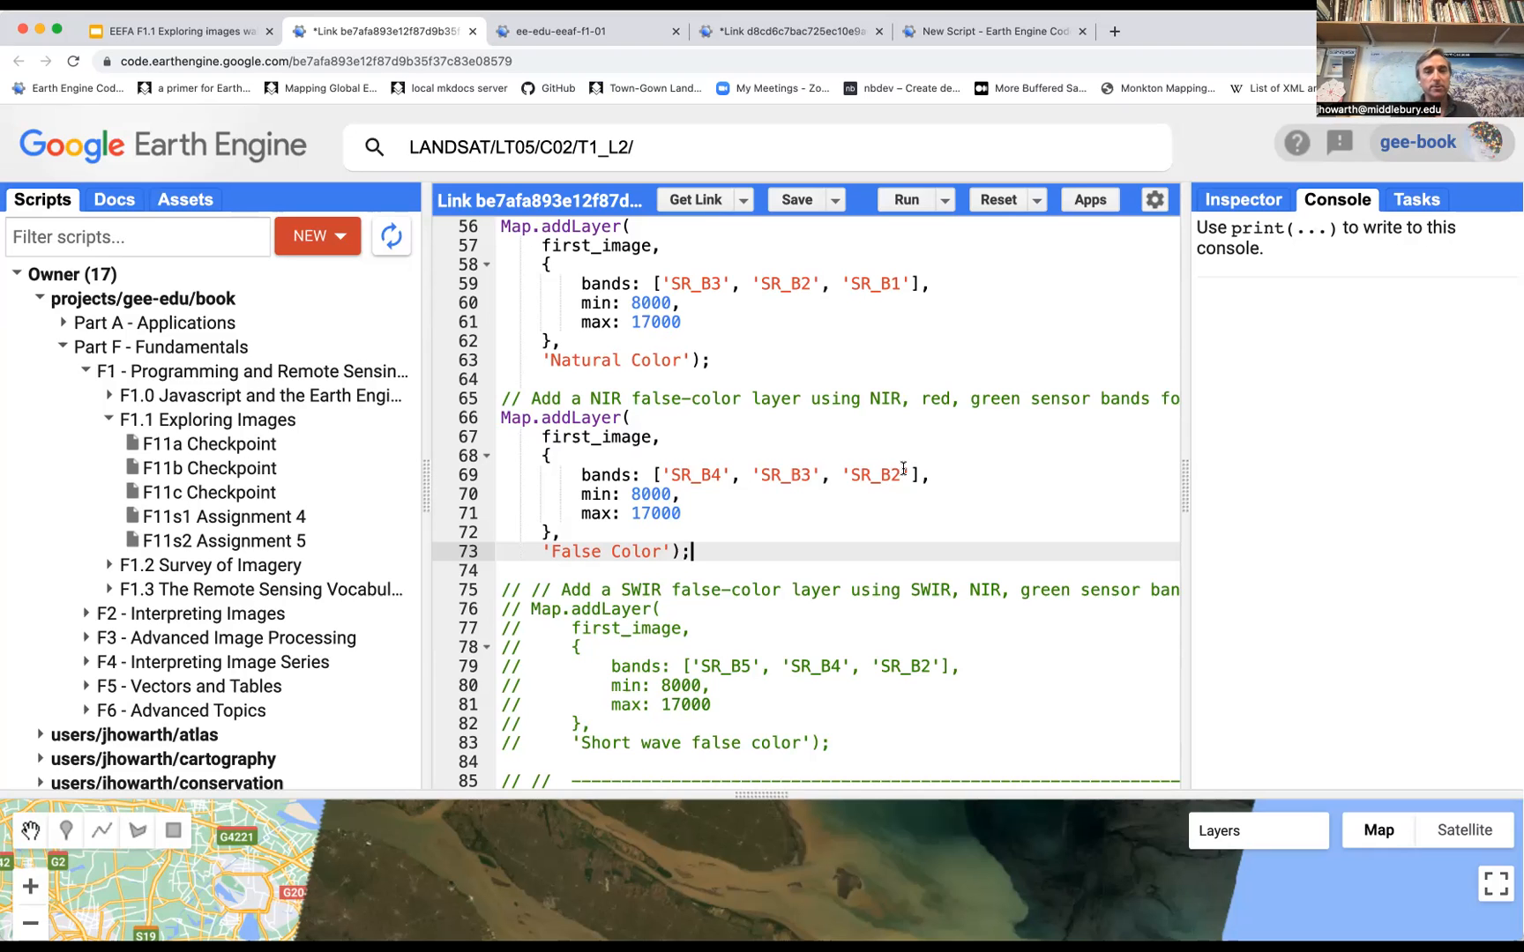
mouse_move(993, 384)
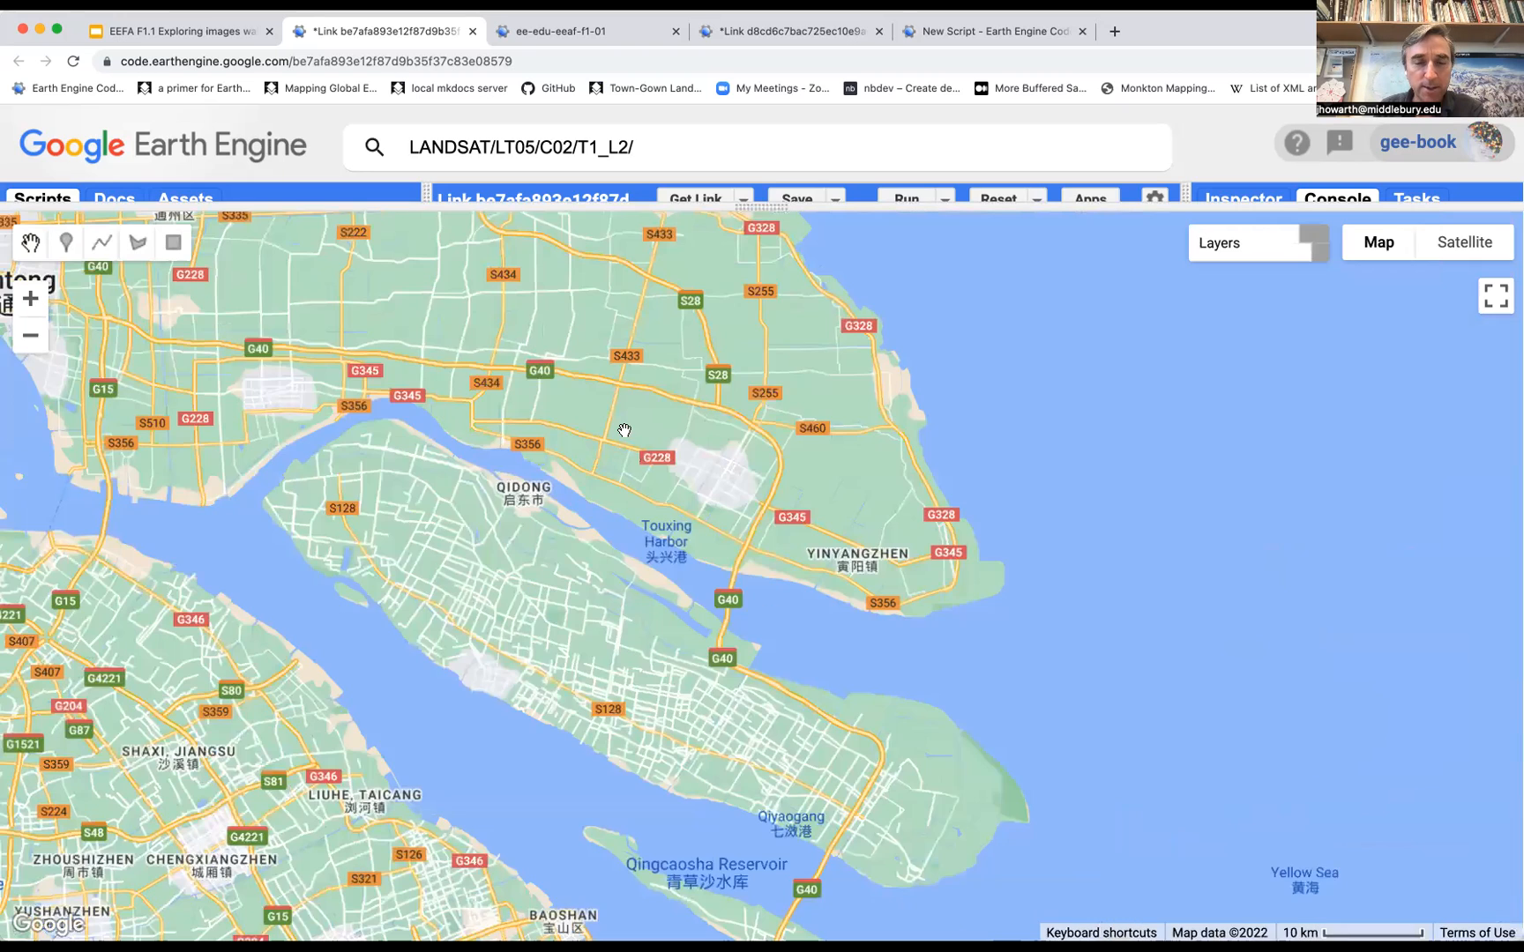
Run the script to add the NIR false-color layer (SR_B4, SR_B3, SR_B2) to the map.
click(901, 201)
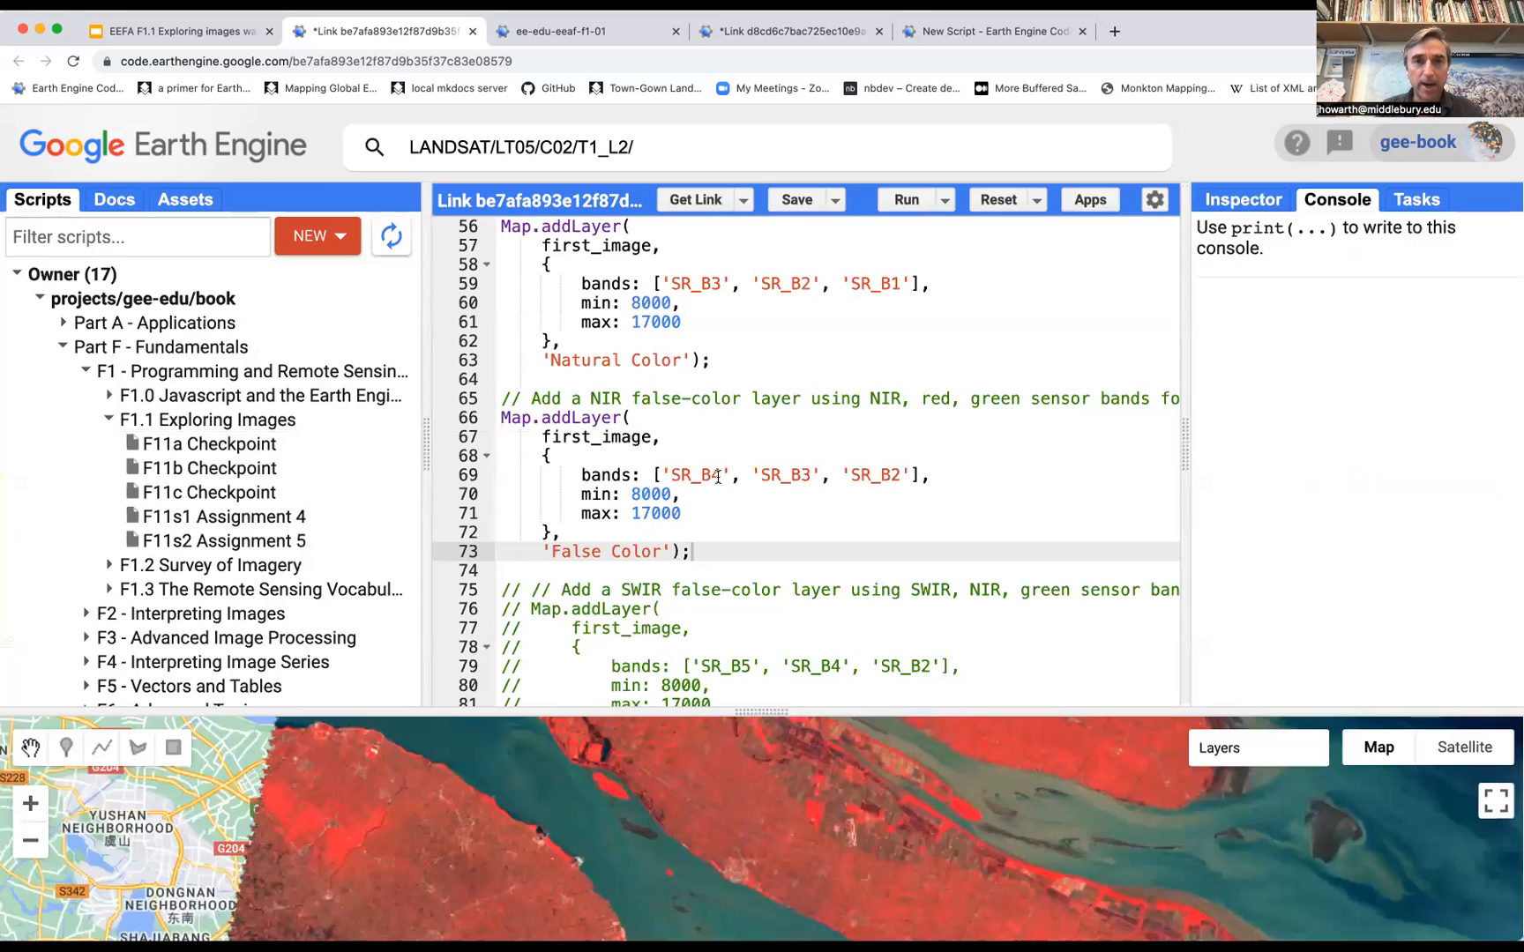
Reopen the USGS Landsat 5 Level 2 dataset, review its band descriptions, and close it.
click(758, 146)
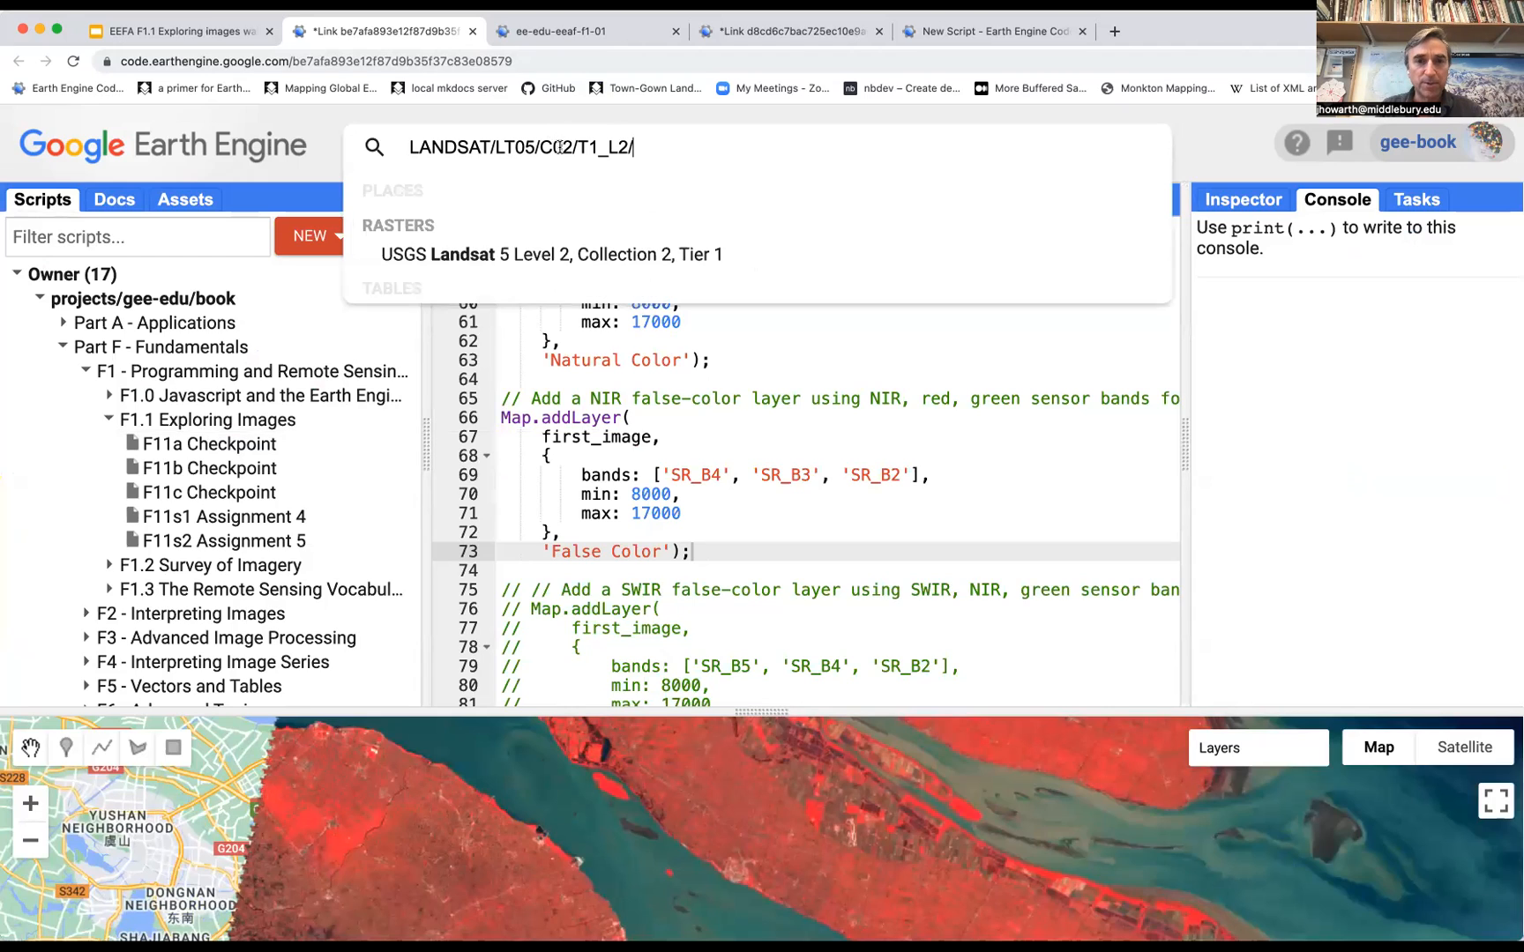
mouse_move(550, 254)
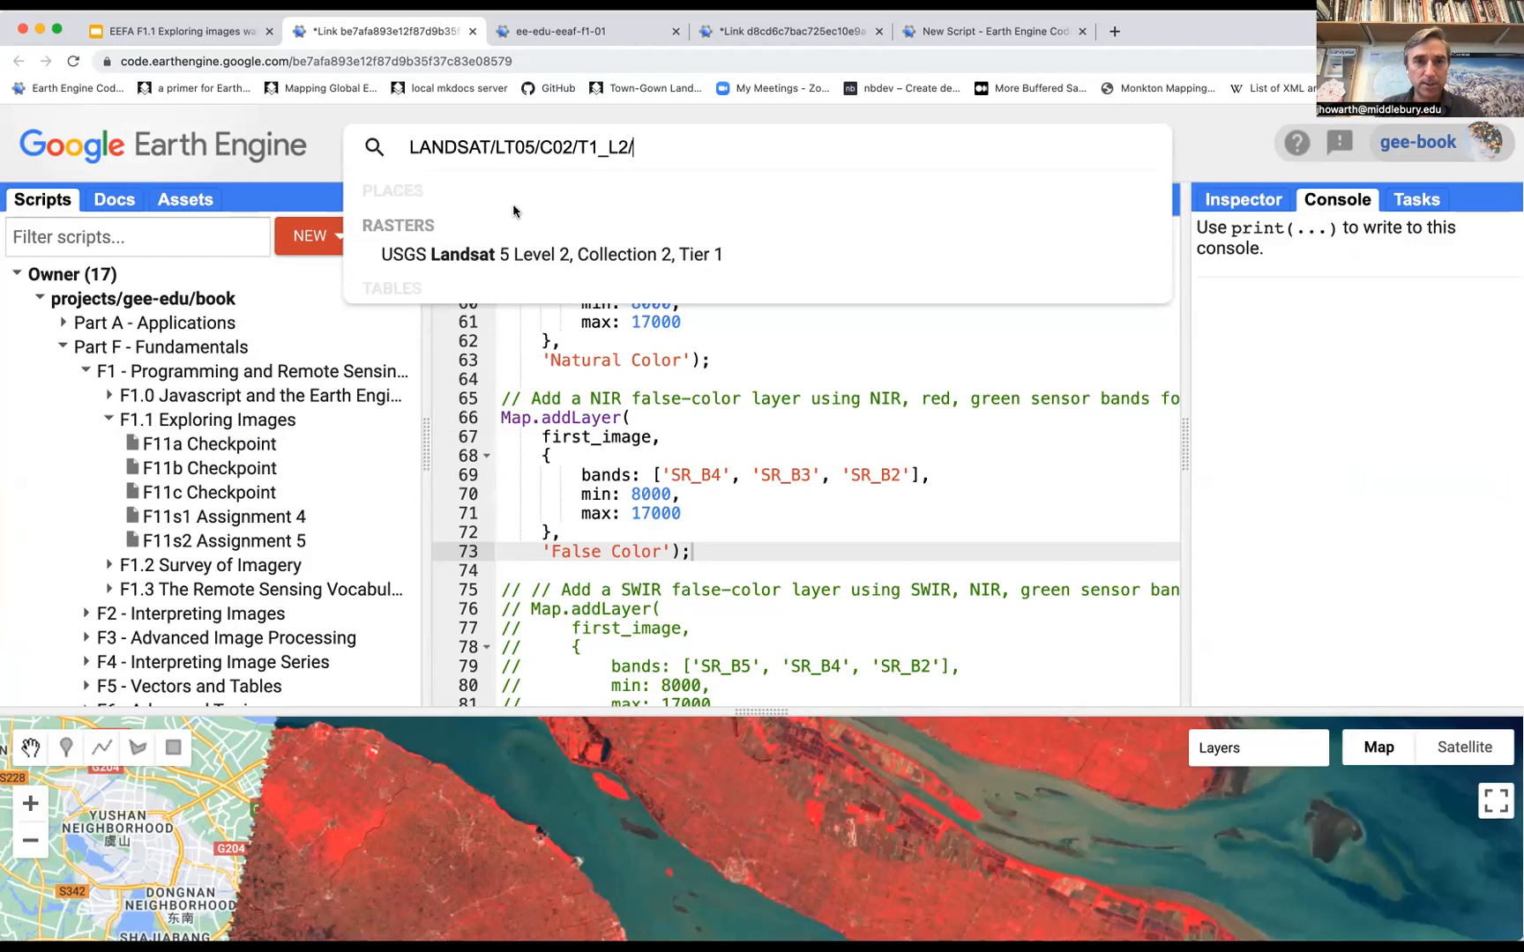
click(550, 254)
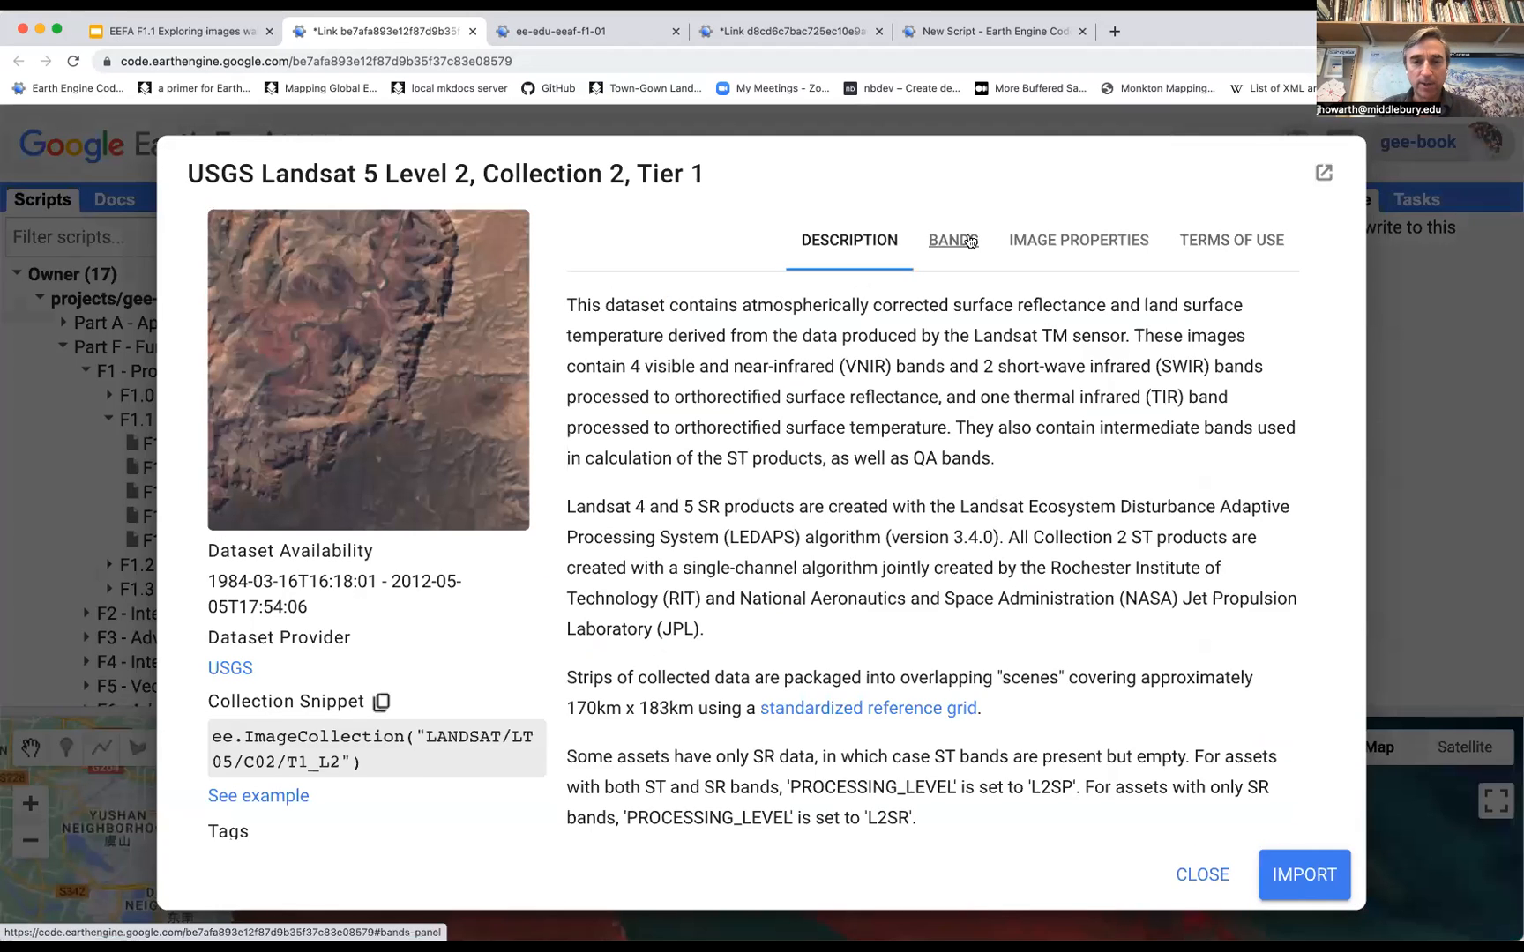
click(952, 240)
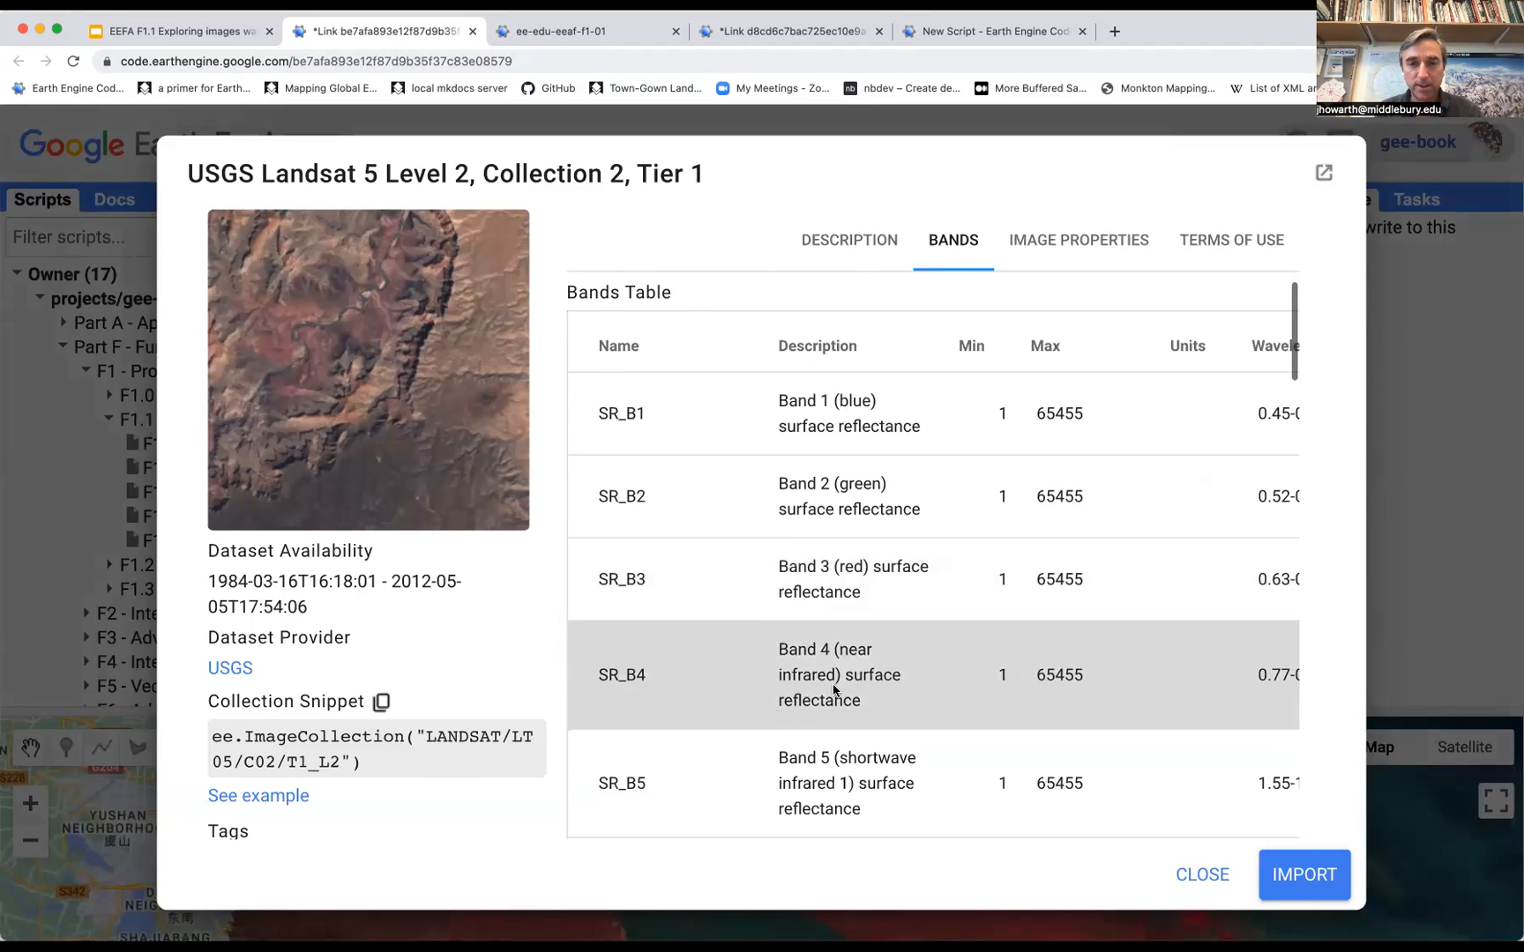
mouse_move(886, 691)
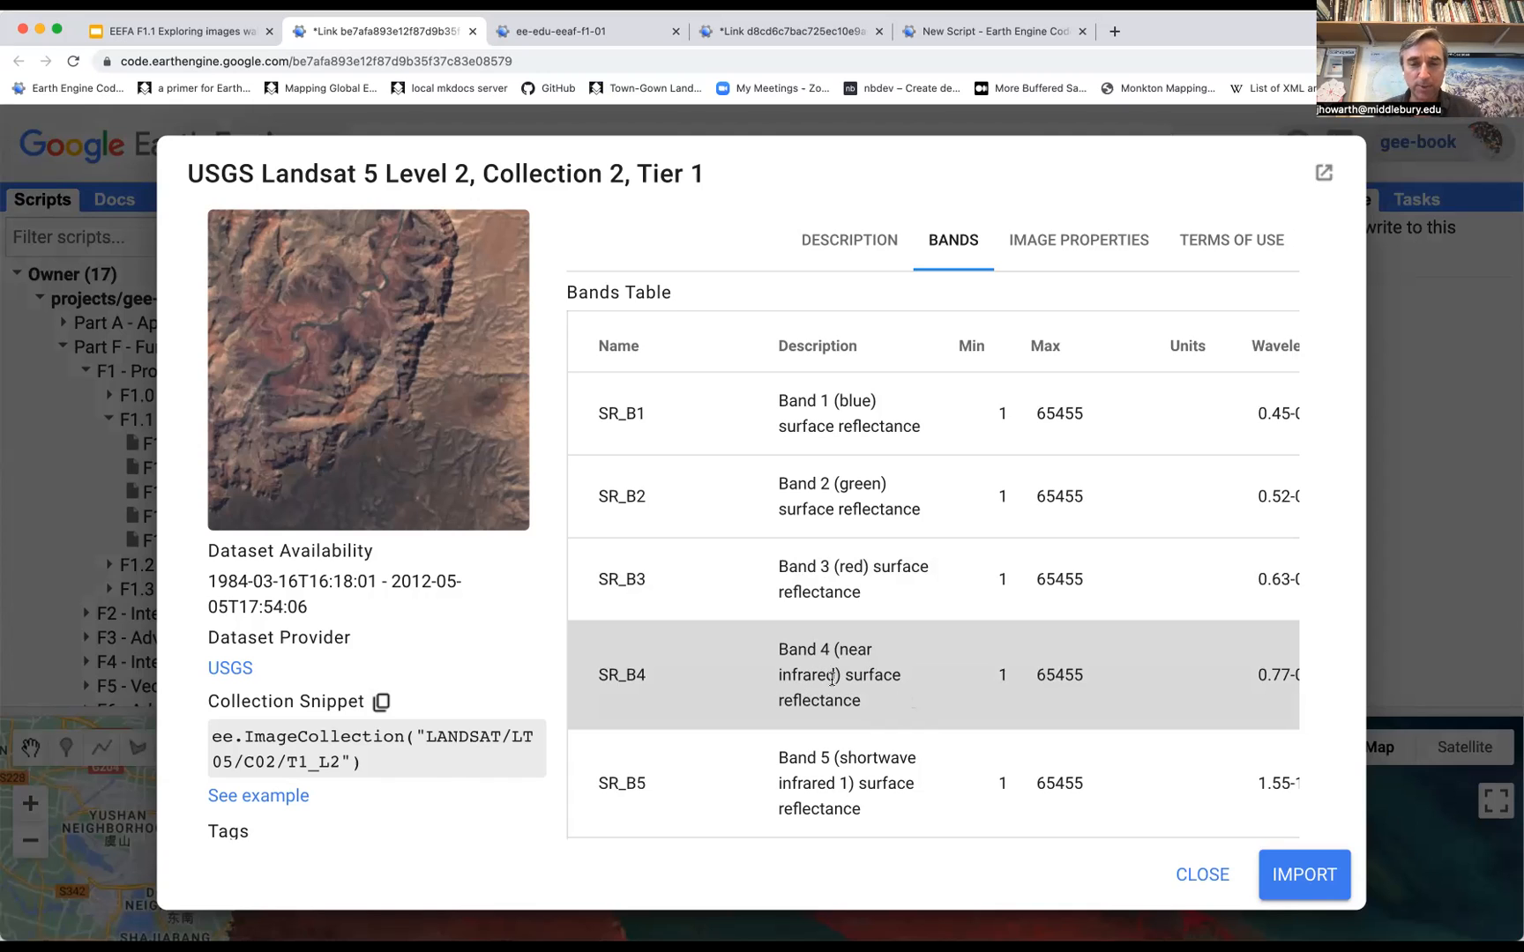
mouse_move(996, 690)
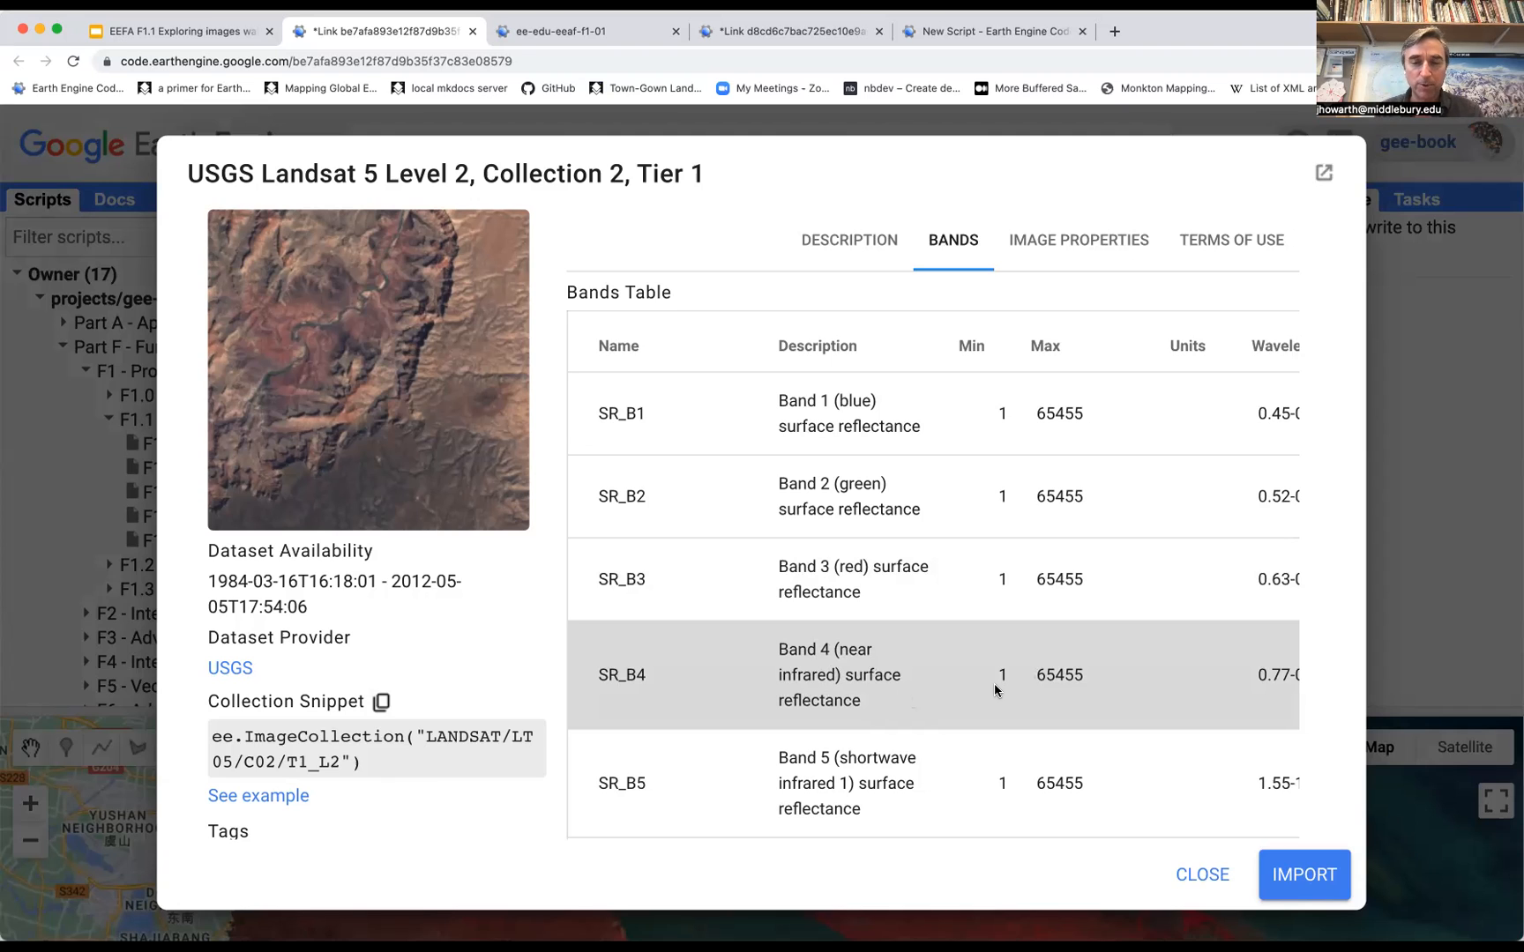
mouse_move(966, 673)
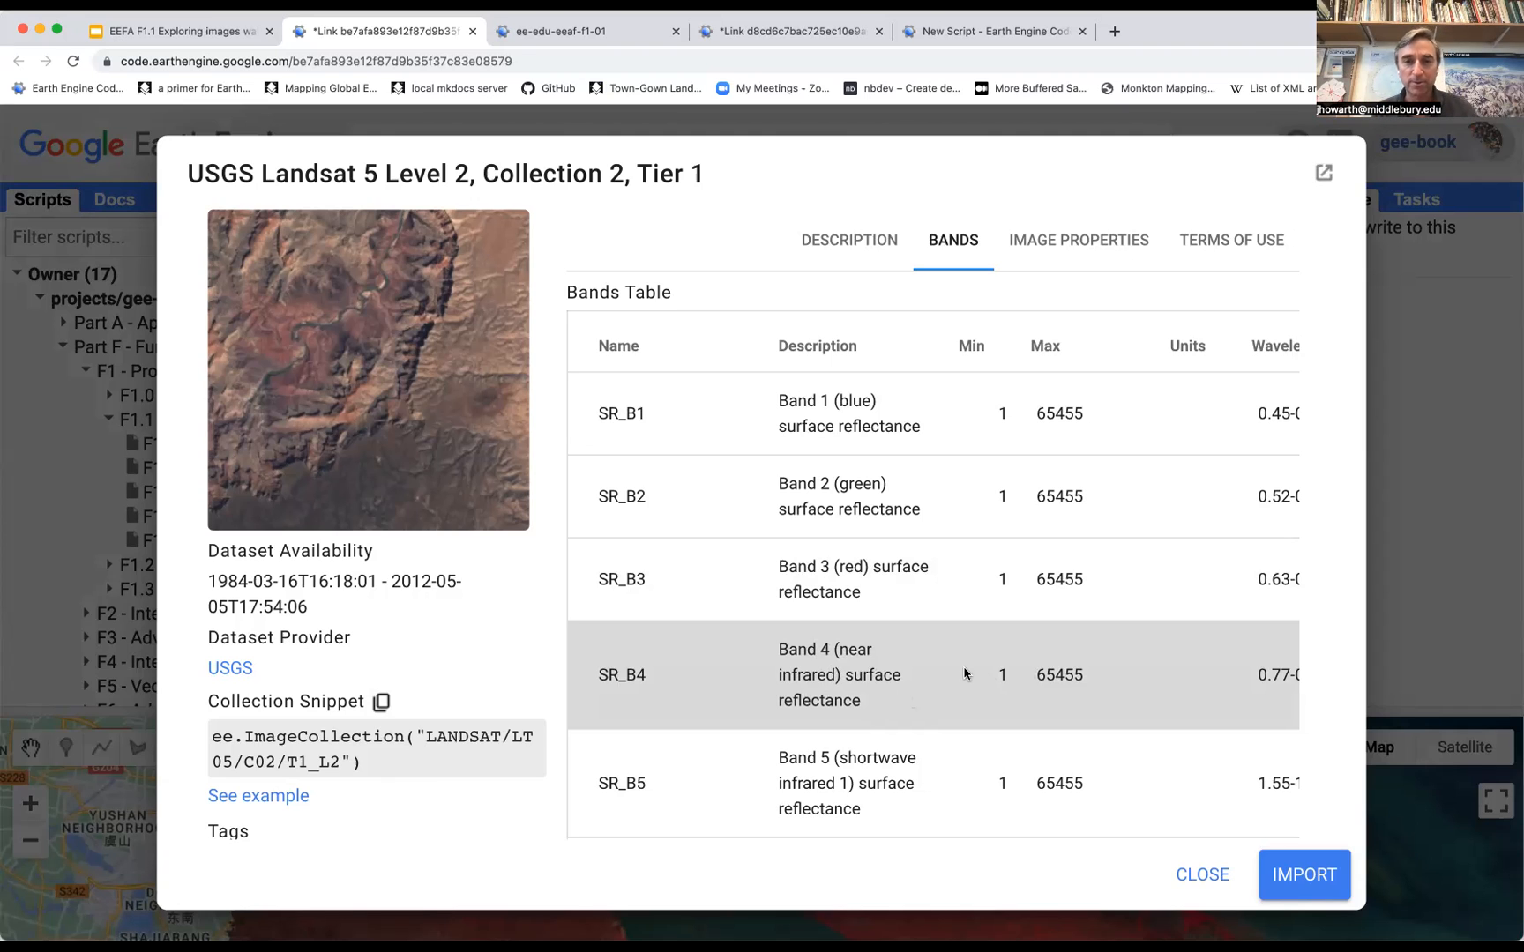
mouse_move(823, 673)
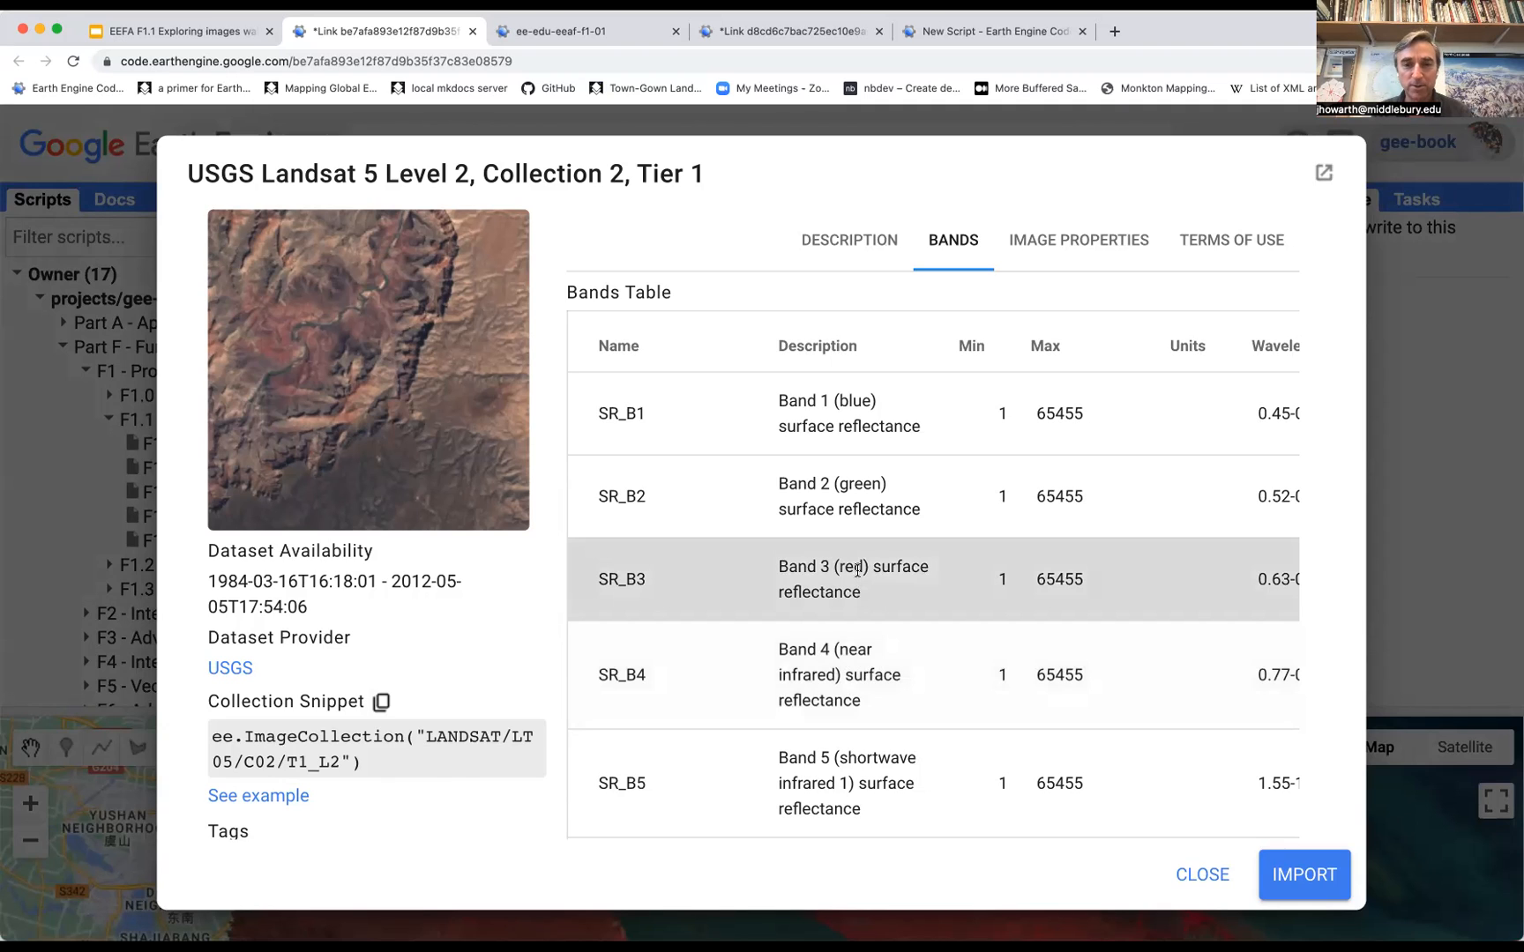
mouse_move(882, 491)
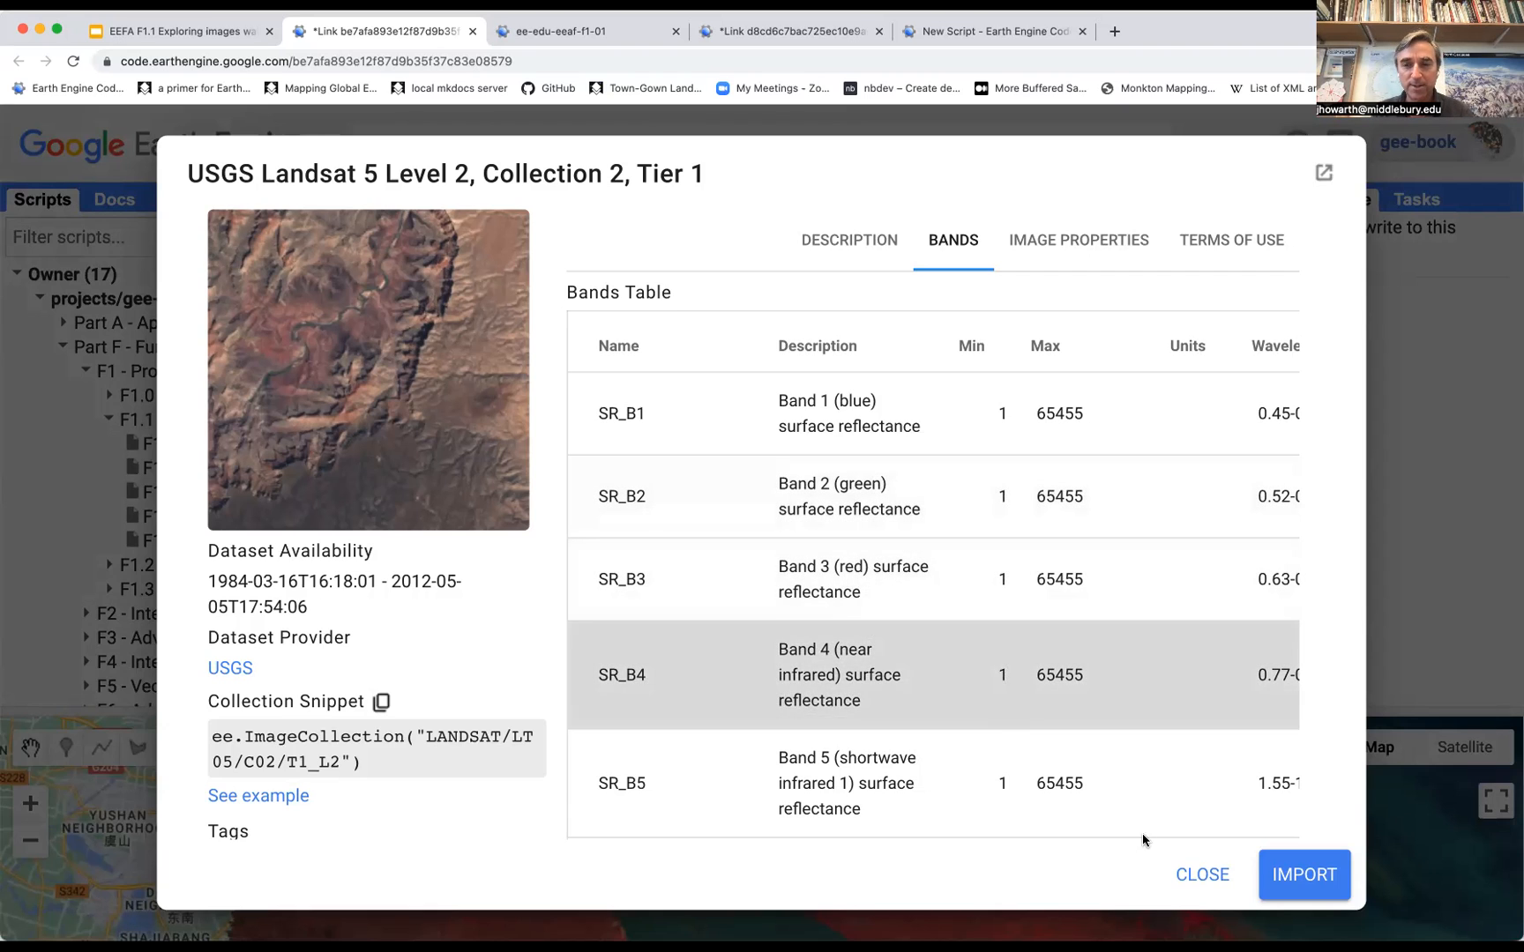
mouse_move(912, 677)
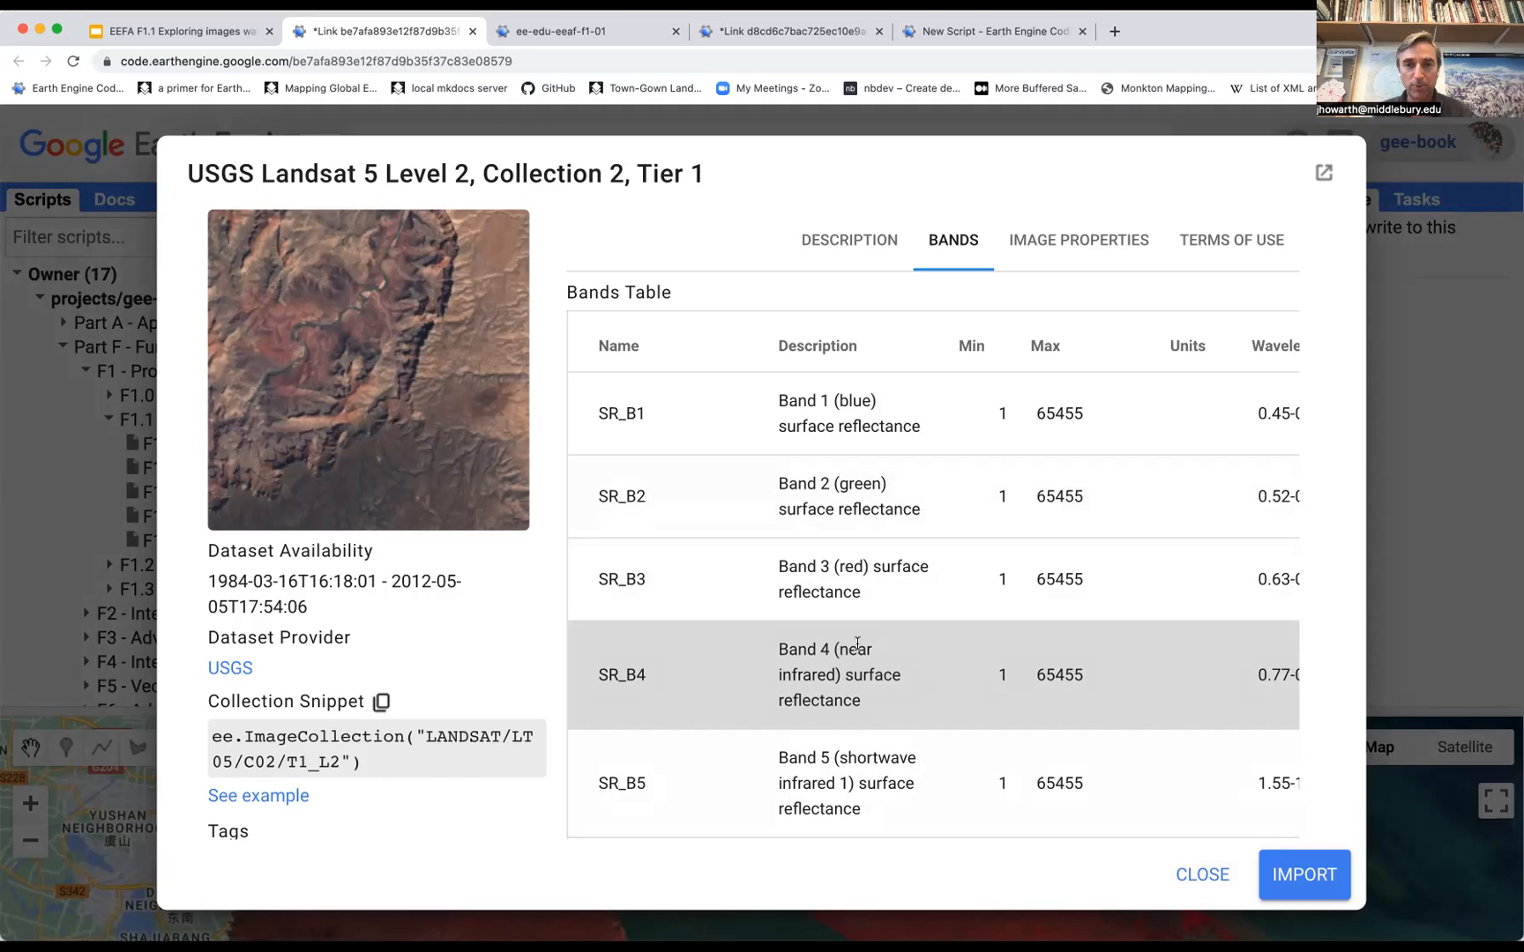
mouse_move(825, 413)
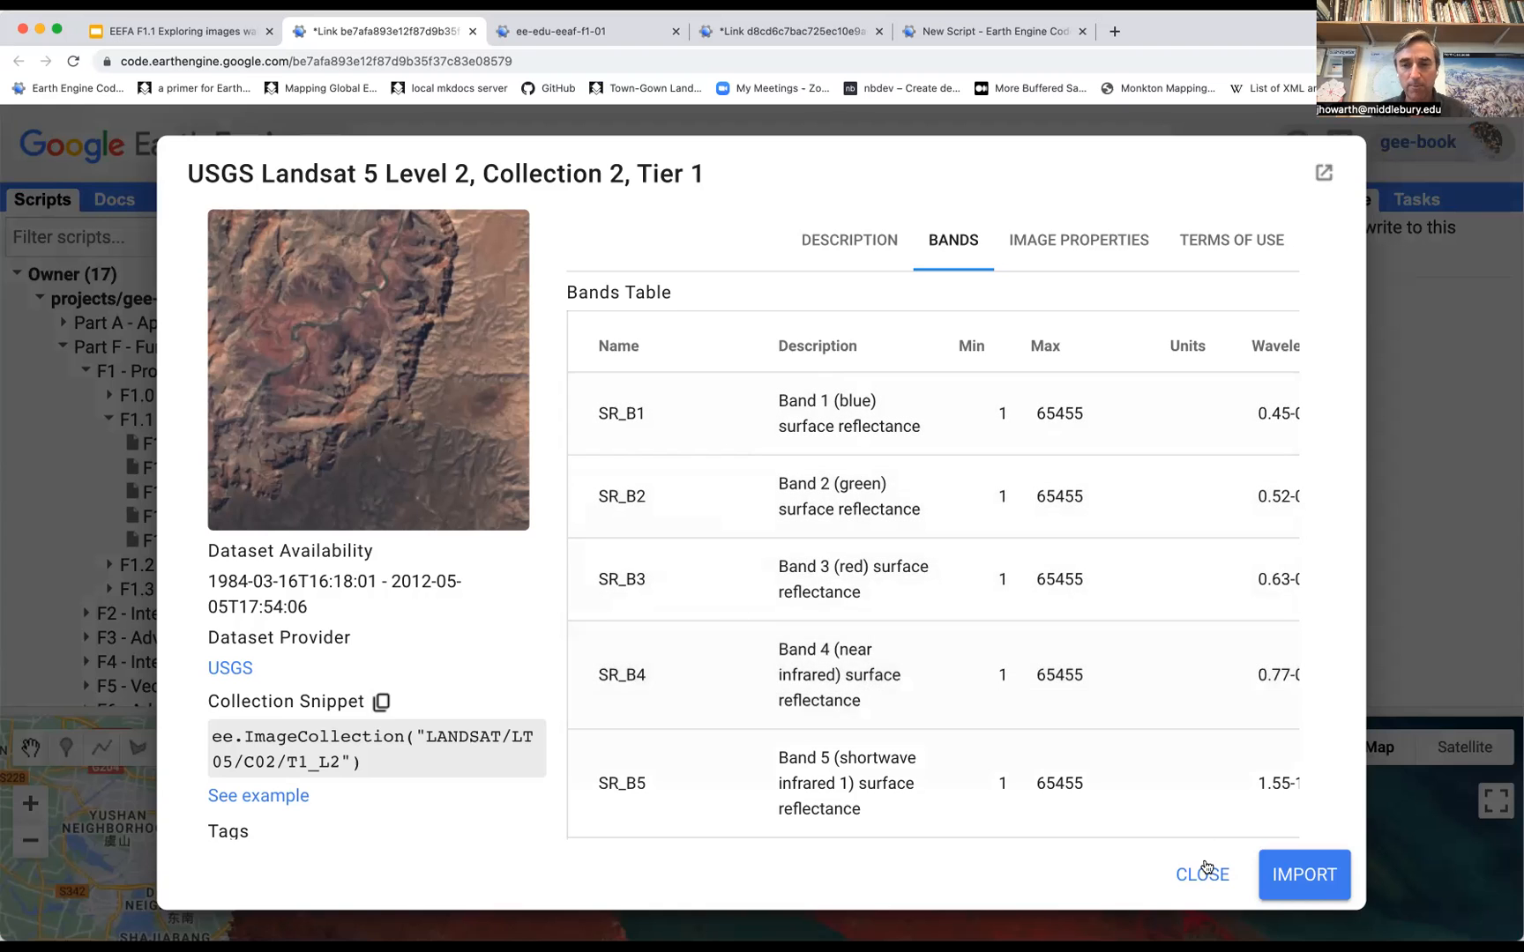
click(1201, 875)
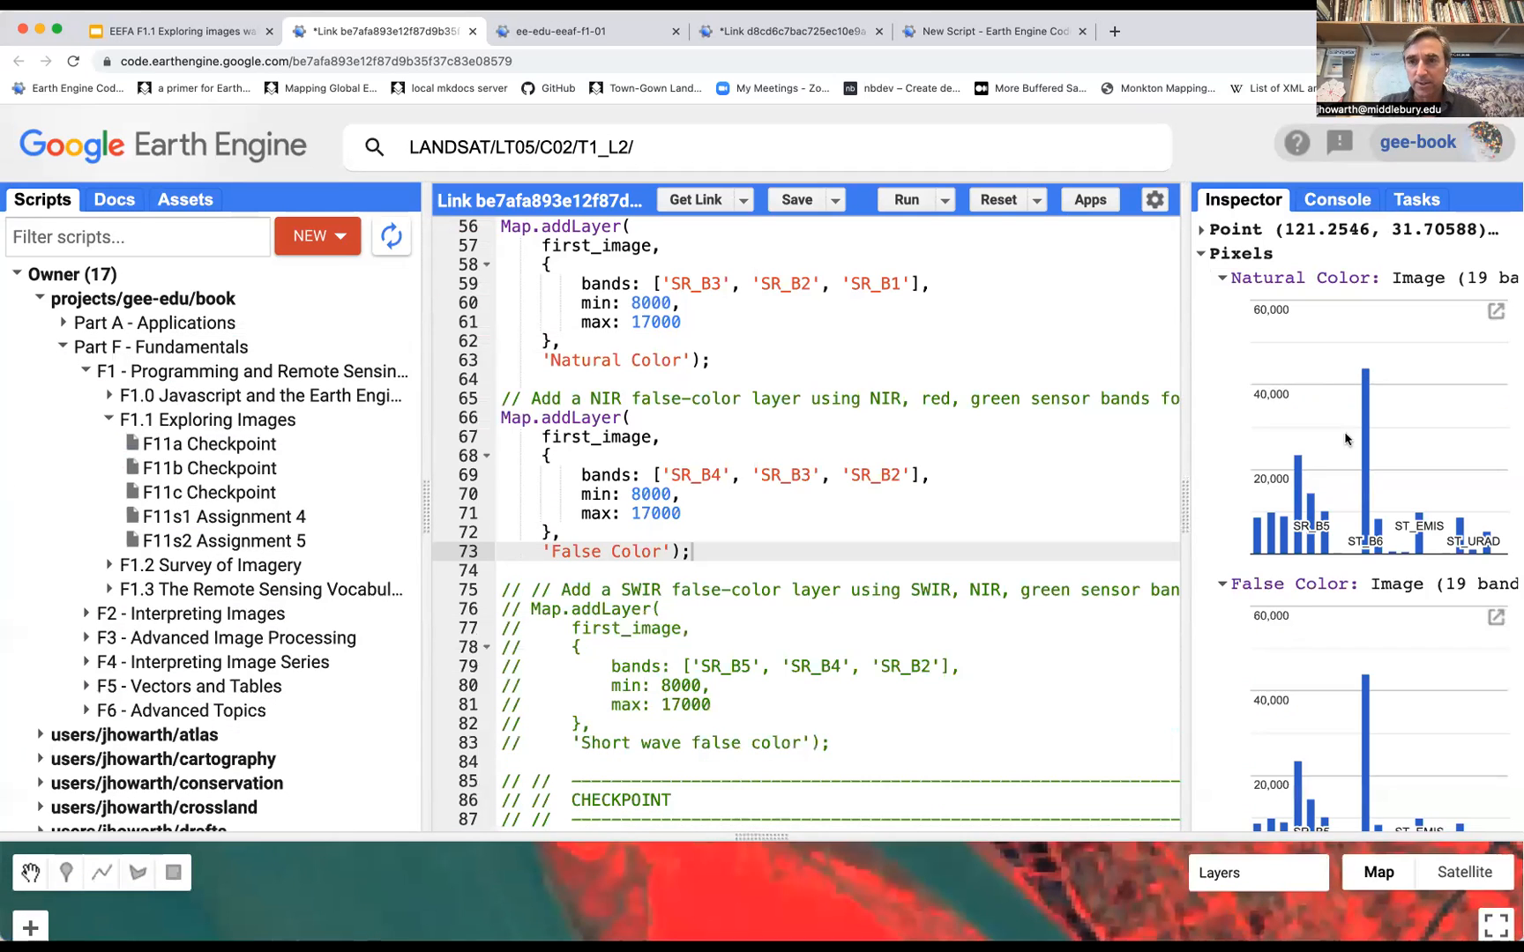
mouse_move(1354, 391)
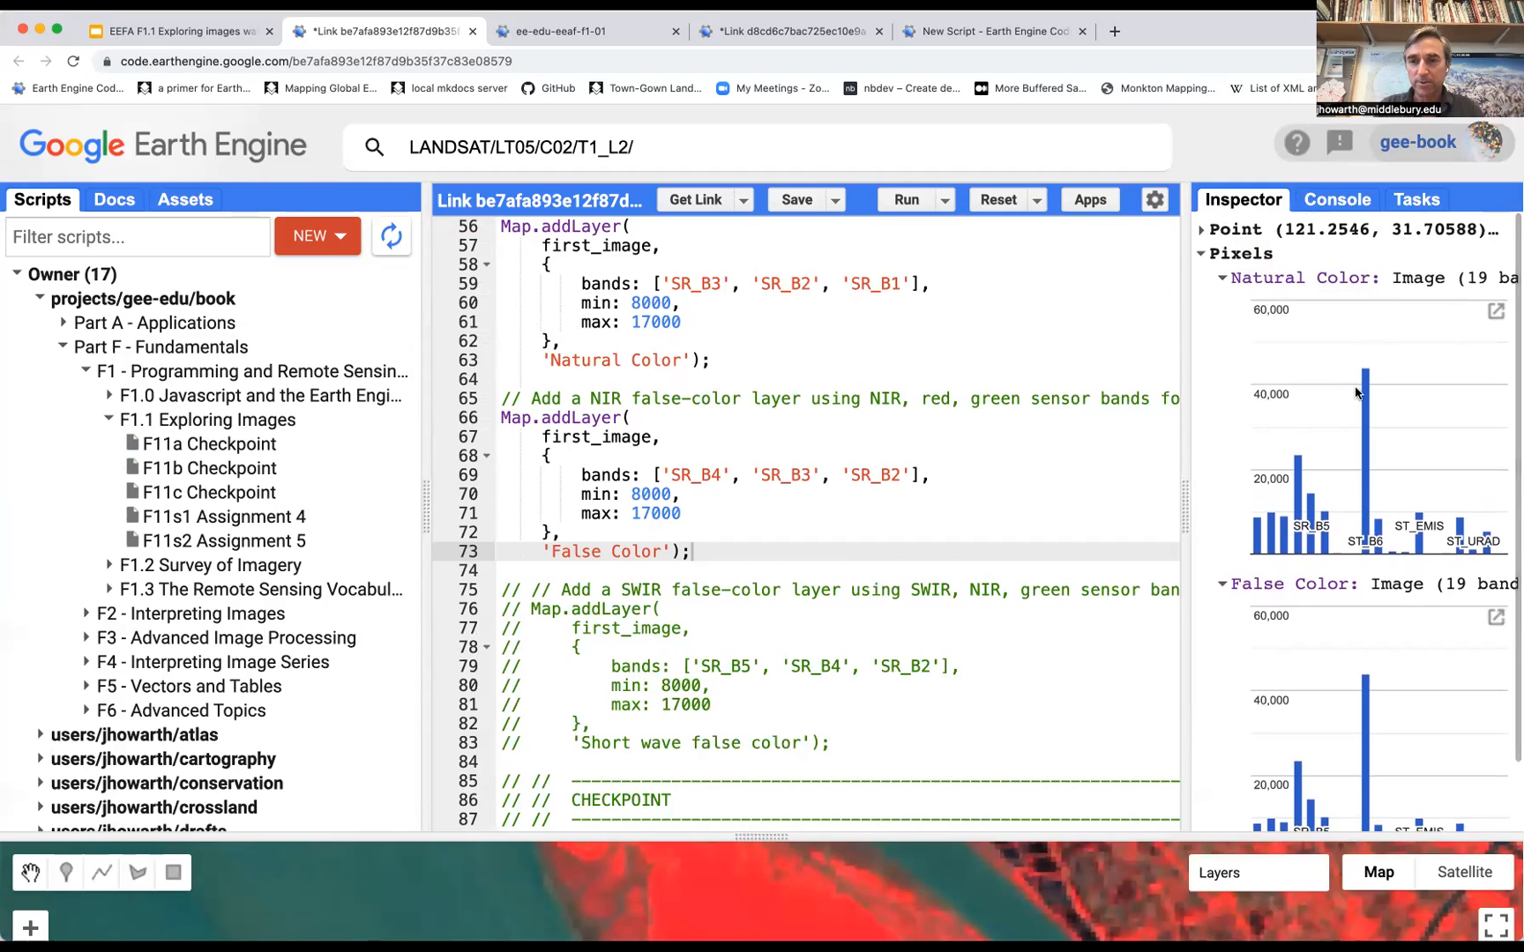
Collapse the Natural Color and False Color pixel entries in the Inspector.
scroll(down, 3)
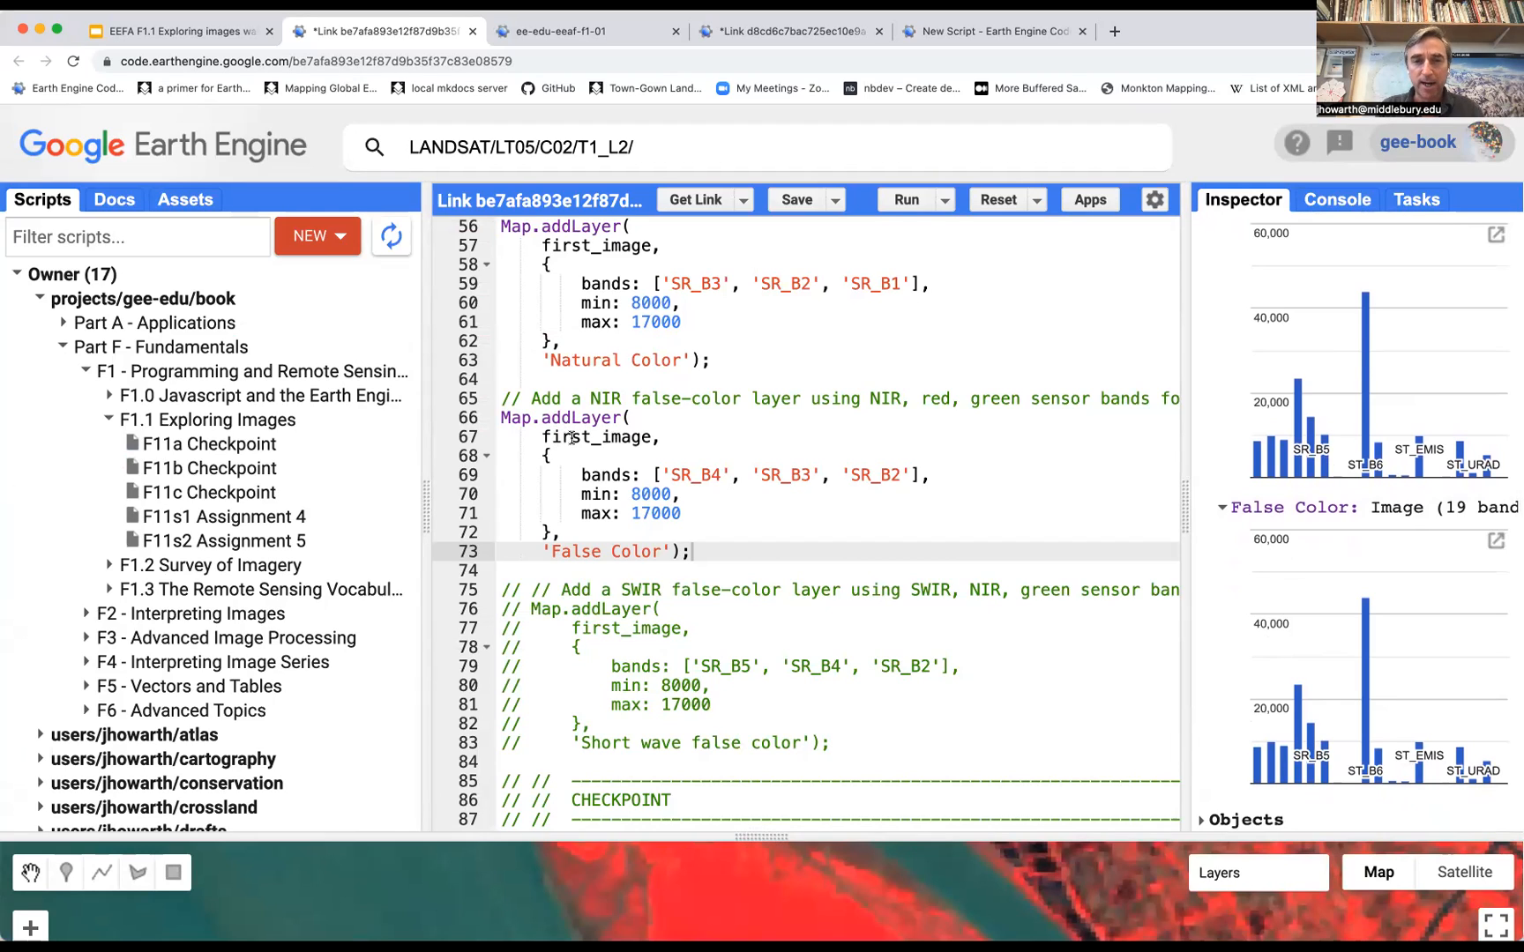
mouse_move(815, 442)
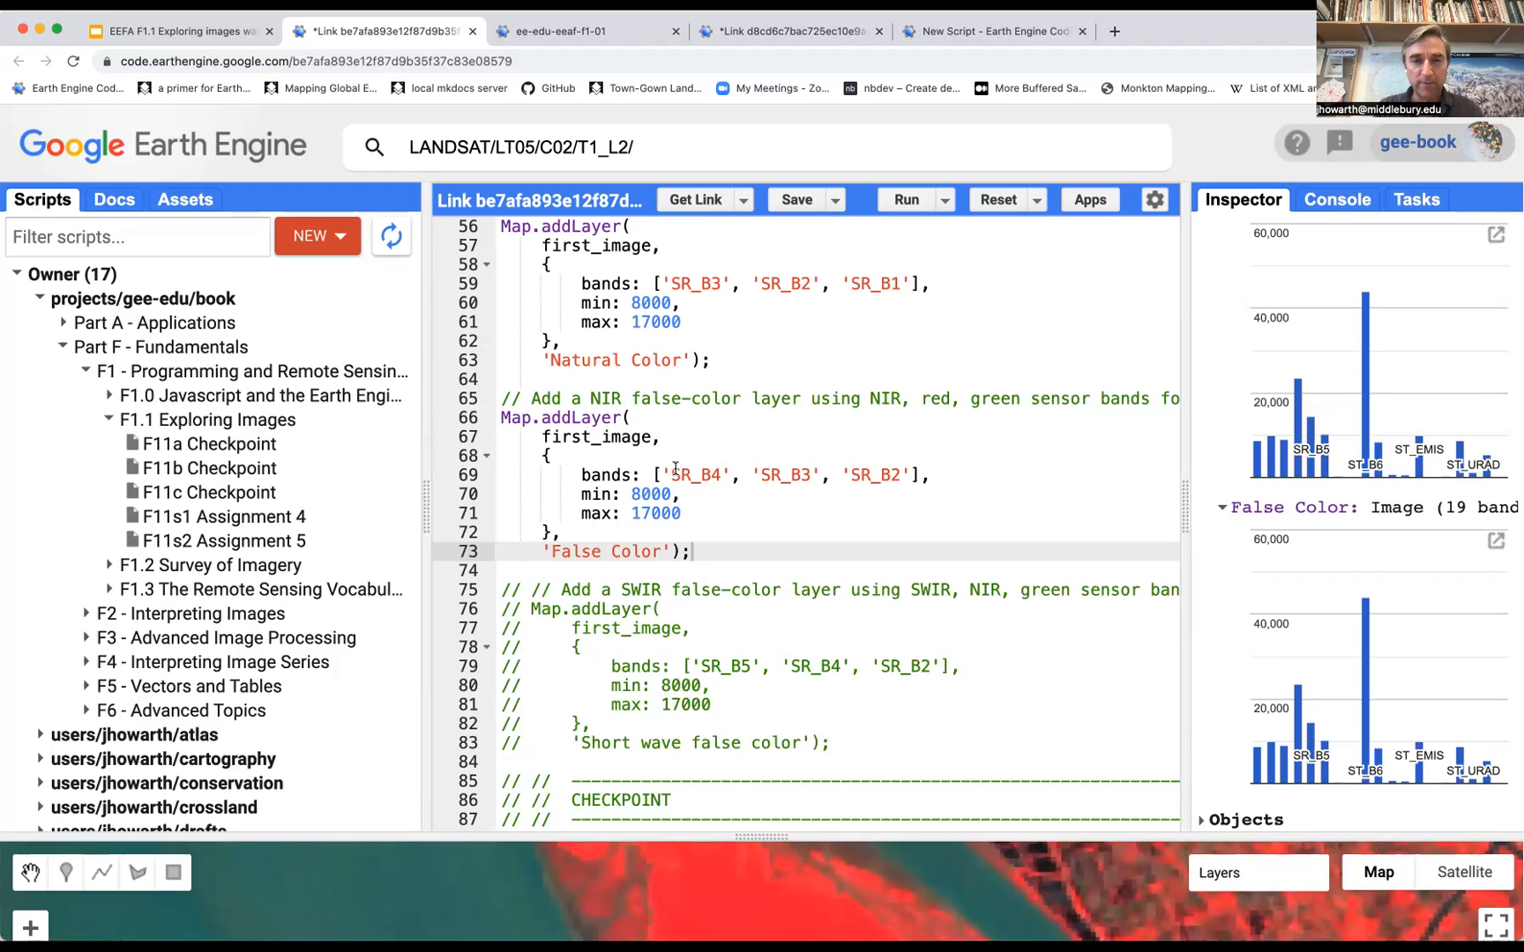
mouse_move(1224, 500)
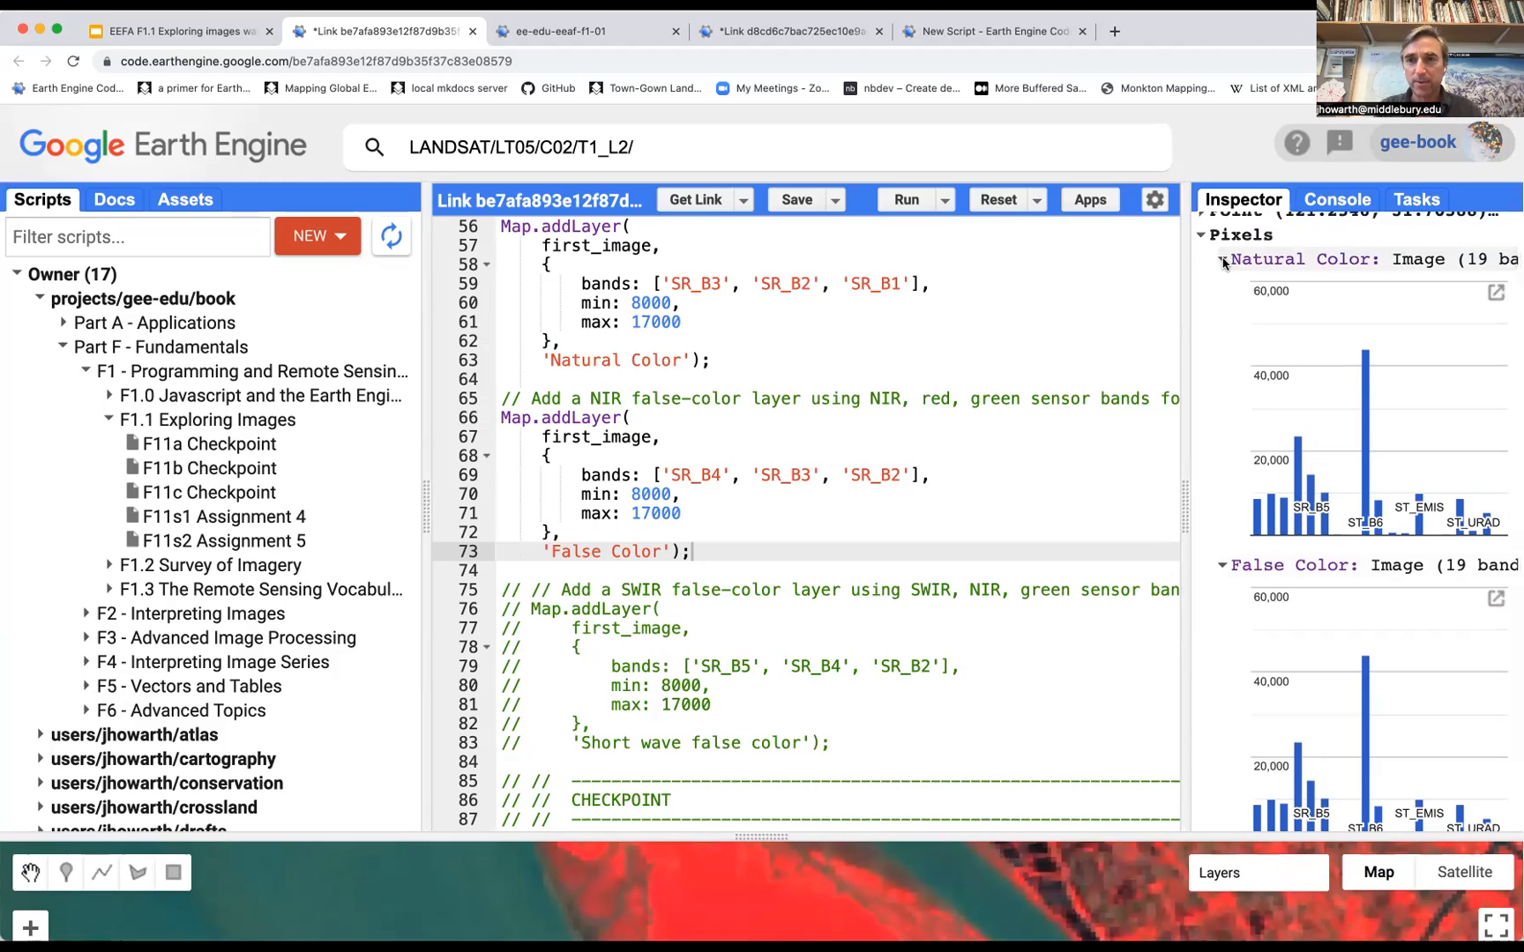
click(1222, 279)
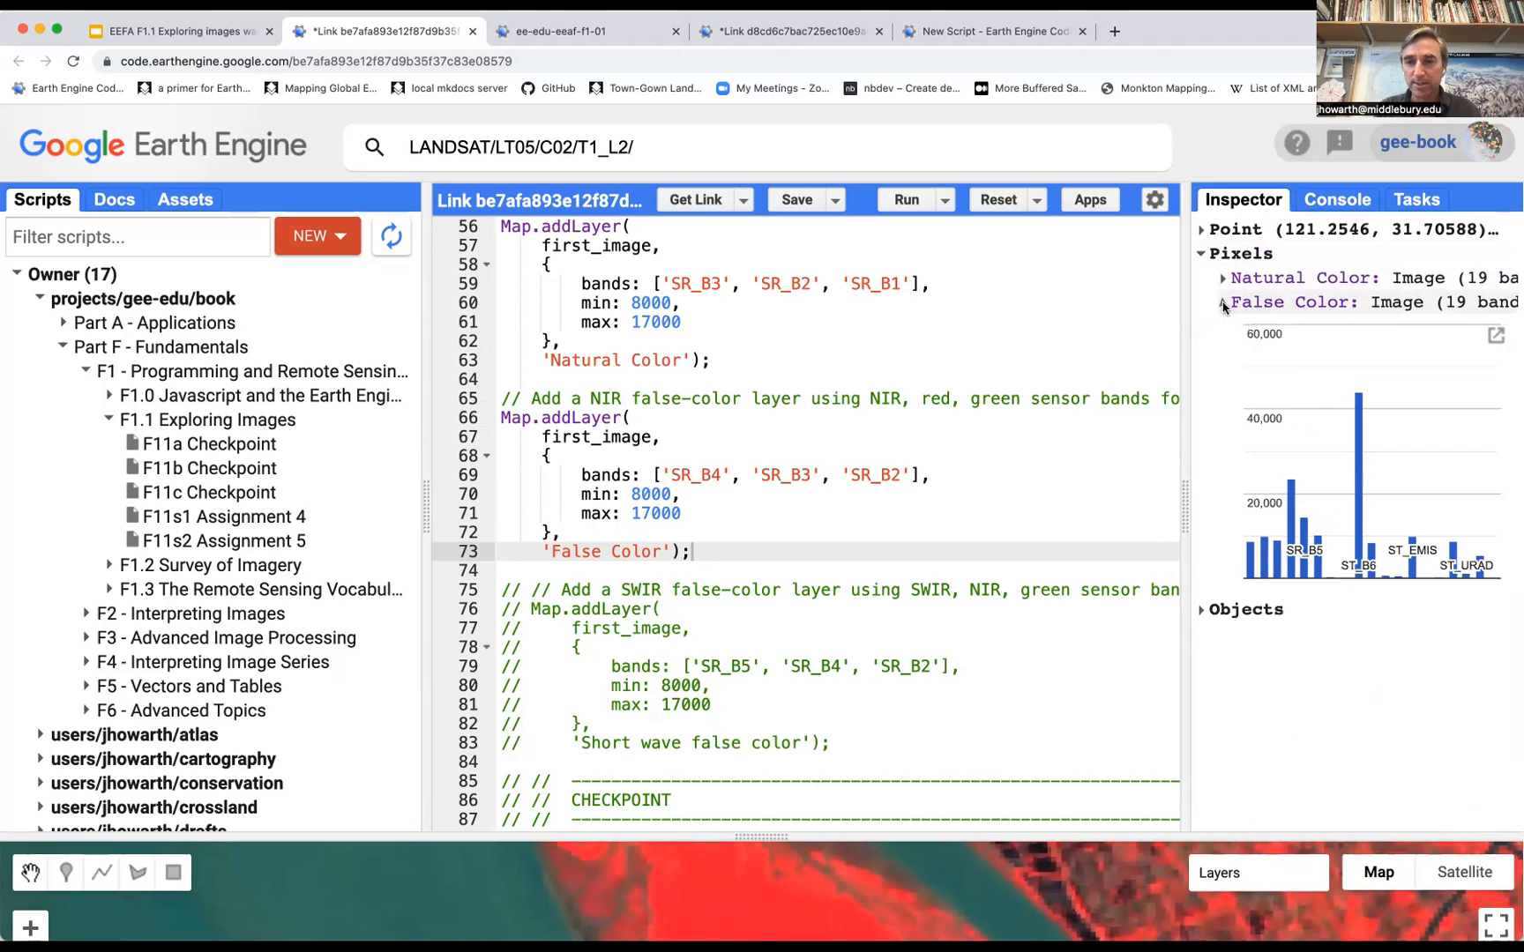
click(1224, 302)
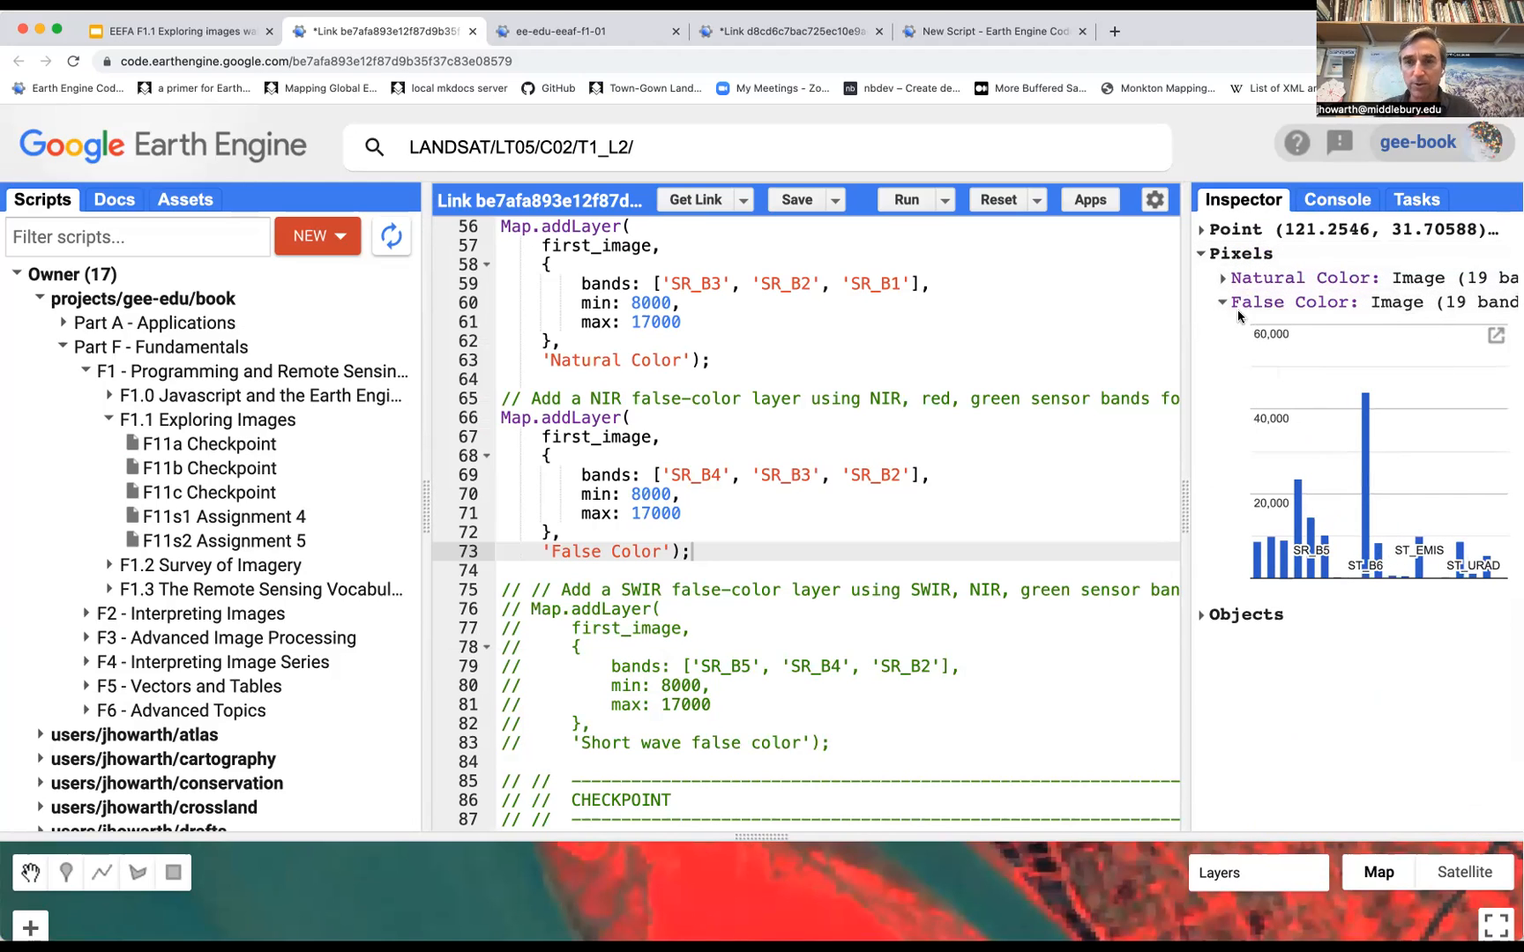
click(1222, 302)
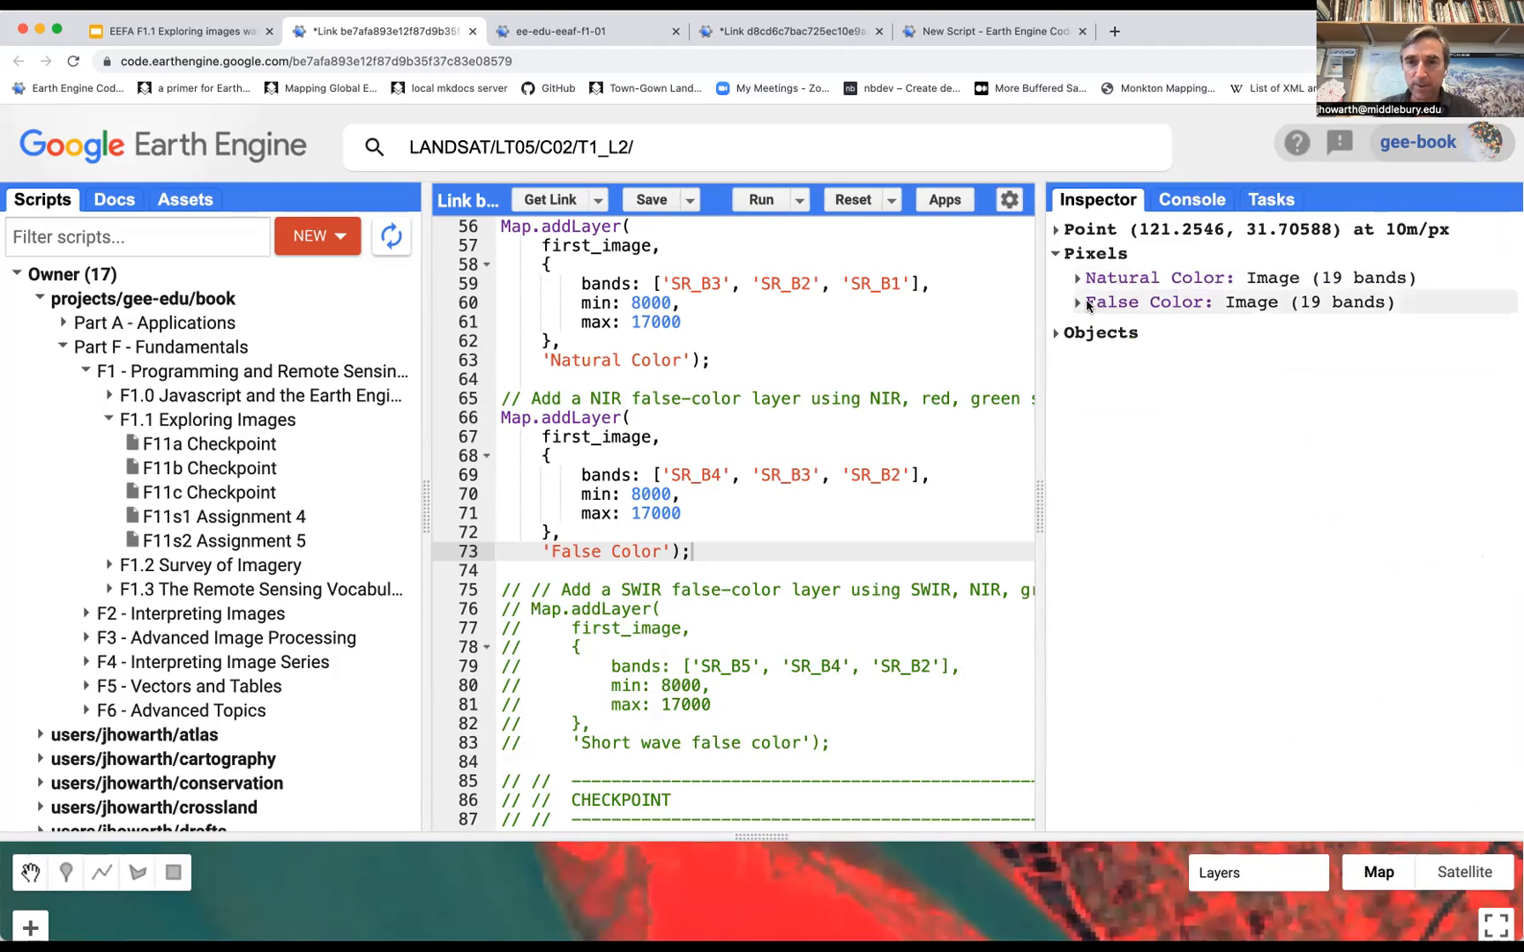
Expand the False Color band values, toggle the chart view, and highlight SR_B4 at 23526.
click(1077, 302)
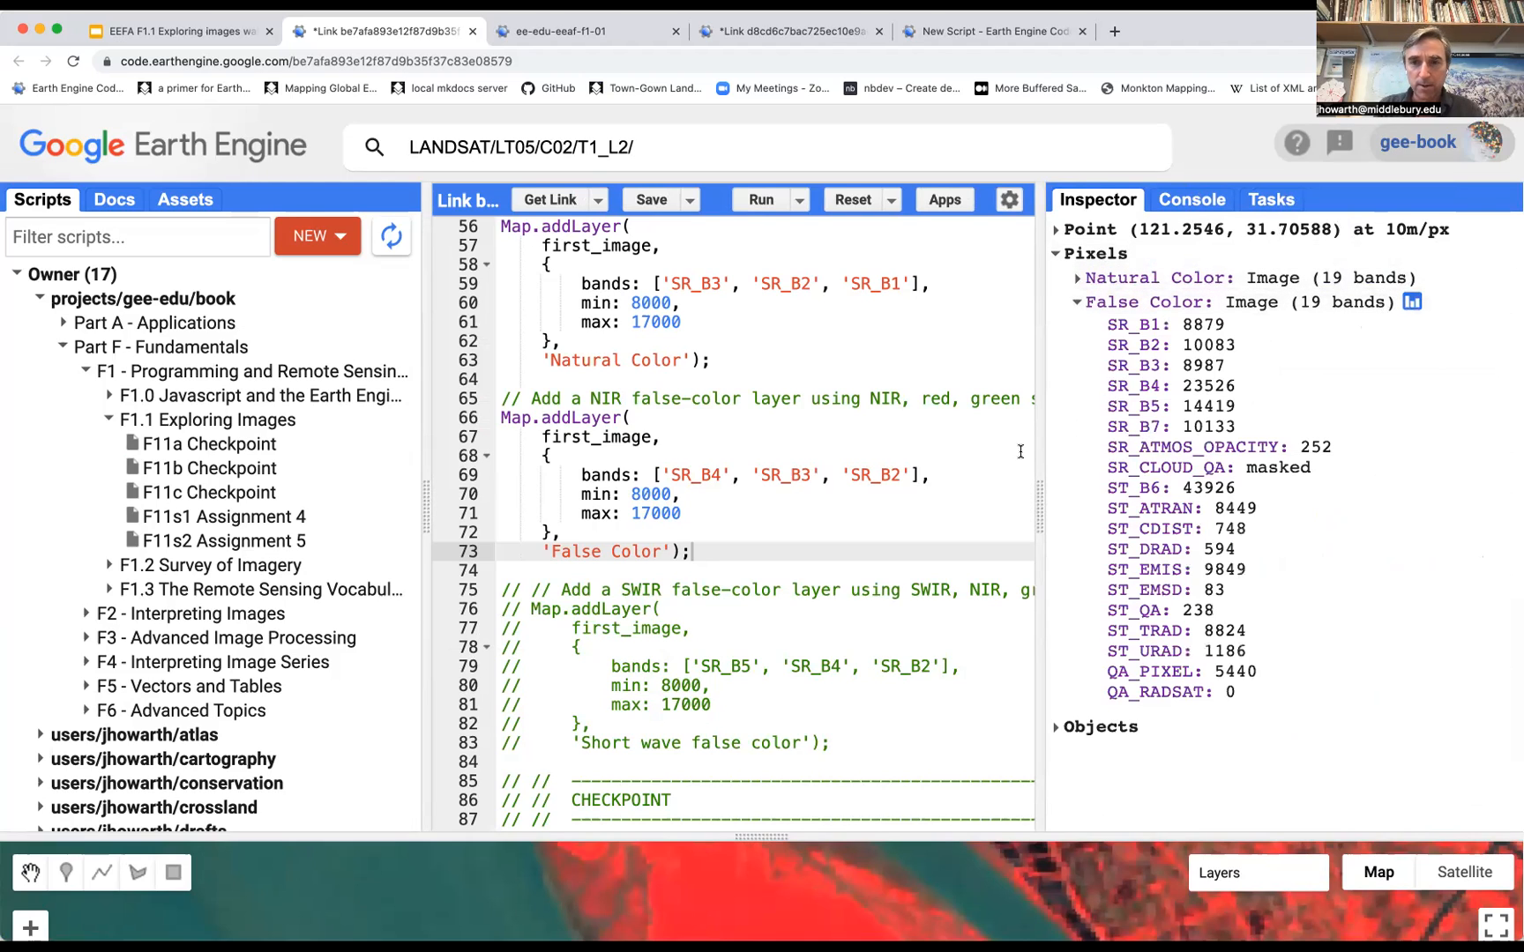
click(1411, 301)
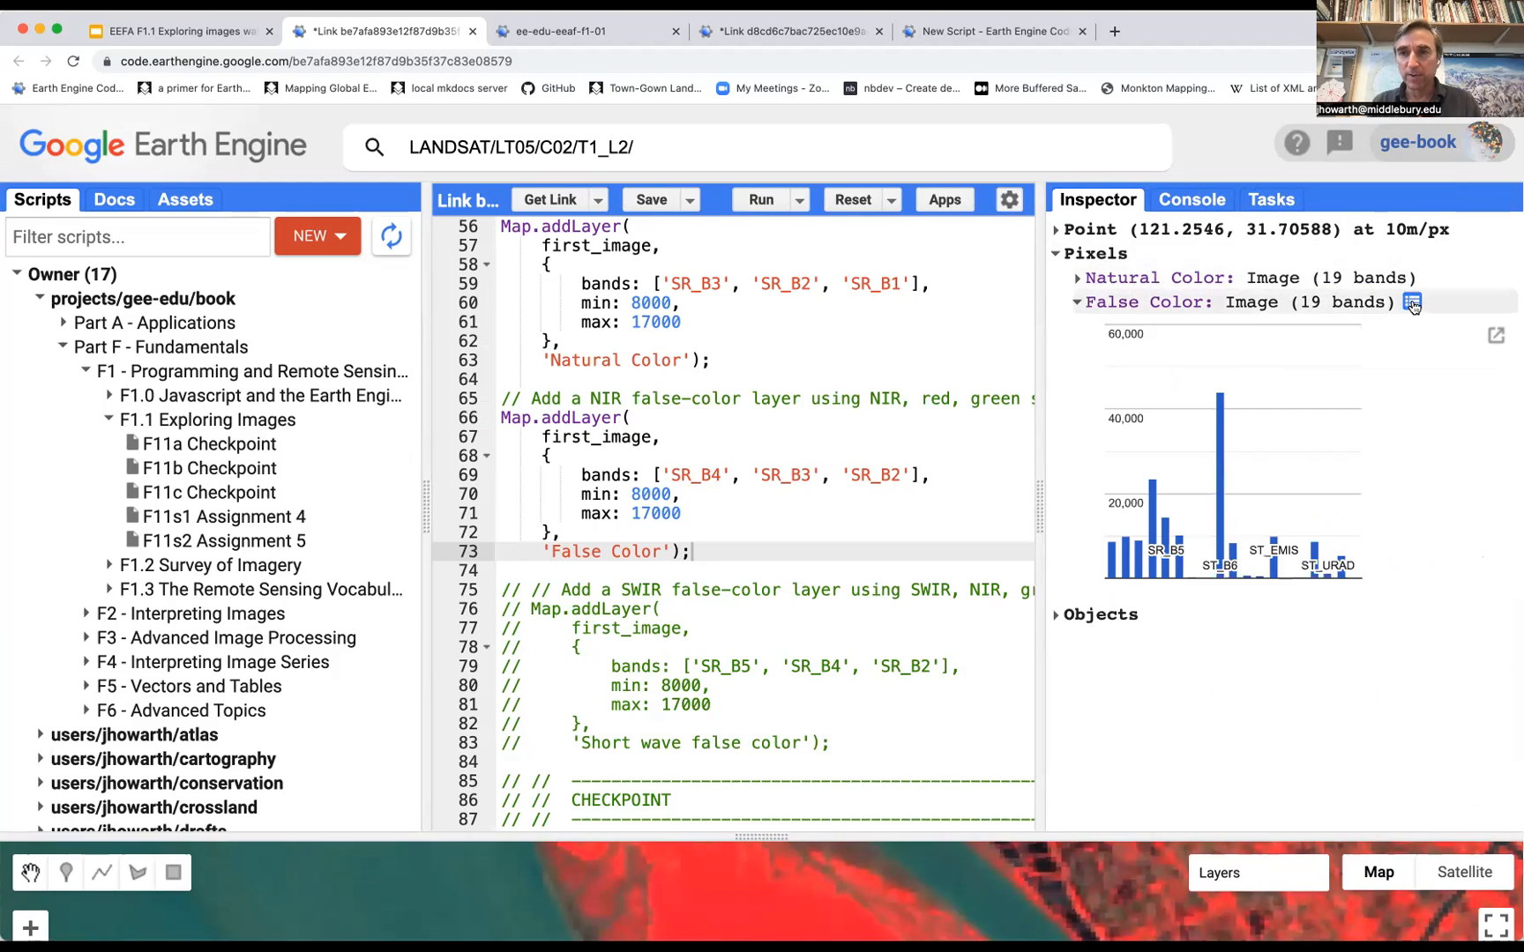
click(1411, 302)
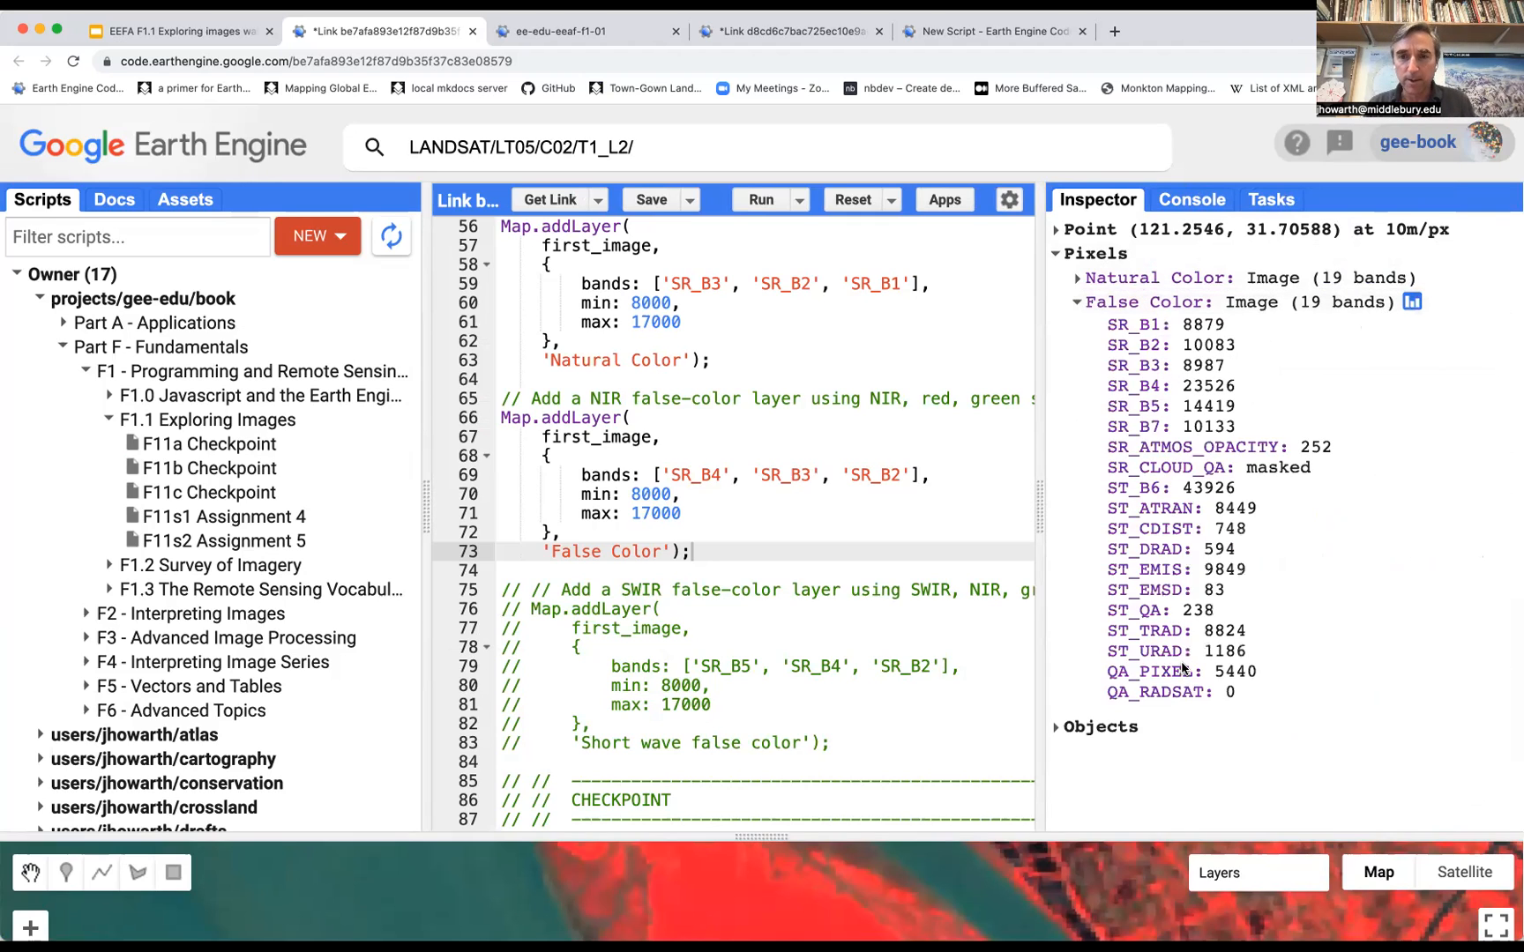
mouse_move(1203, 710)
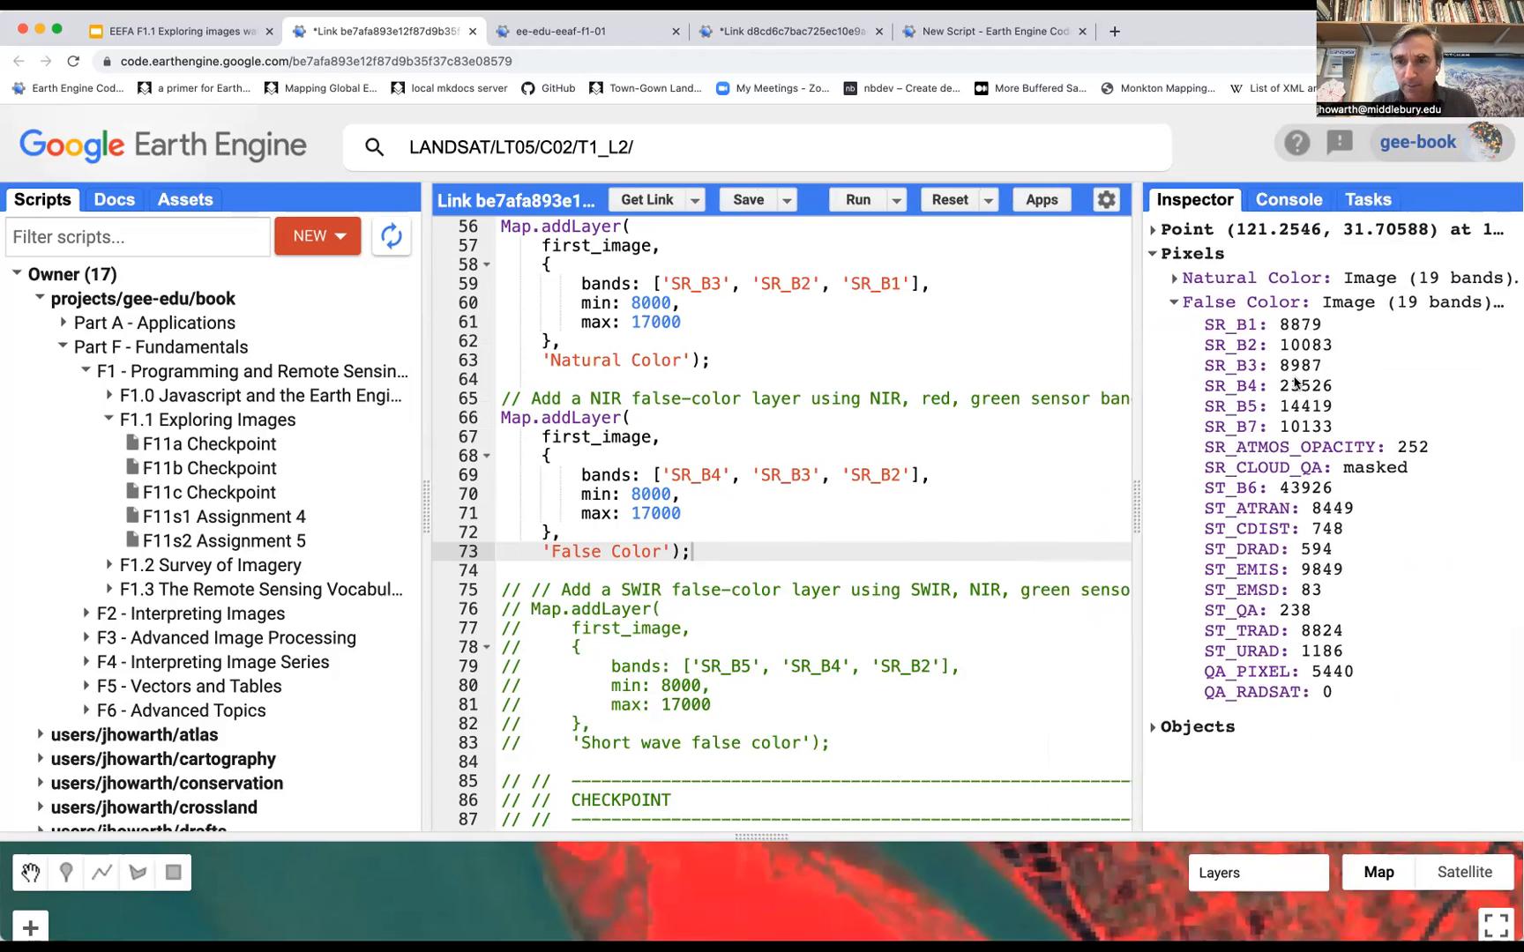
mouse_move(1307, 393)
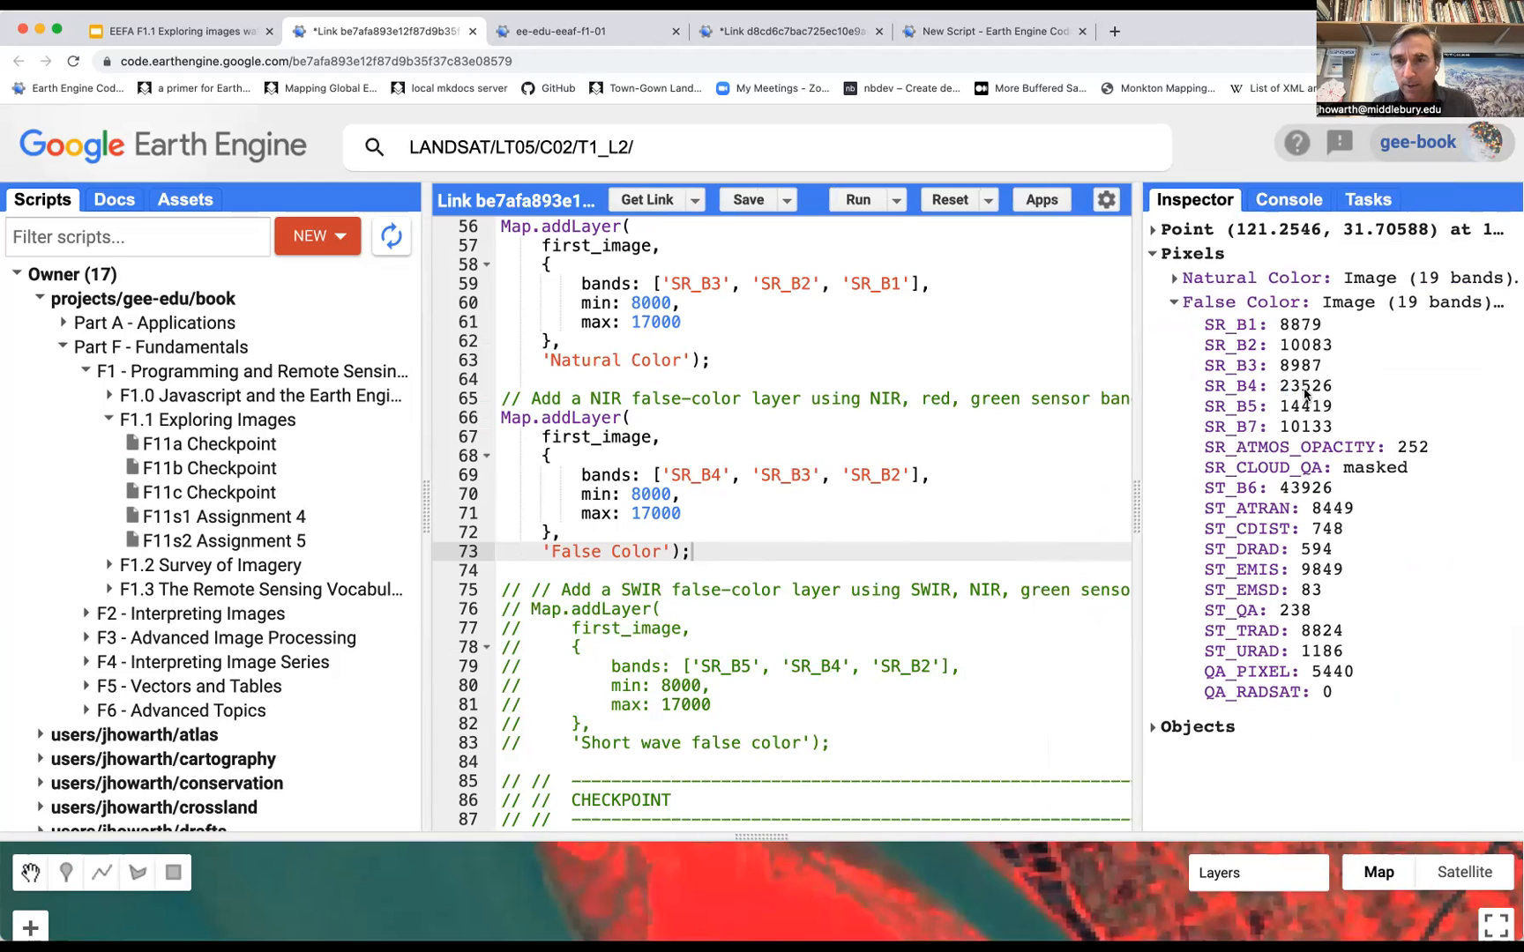
double_click(1307, 387)
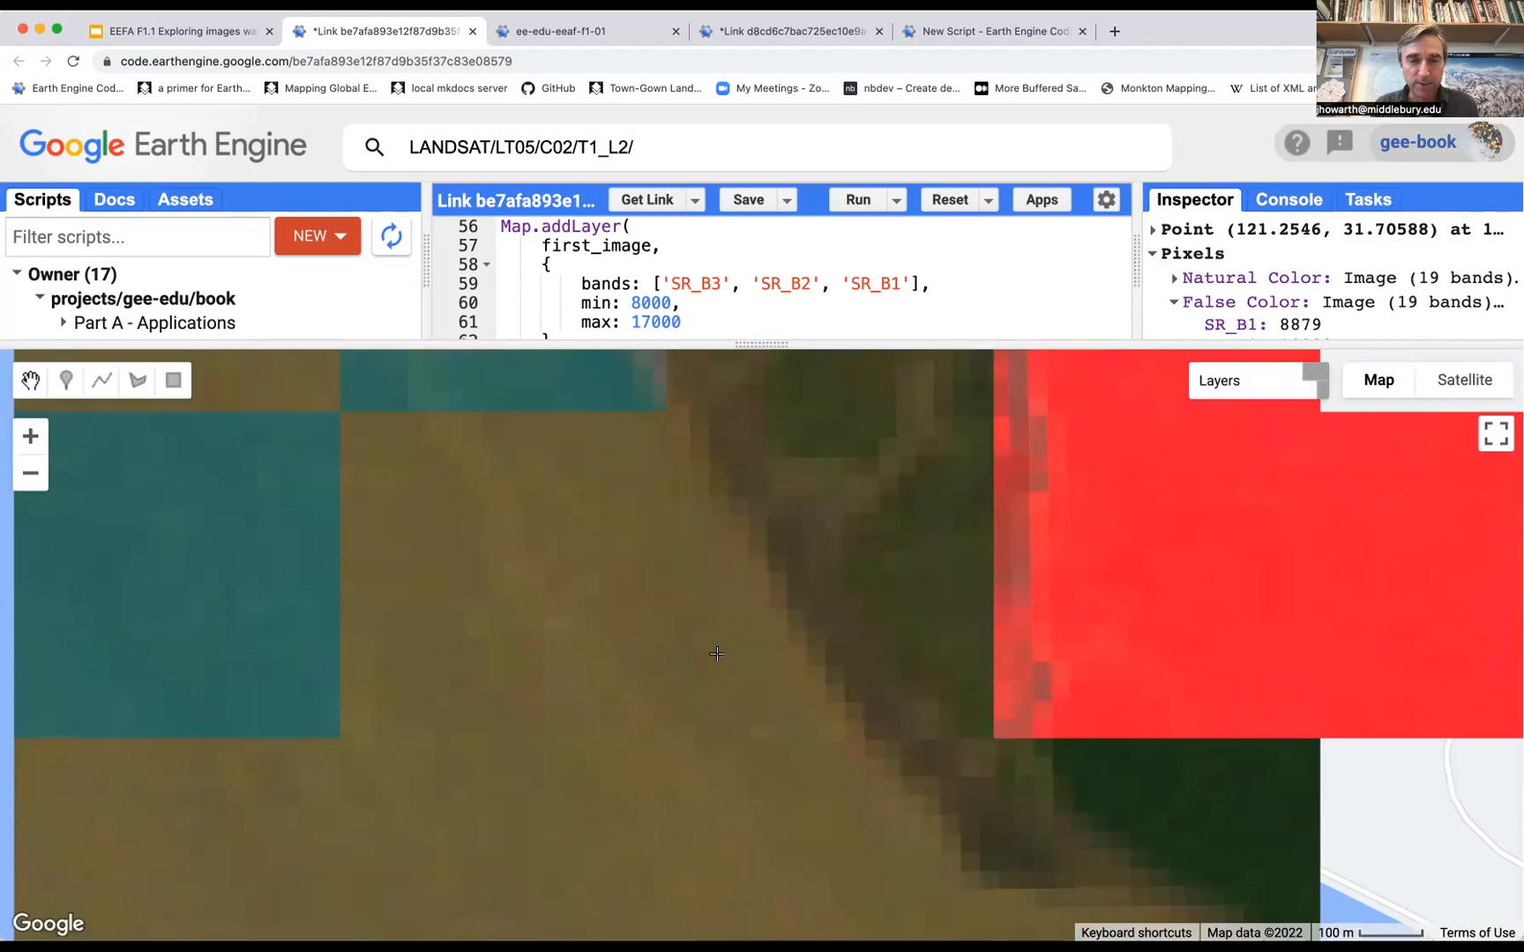
Drag the script pane back into view above the map.
drag(716, 654, 653, 640)
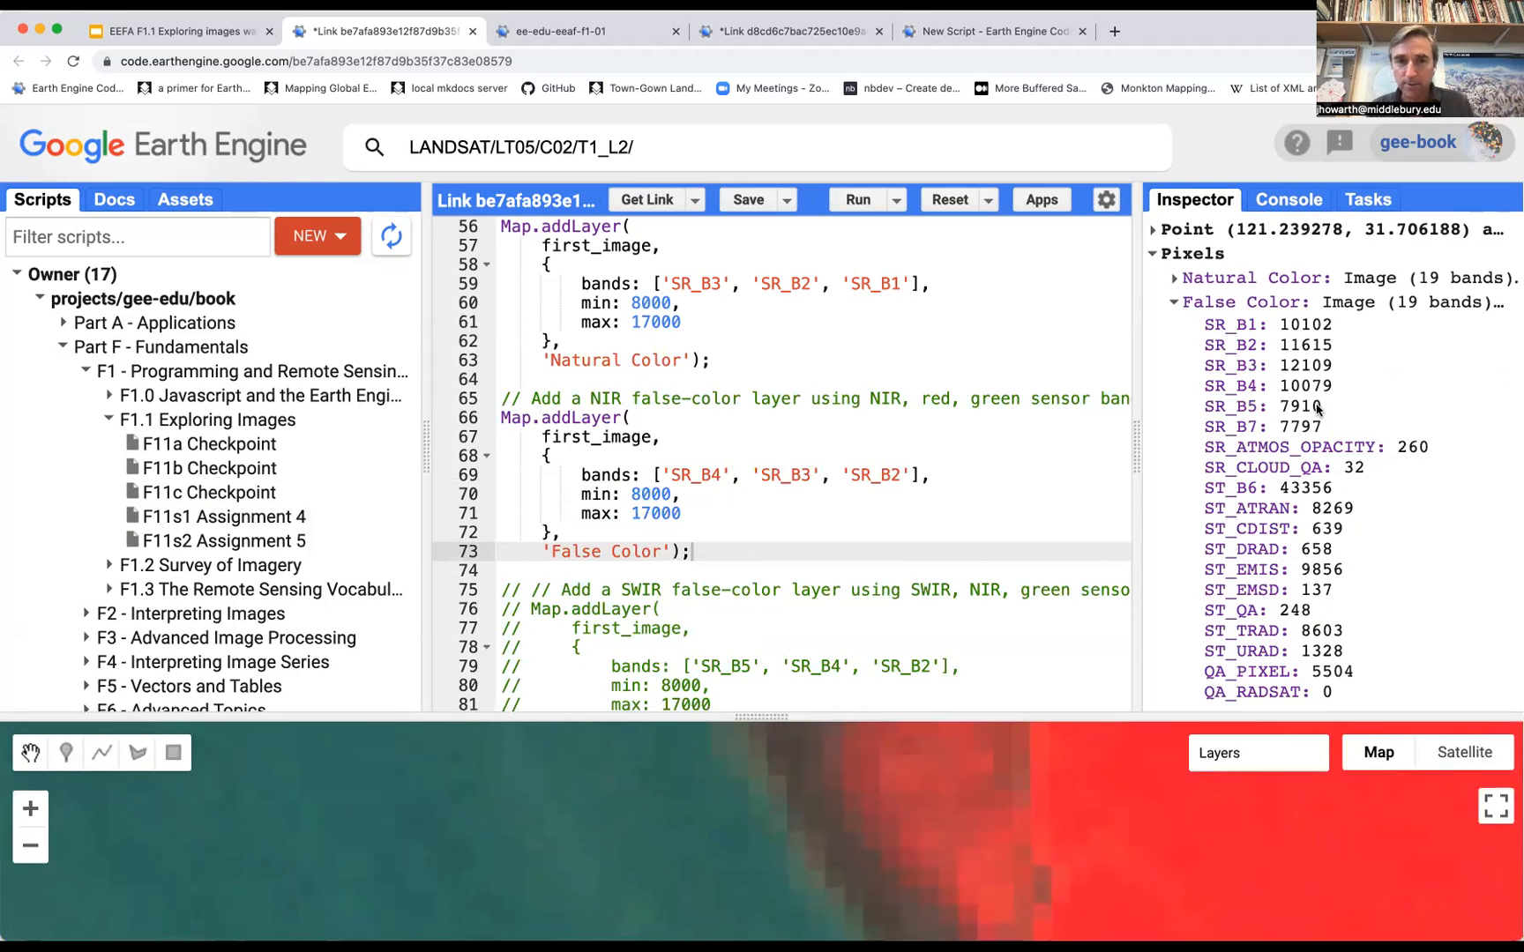
mouse_move(1310, 392)
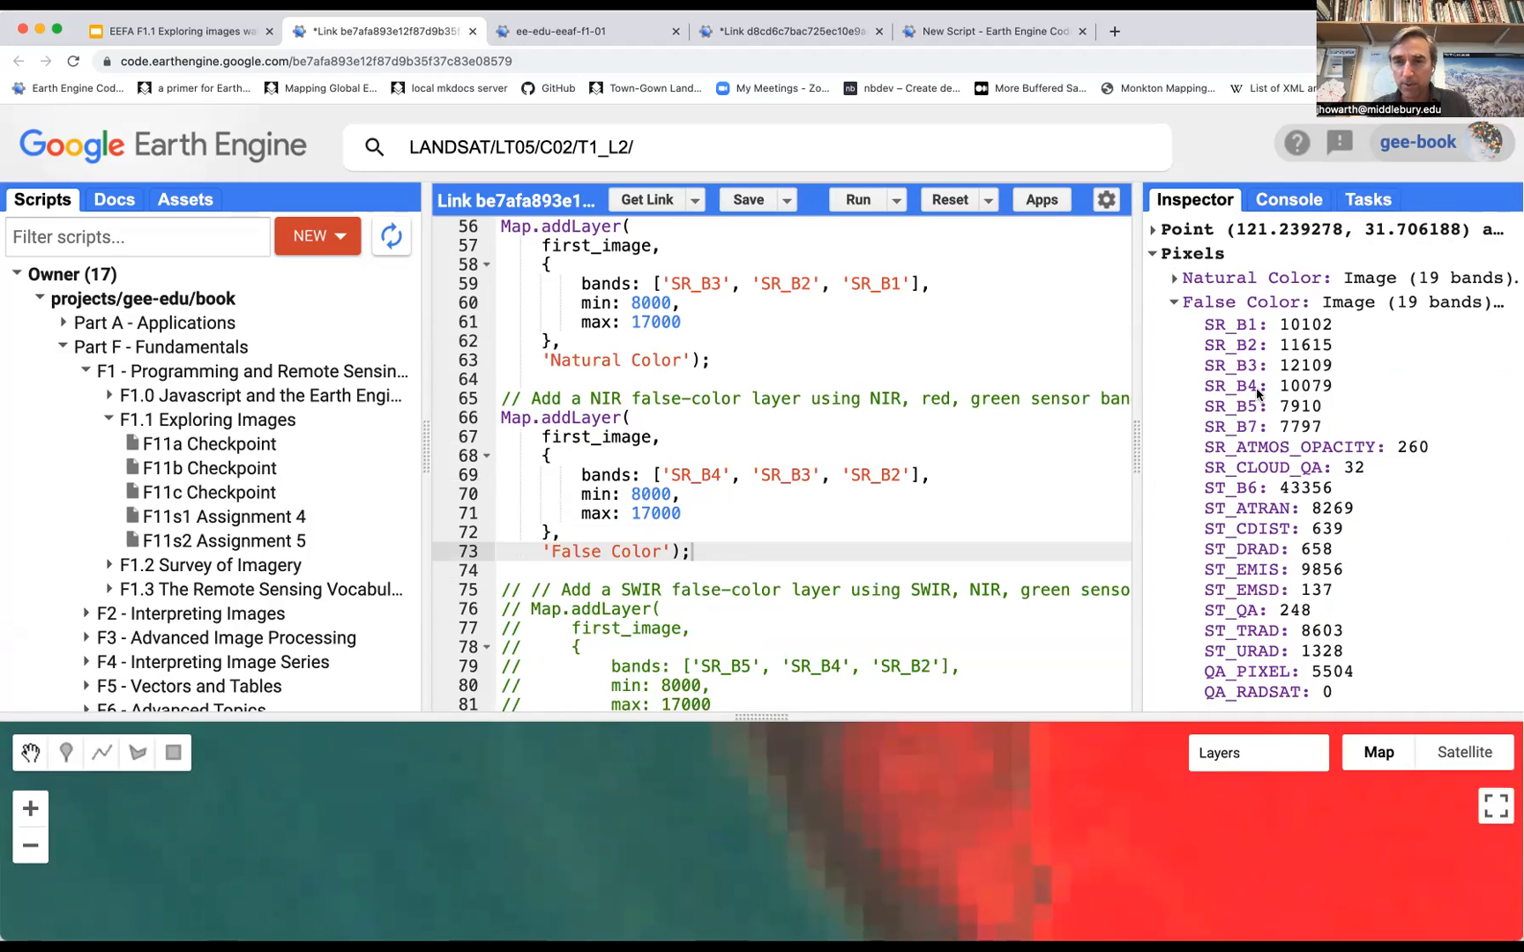
mouse_move(1307, 347)
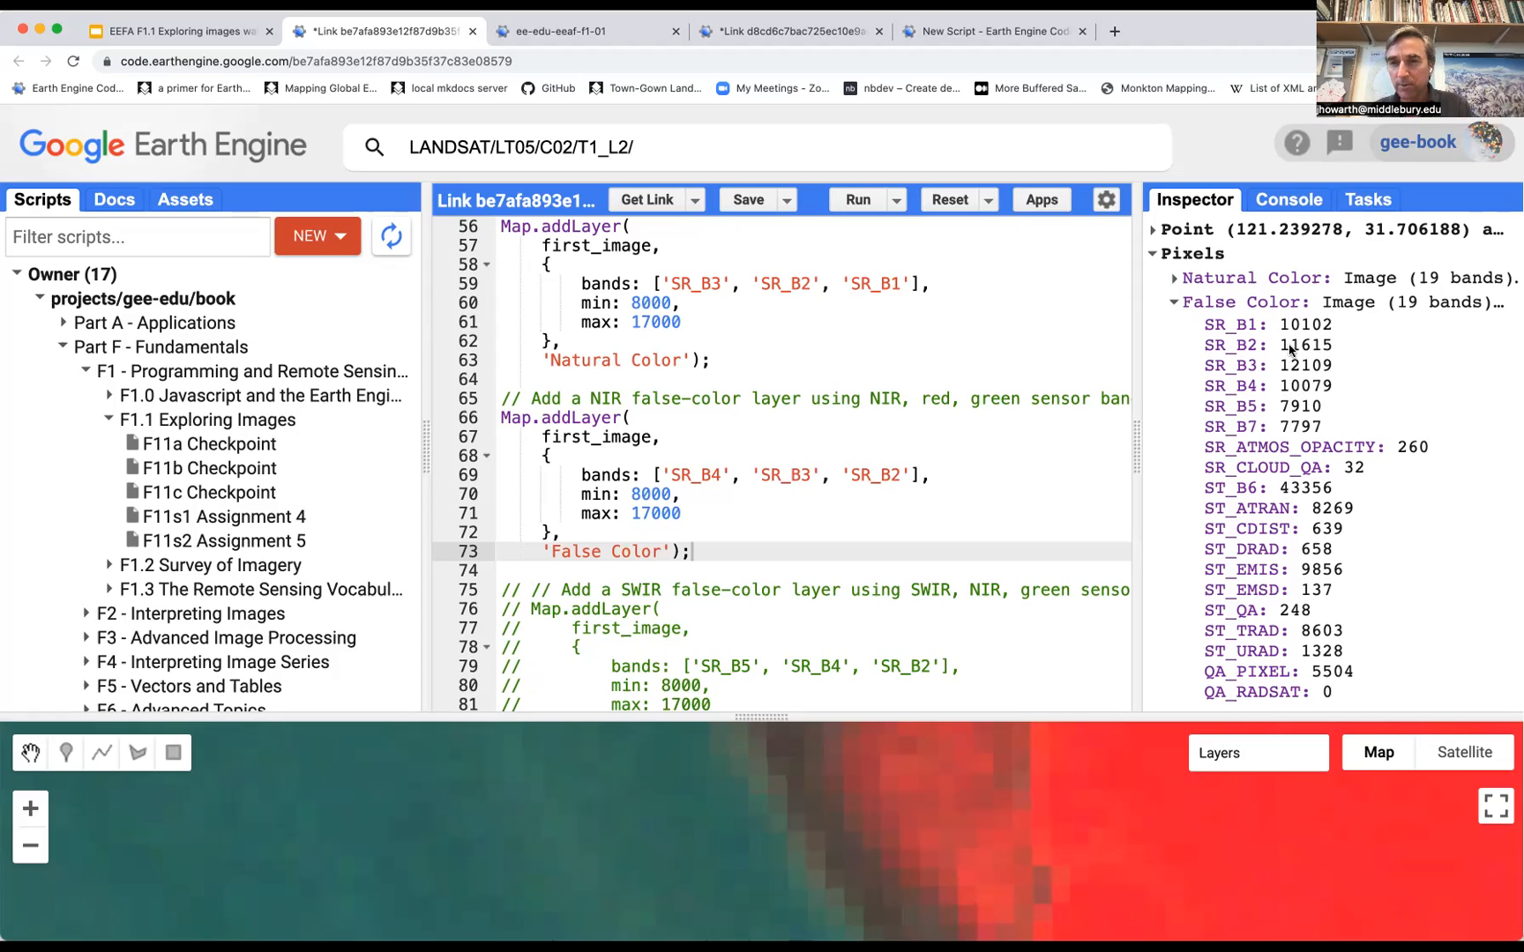
mouse_move(1318, 367)
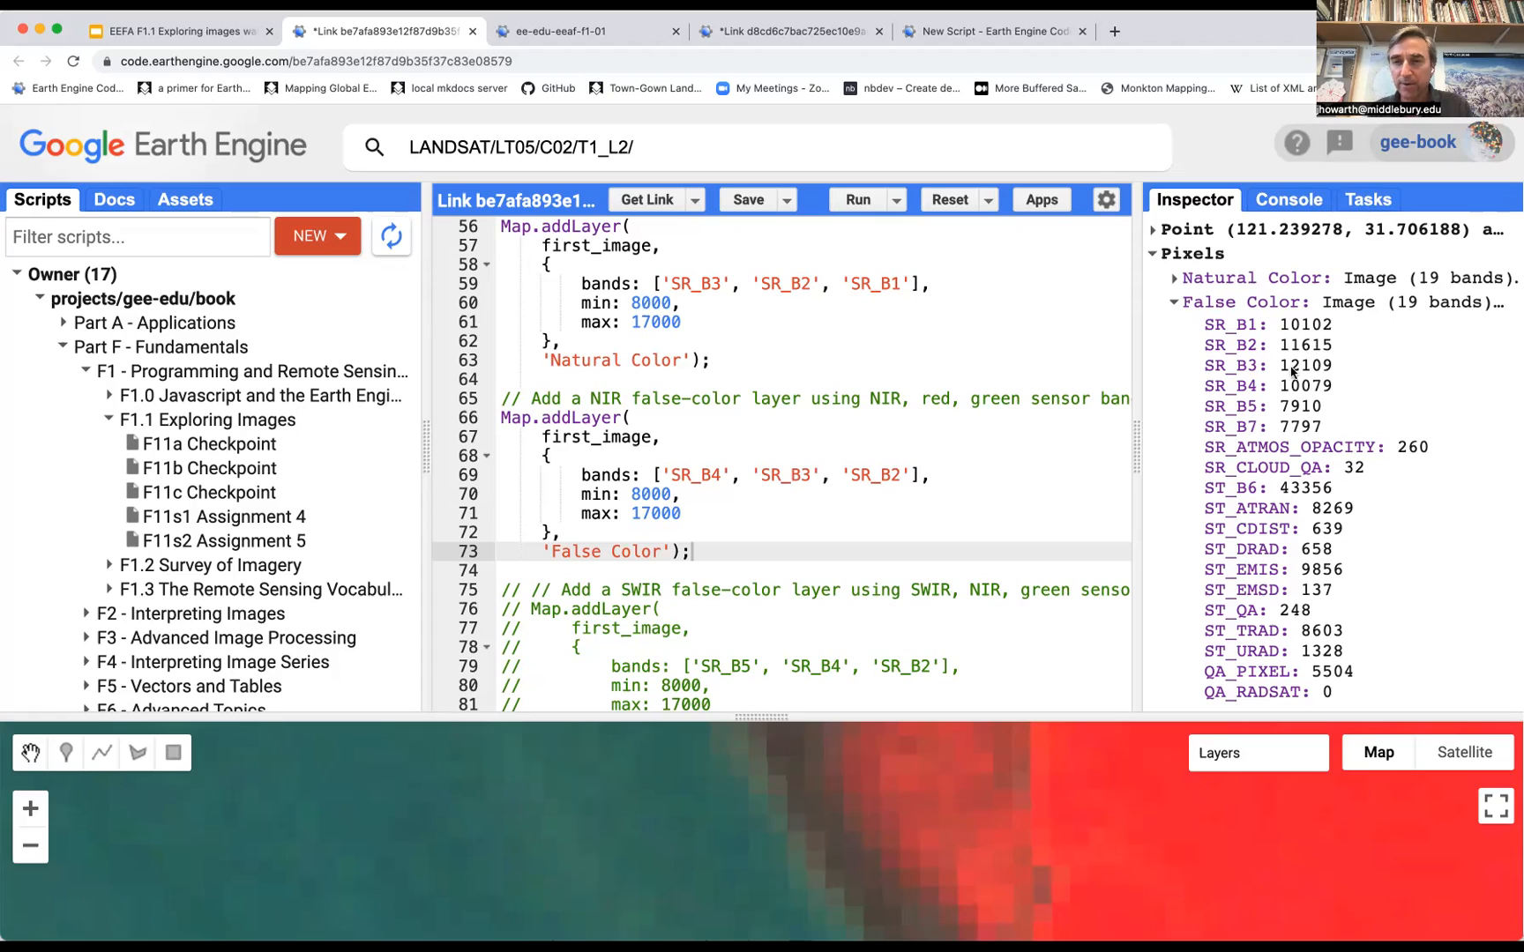
mouse_move(1288, 379)
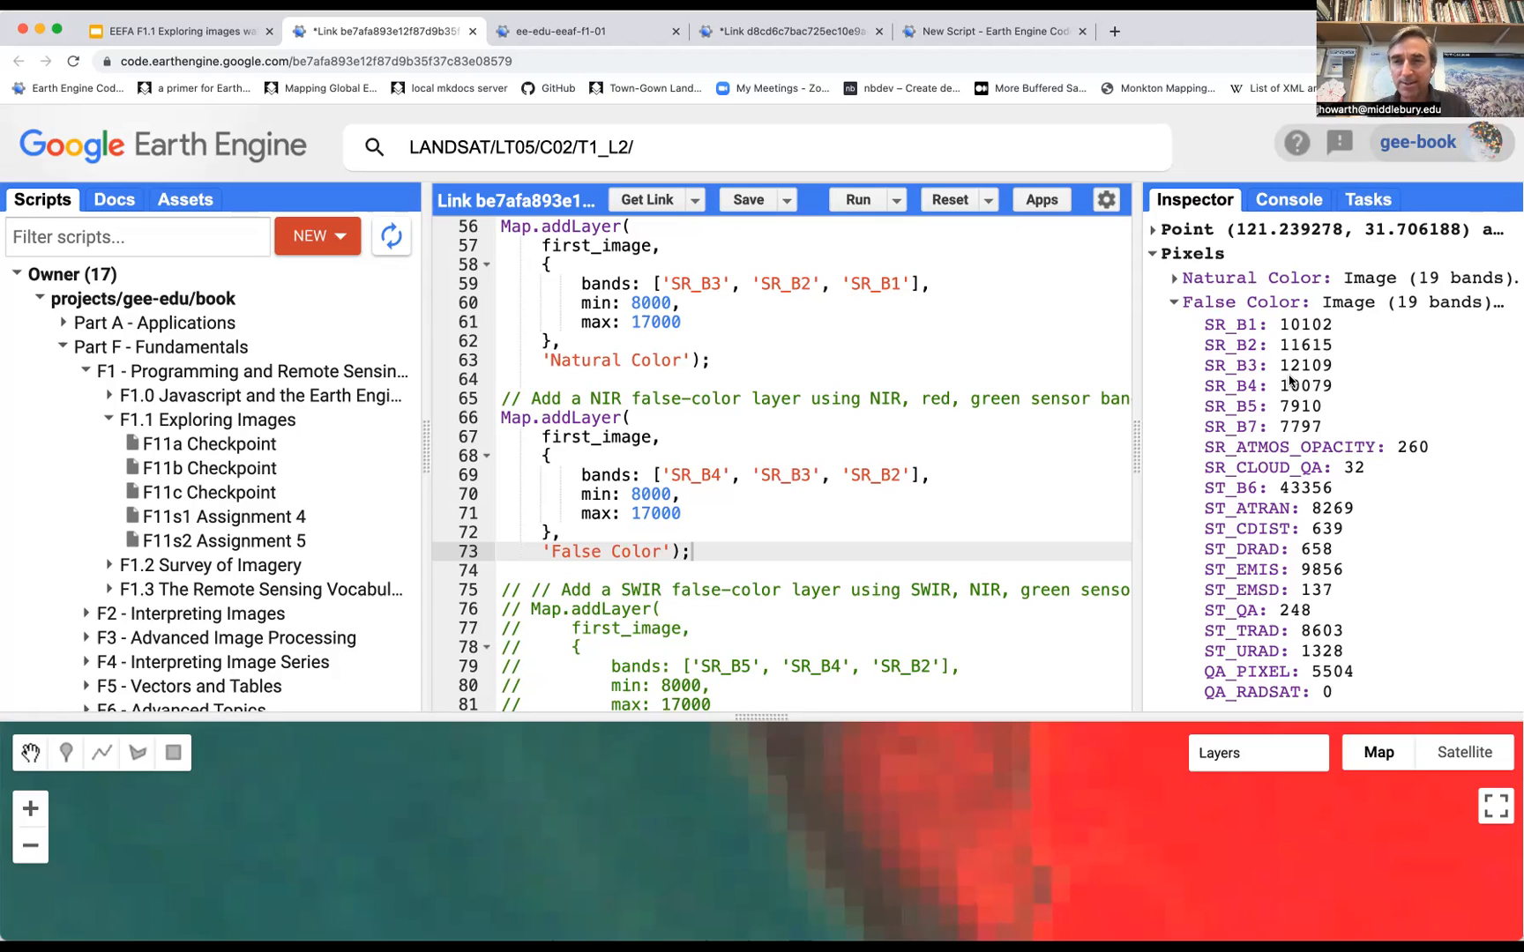
mouse_move(857, 729)
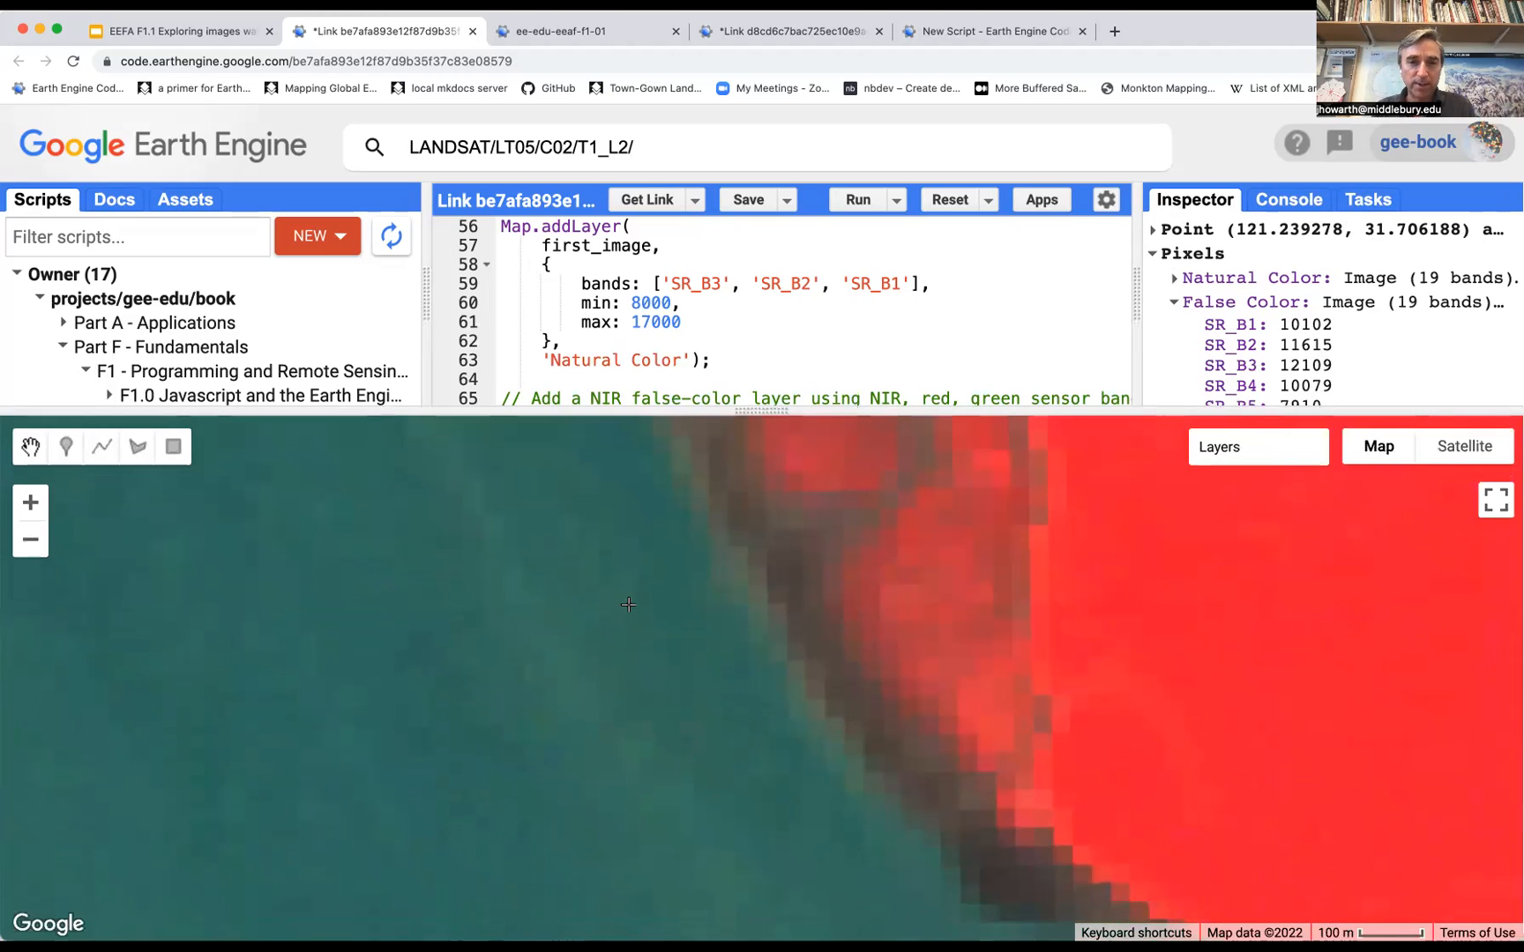
mouse_move(748, 458)
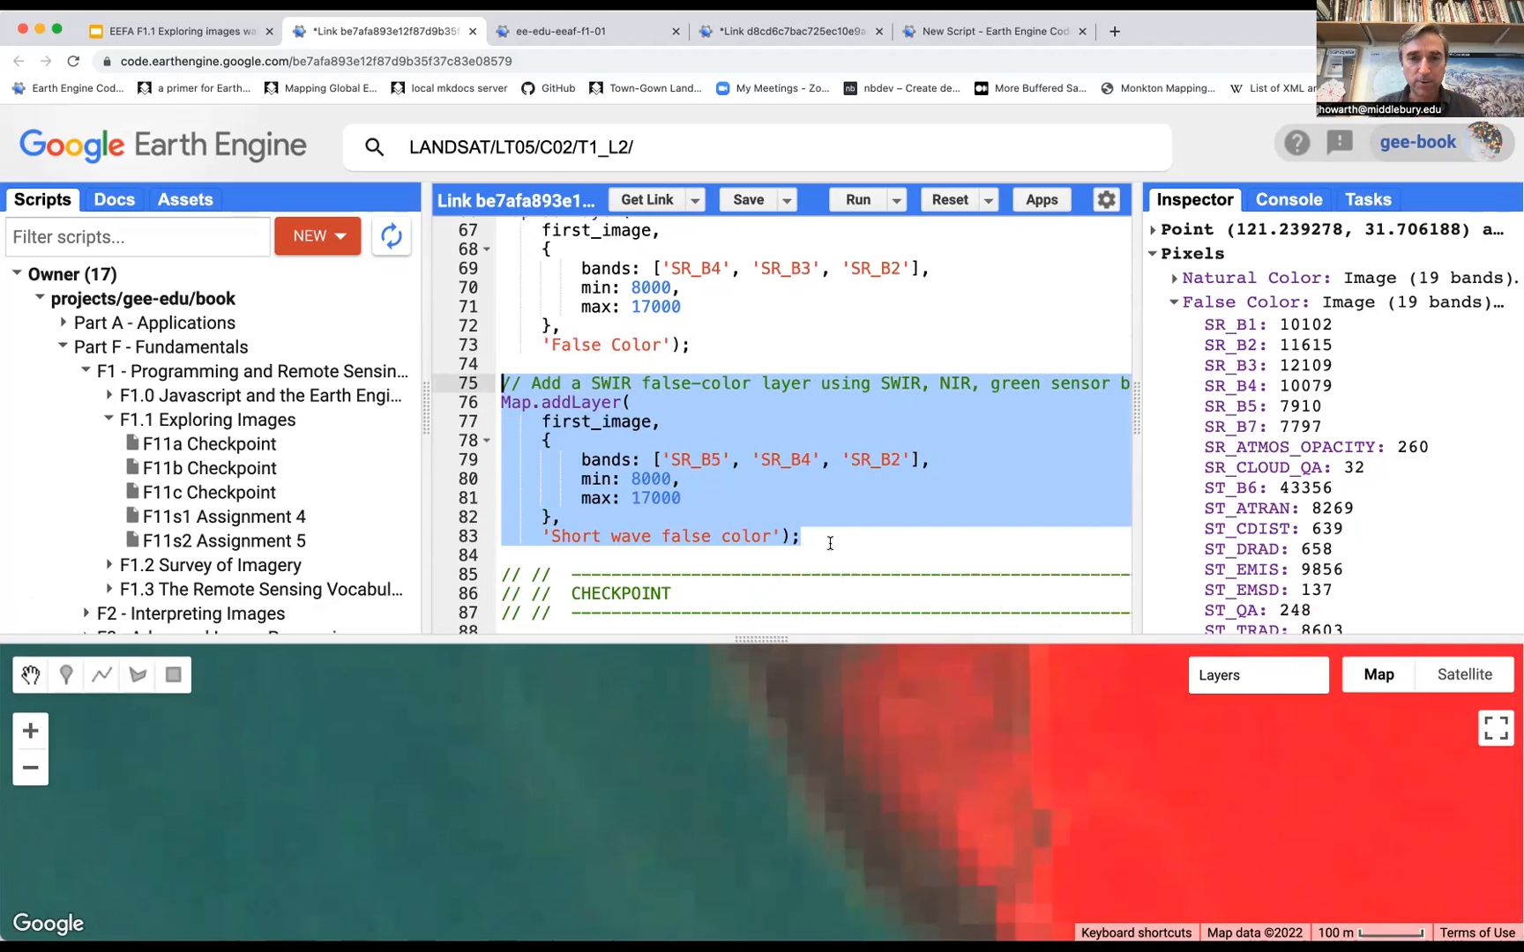
Deselect the uncommented SWIR code so it can be run.
click(831, 541)
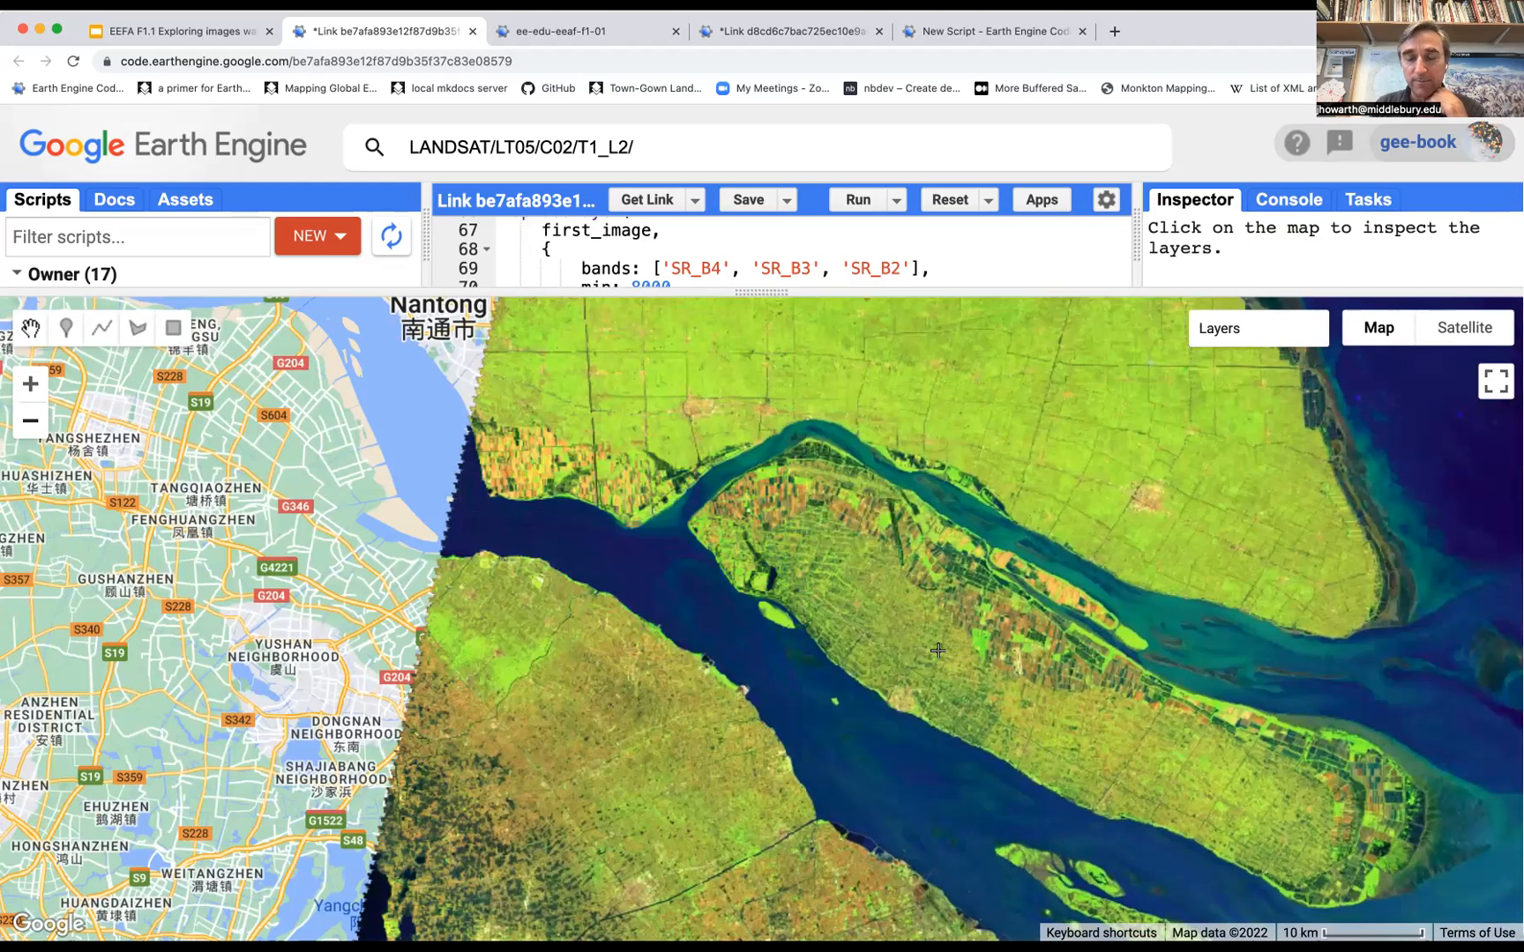
mouse_move(907, 597)
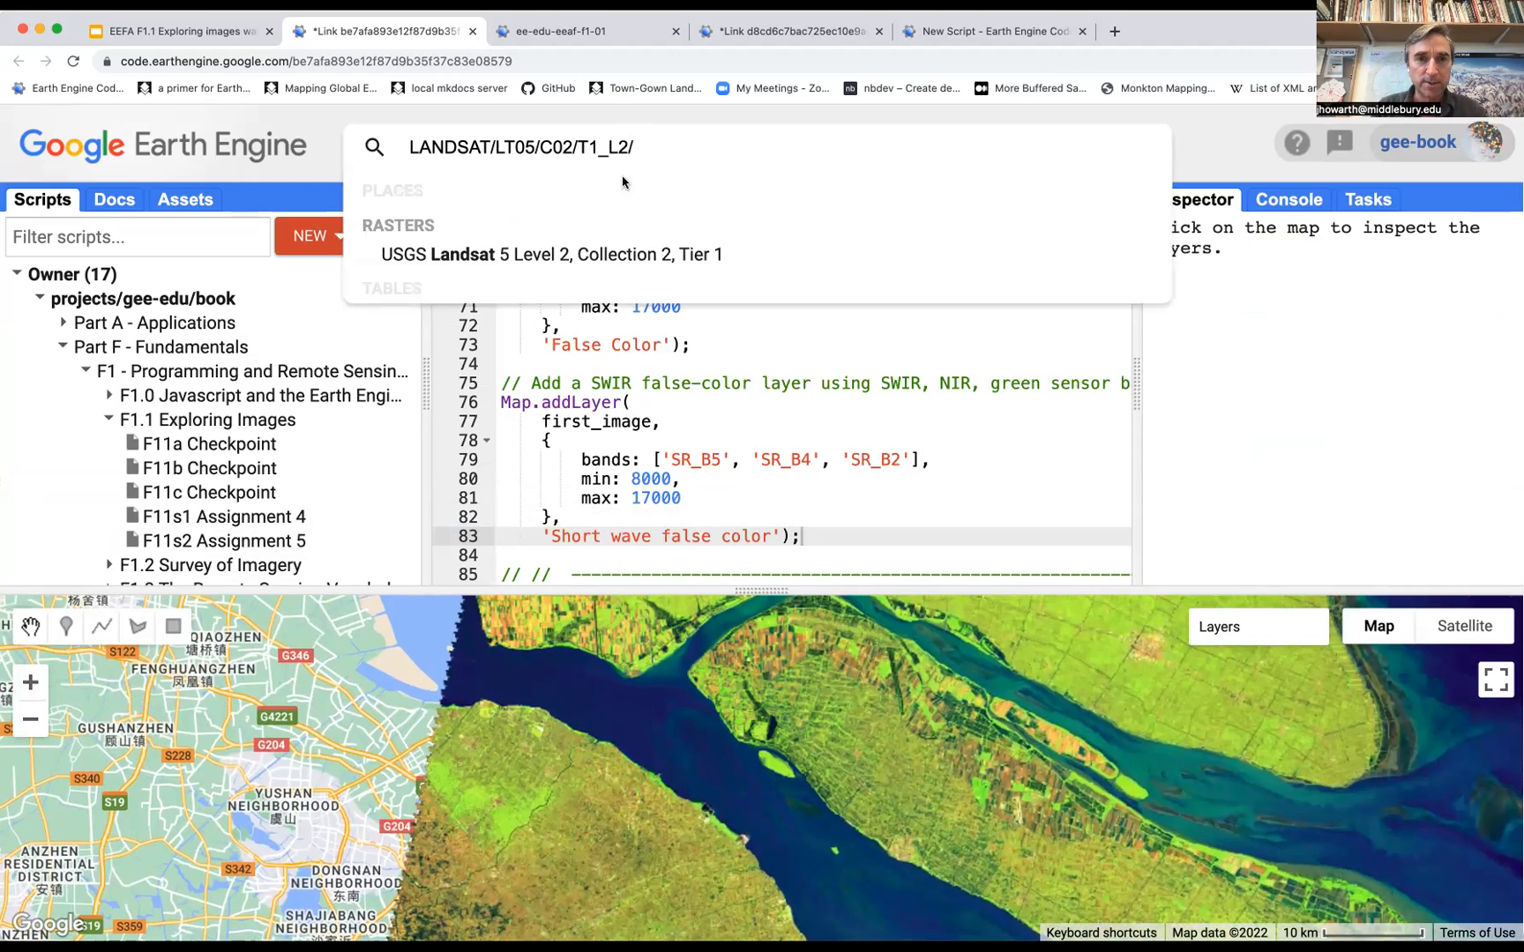
click(550, 226)
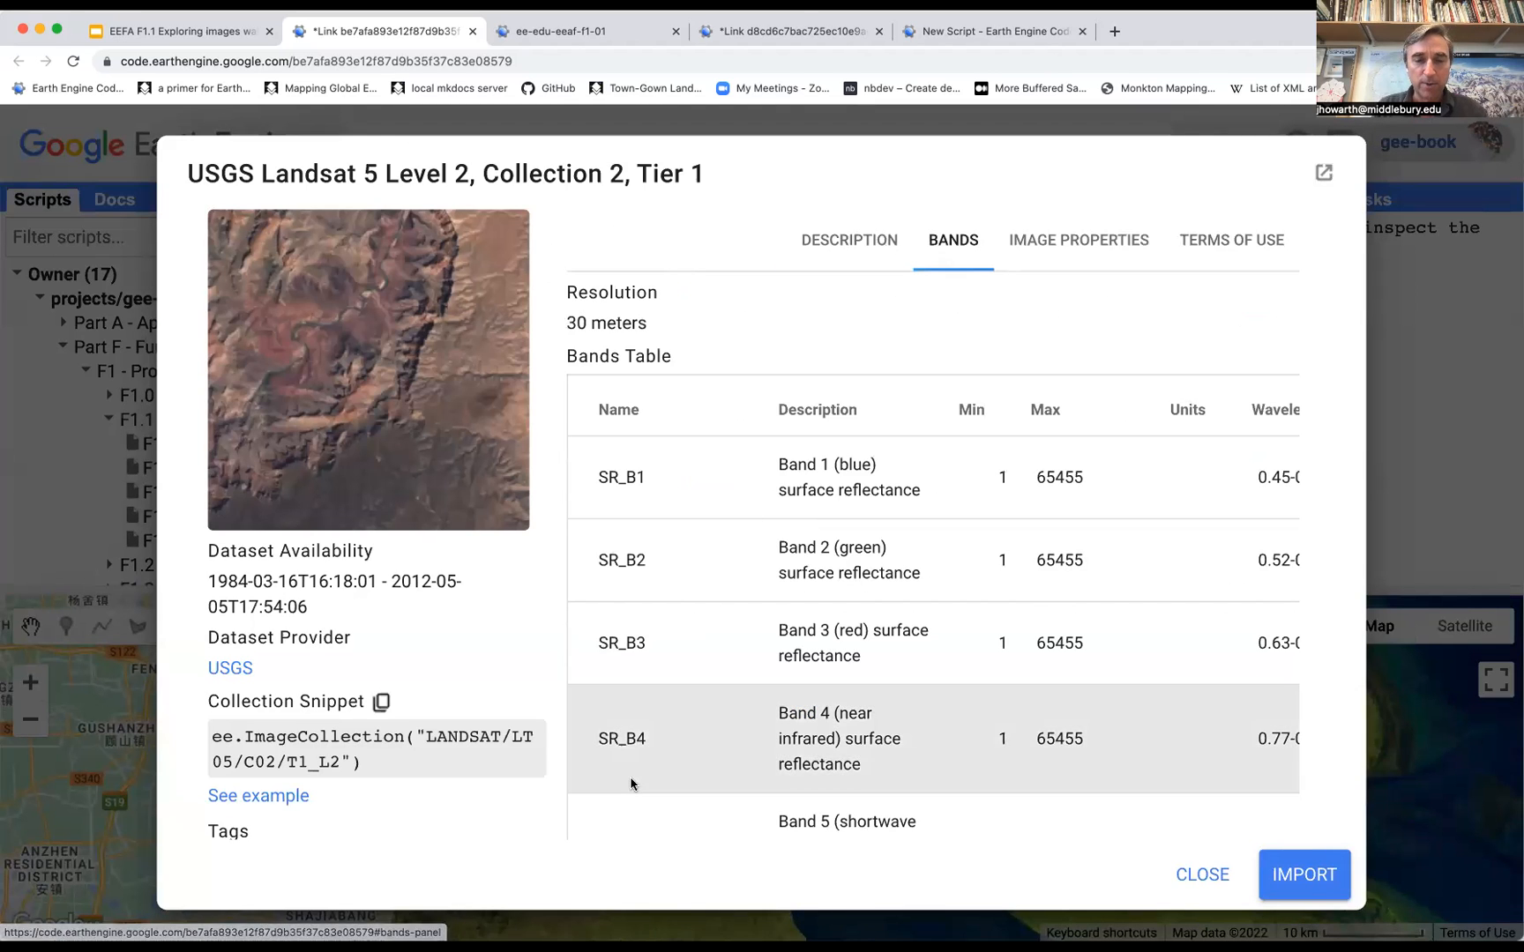
scroll(down, 3)
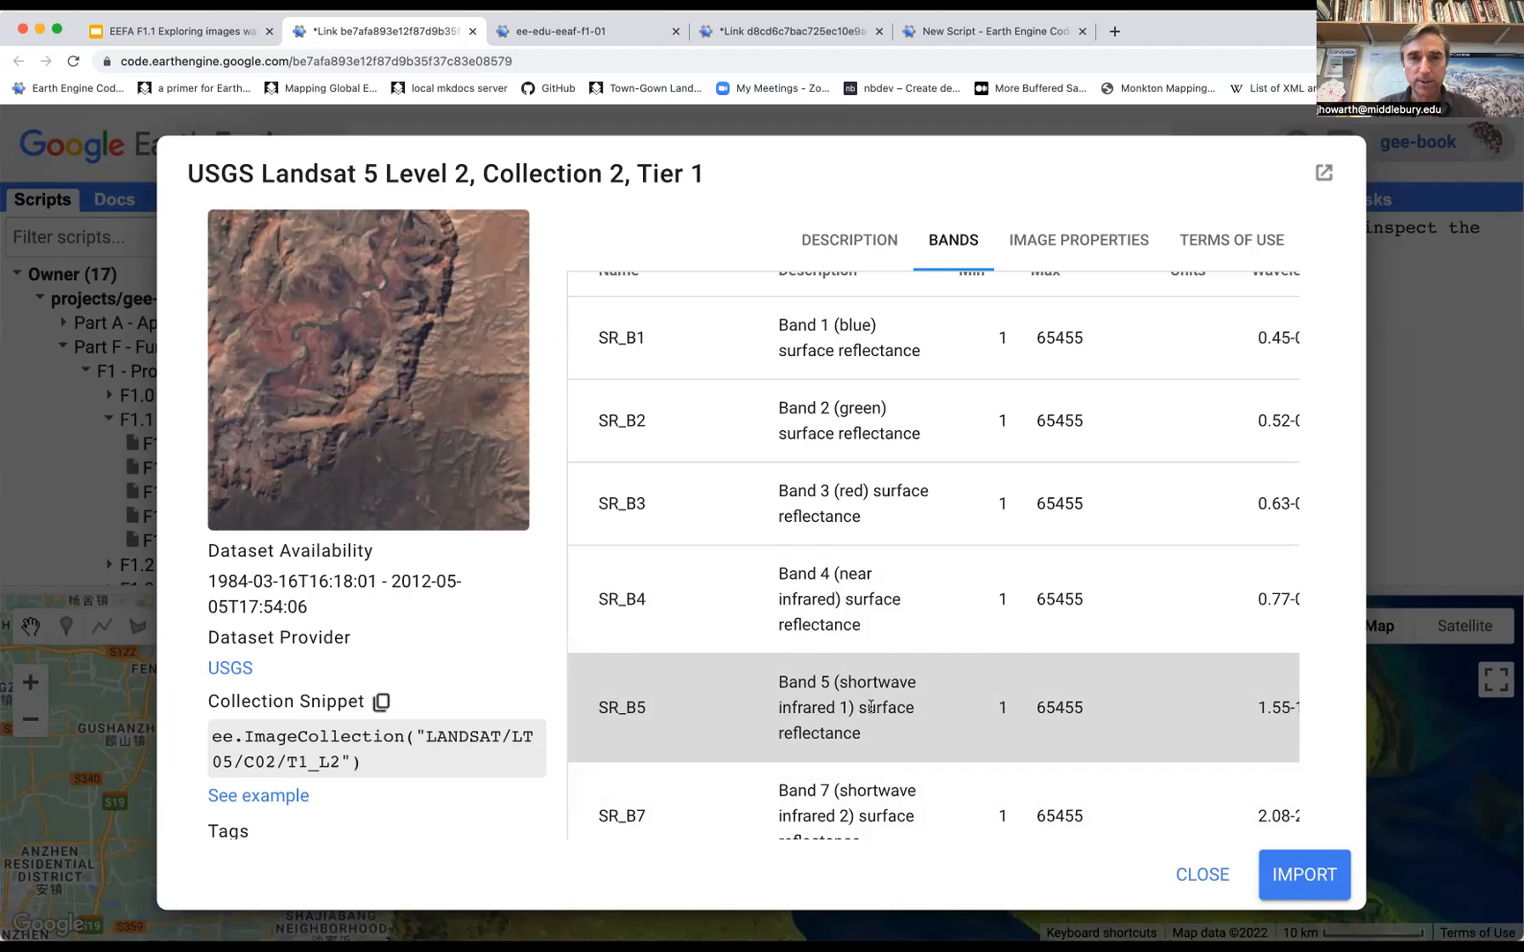
mouse_move(855, 655)
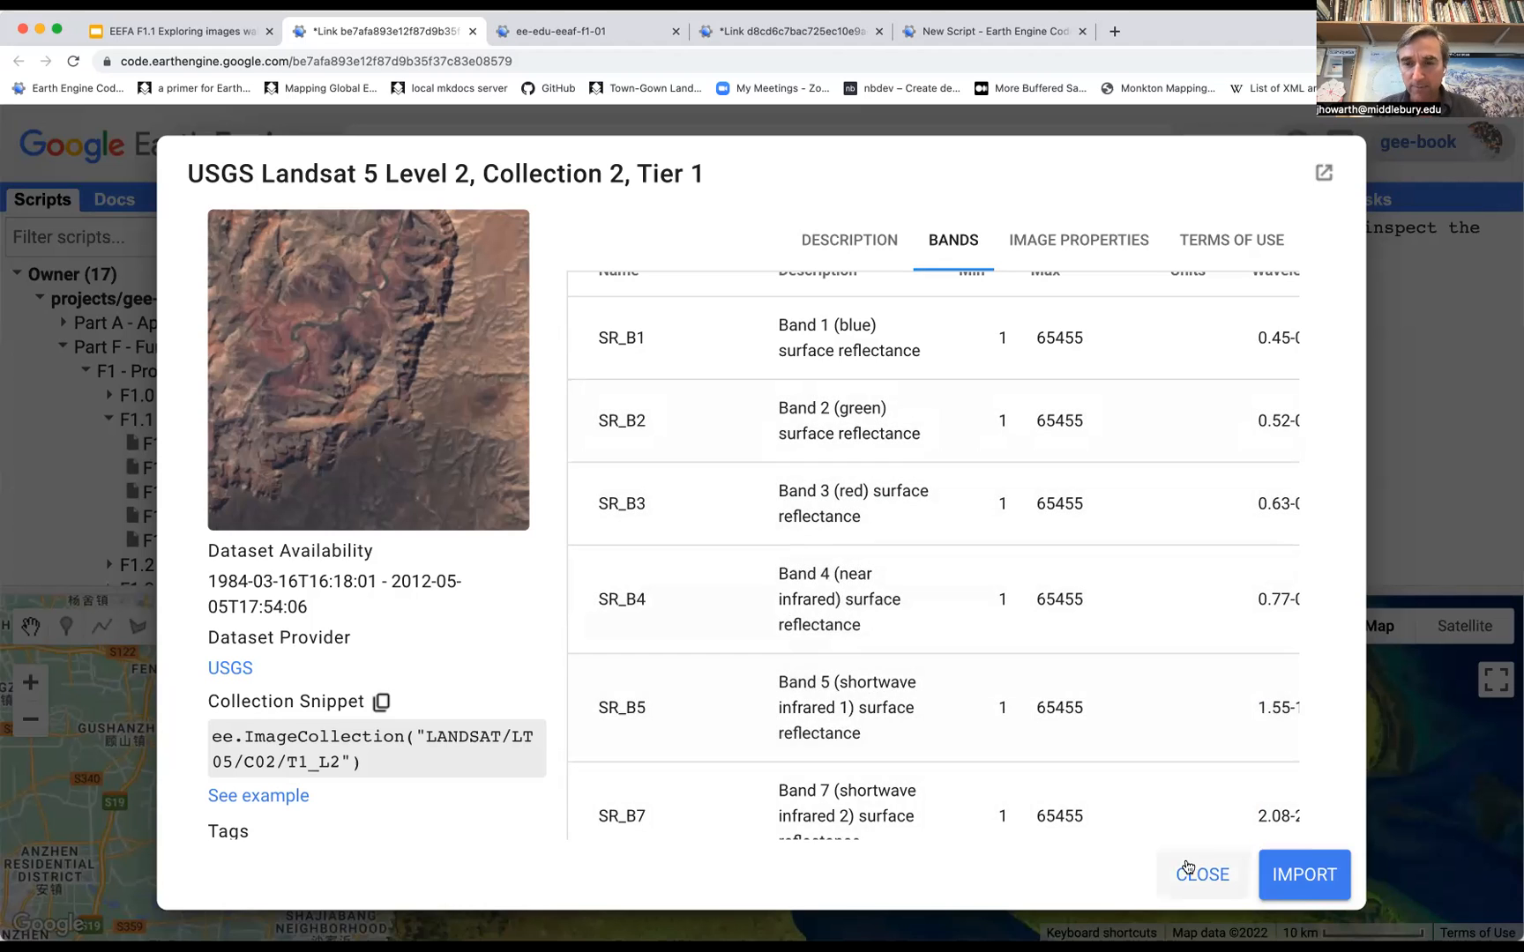
click(1203, 875)
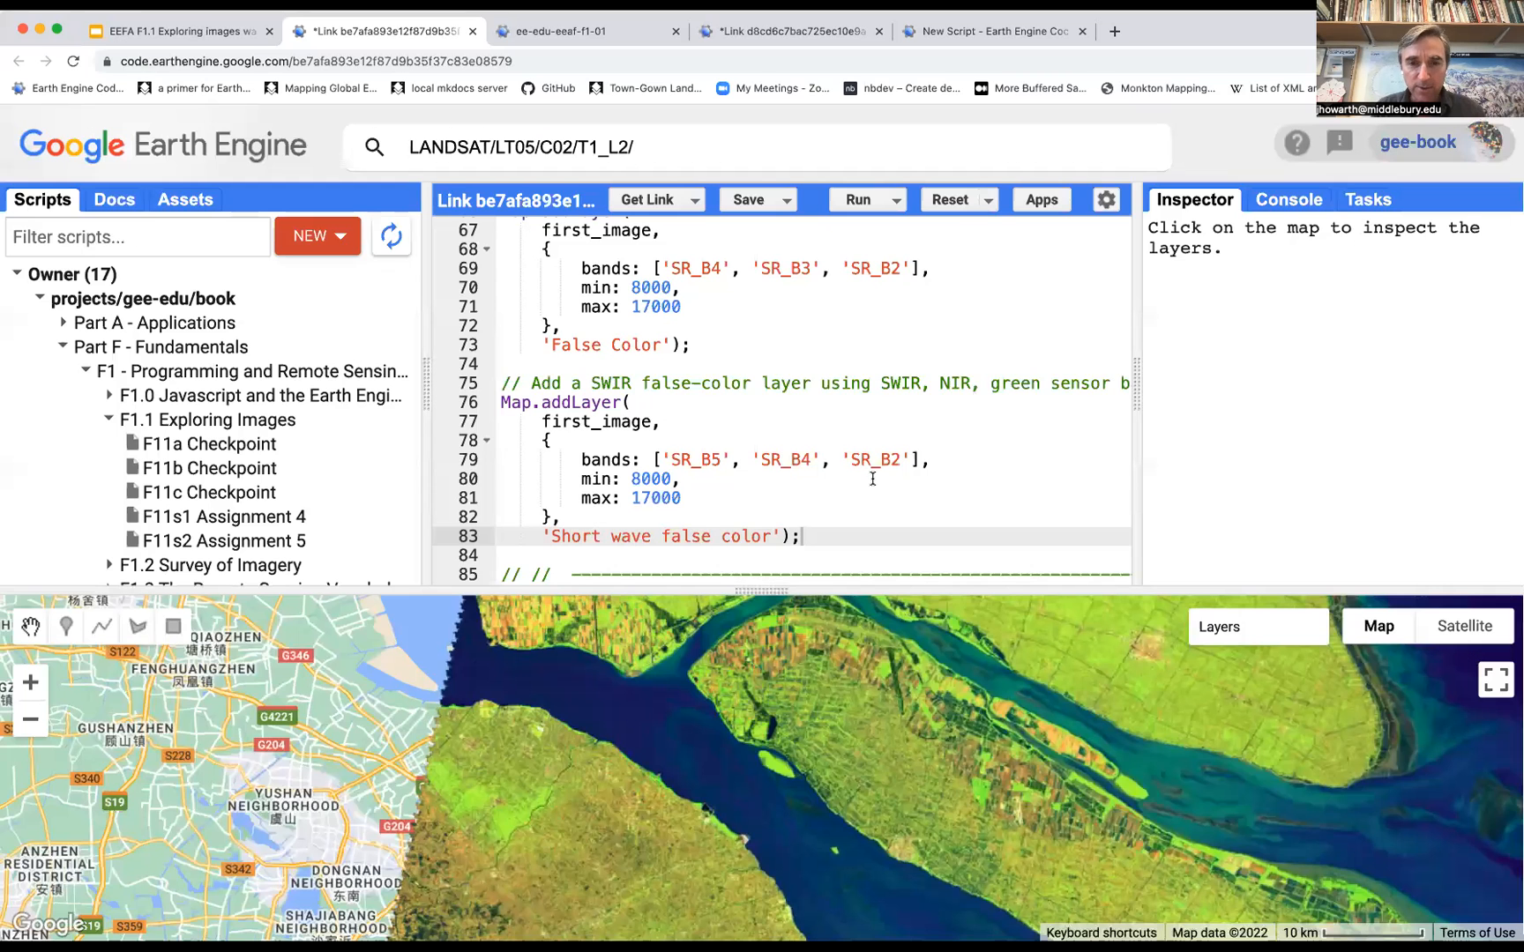
click(758, 146)
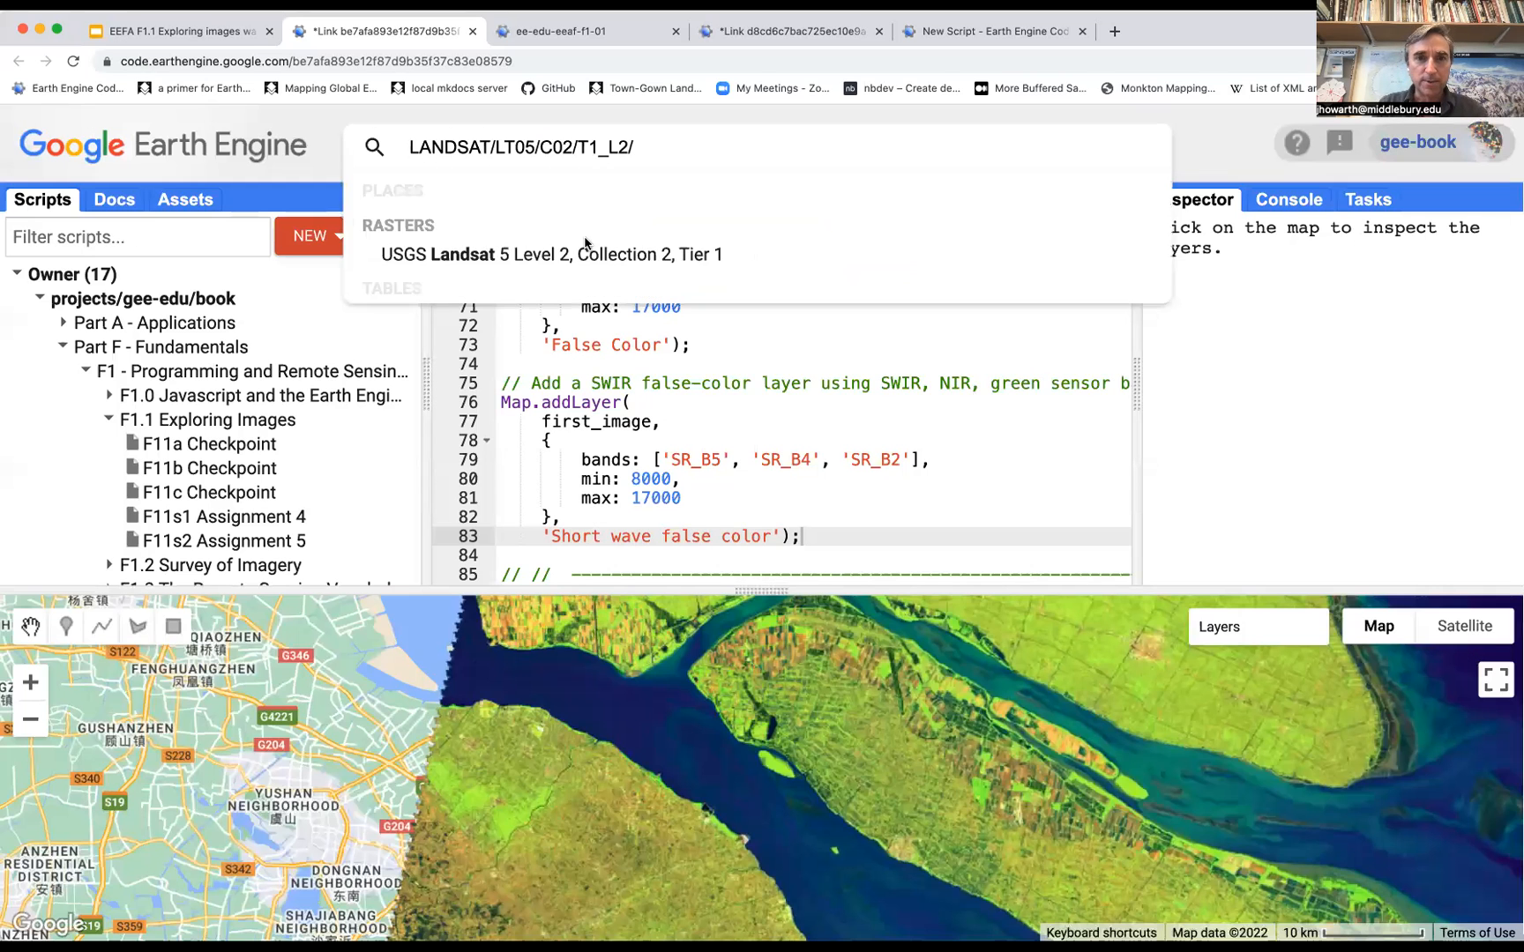
click(548, 225)
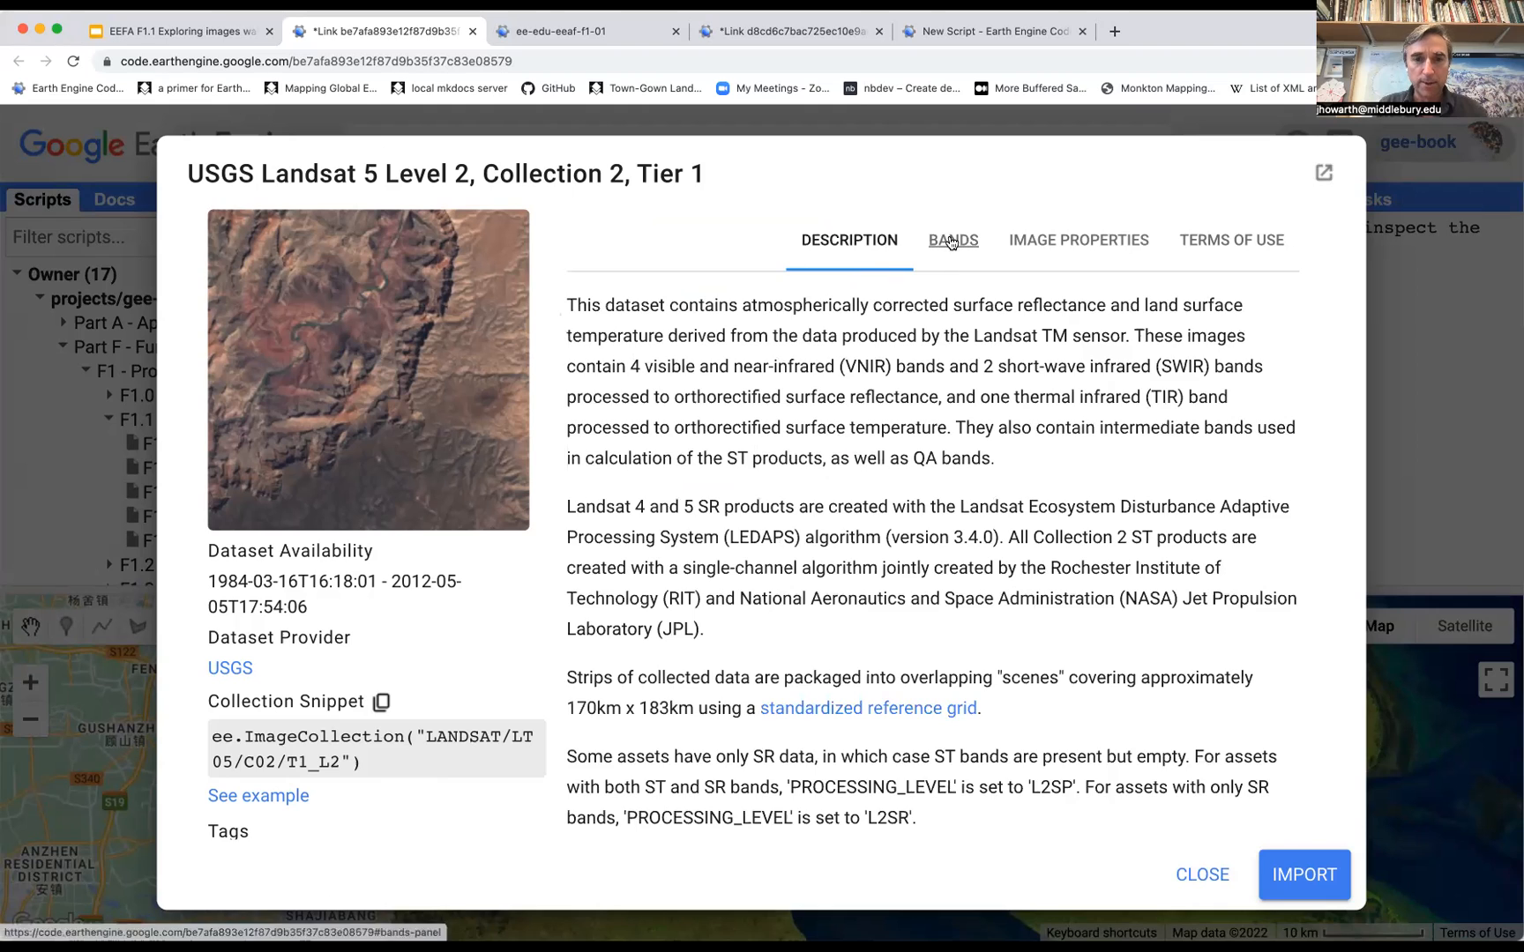
click(953, 240)
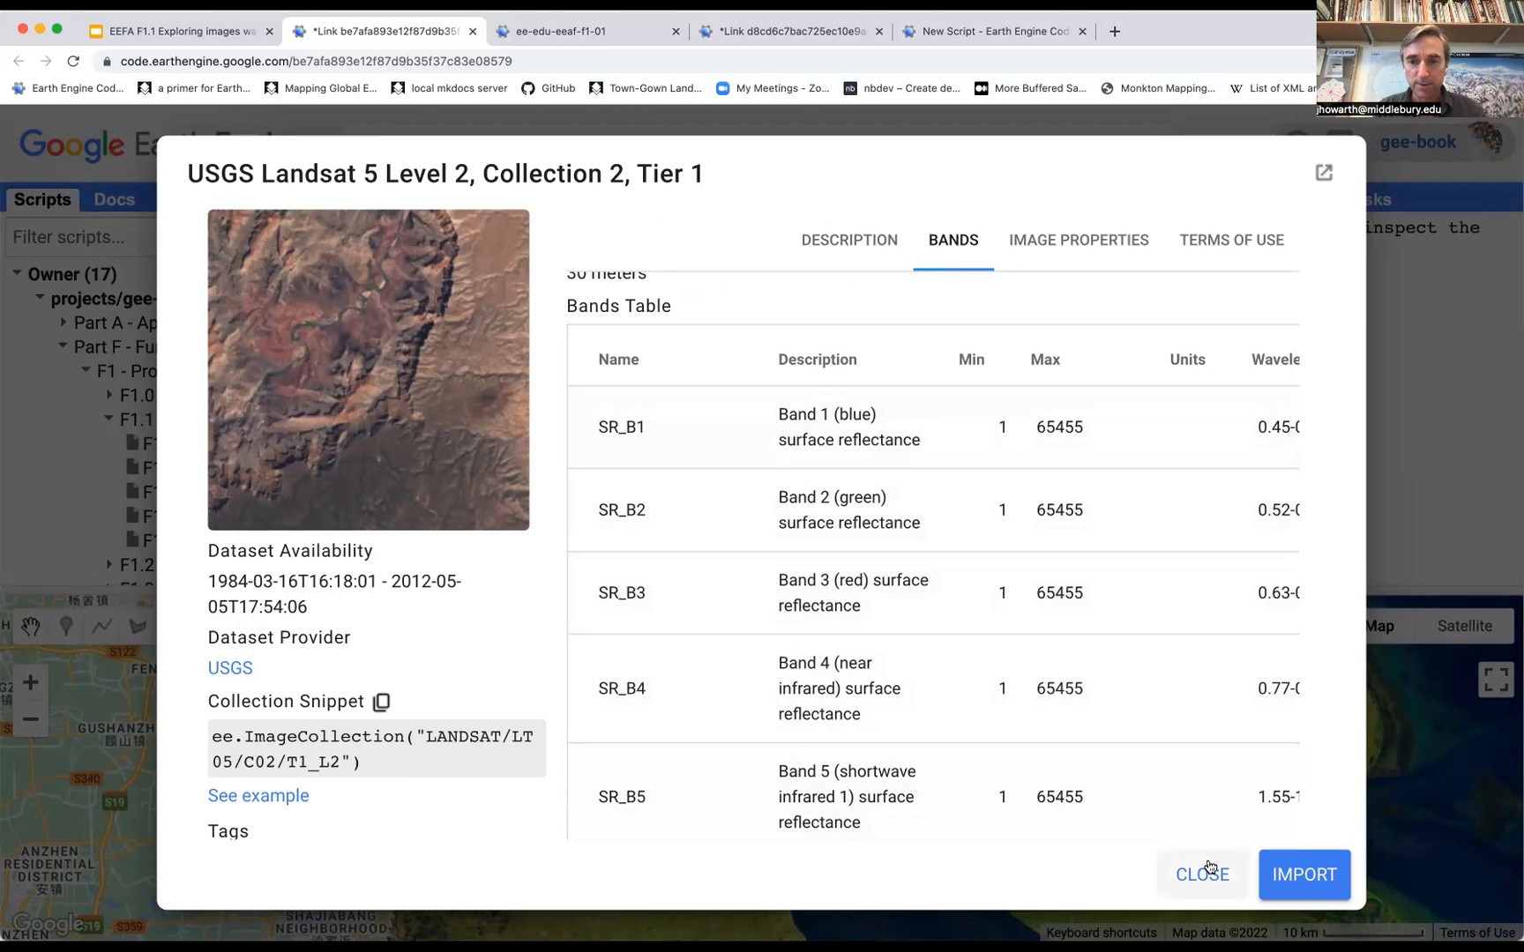
click(1201, 875)
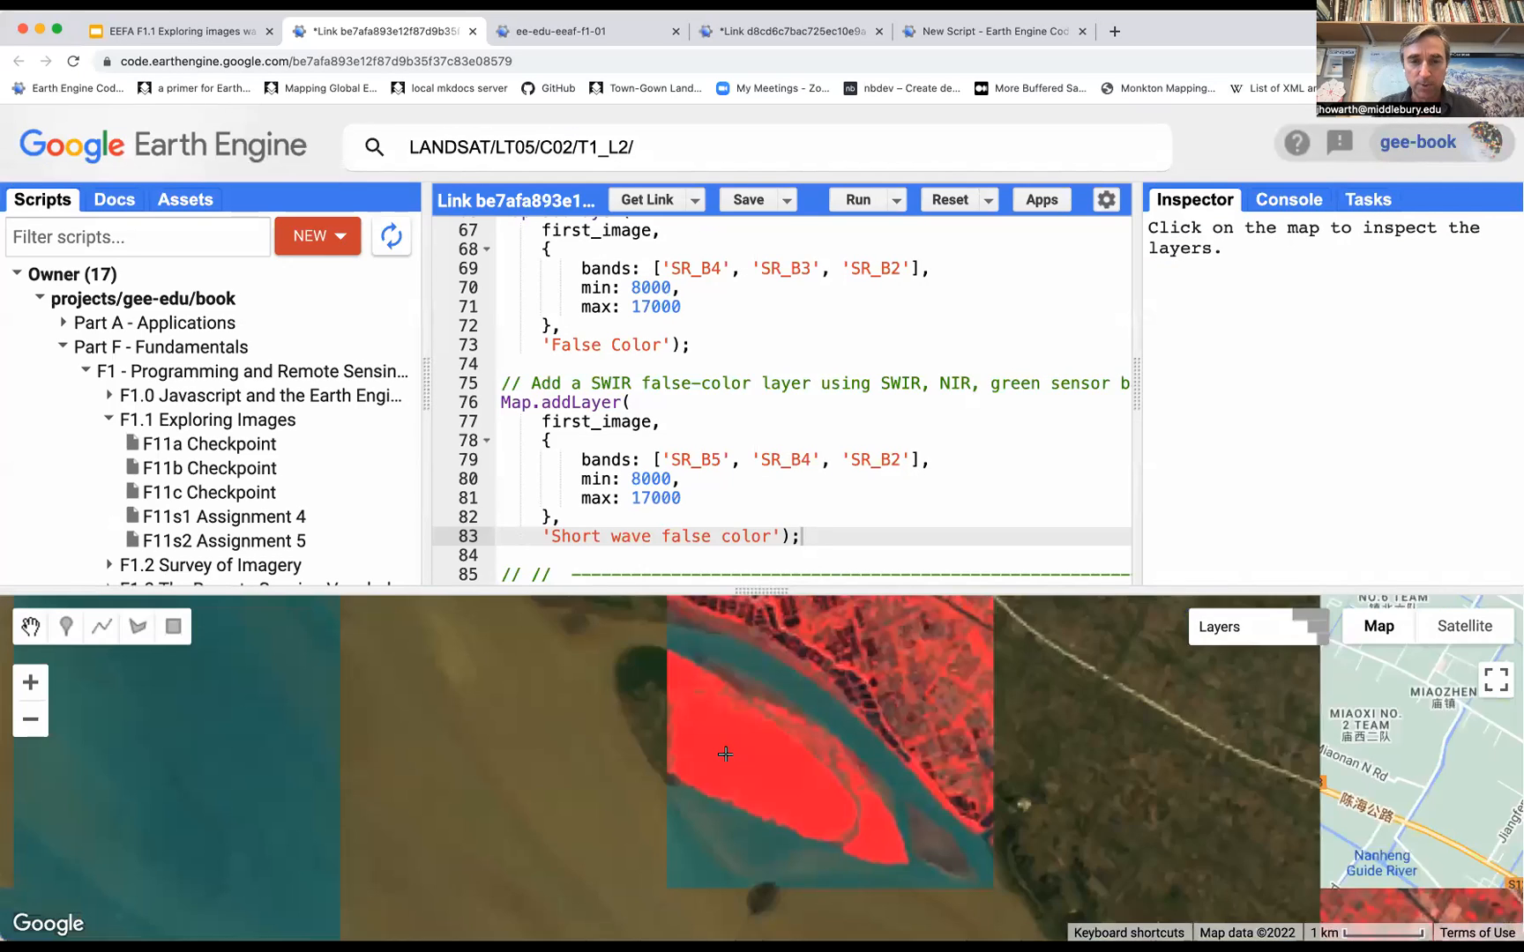
Inspect the island point and list its False Color values (SR_B4 21267, SR_B5 13469).
click(725, 755)
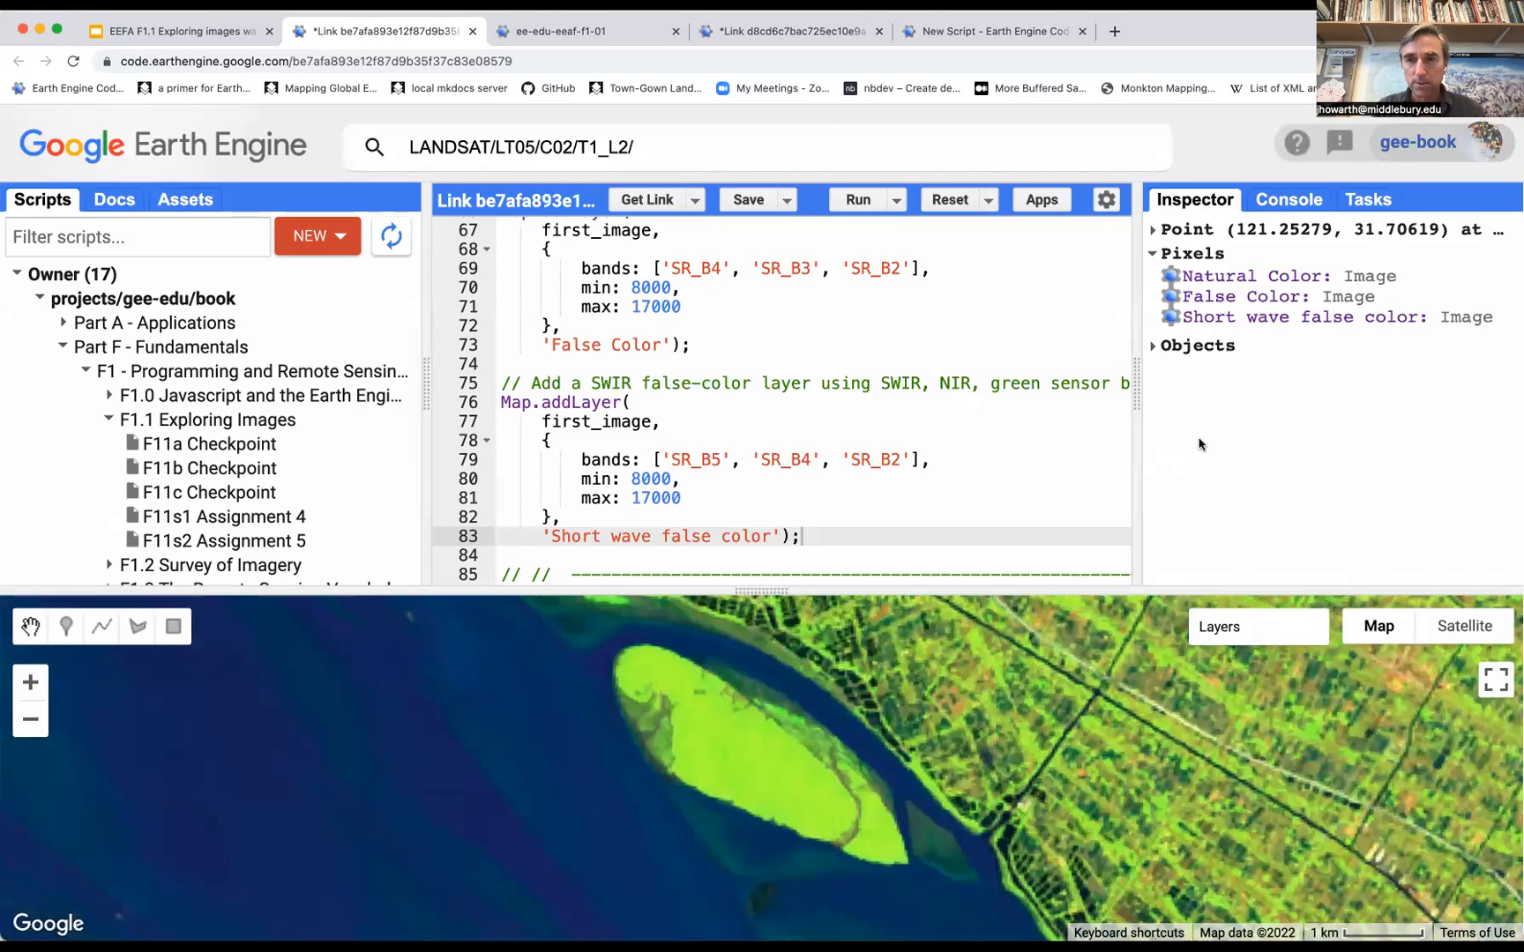
click(1165, 277)
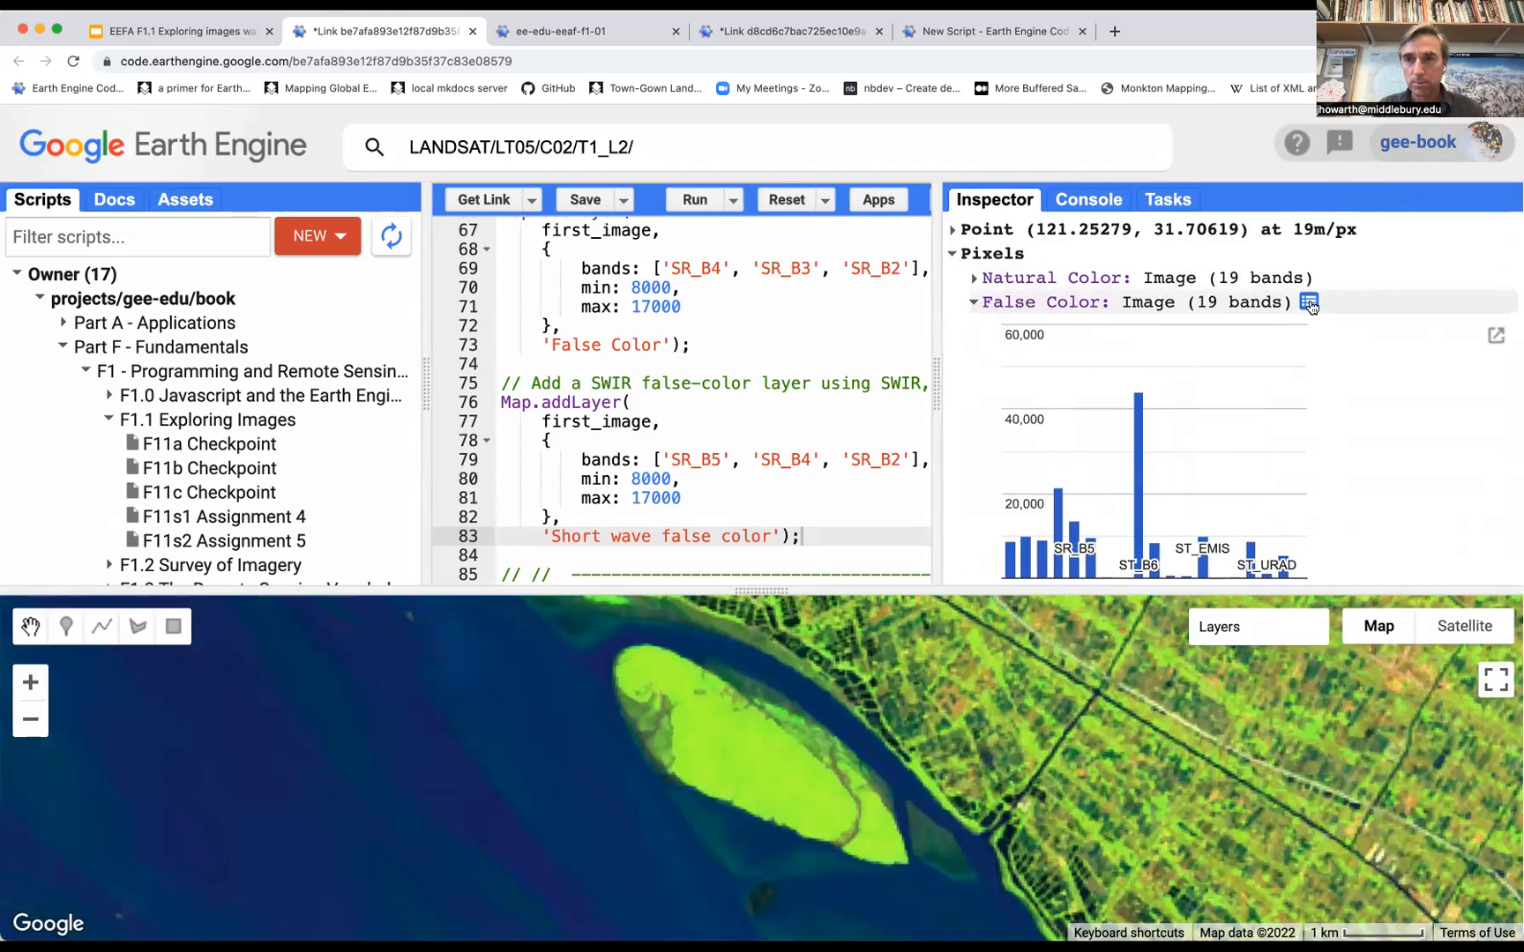
click(1309, 302)
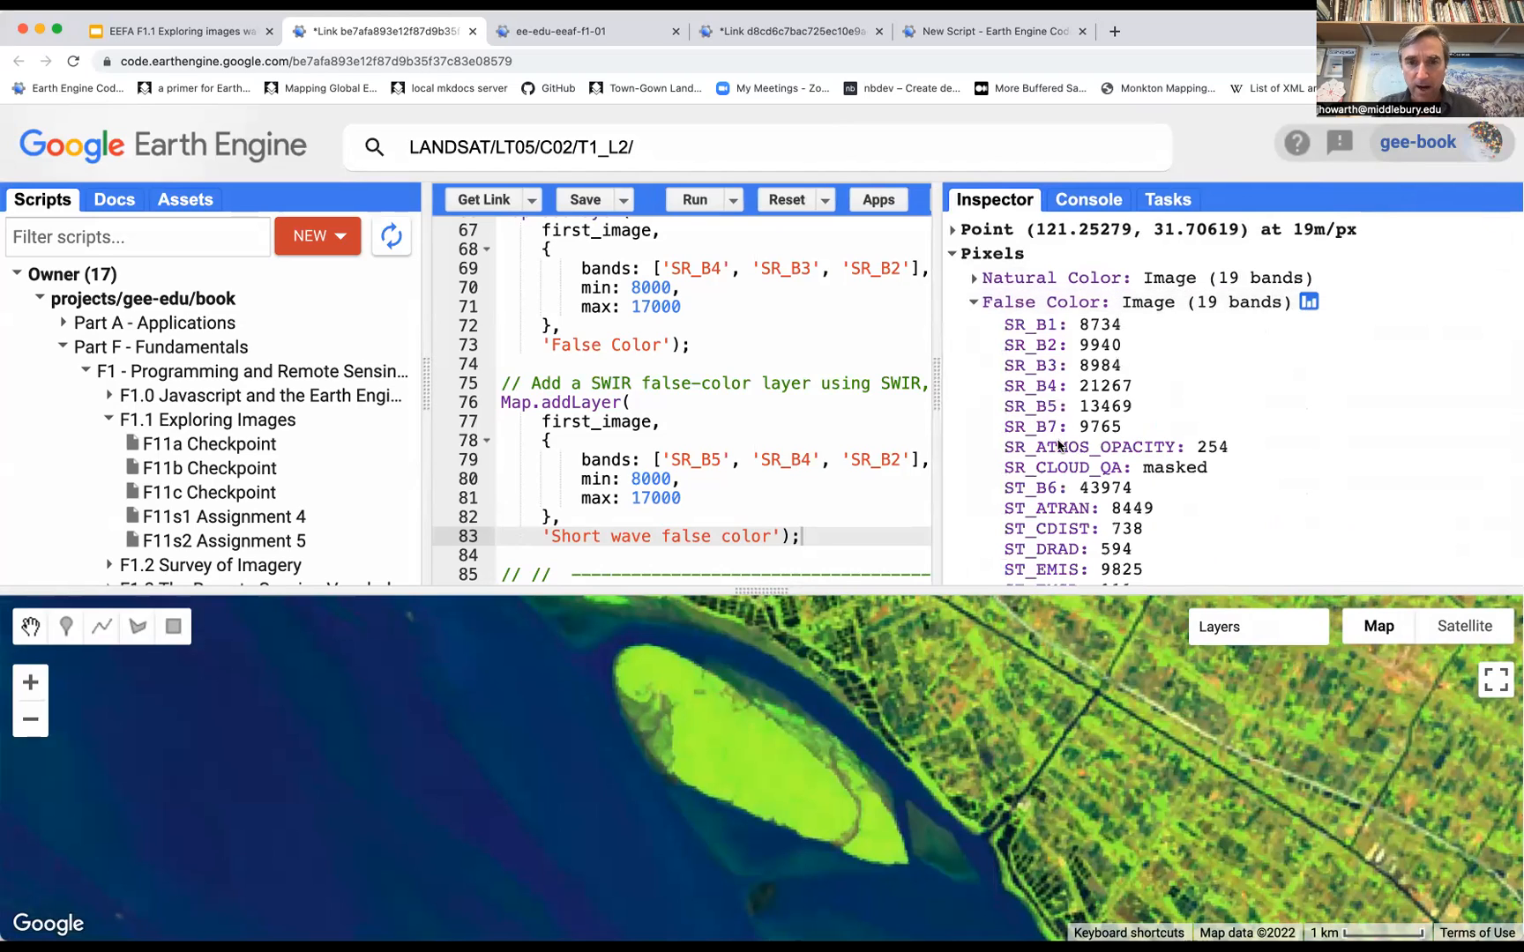
mouse_move(1125, 409)
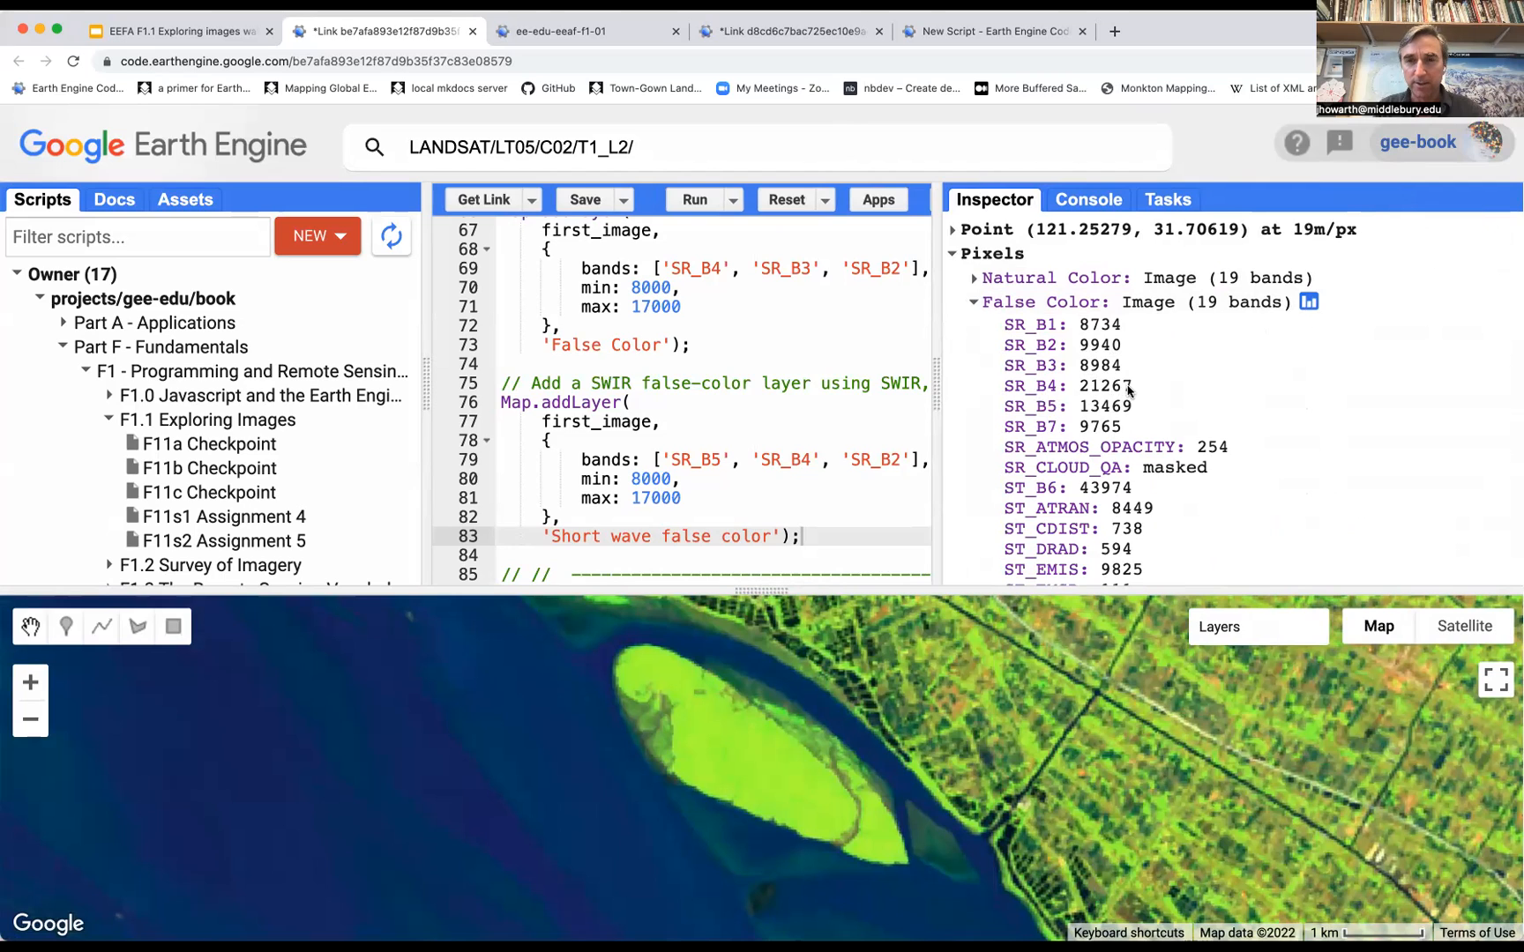
mouse_move(965, 585)
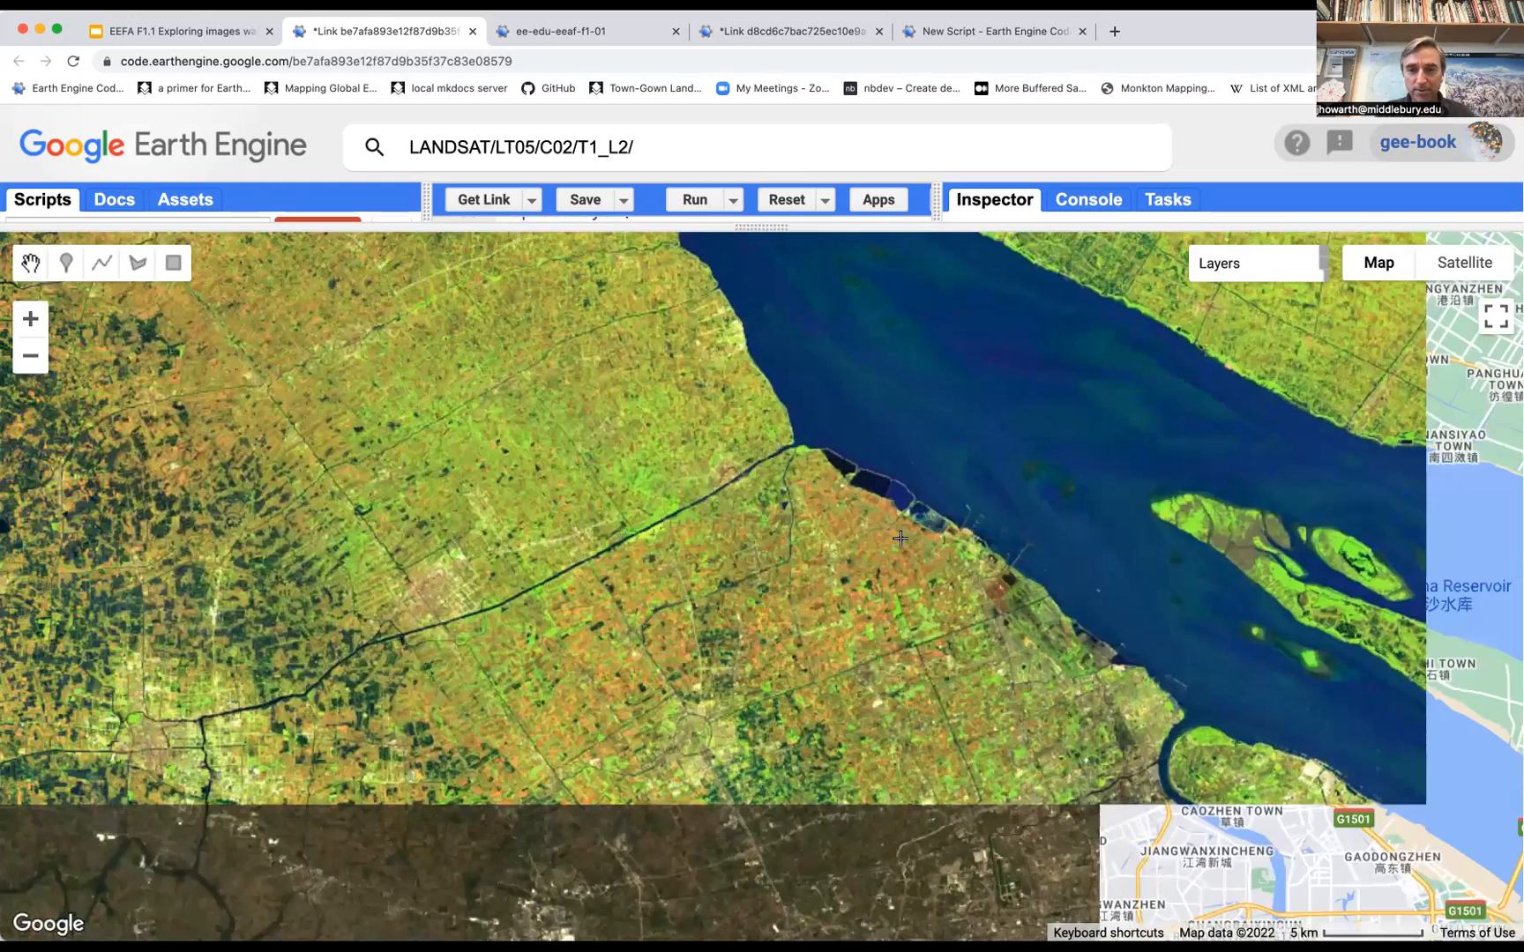
mouse_move(984, 697)
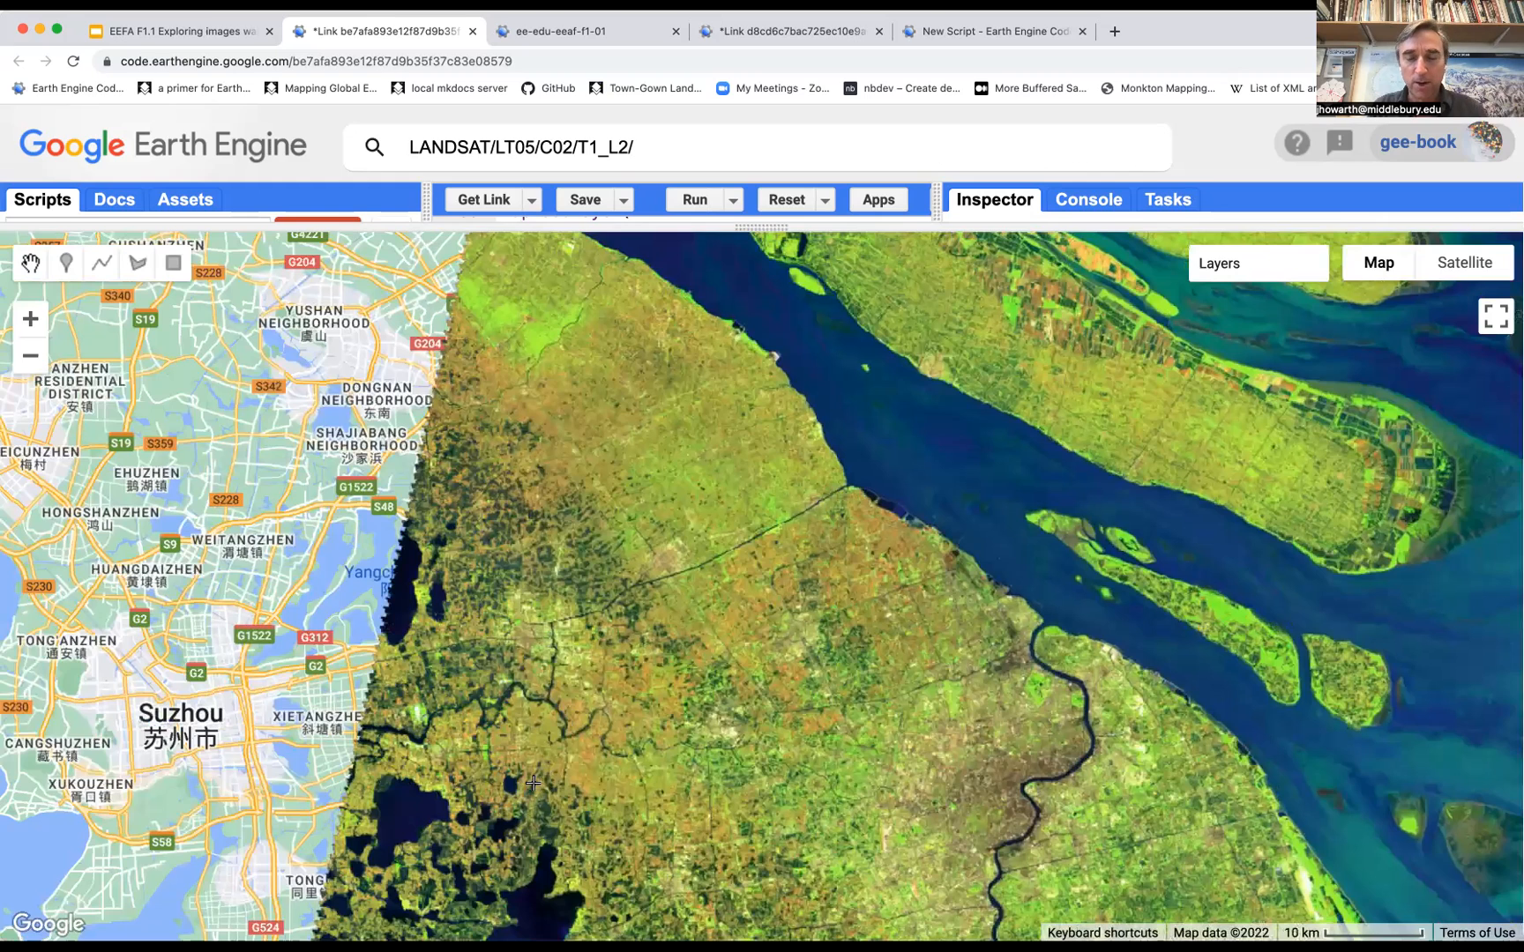
drag(533, 785, 1073, 478)
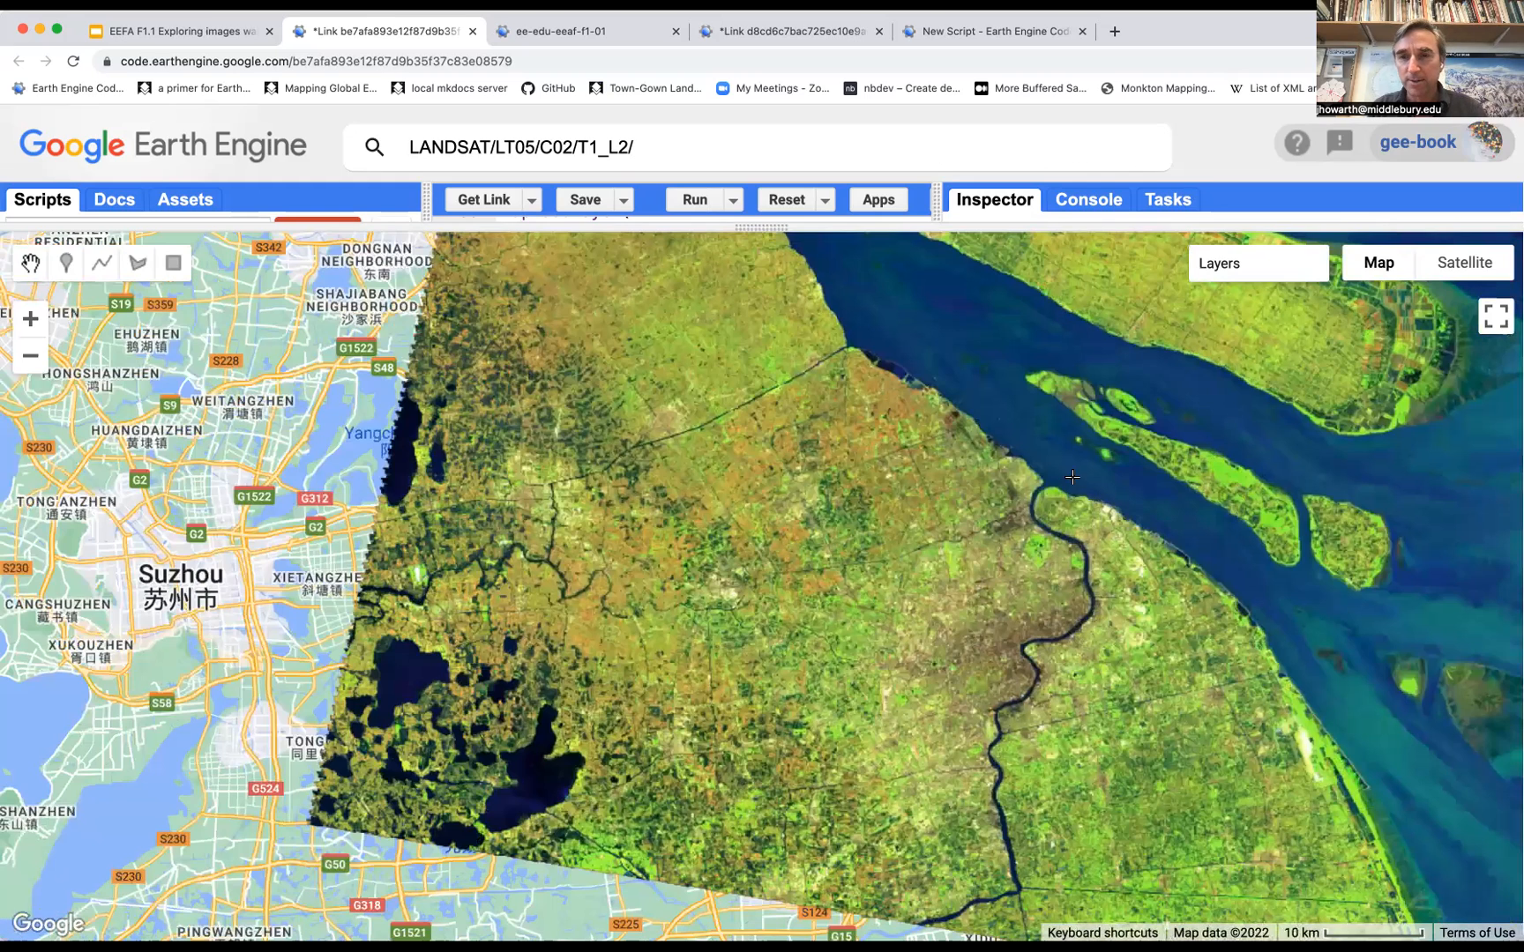
mouse_move(1157, 541)
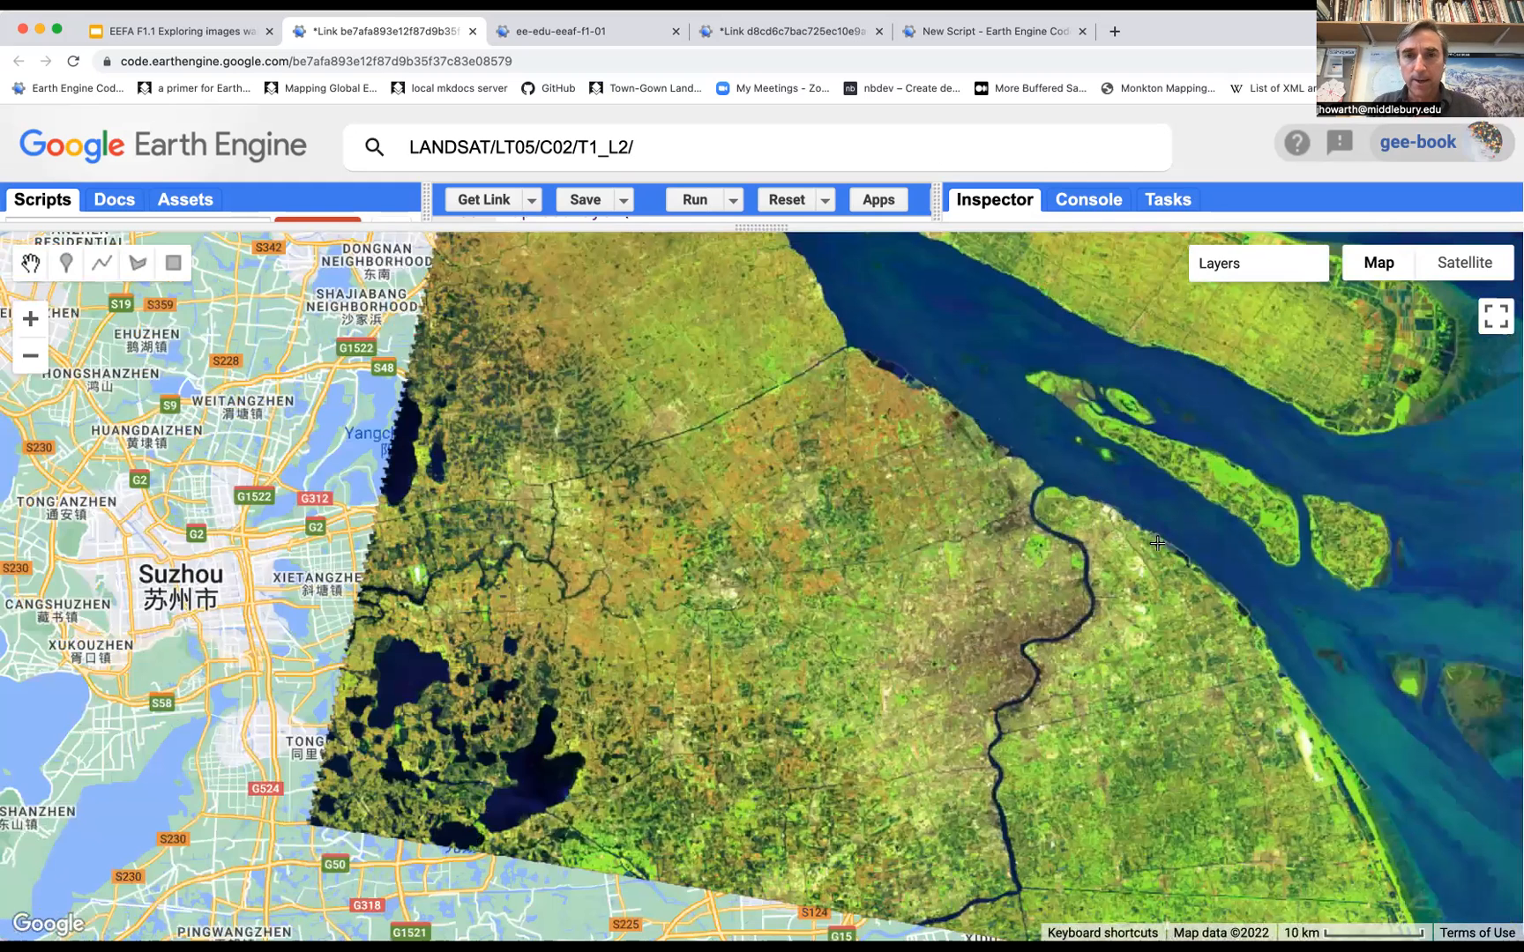
drag(1157, 542, 933, 613)
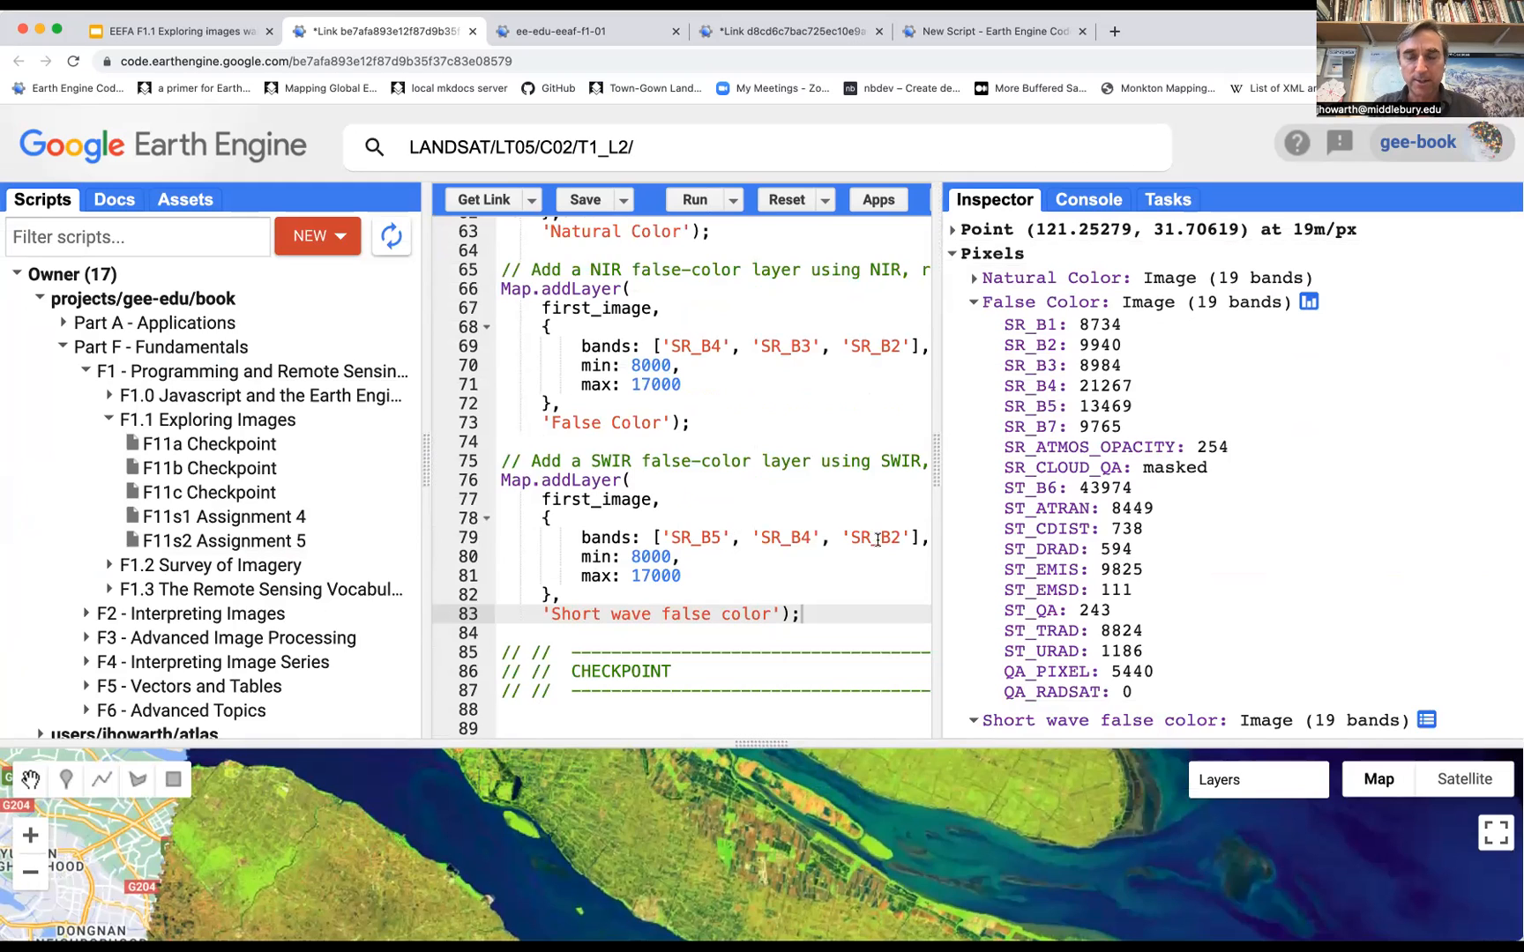
mouse_move(1127, 397)
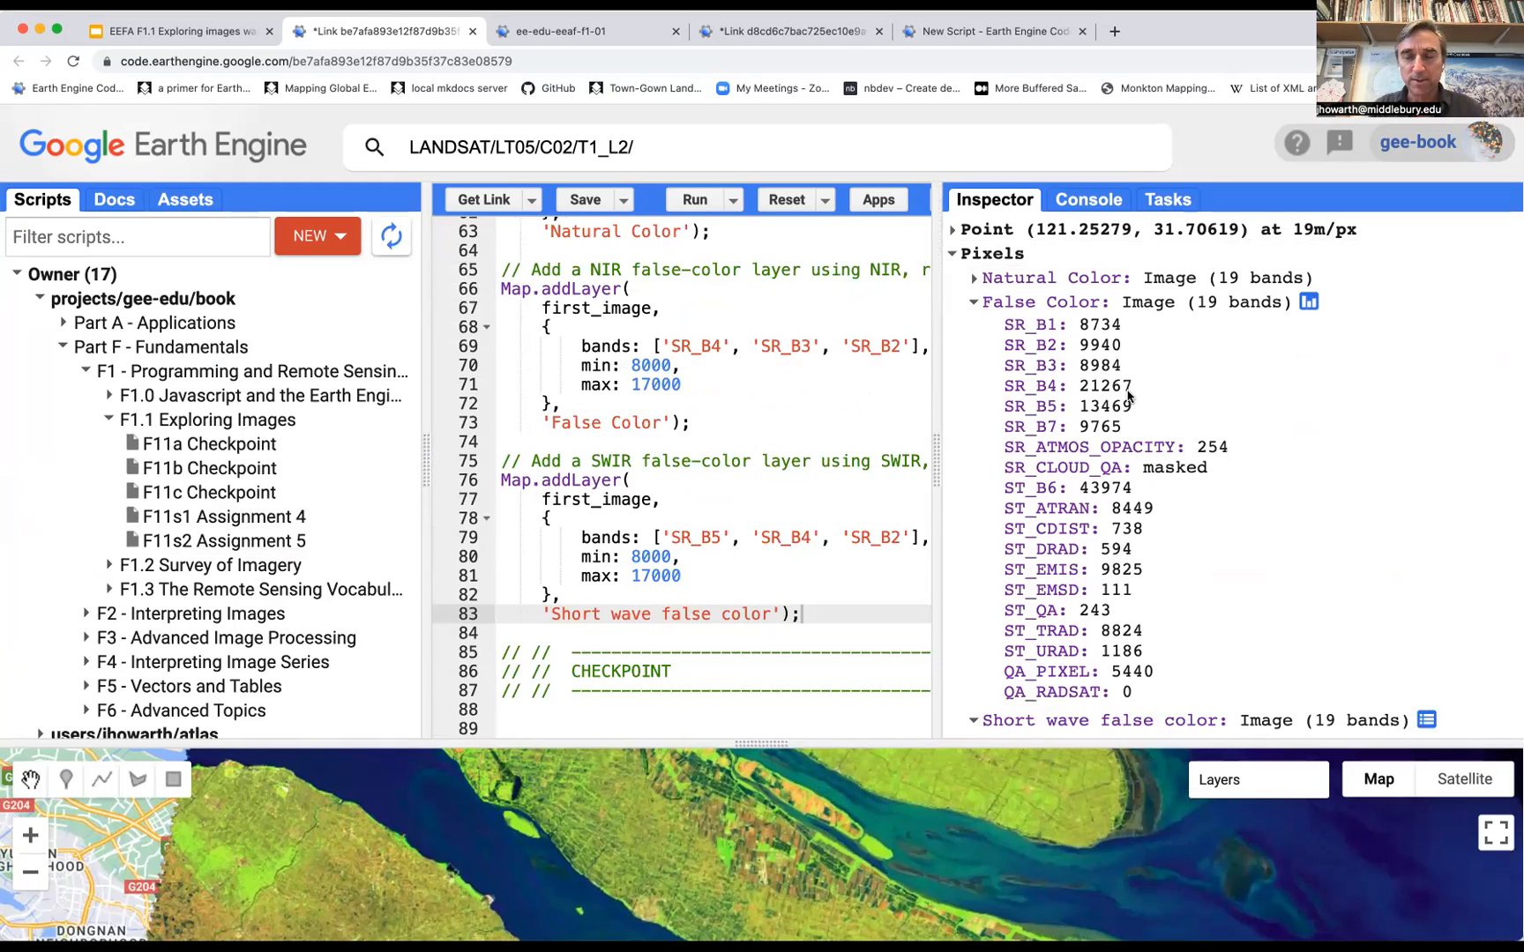
mouse_move(1117, 425)
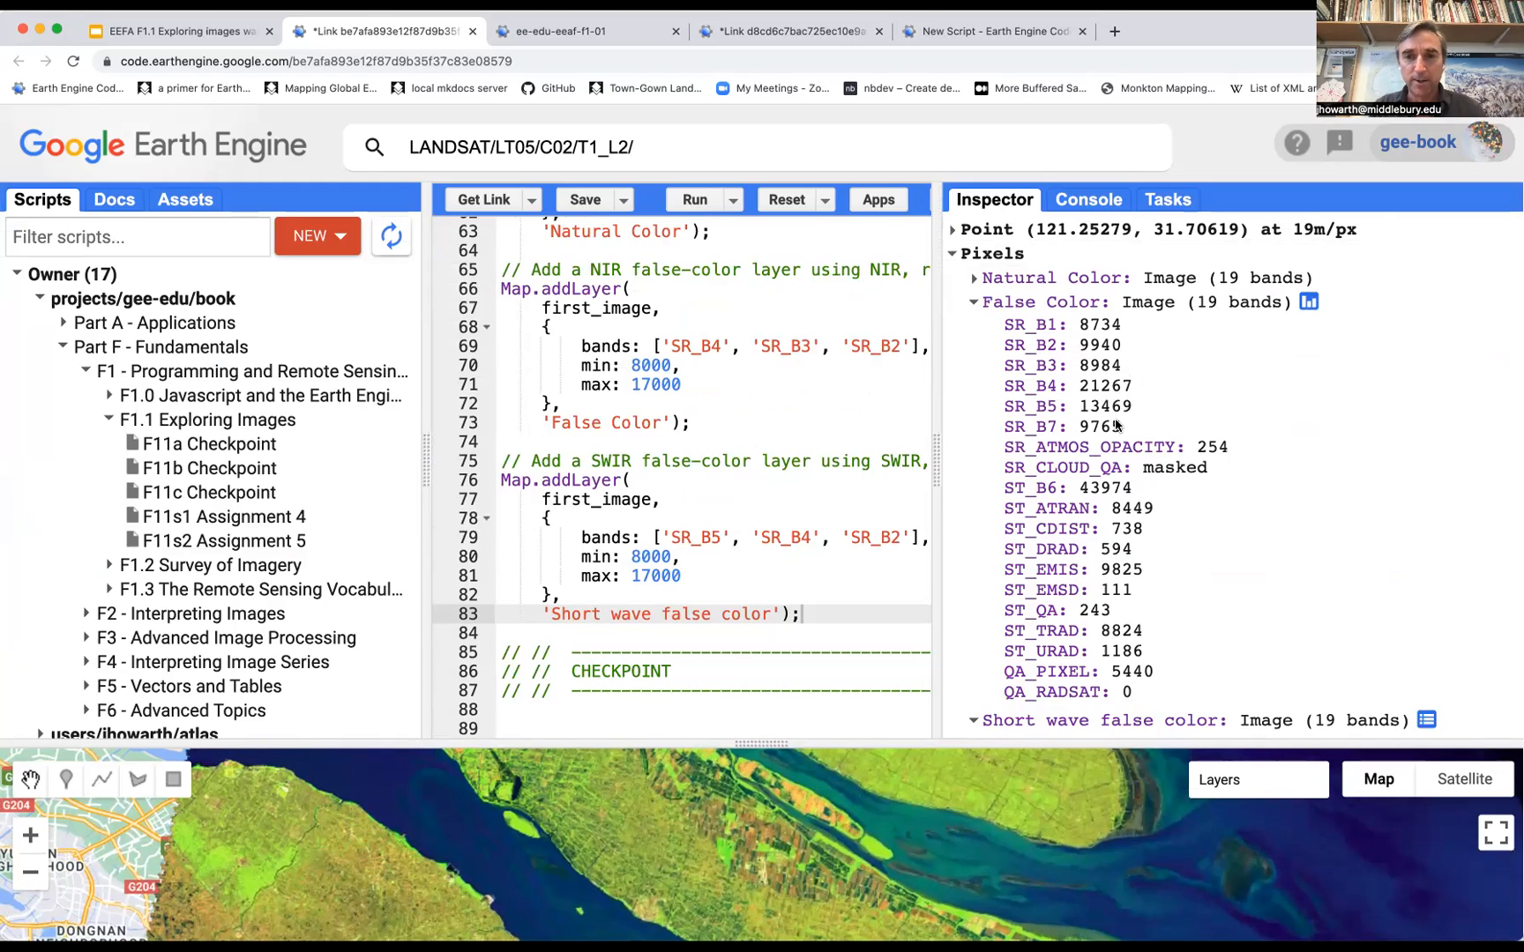
mouse_move(1102, 420)
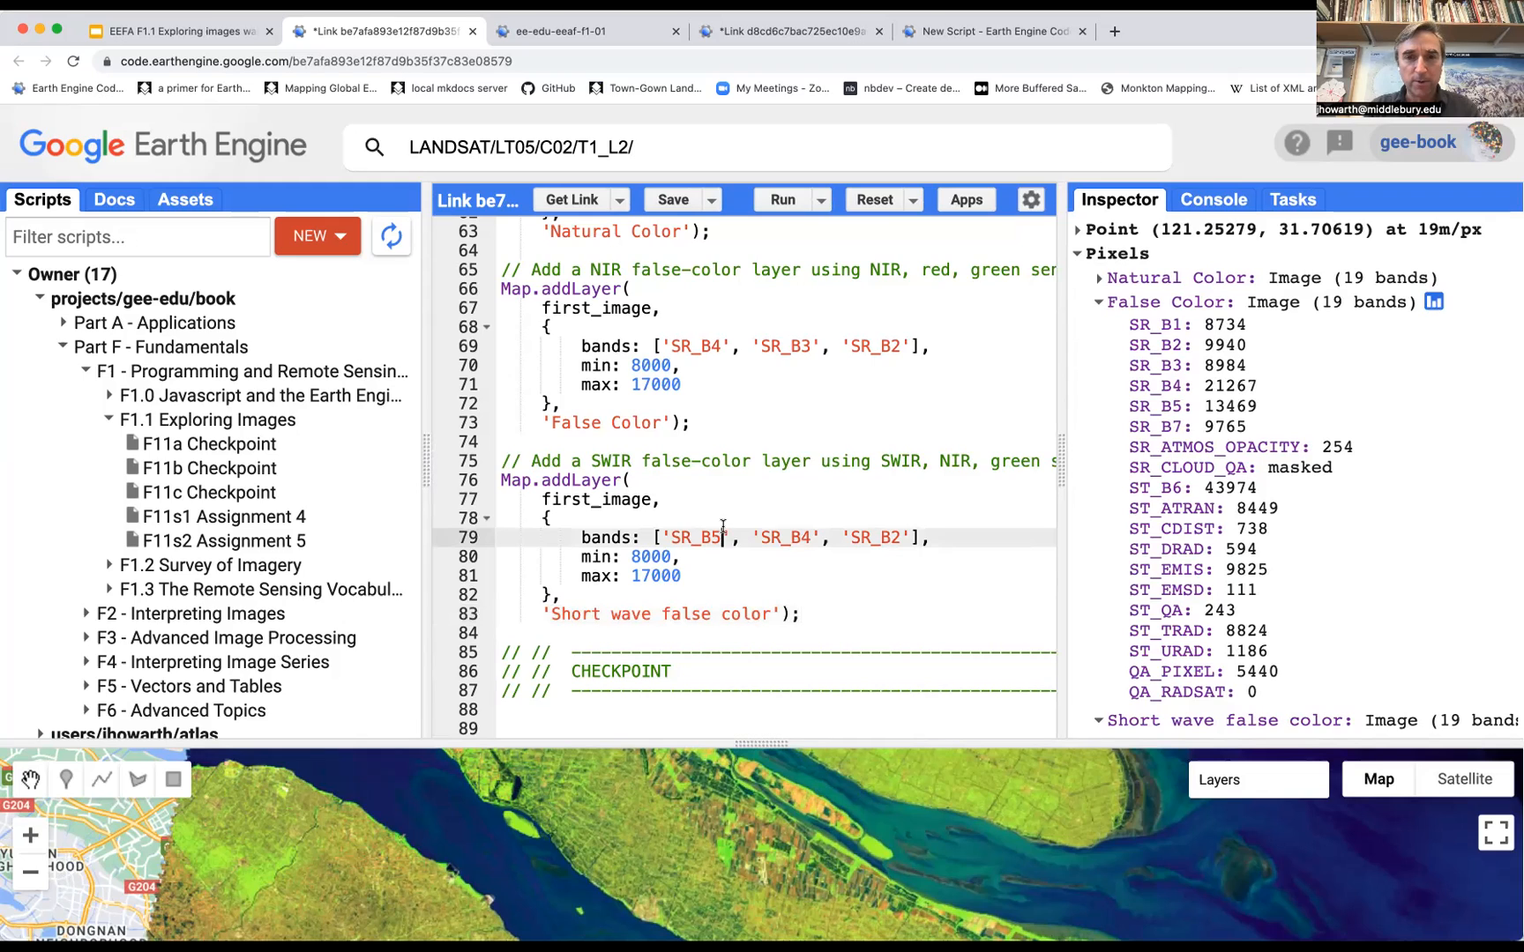
mouse_move(661, 471)
text(7)
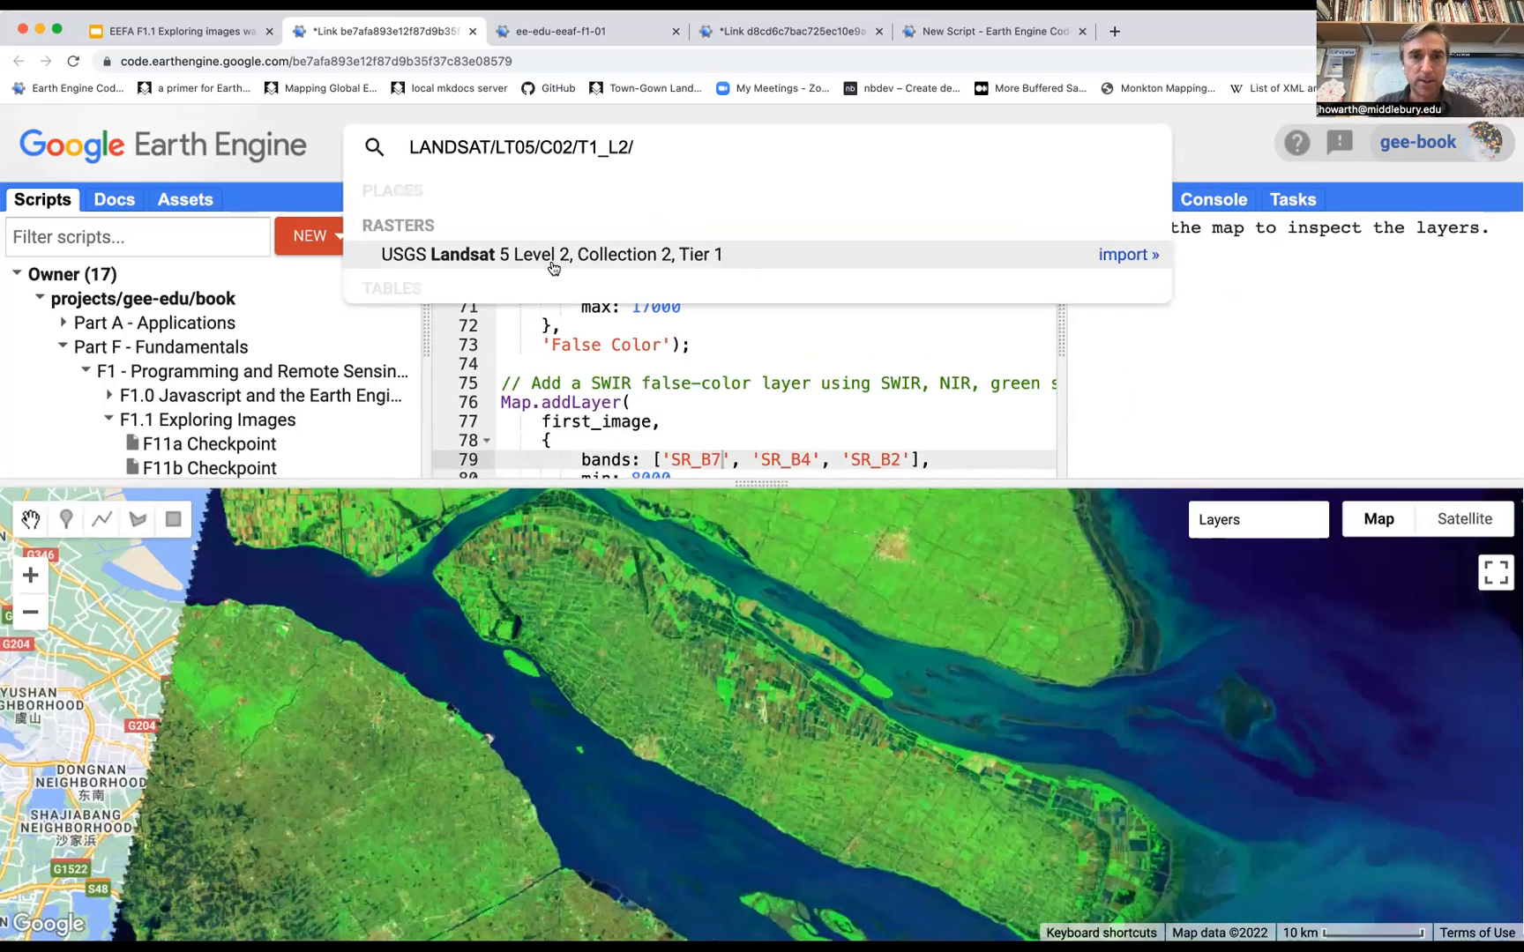
click(548, 254)
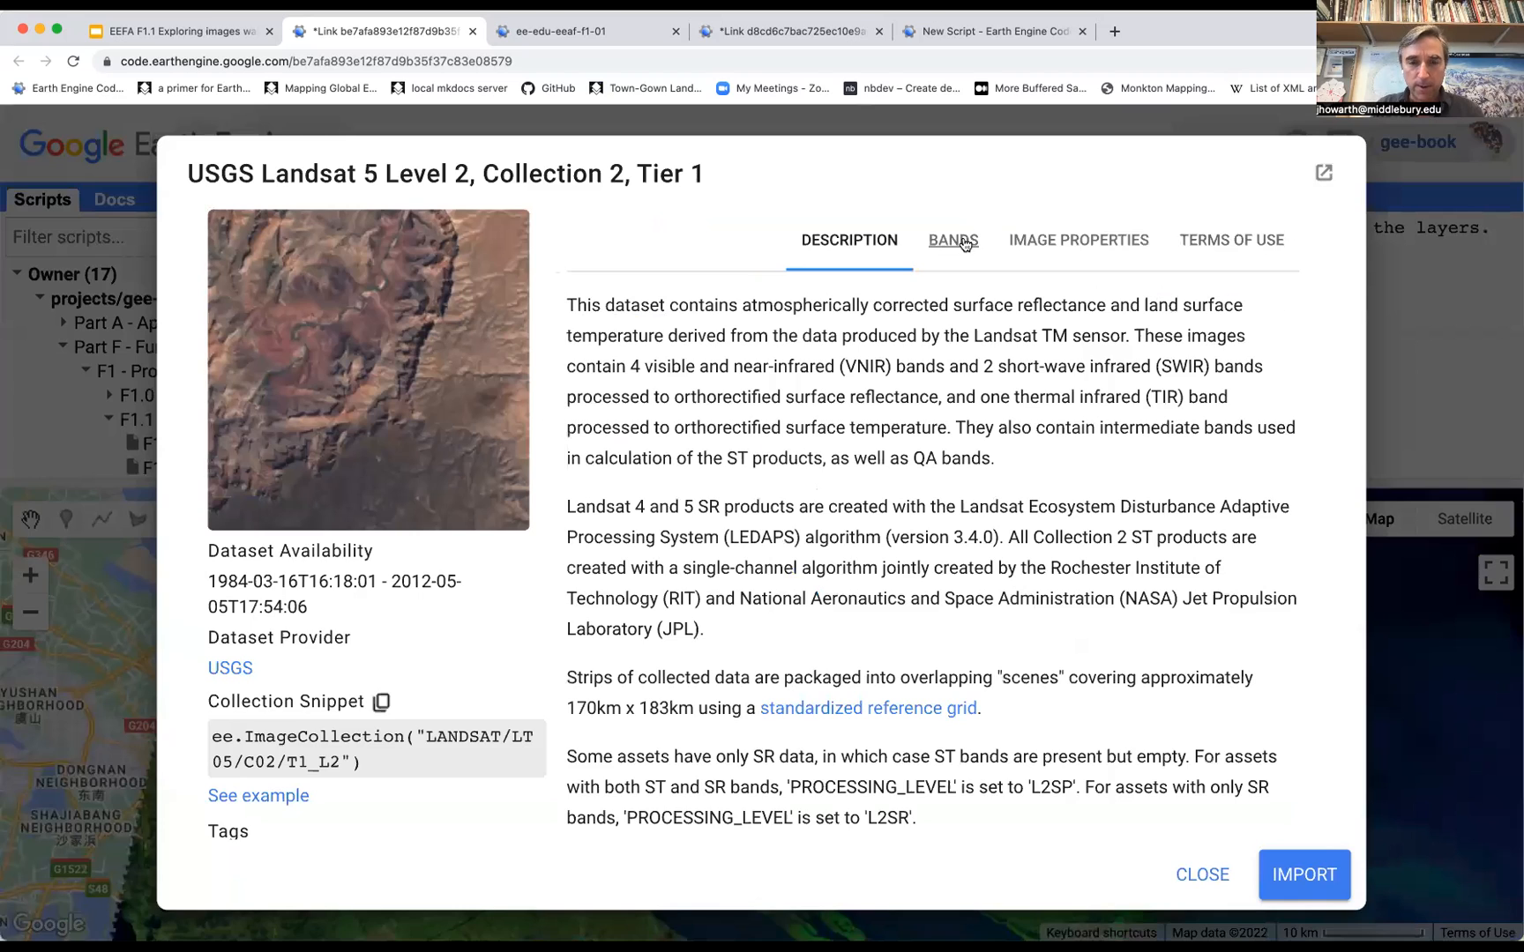
click(953, 240)
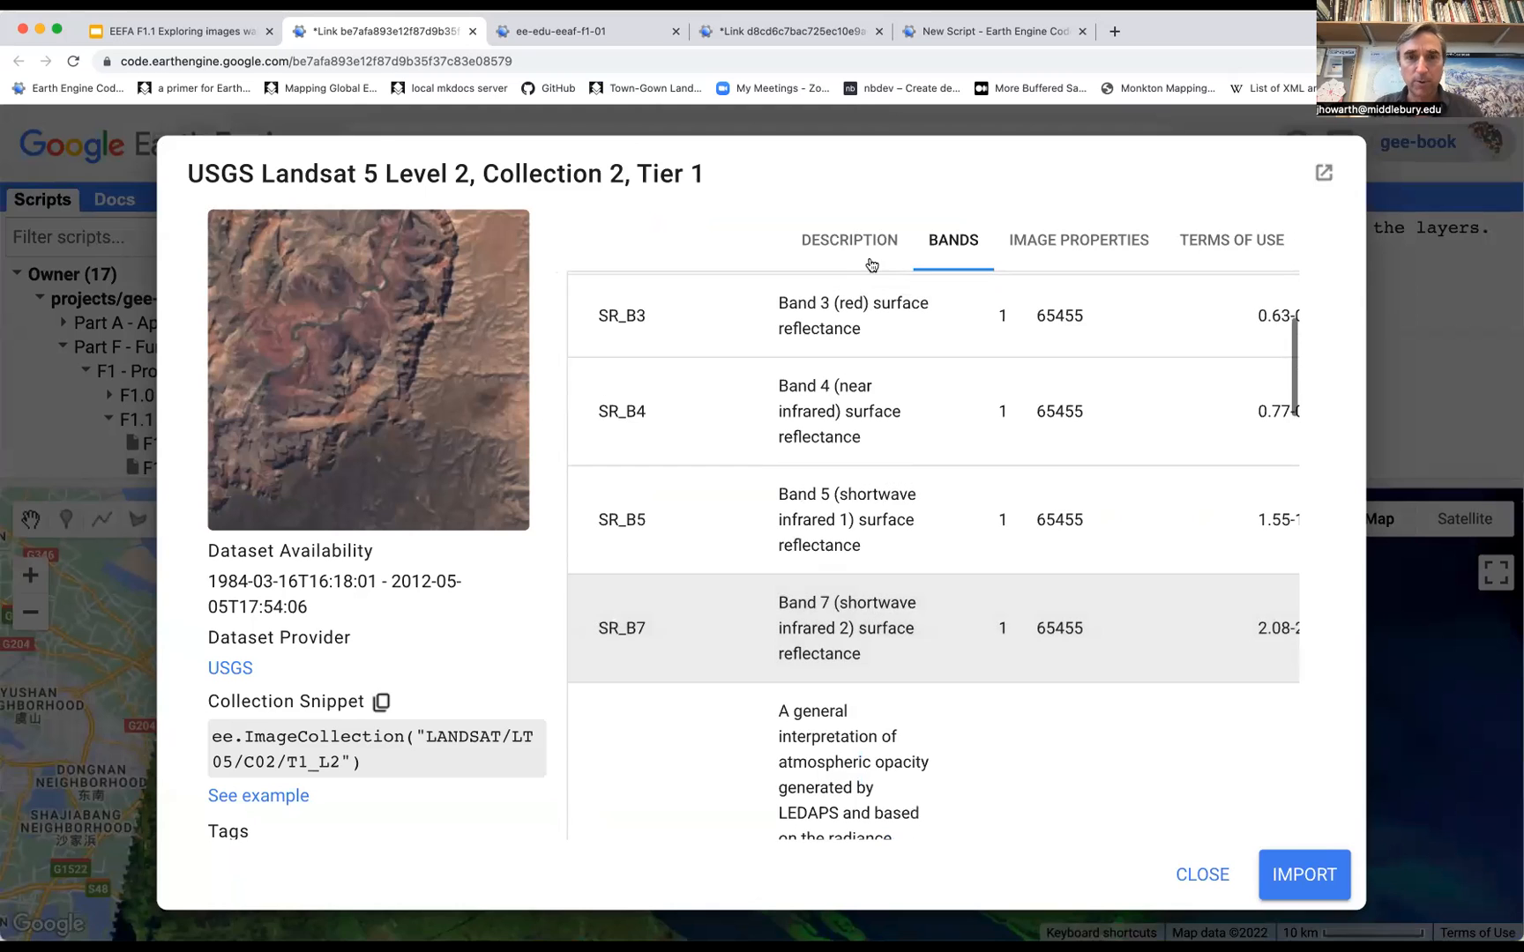
click(1201, 874)
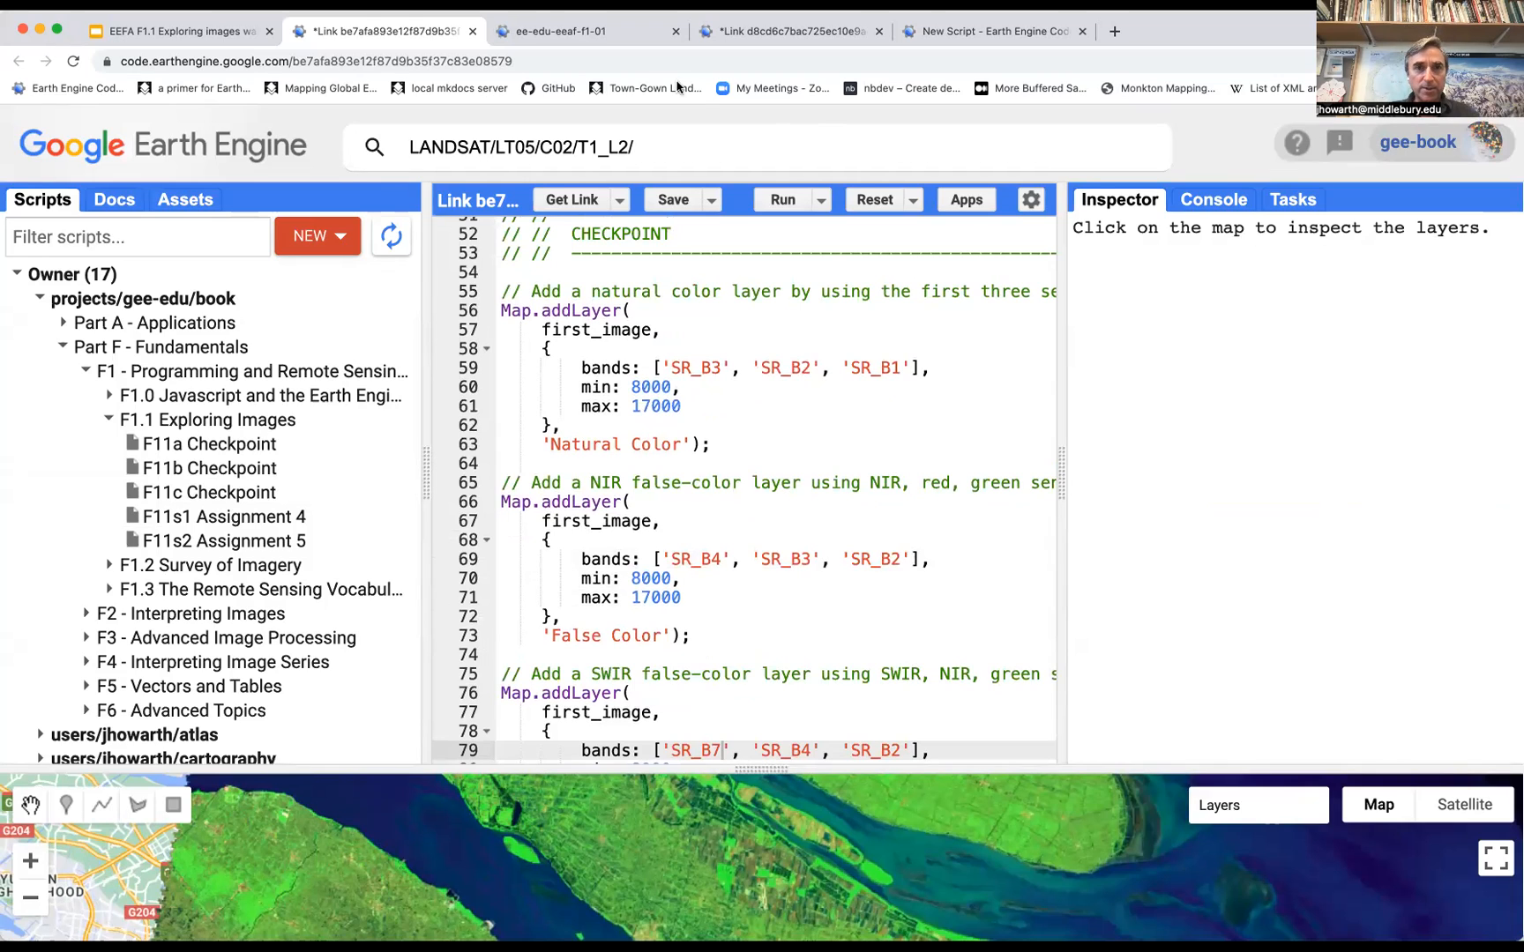
Return to the Google Slides recap and advance to the edu app link slide.
click(175, 30)
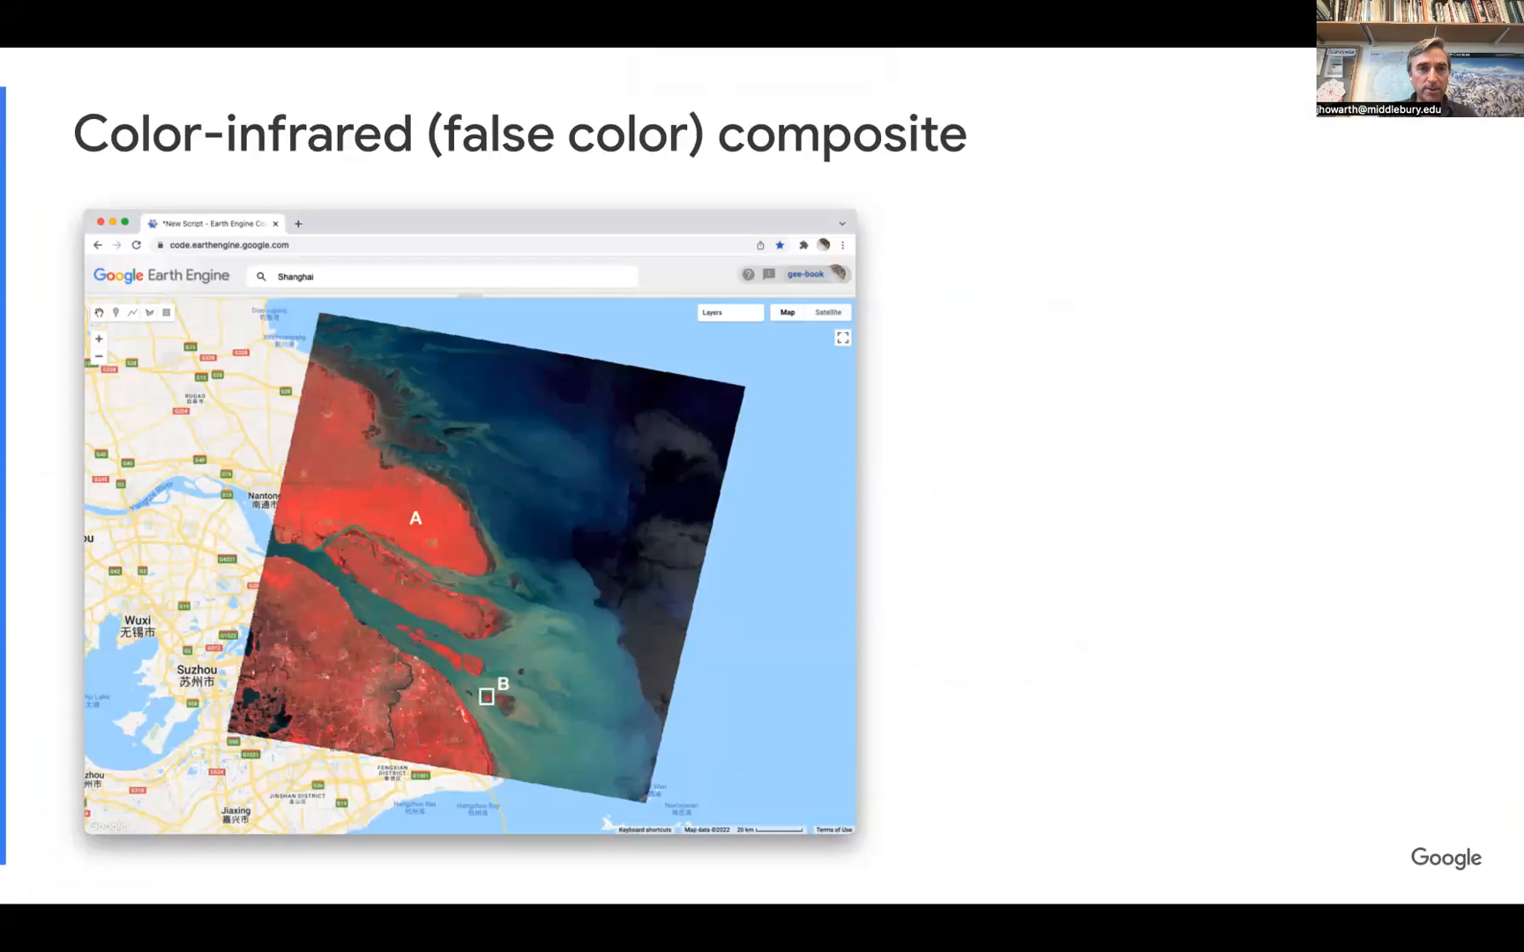
mouse_move(528, 701)
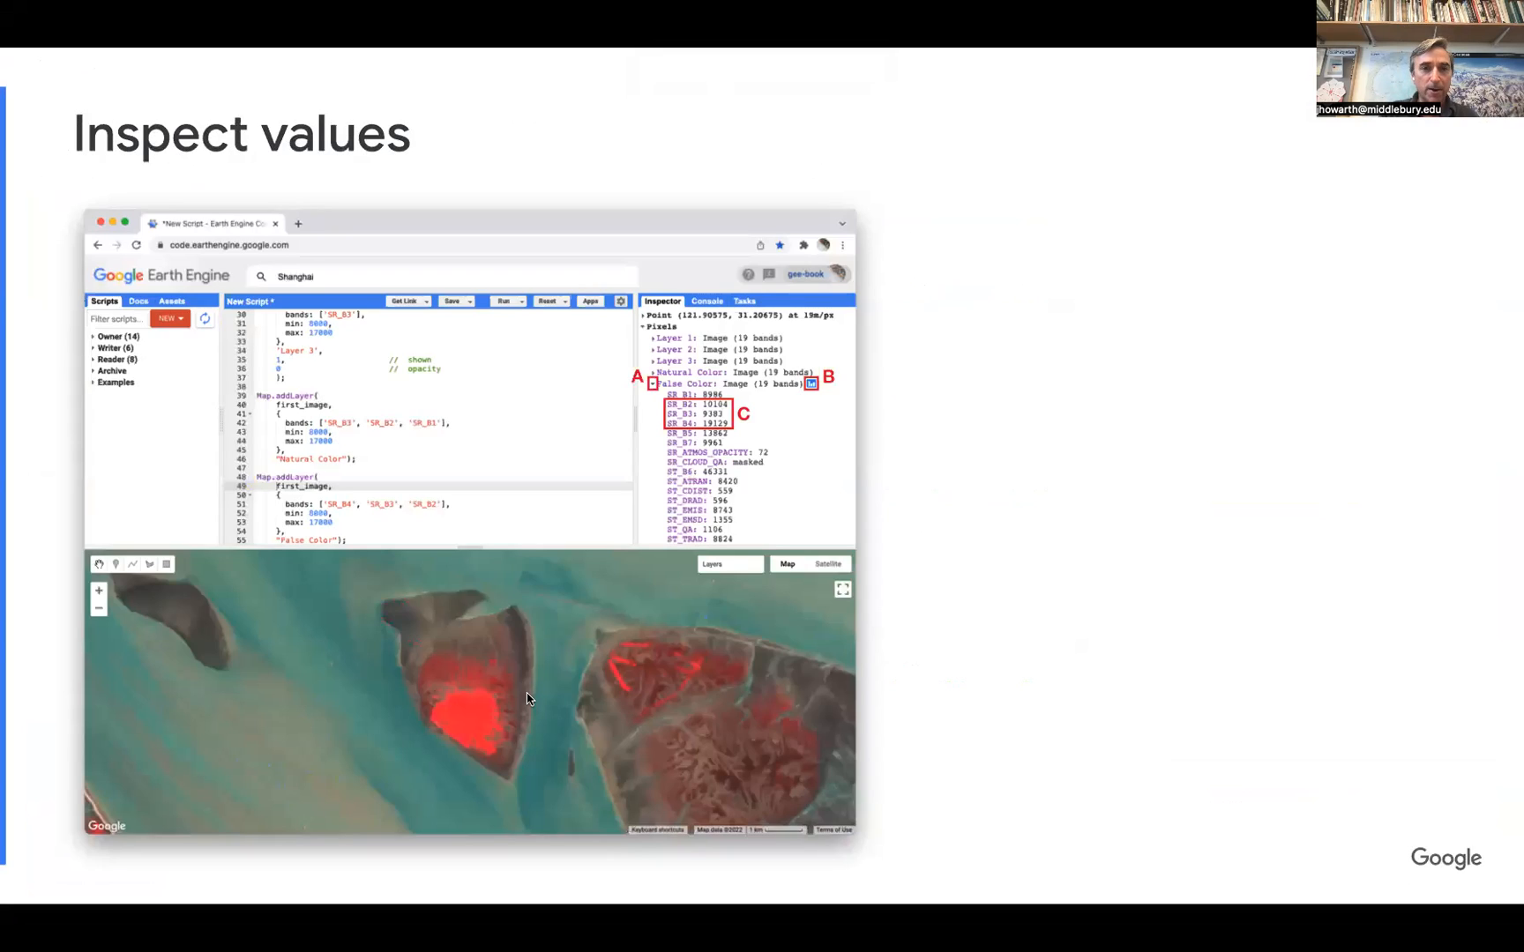
mouse_move(377, 726)
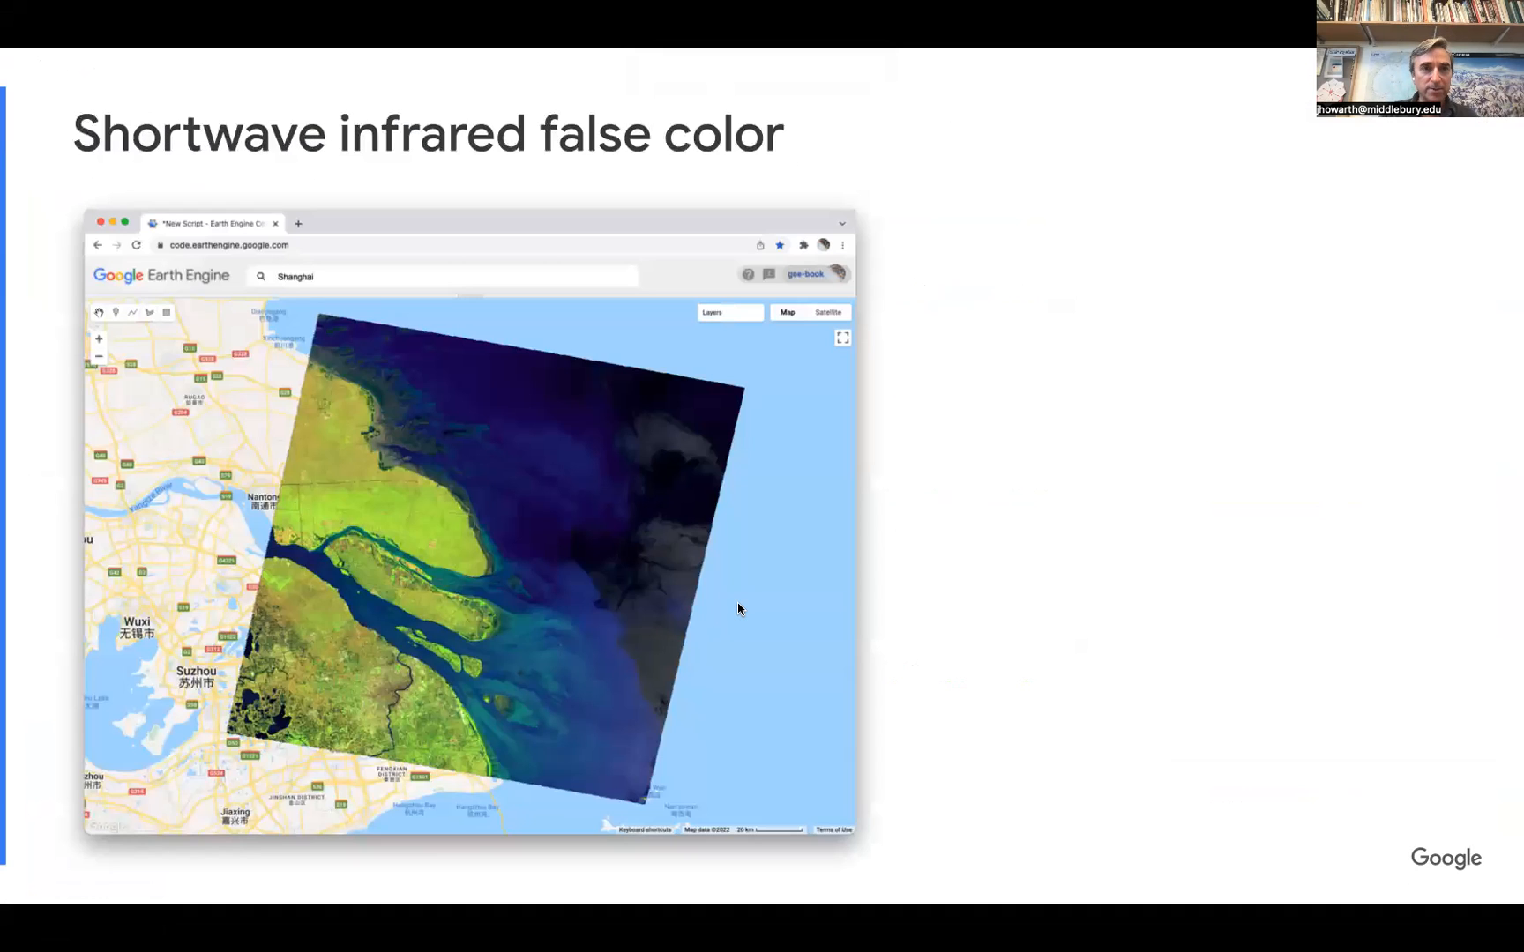
key(right)
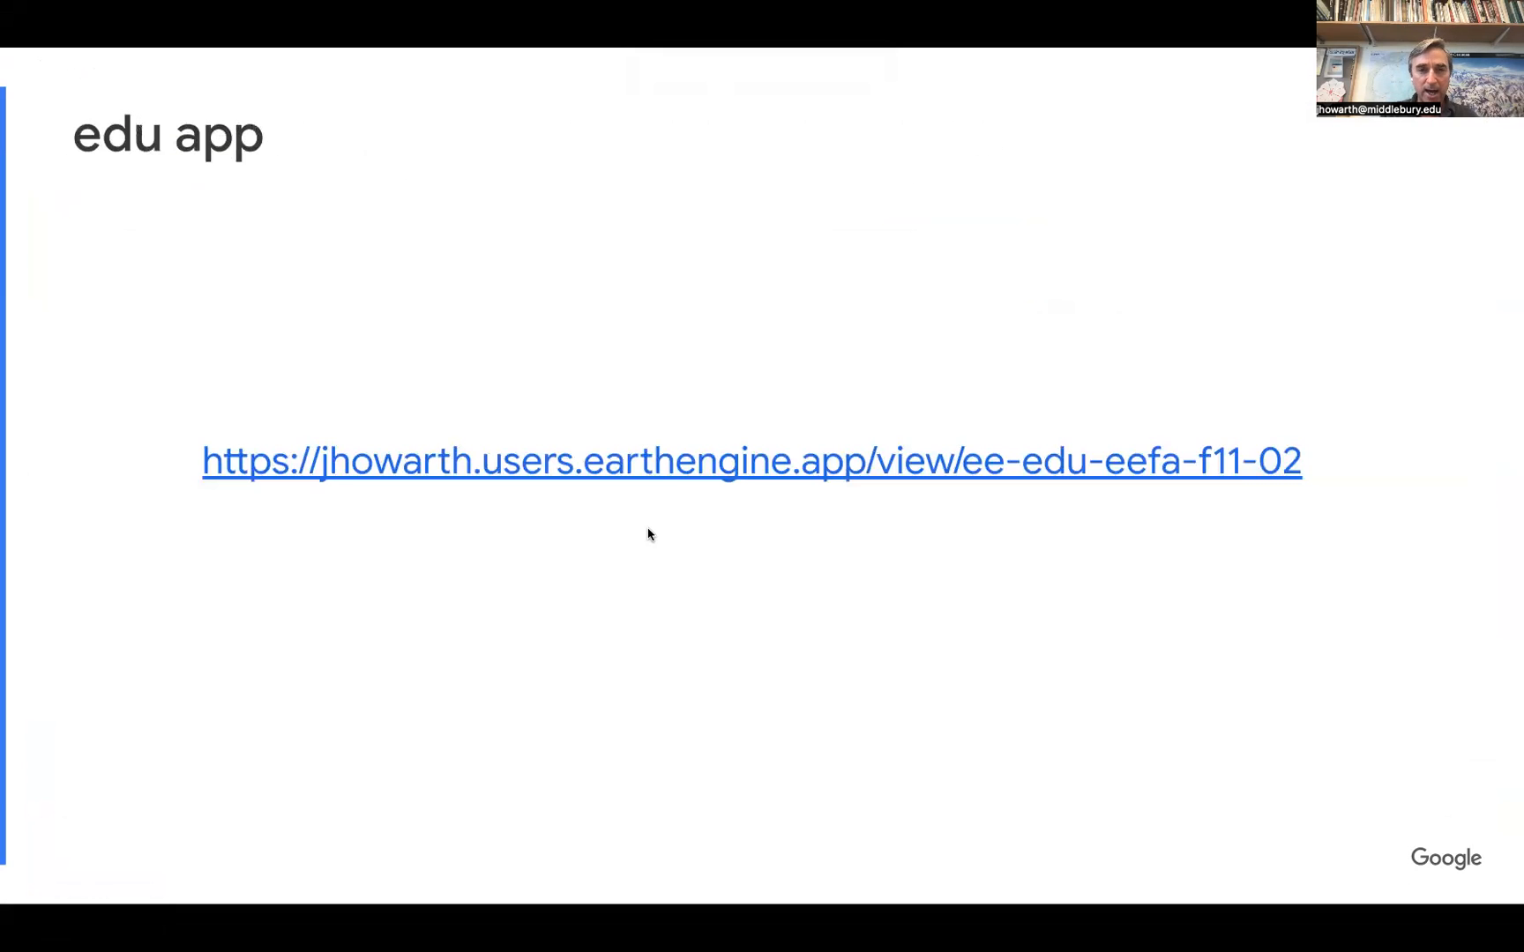
Launch the edu app, load the Shanghai 06/2000 image and pick SR_B4 for the red channel.
click(751, 461)
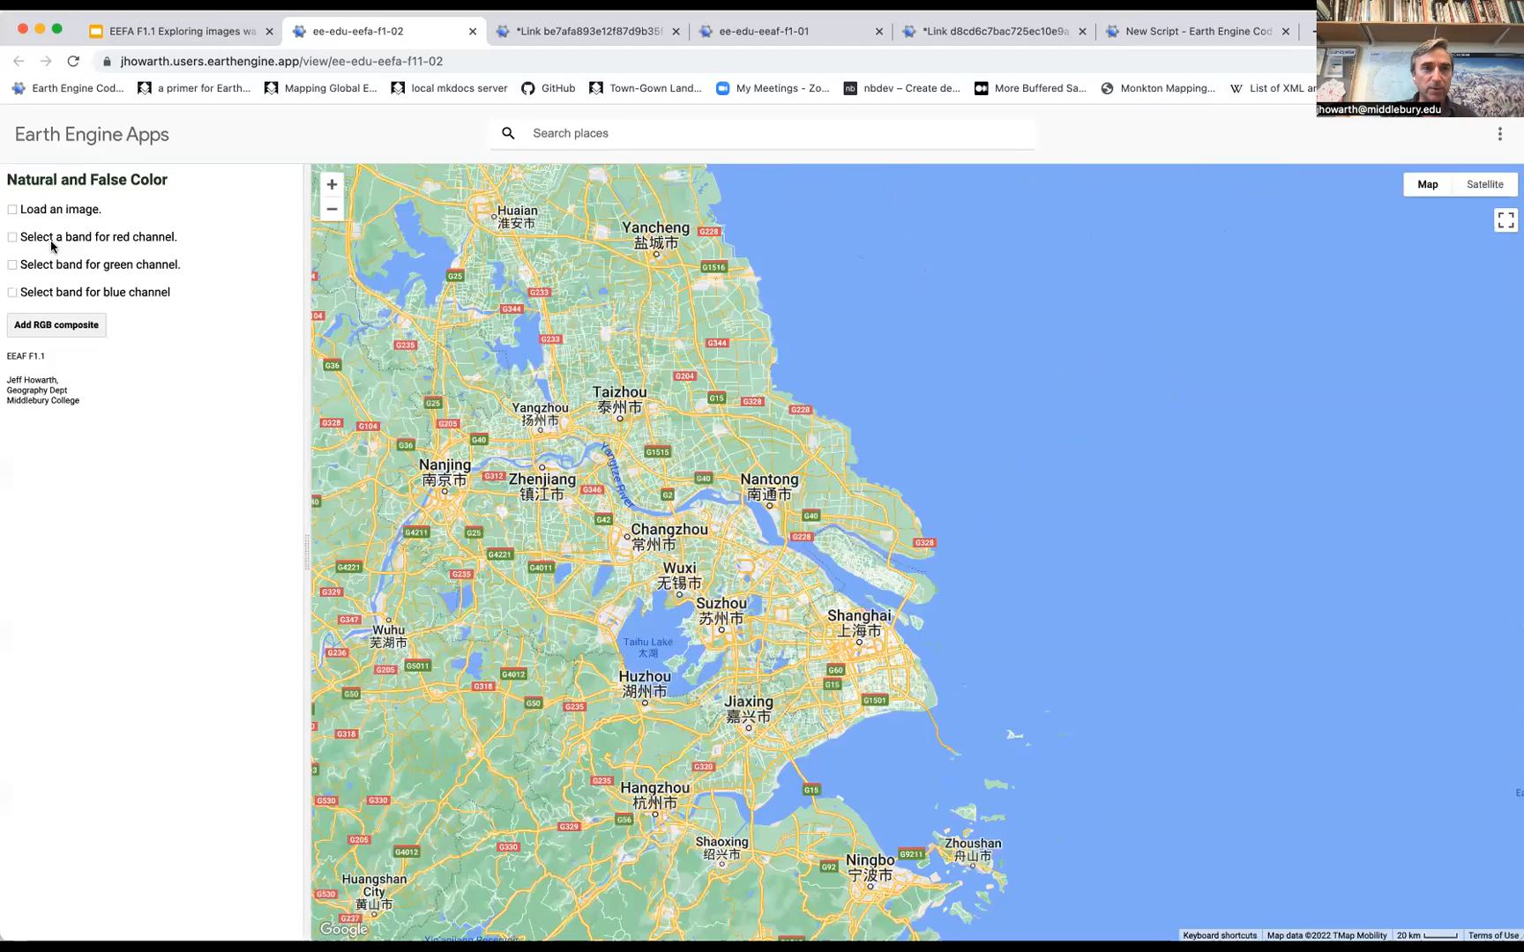
click(12, 209)
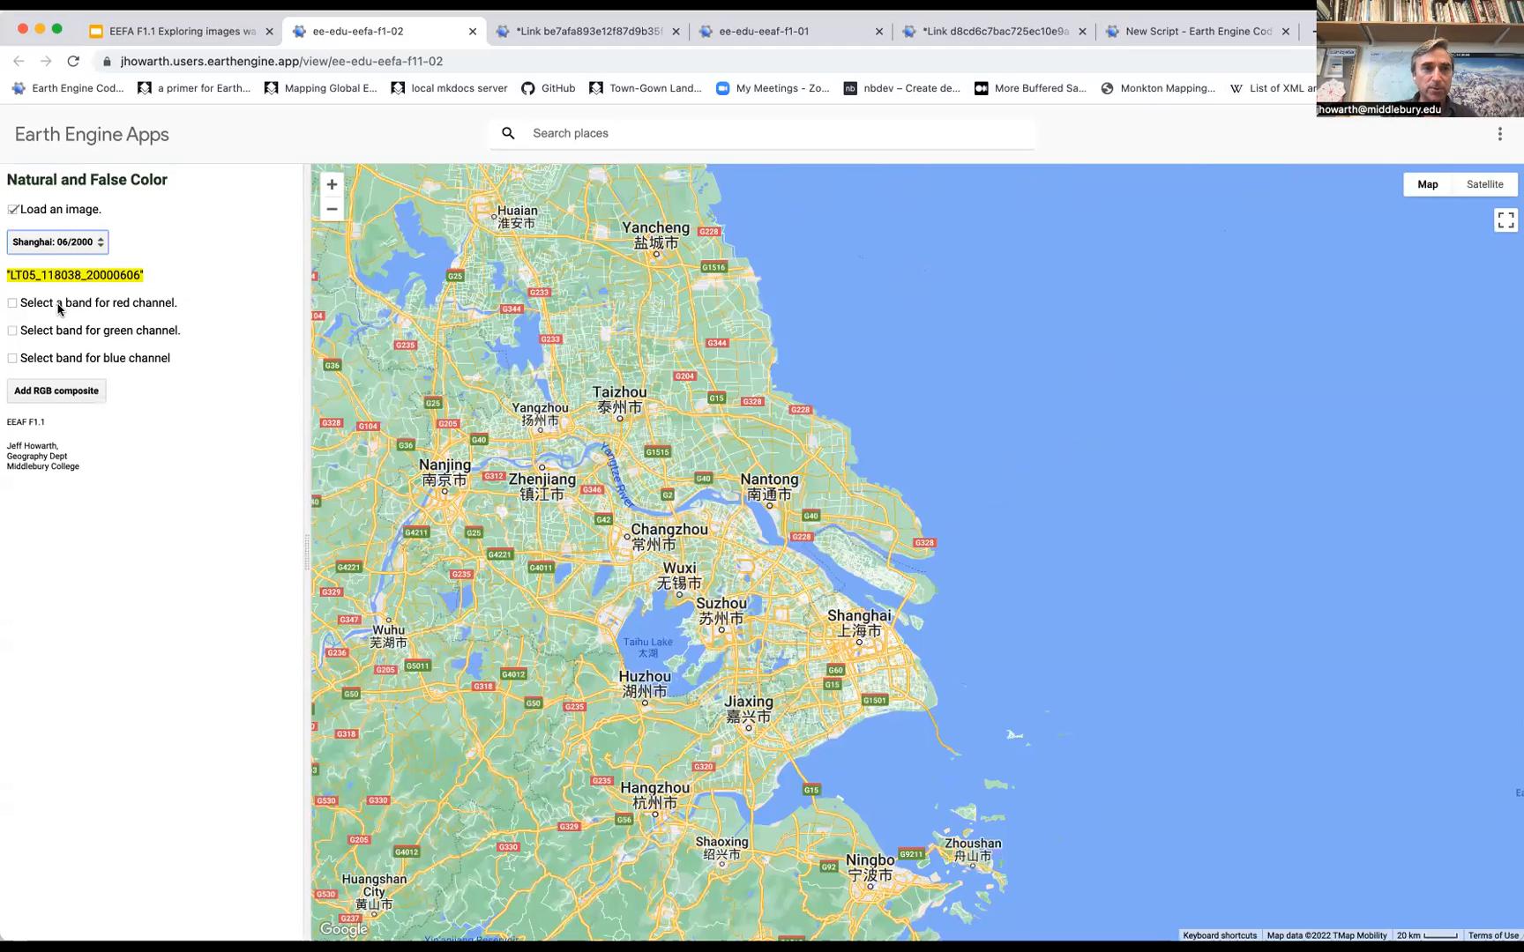
click(12, 302)
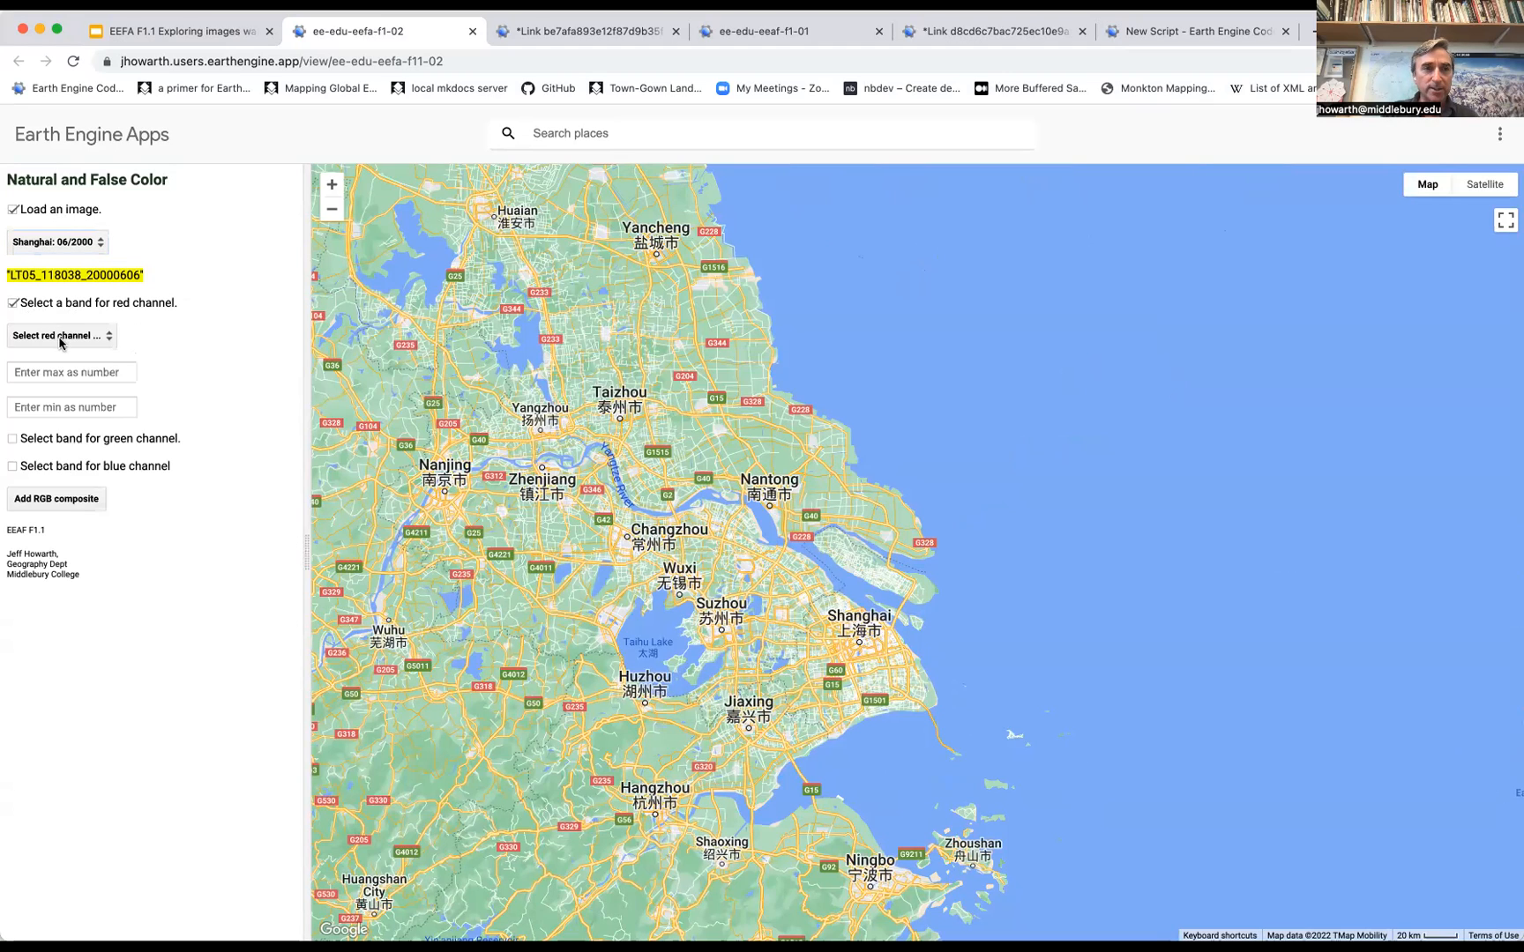
click(62, 335)
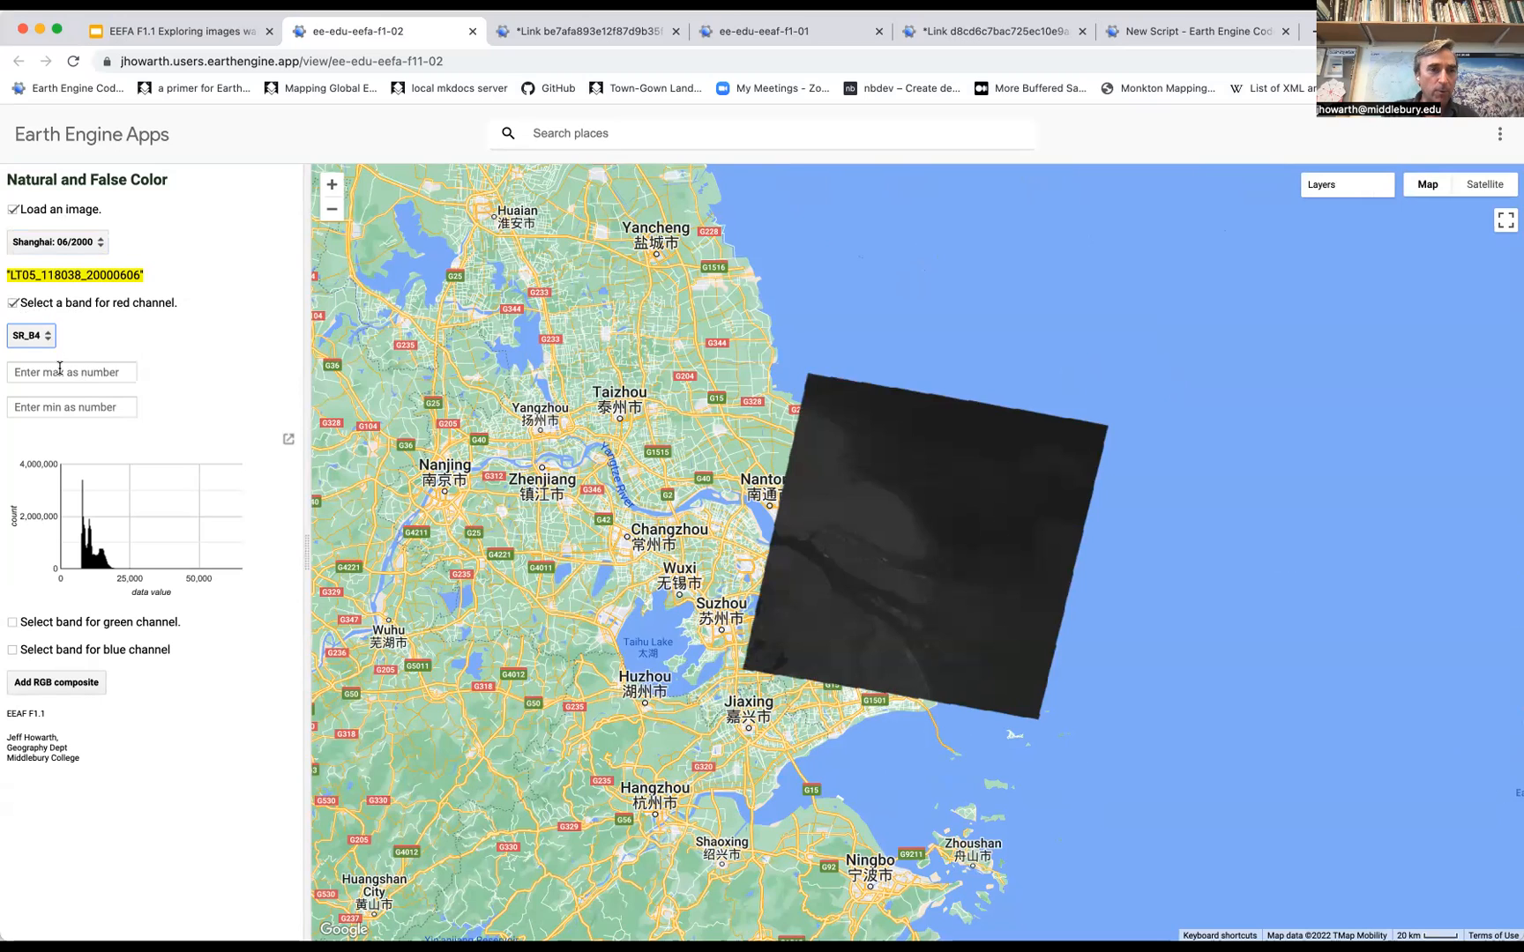
Review the SR_B4 histogram and stretch the red channel from 8000 to 20000.
click(288, 439)
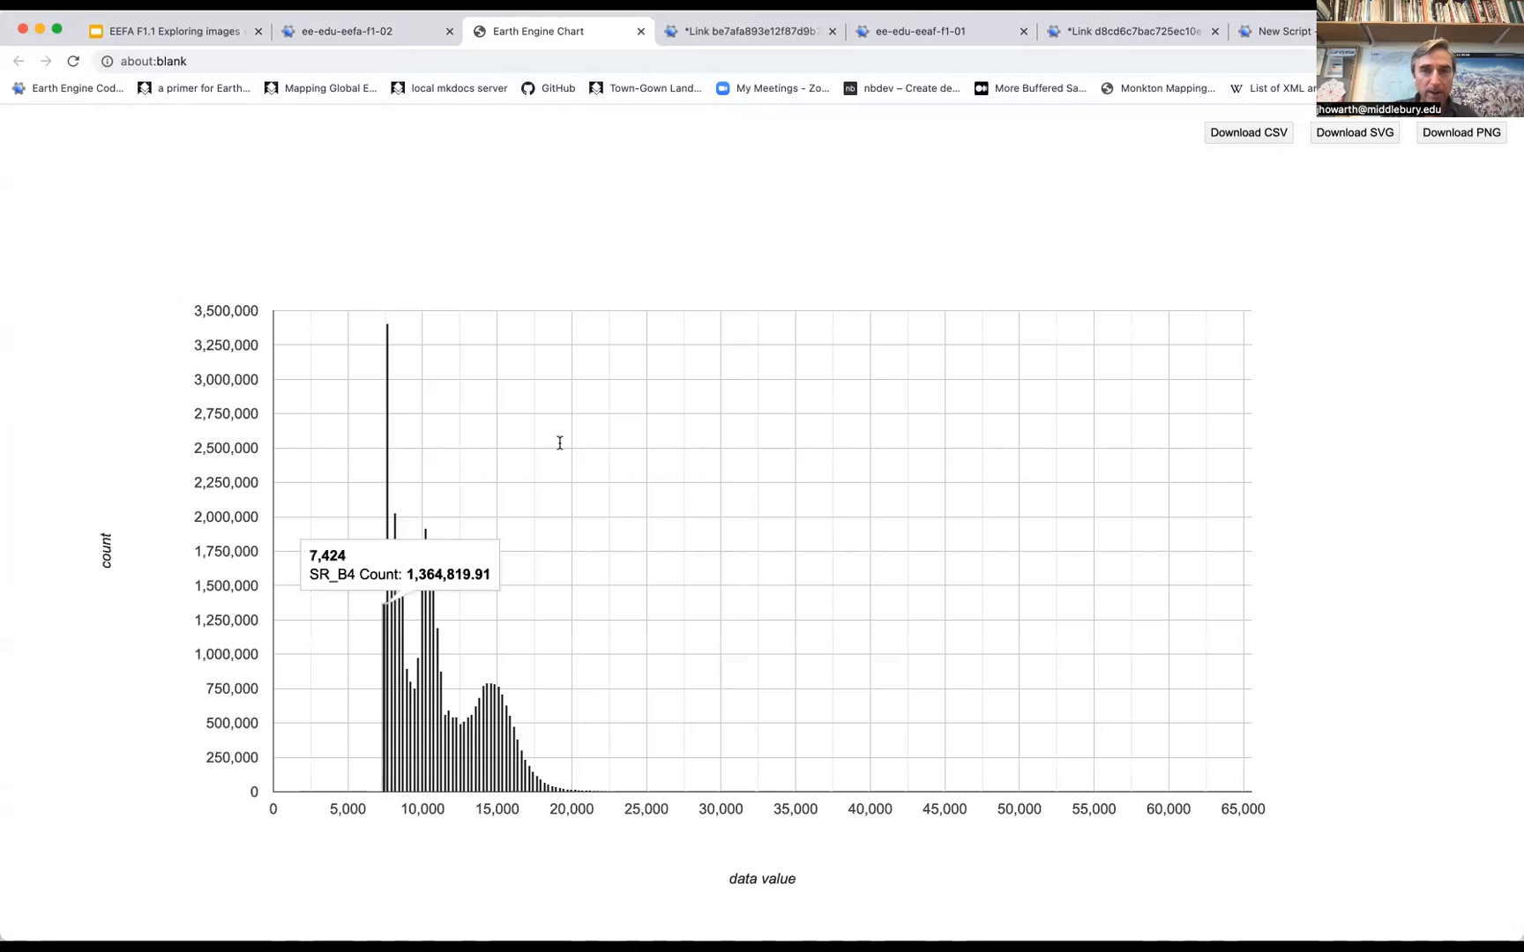
click(360, 32)
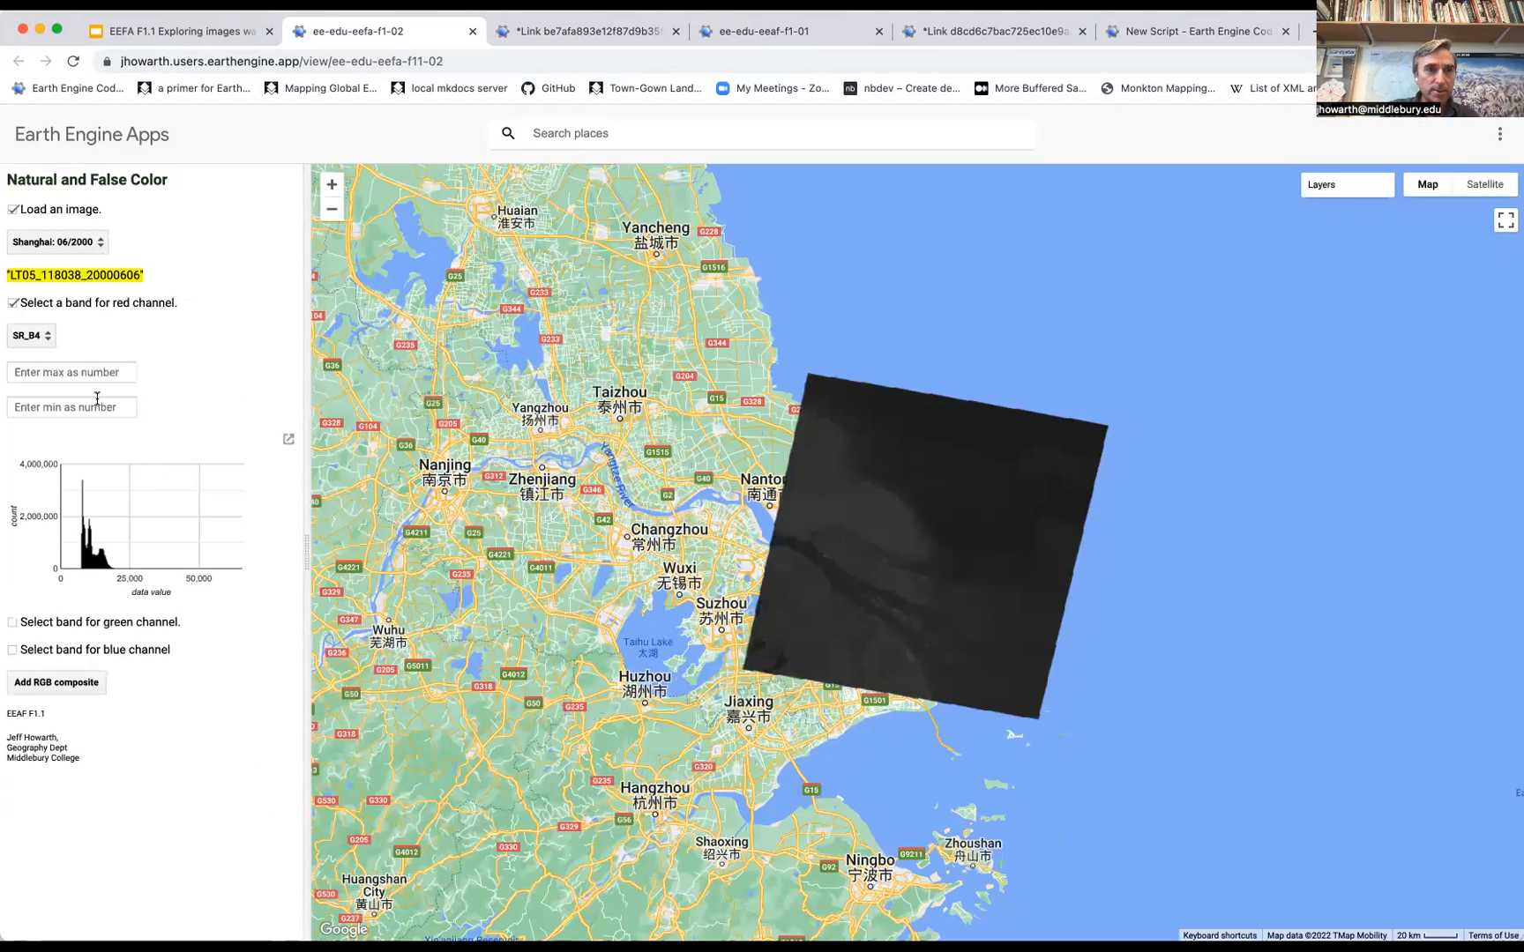
text(200)
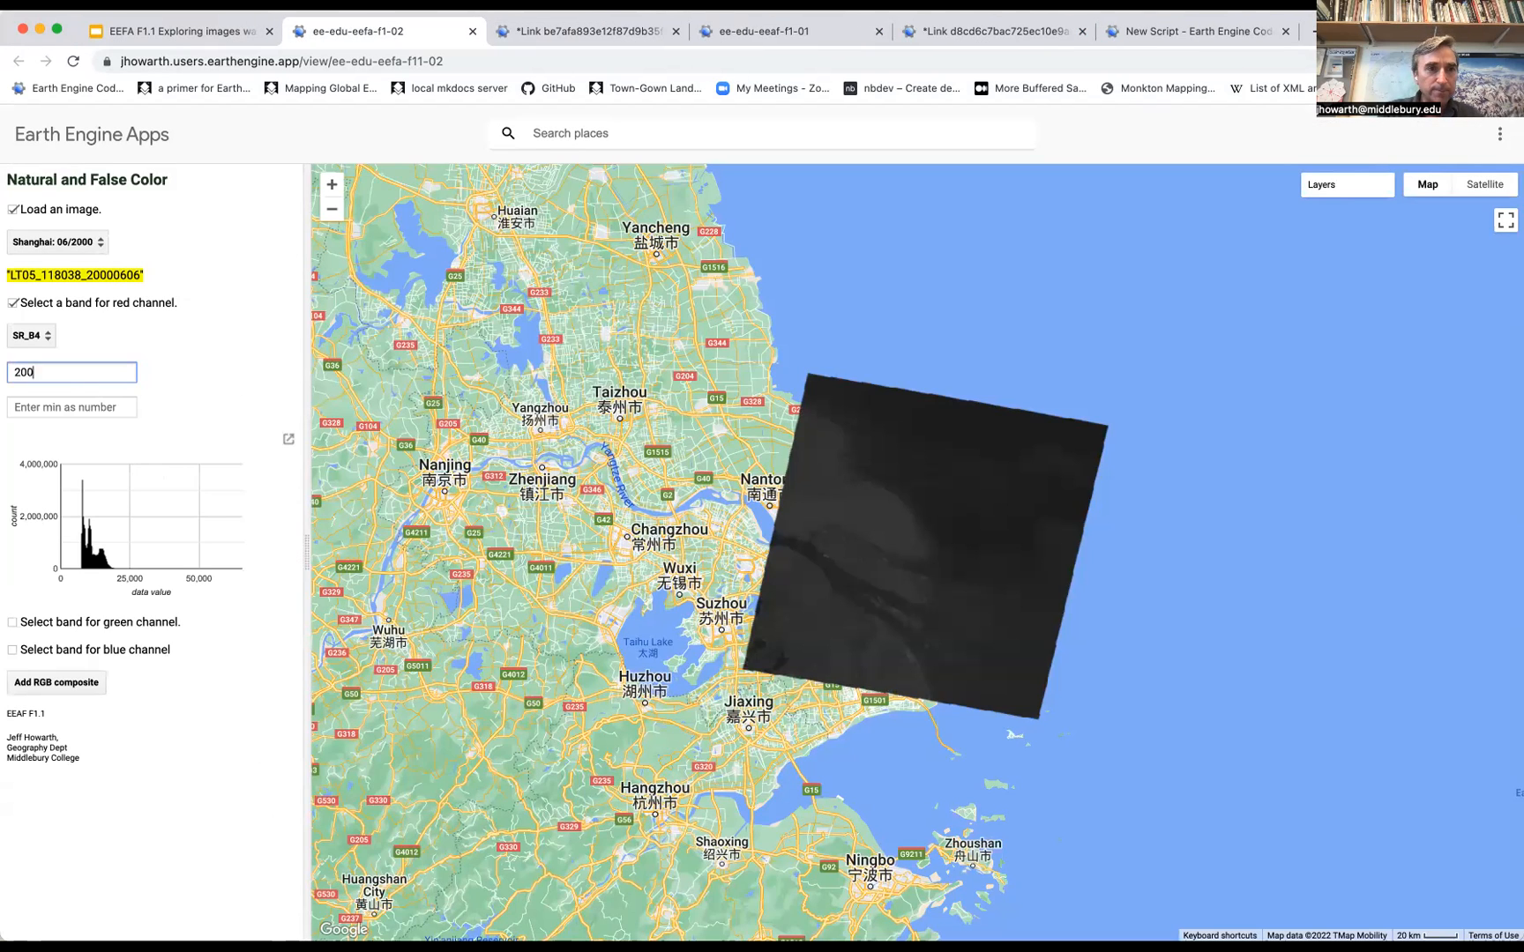
text(8000)
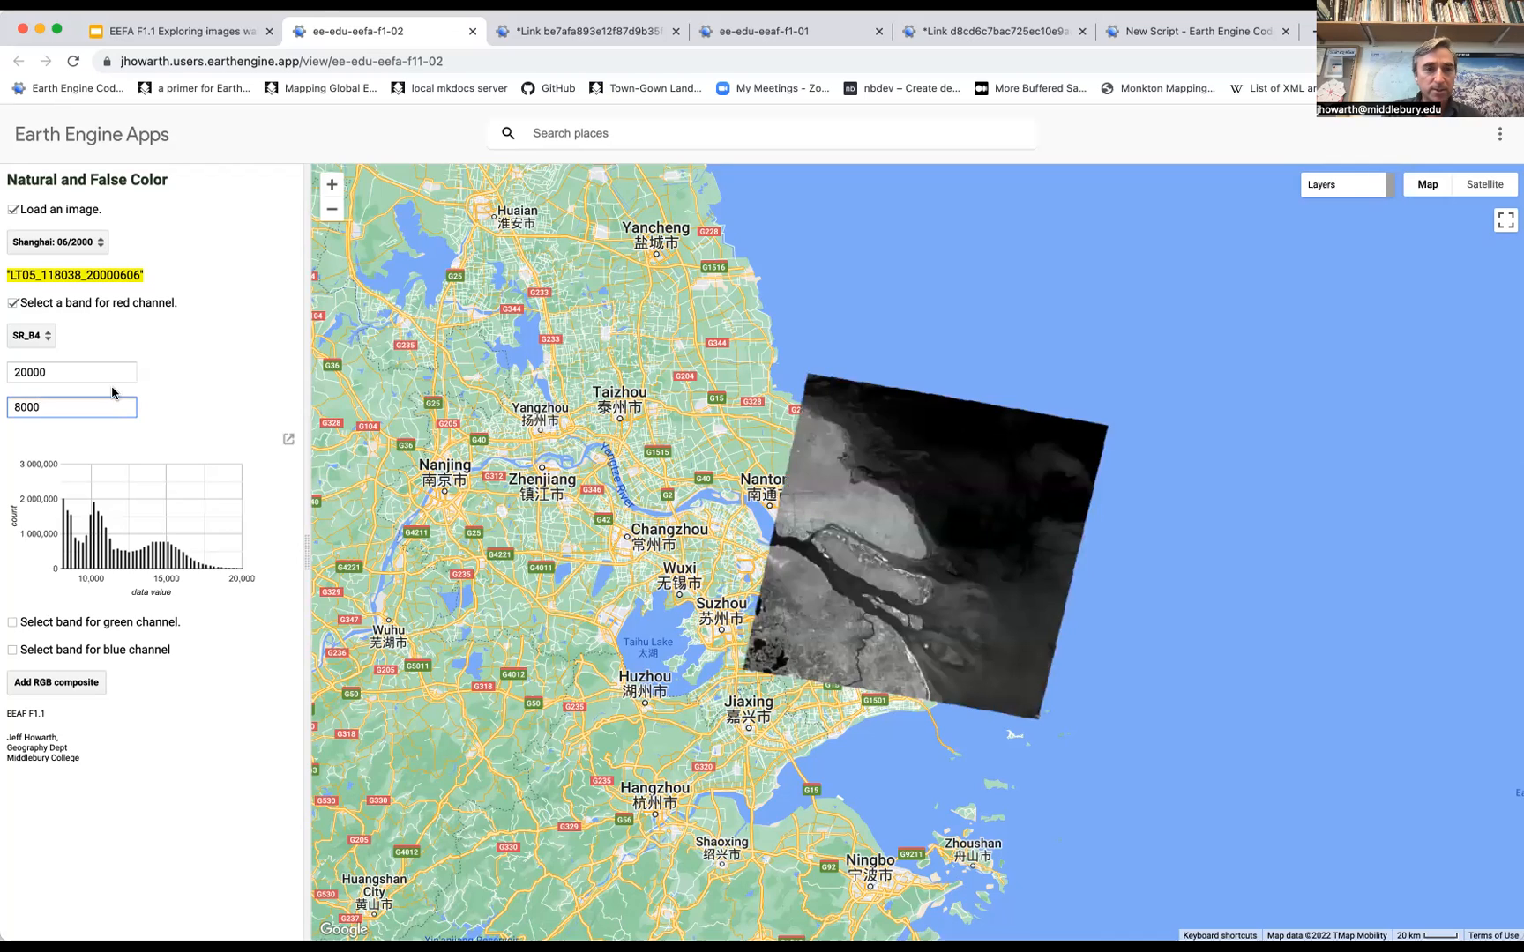
Set SR_B3 as the green channel with a 15000 maximum after reviewing its histogram.
click(14, 301)
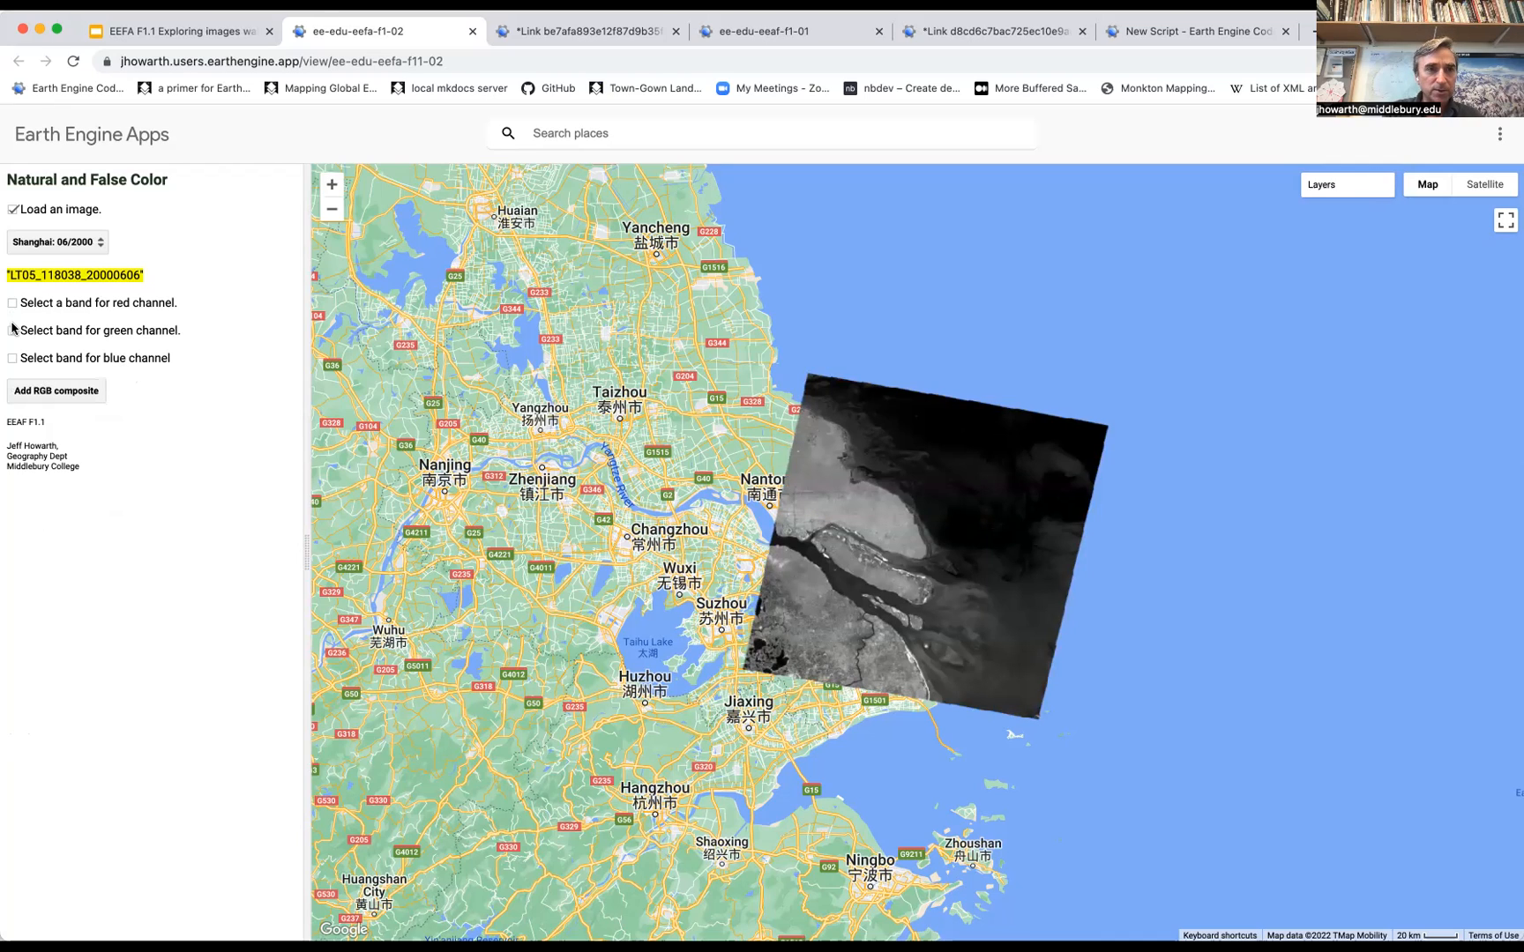
click(12, 330)
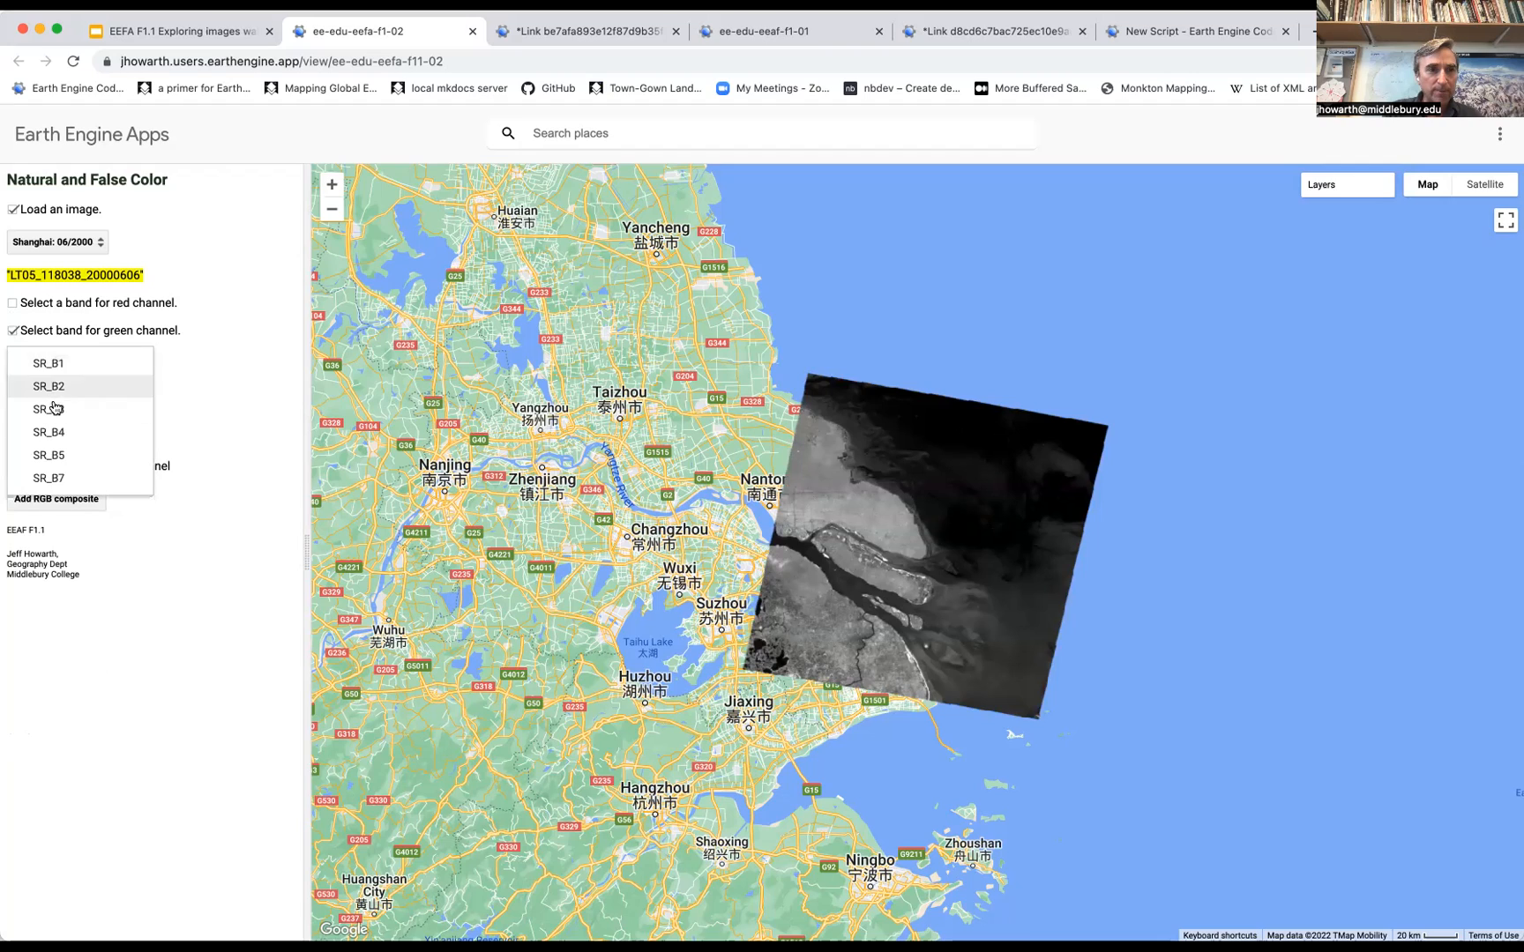
click(46, 407)
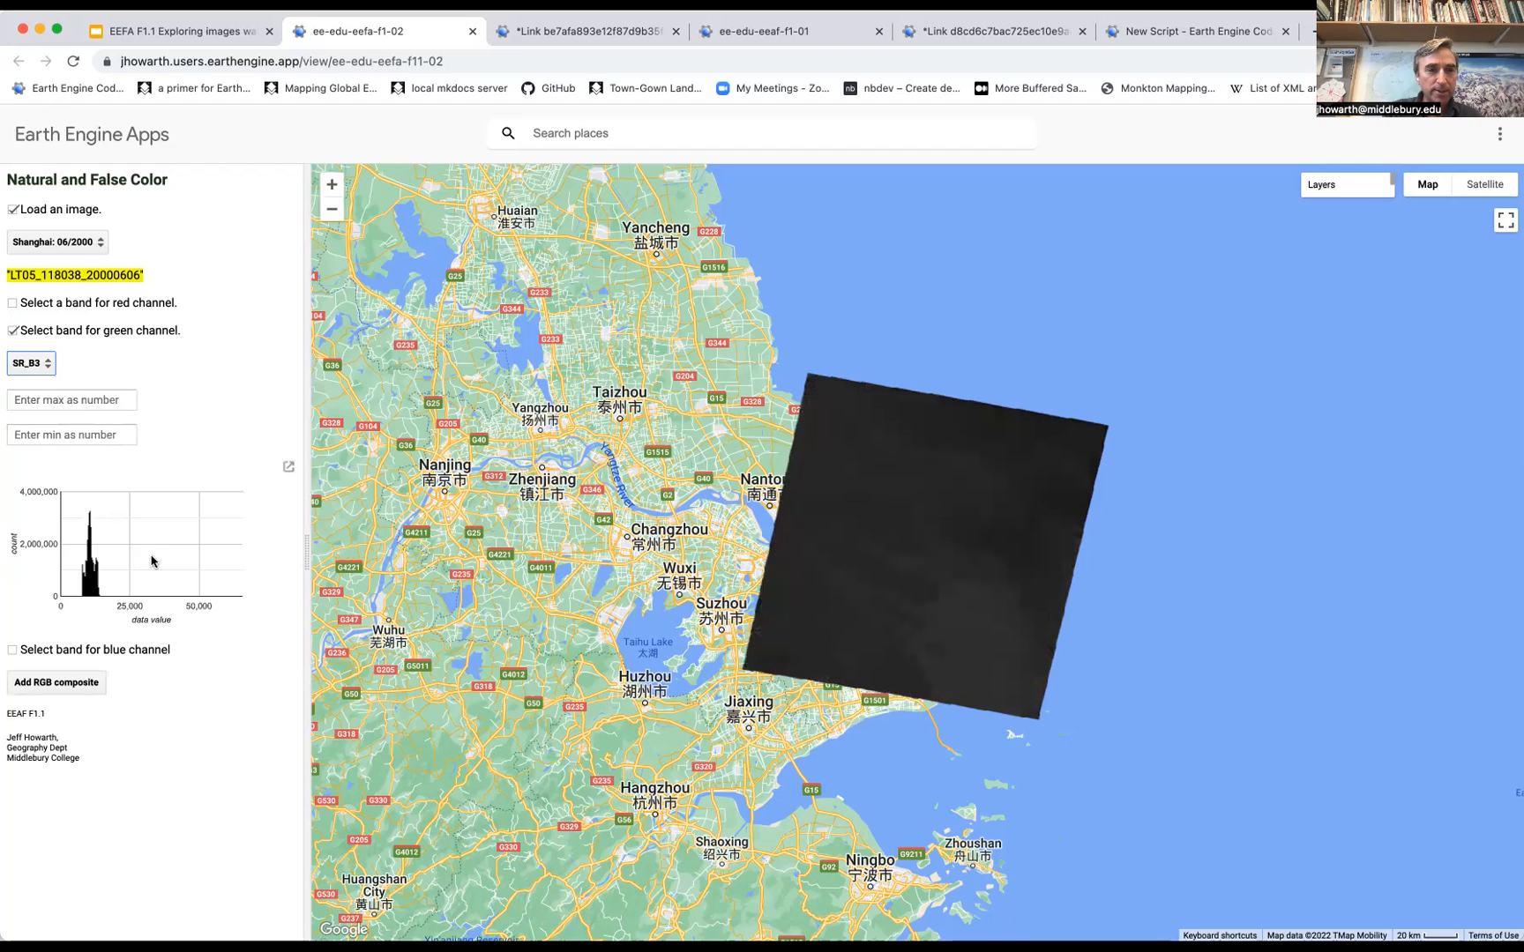
click(288, 466)
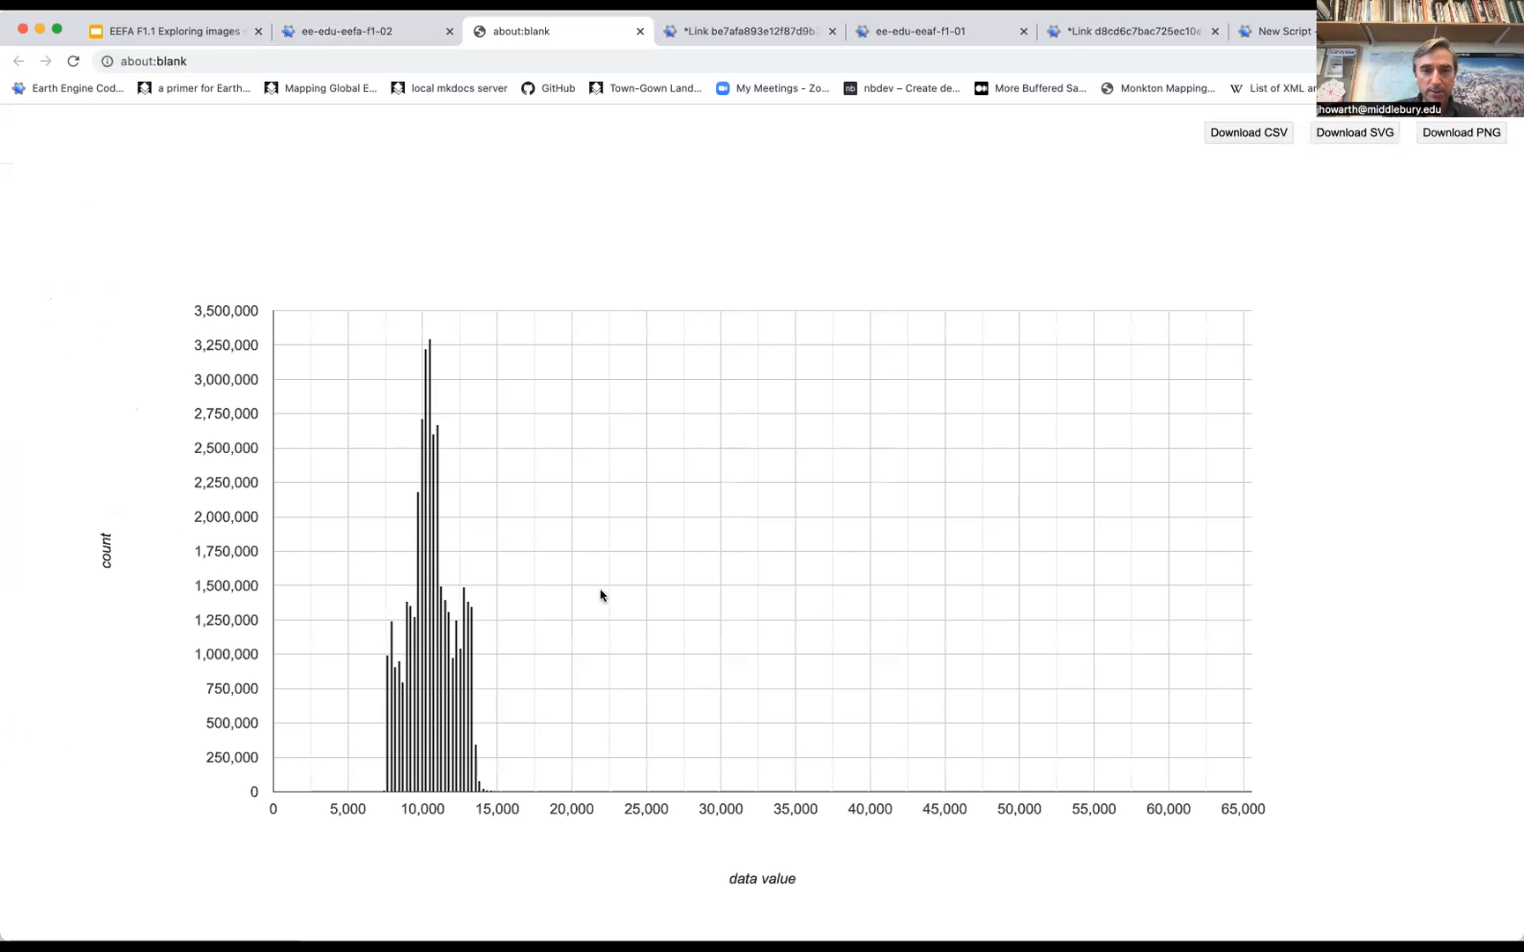
mouse_move(399, 792)
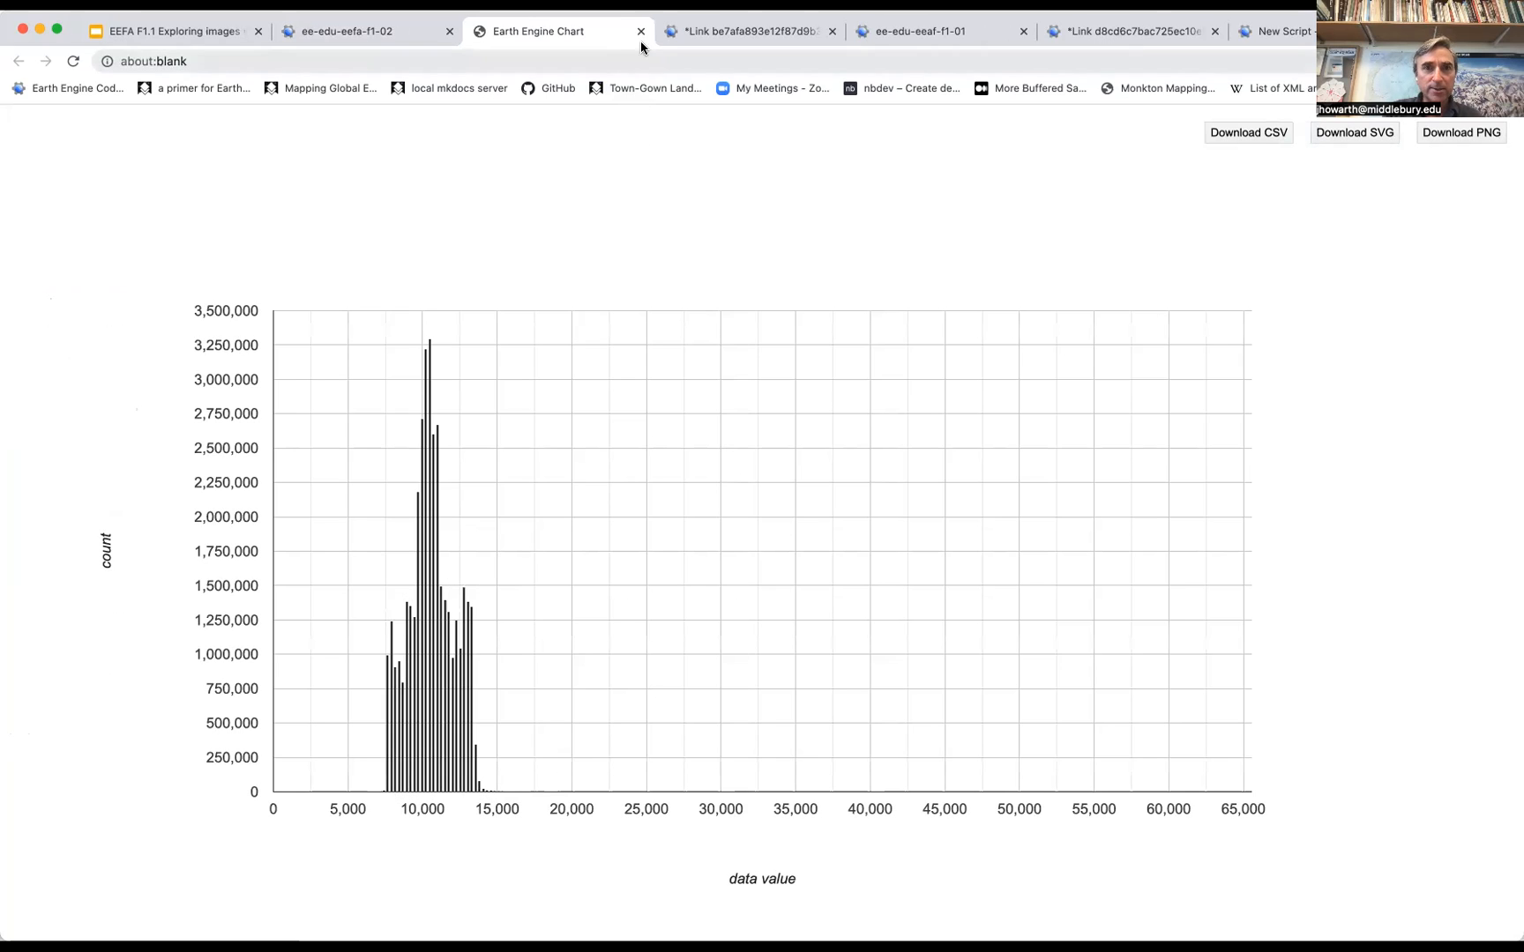
click(354, 32)
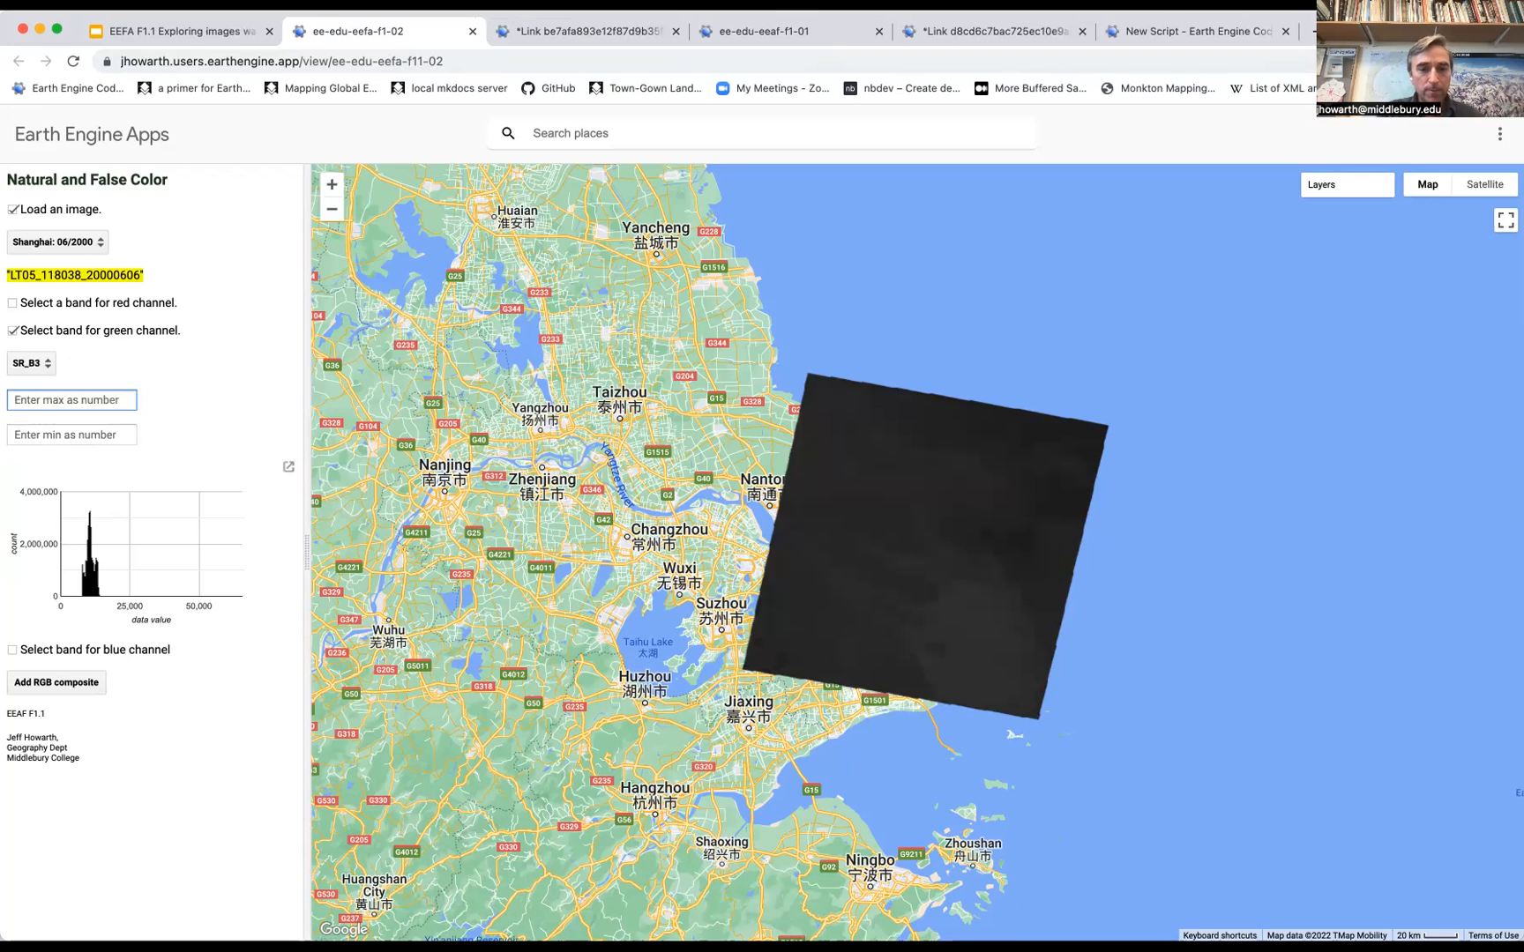
text(15000)
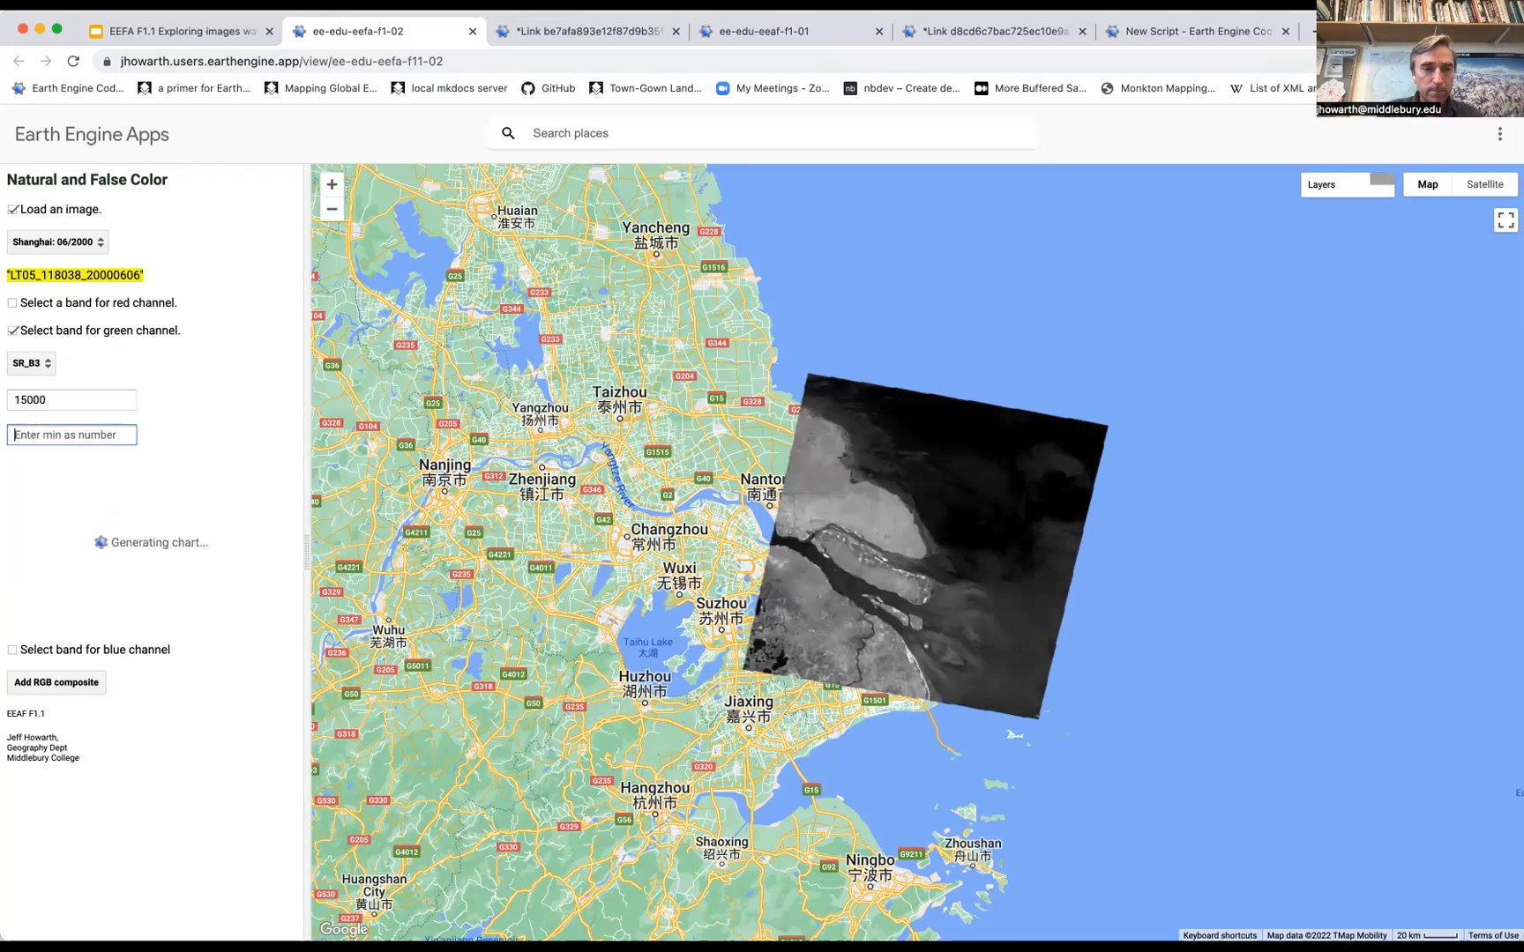
text(8000)
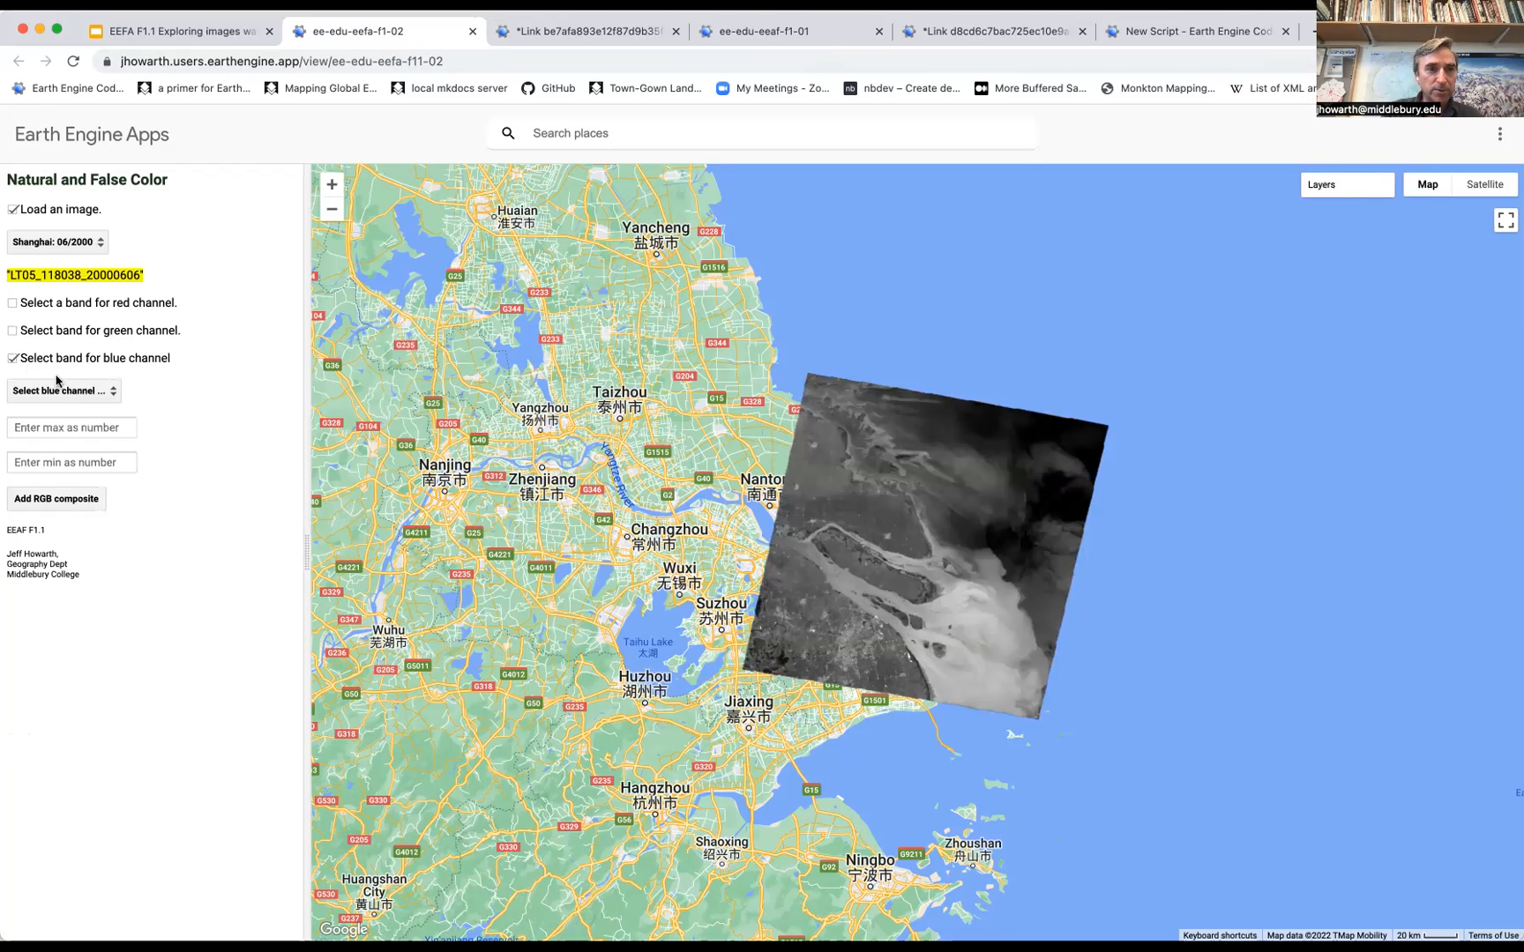
Set SR_B2 as the blue channel stretched from 8000 to 14000.
click(58, 391)
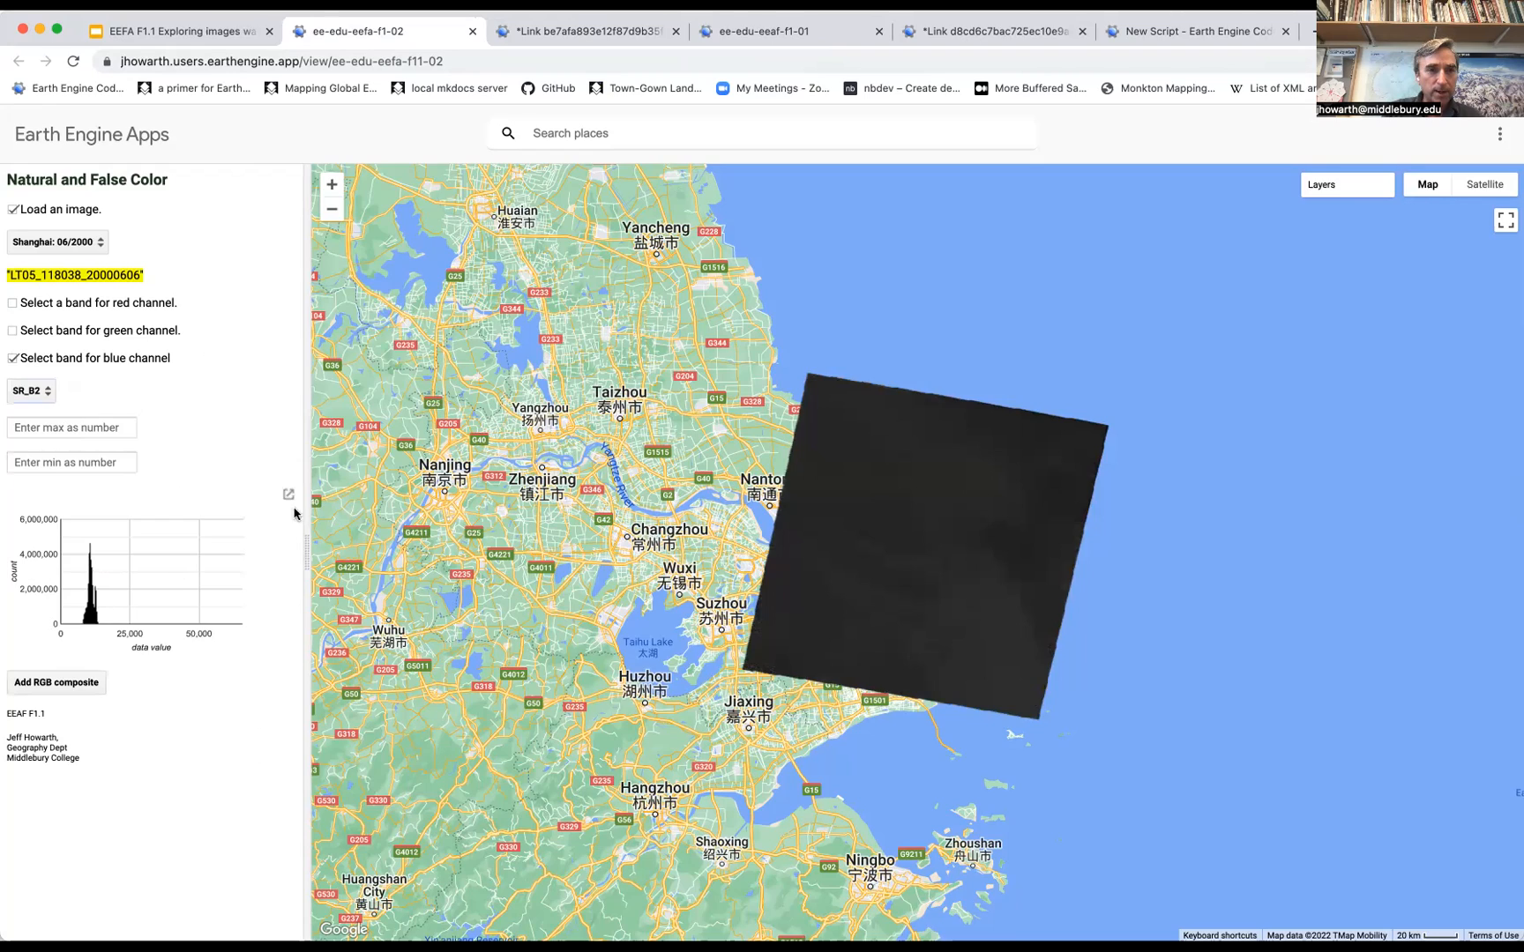
click(287, 493)
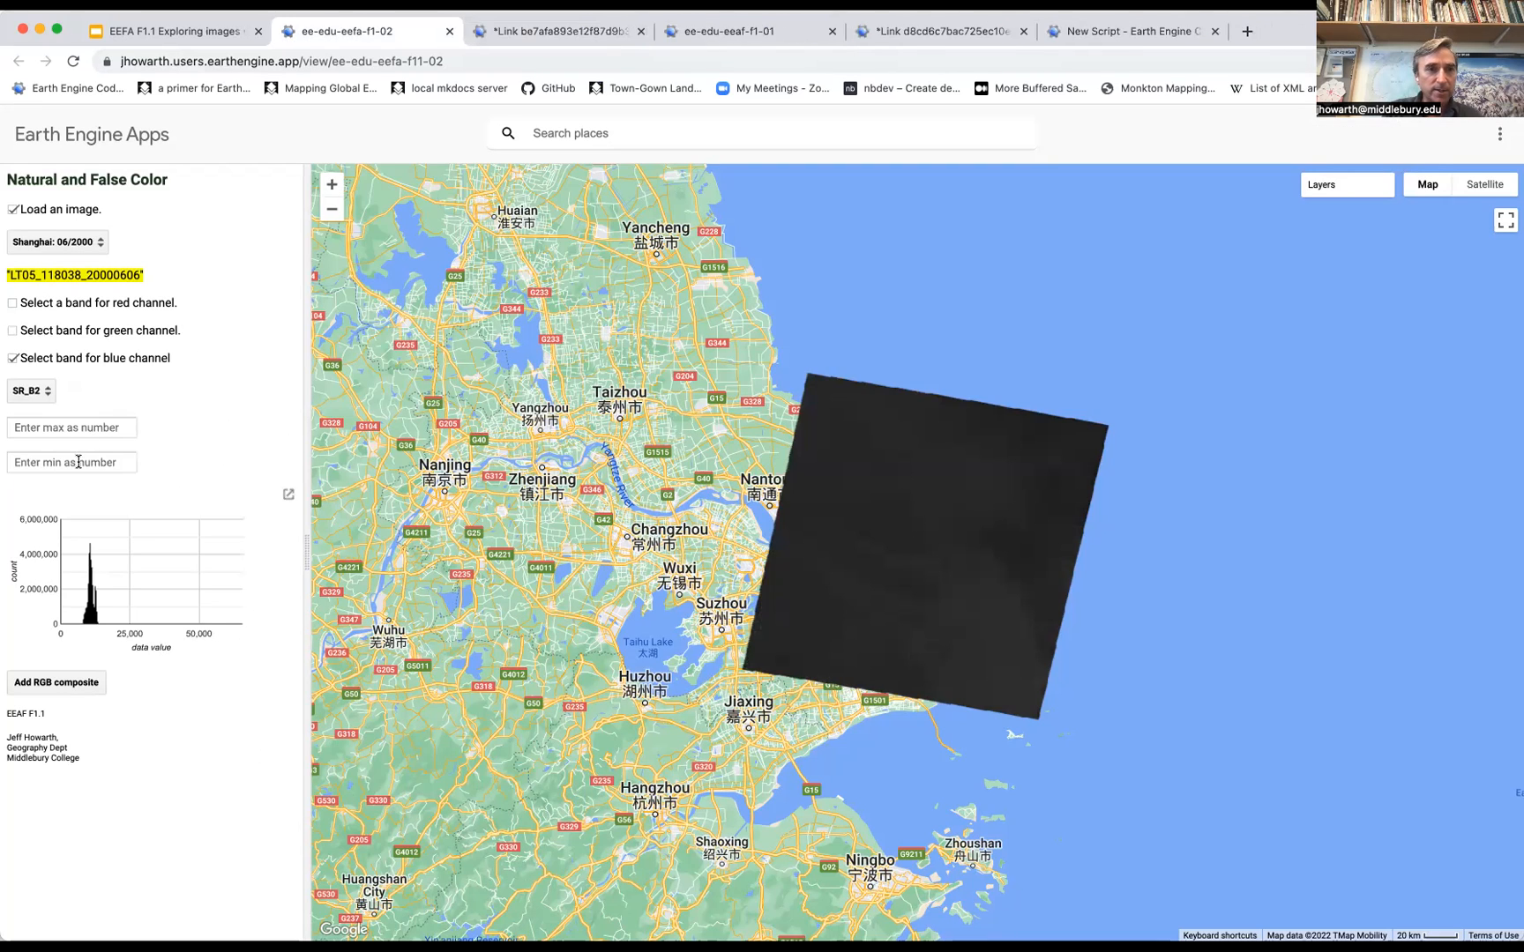
text(14000)
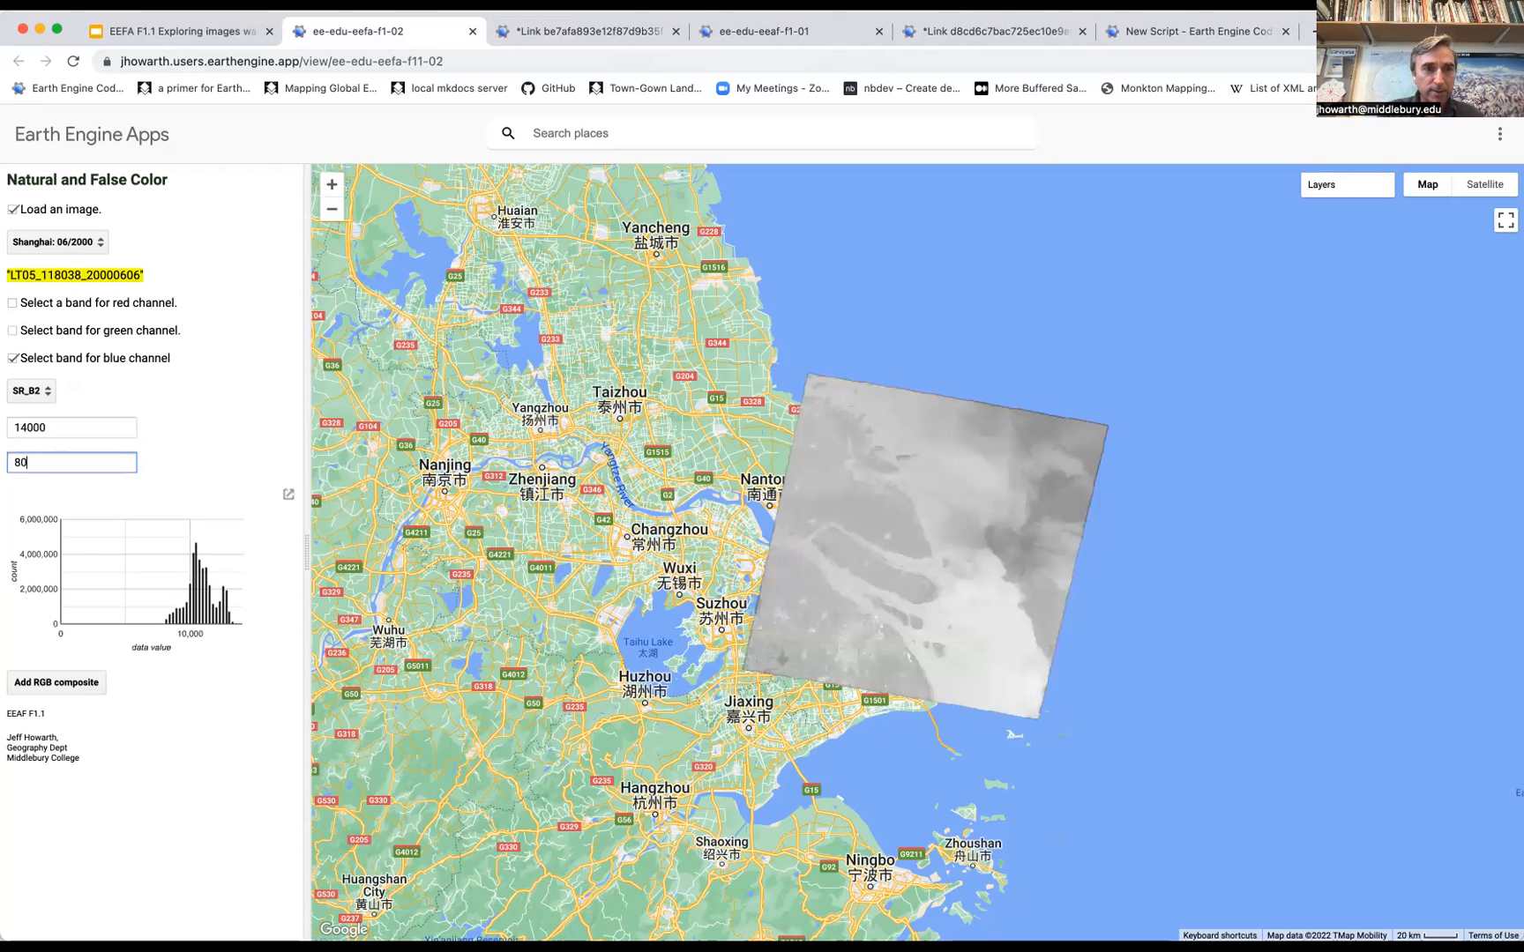
text(8000)
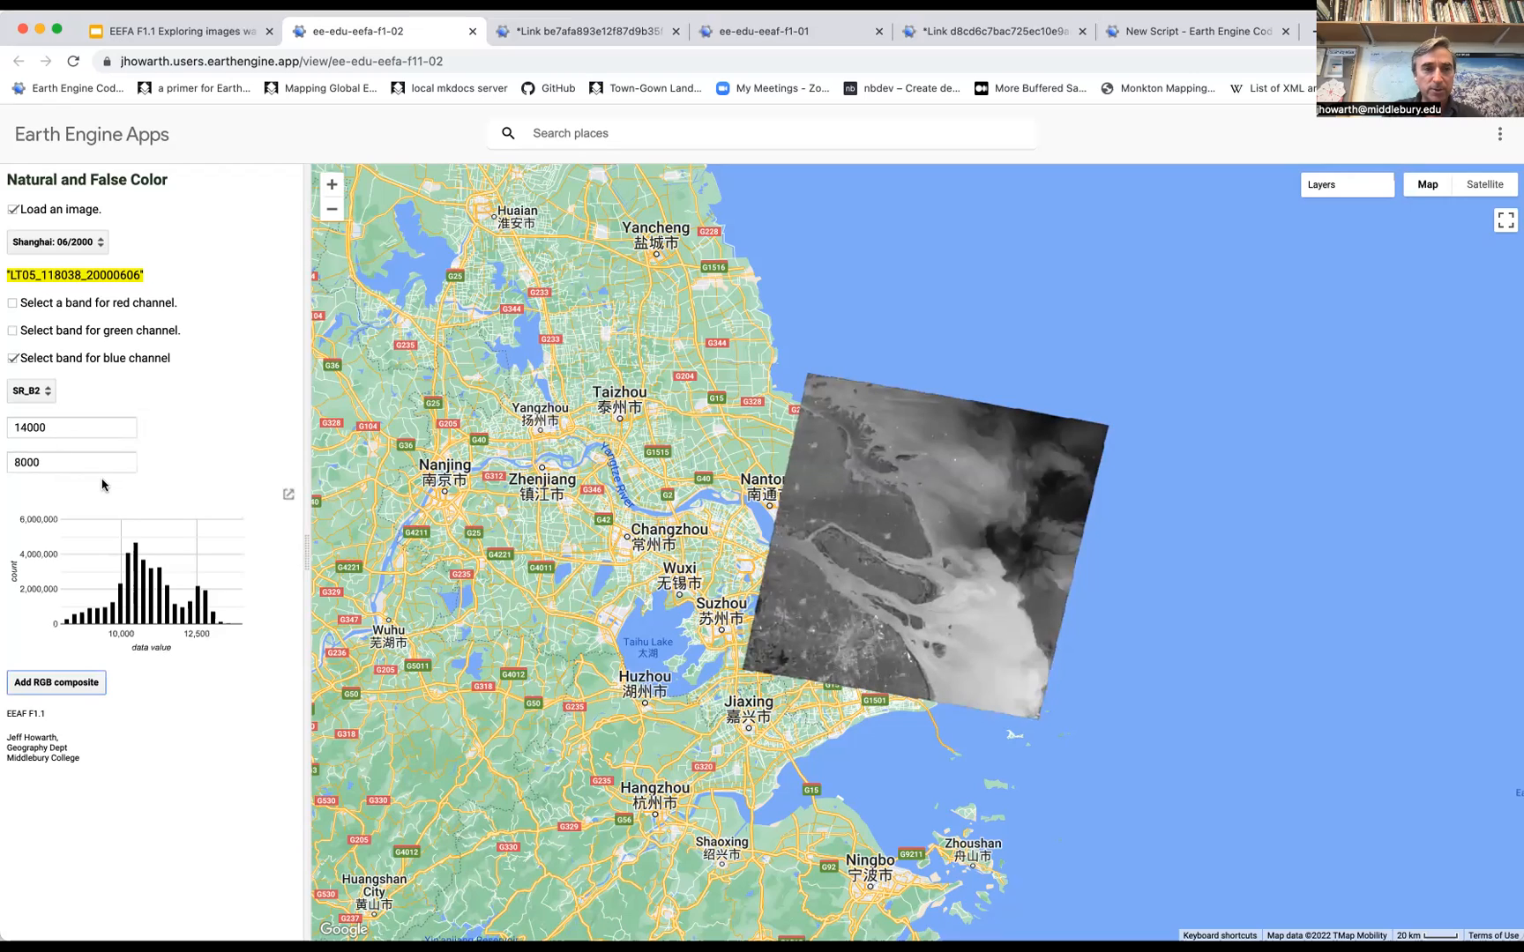
mouse_move(203, 548)
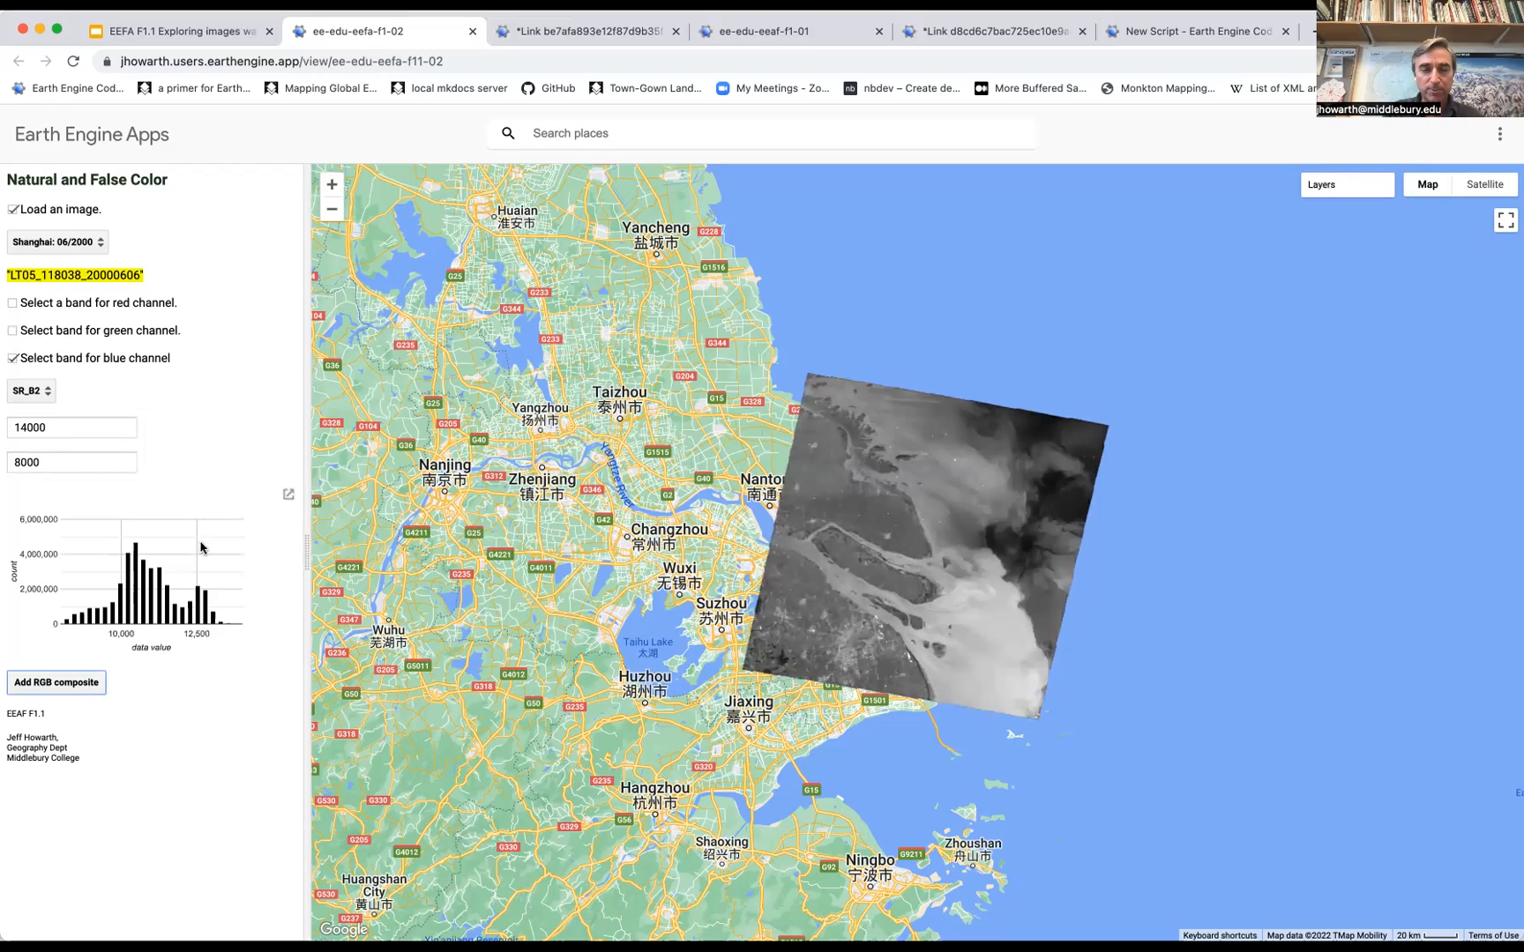
mouse_move(190, 506)
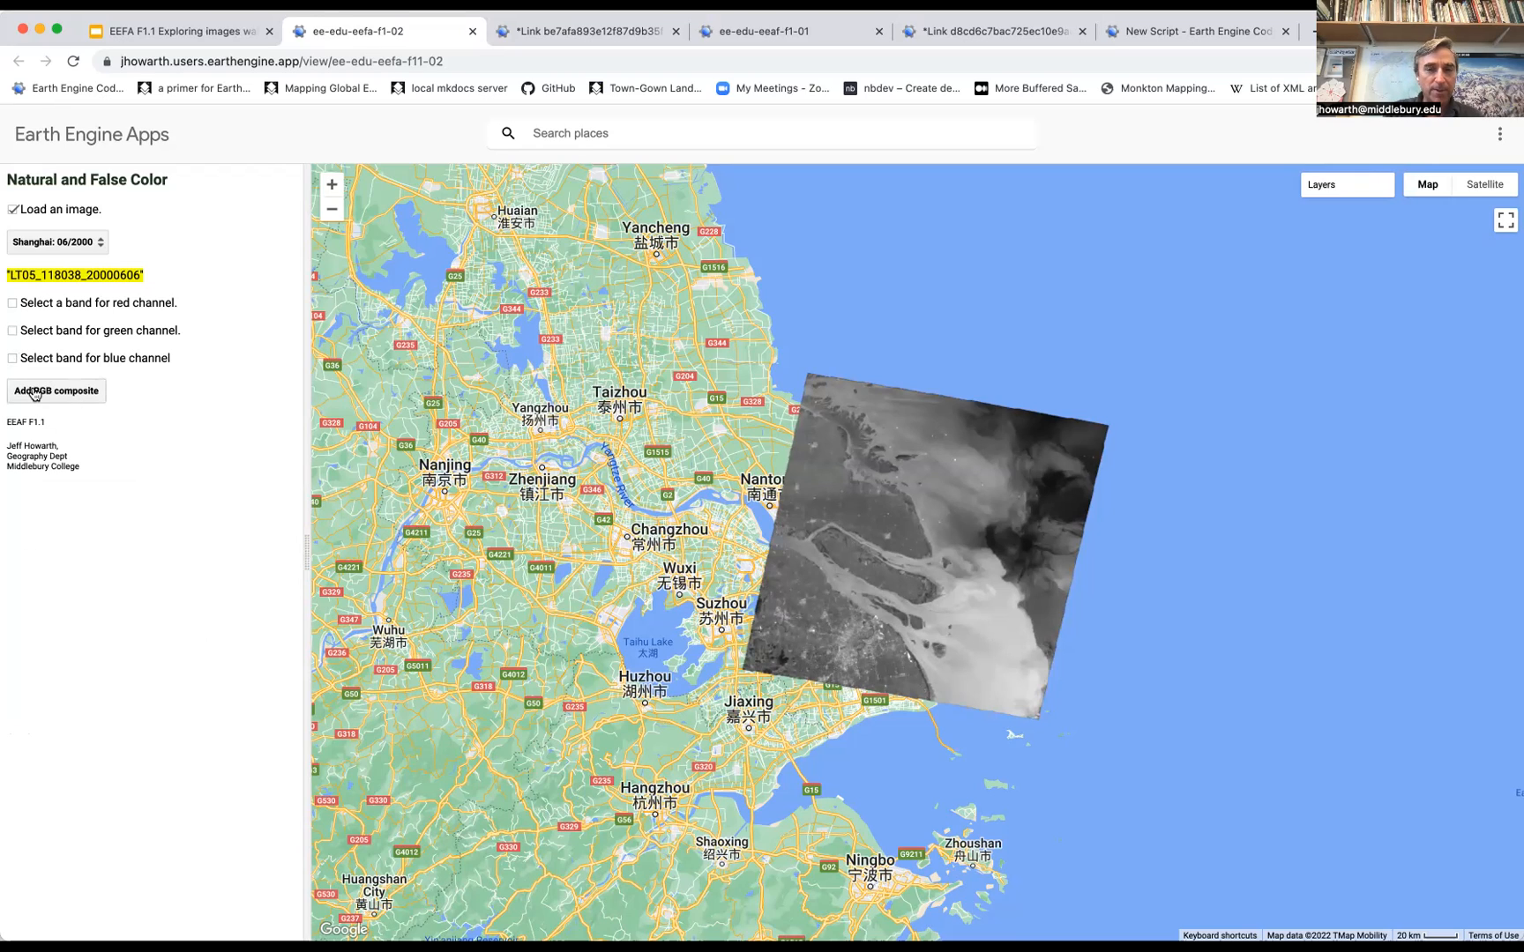
Add the SR_B4/SR_B3/SR_B2 RGB composite and its band chart to the map.
click(54, 390)
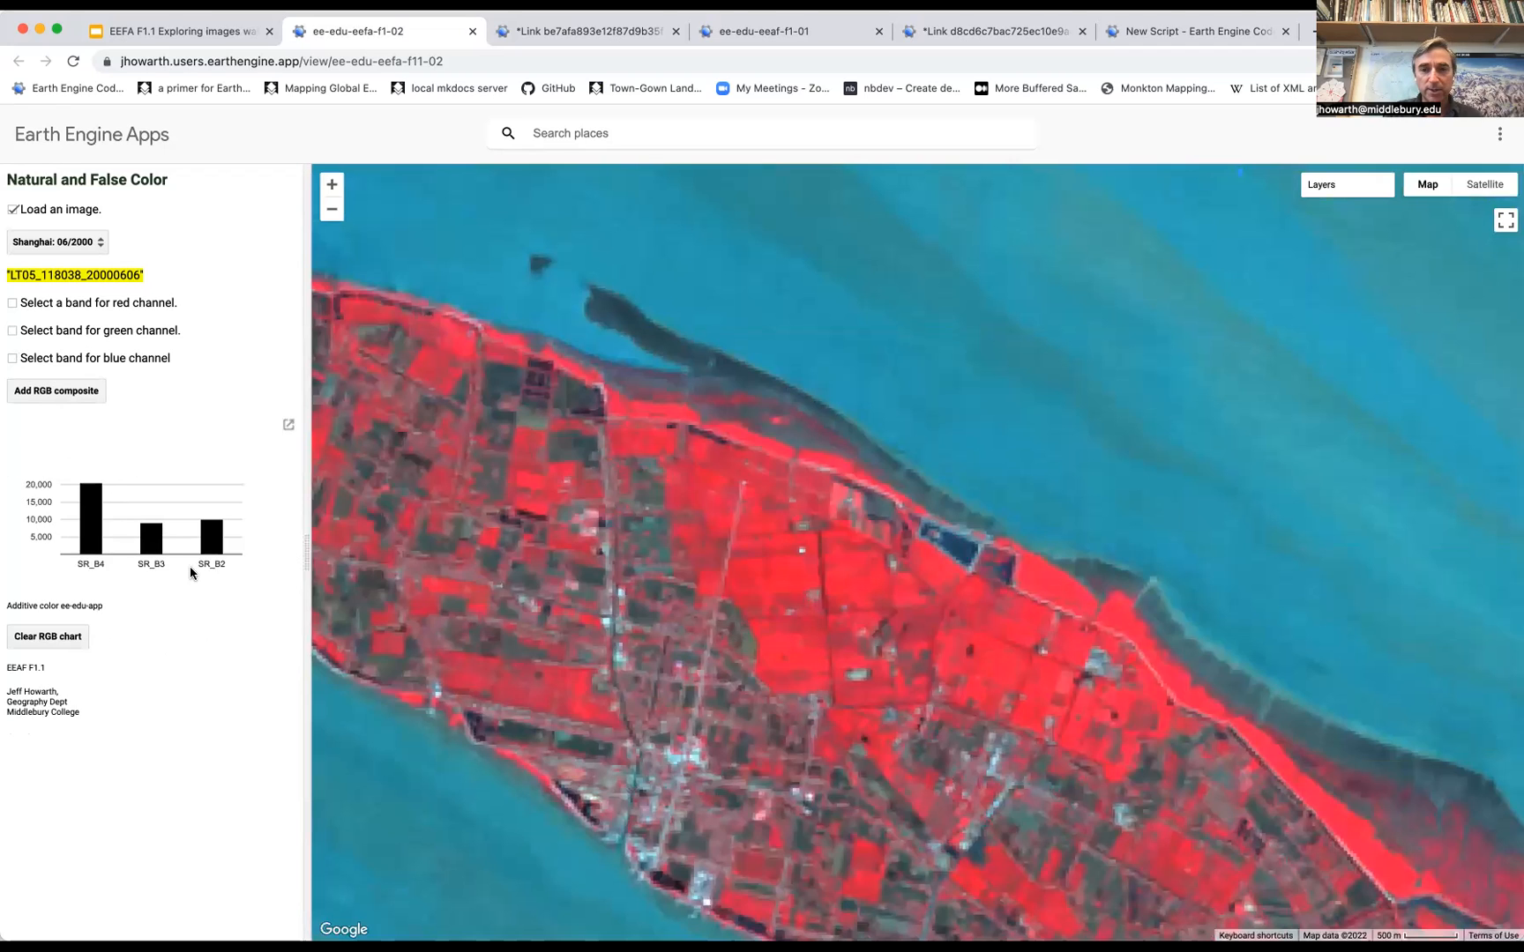
mouse_move(91, 487)
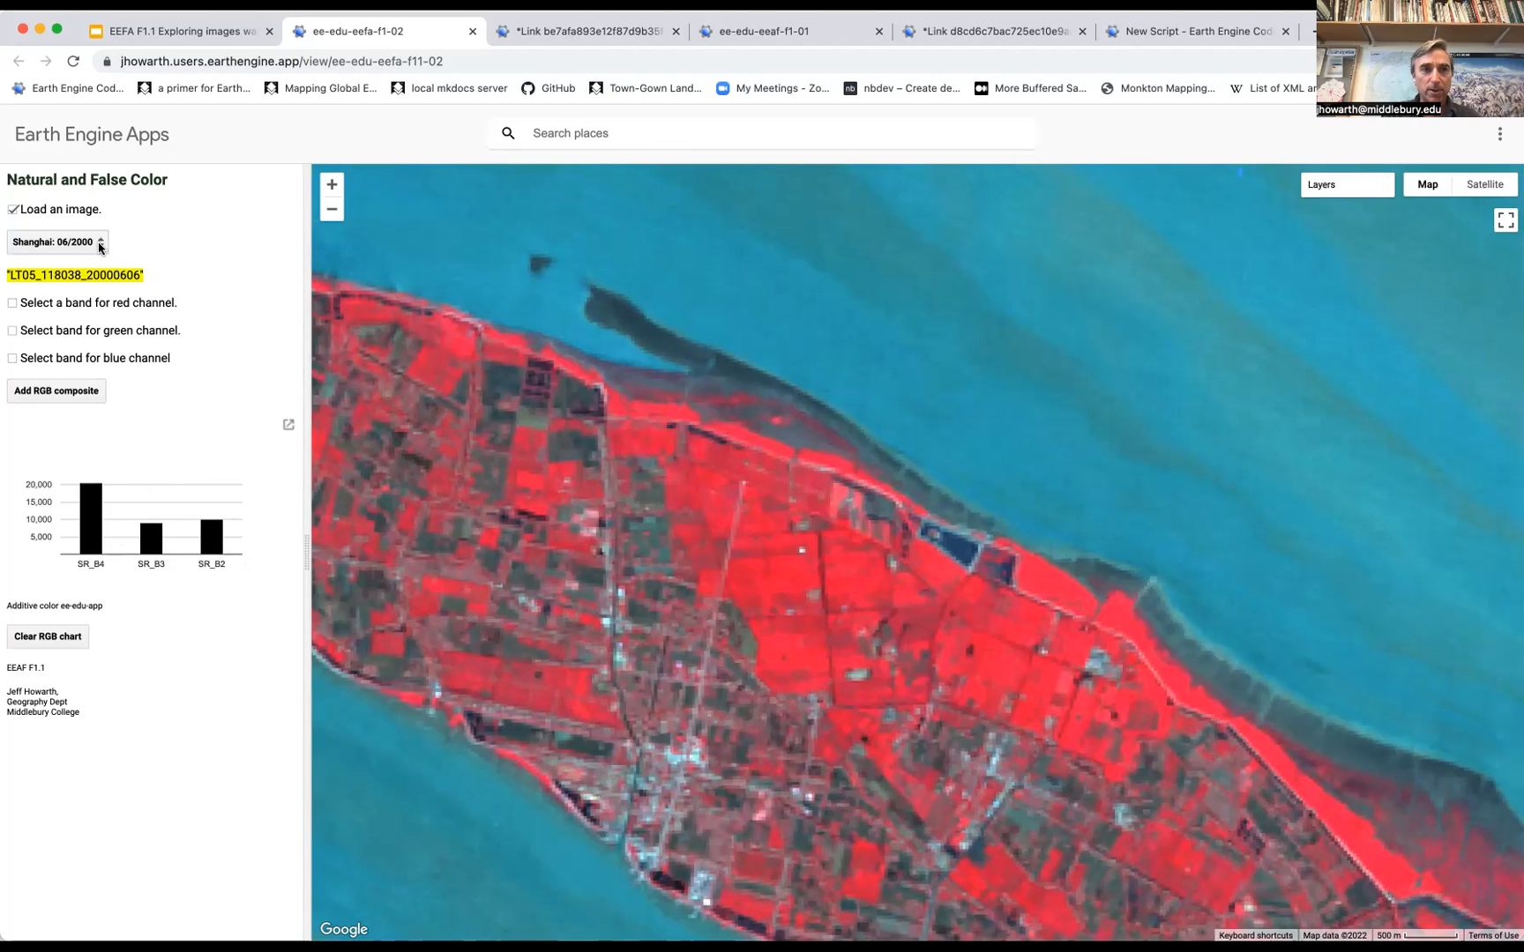
mouse_move(146, 462)
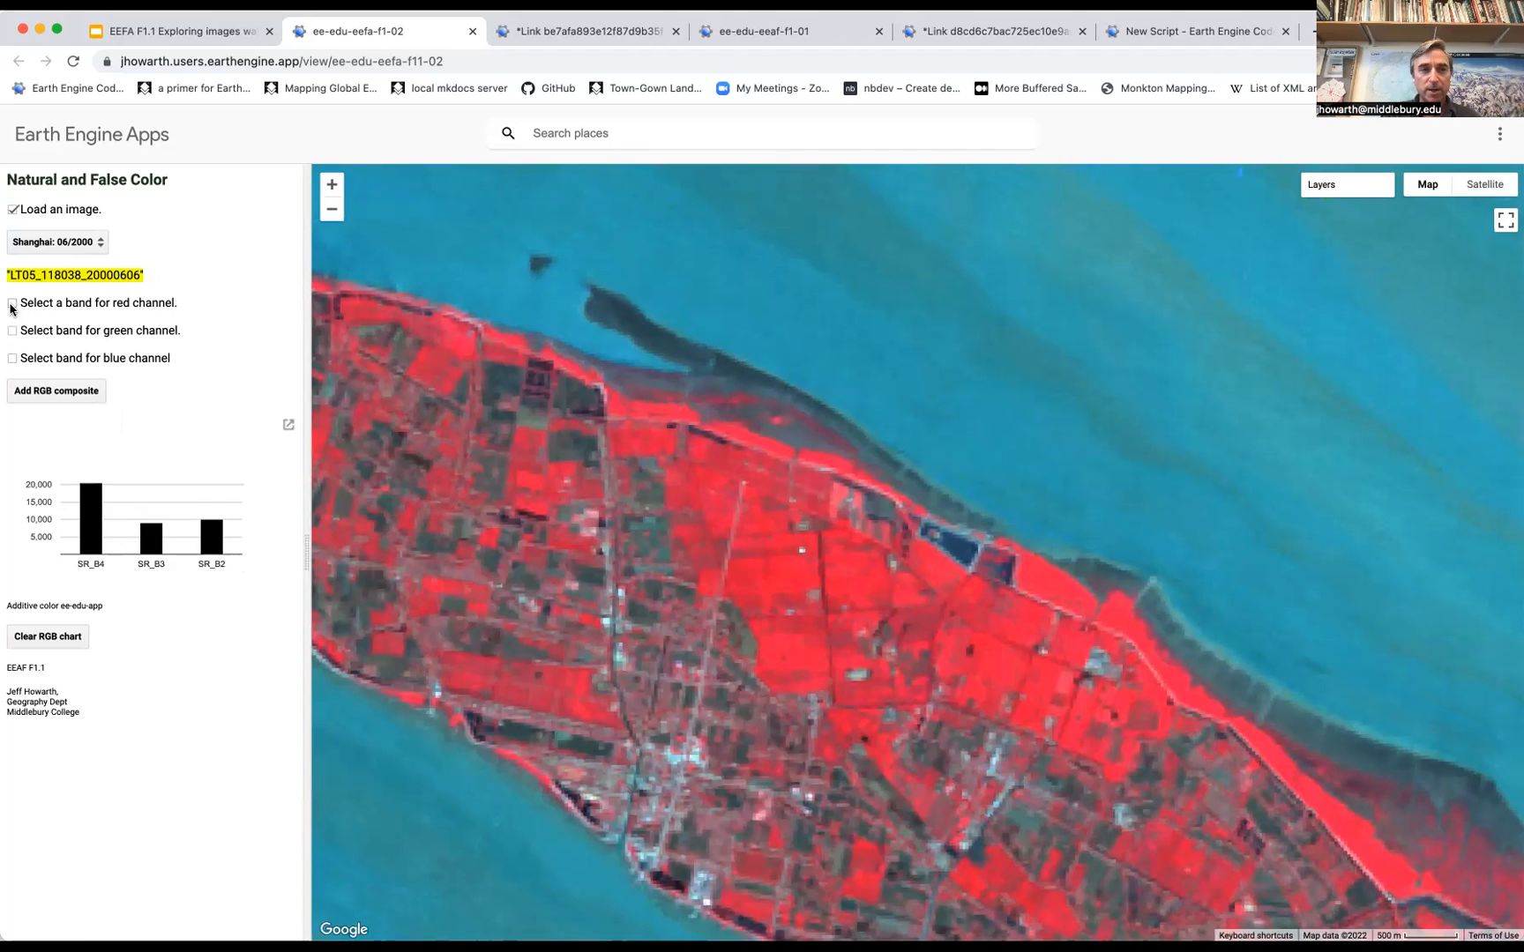
Reopen the red channel settings to lower its maximum before rebuilding the composite.
click(12, 301)
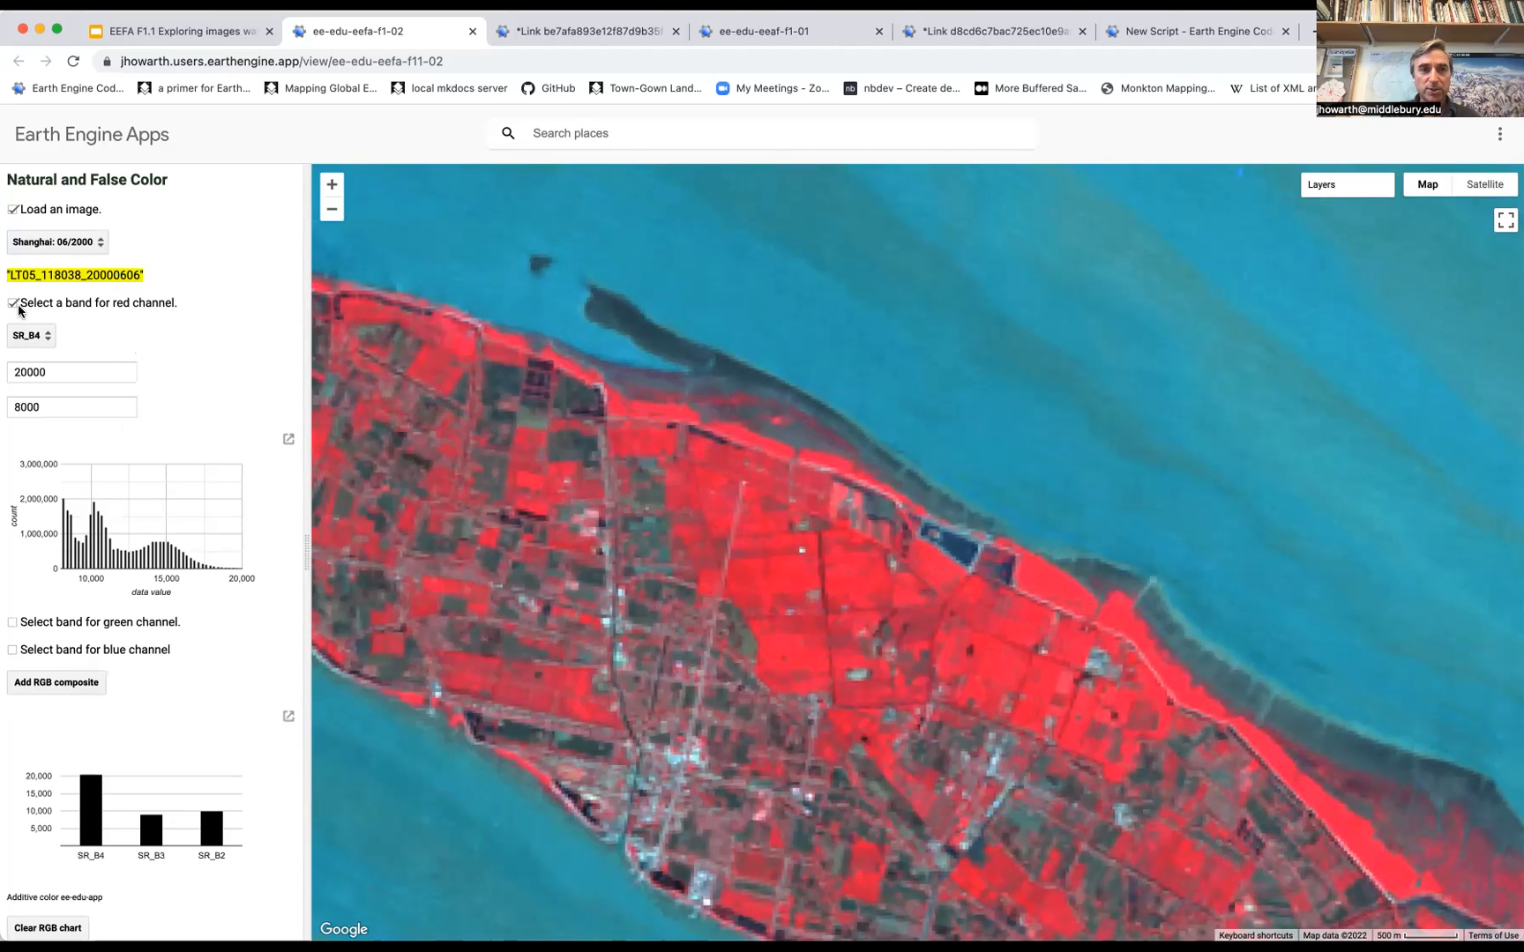
click(14, 303)
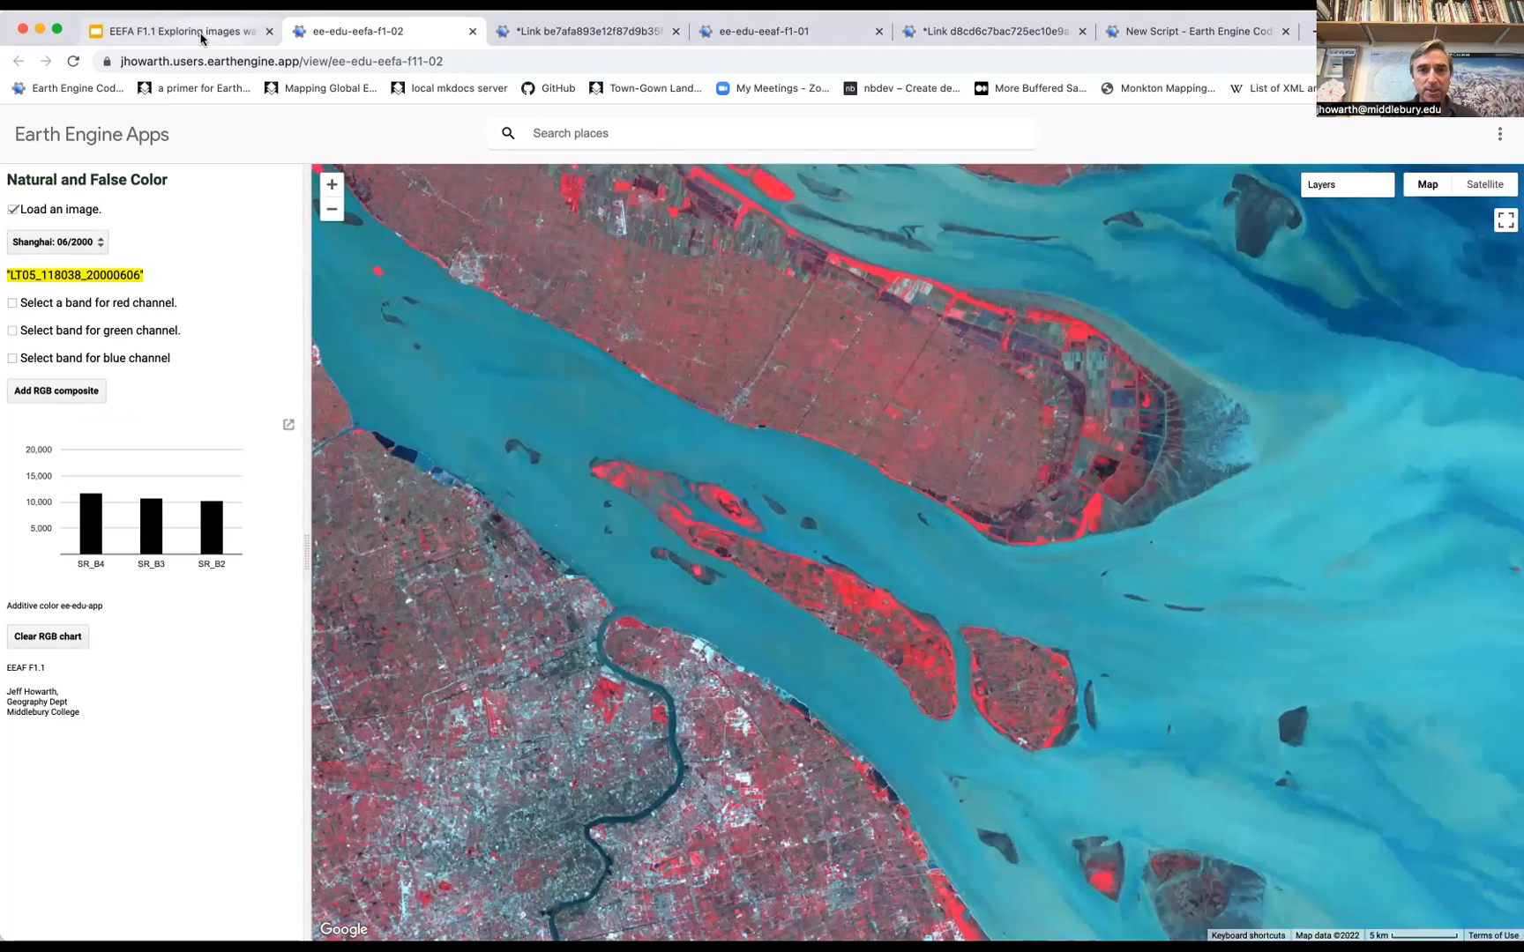
mouse_move(178, 30)
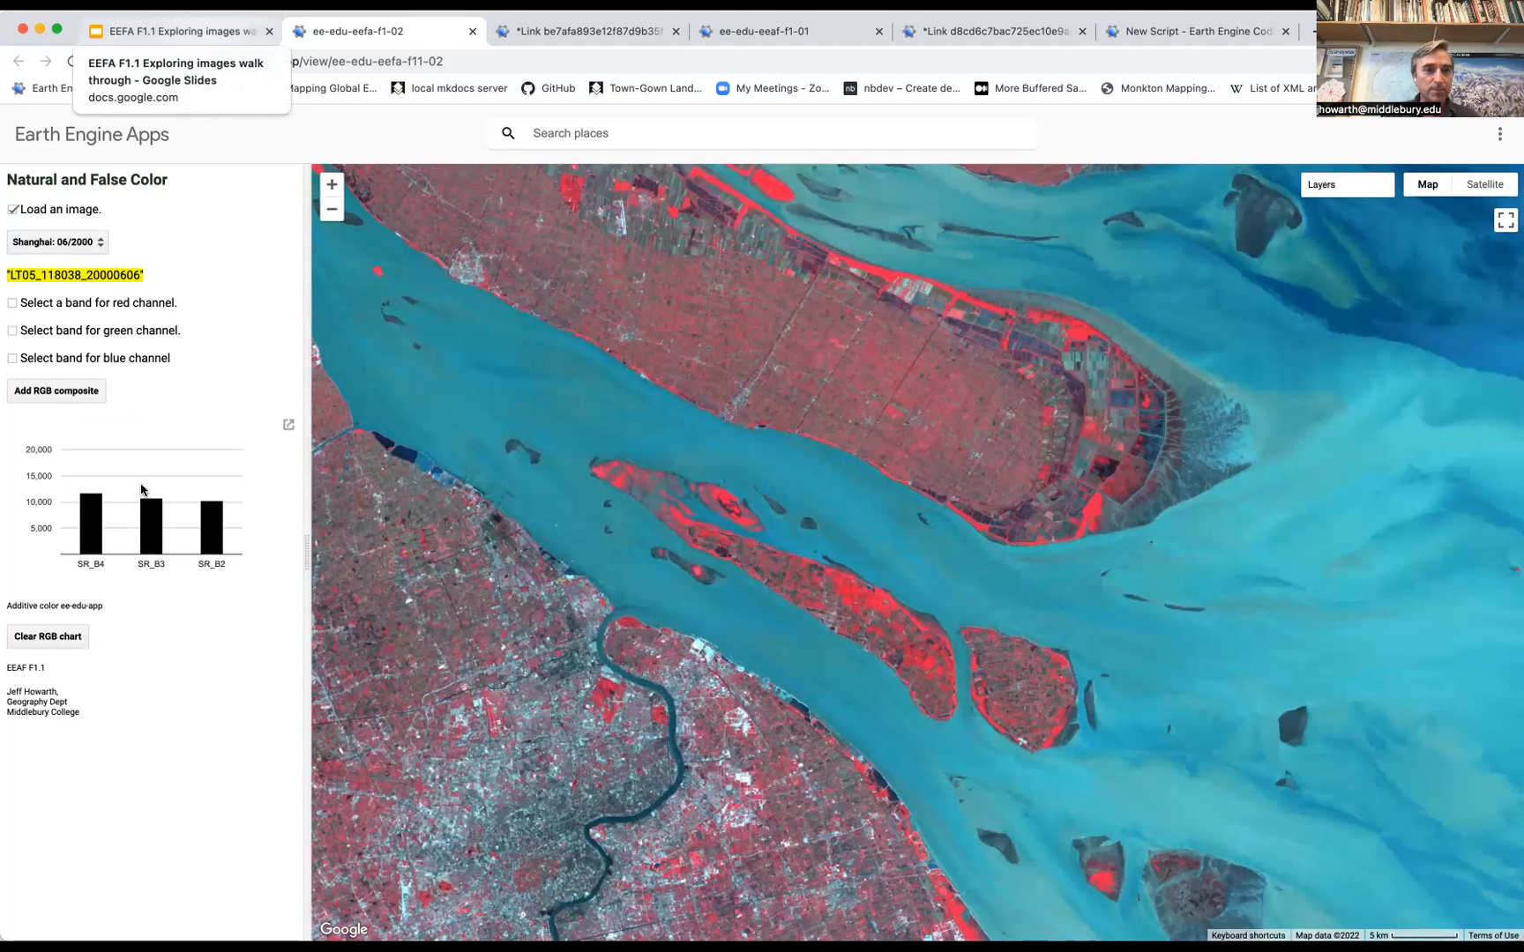
mouse_move(698, 541)
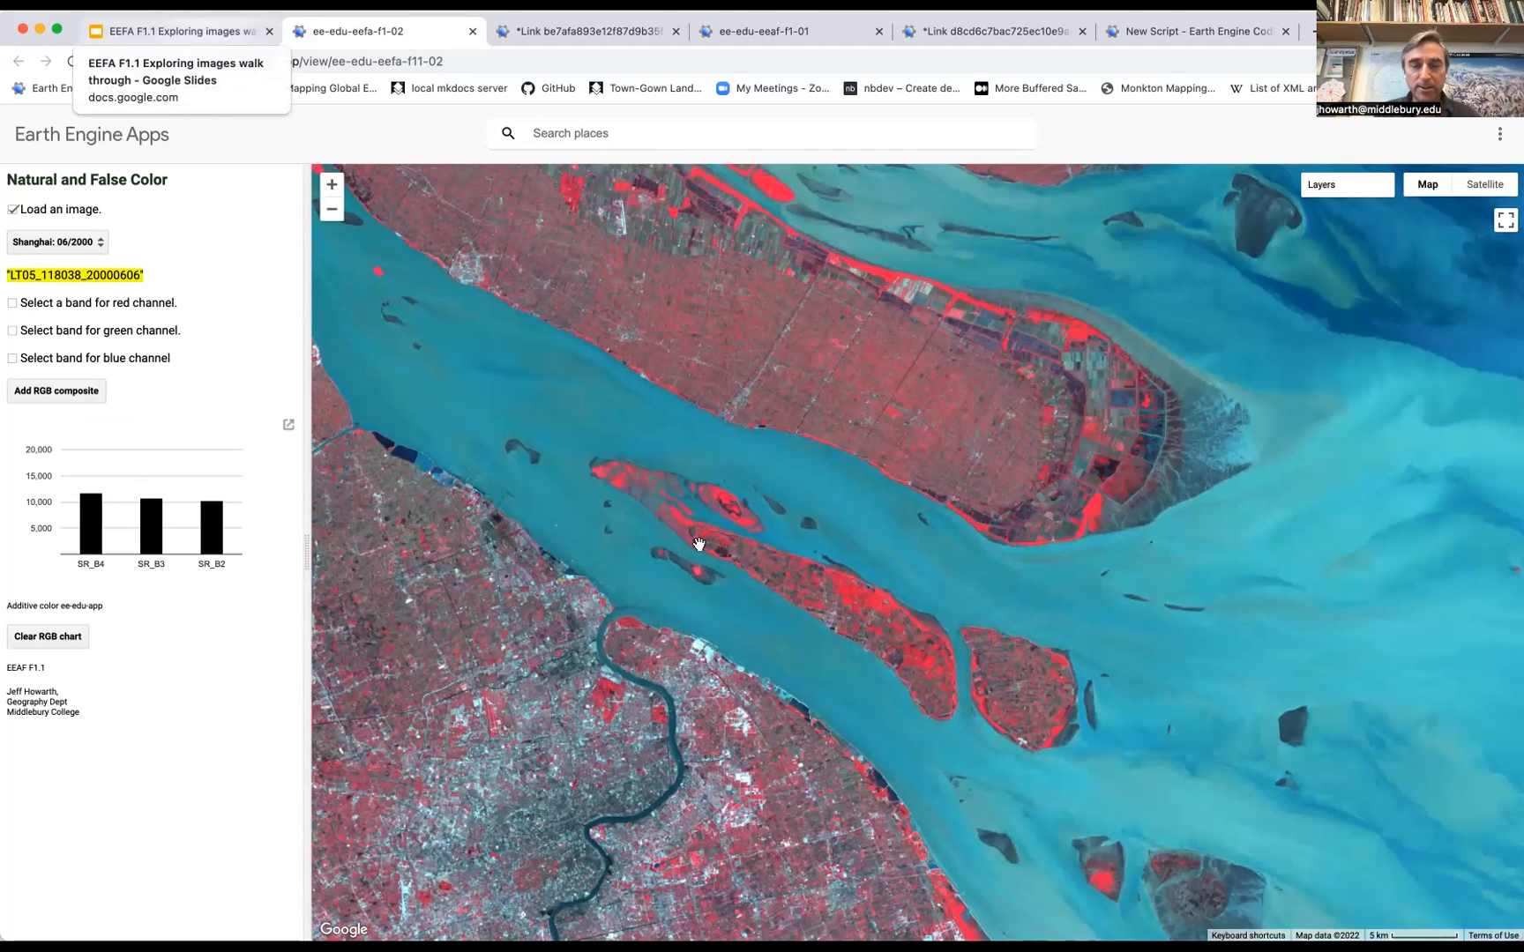